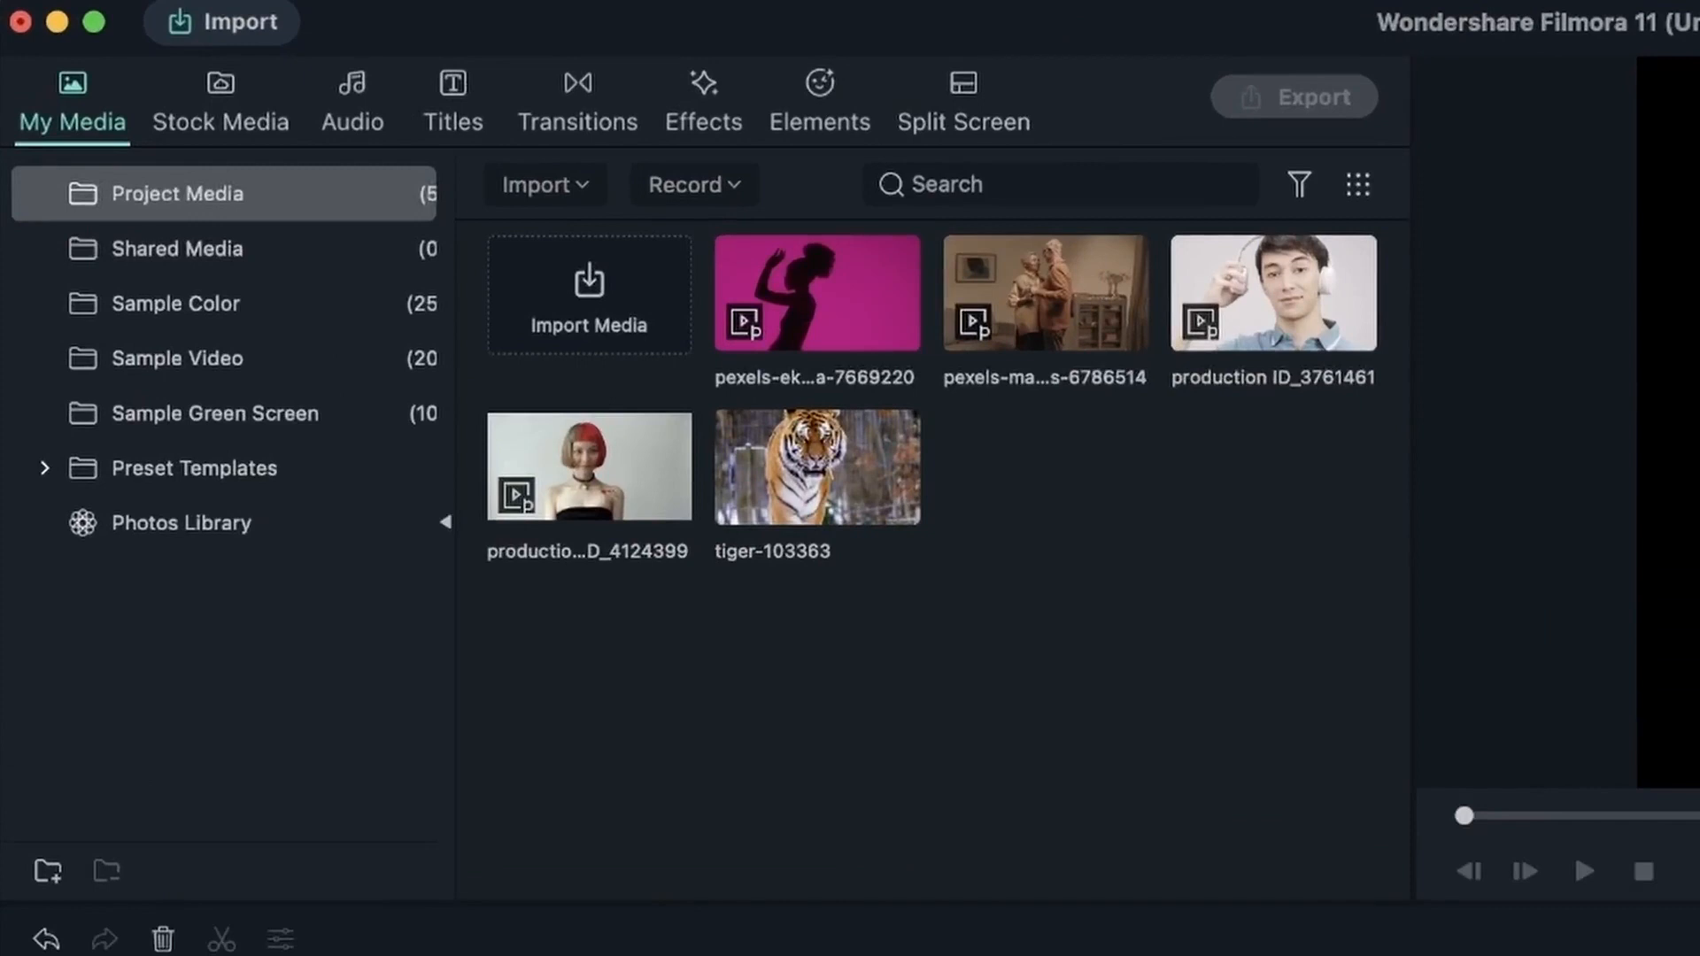
mouse_move(1484, 745)
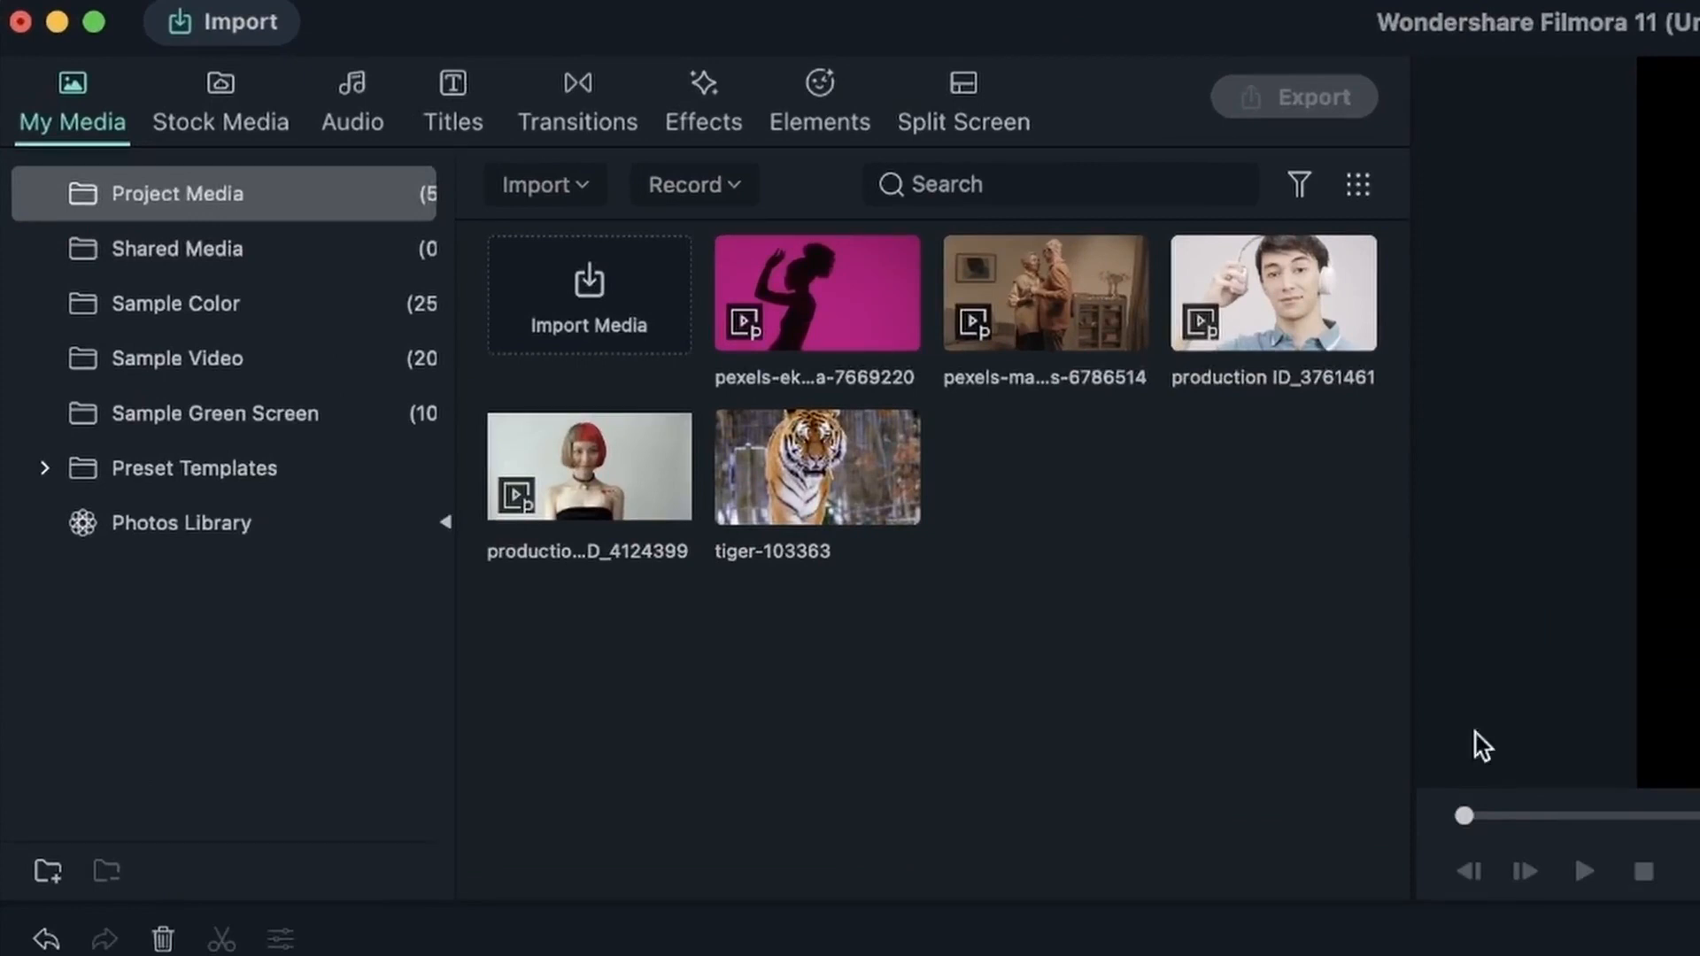
mouse_move(1417, 678)
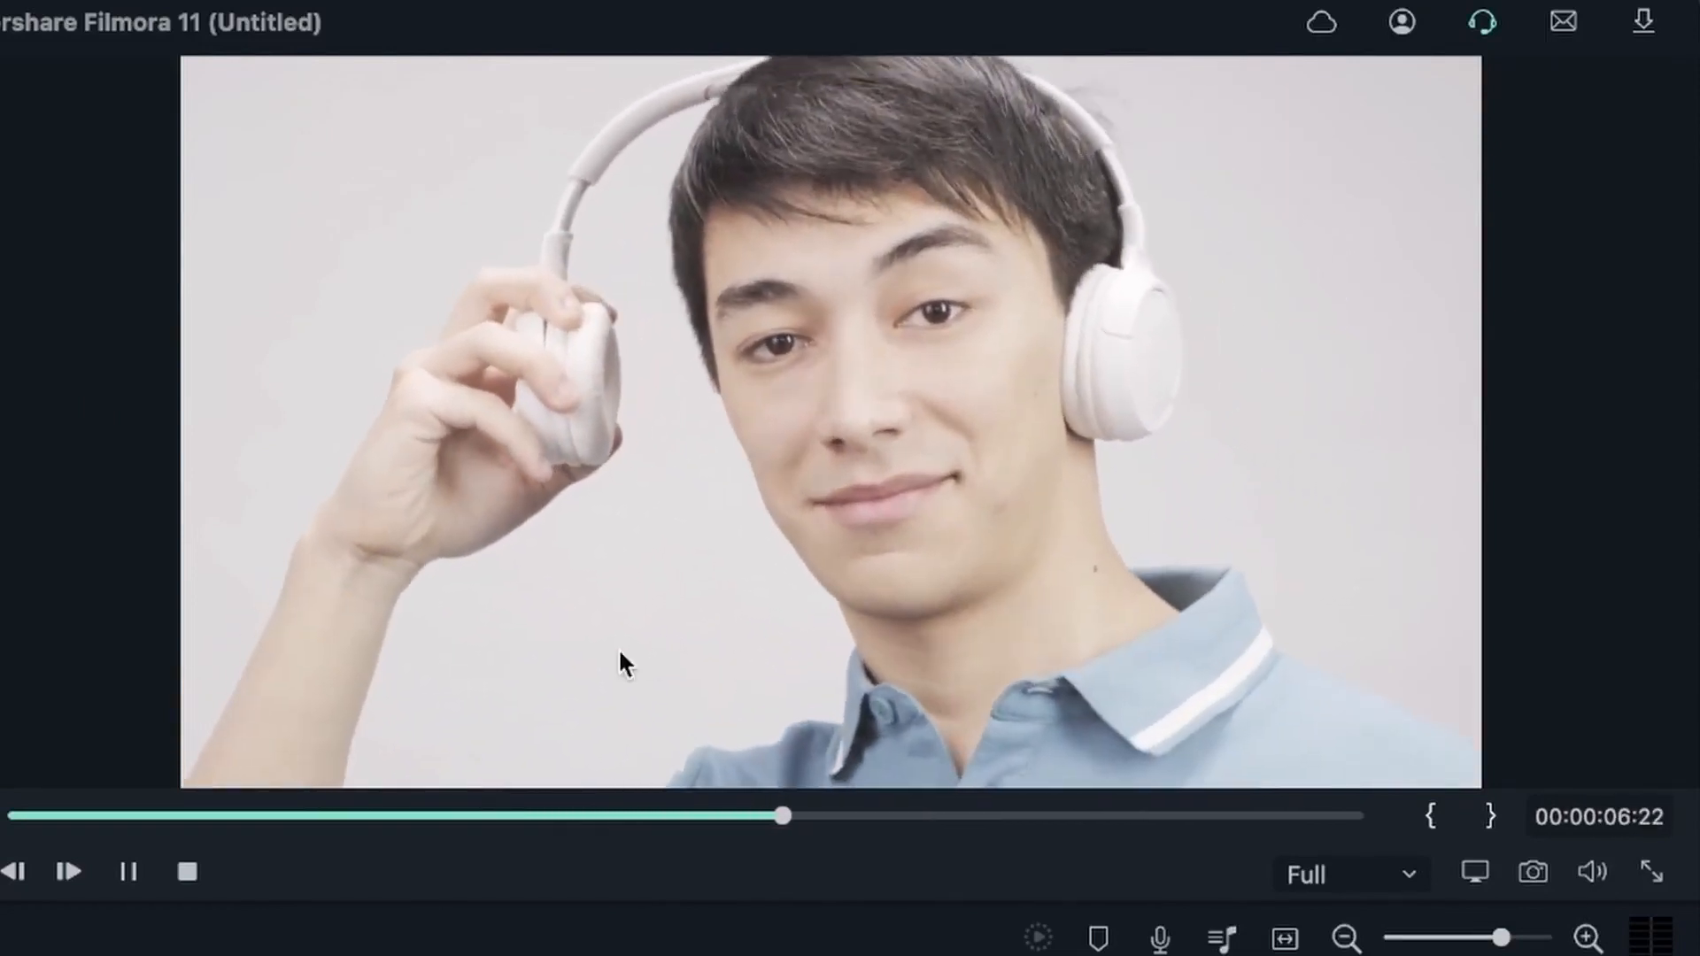
Play the headphones clip in the preview until it ends at about twelve seconds
click(69, 871)
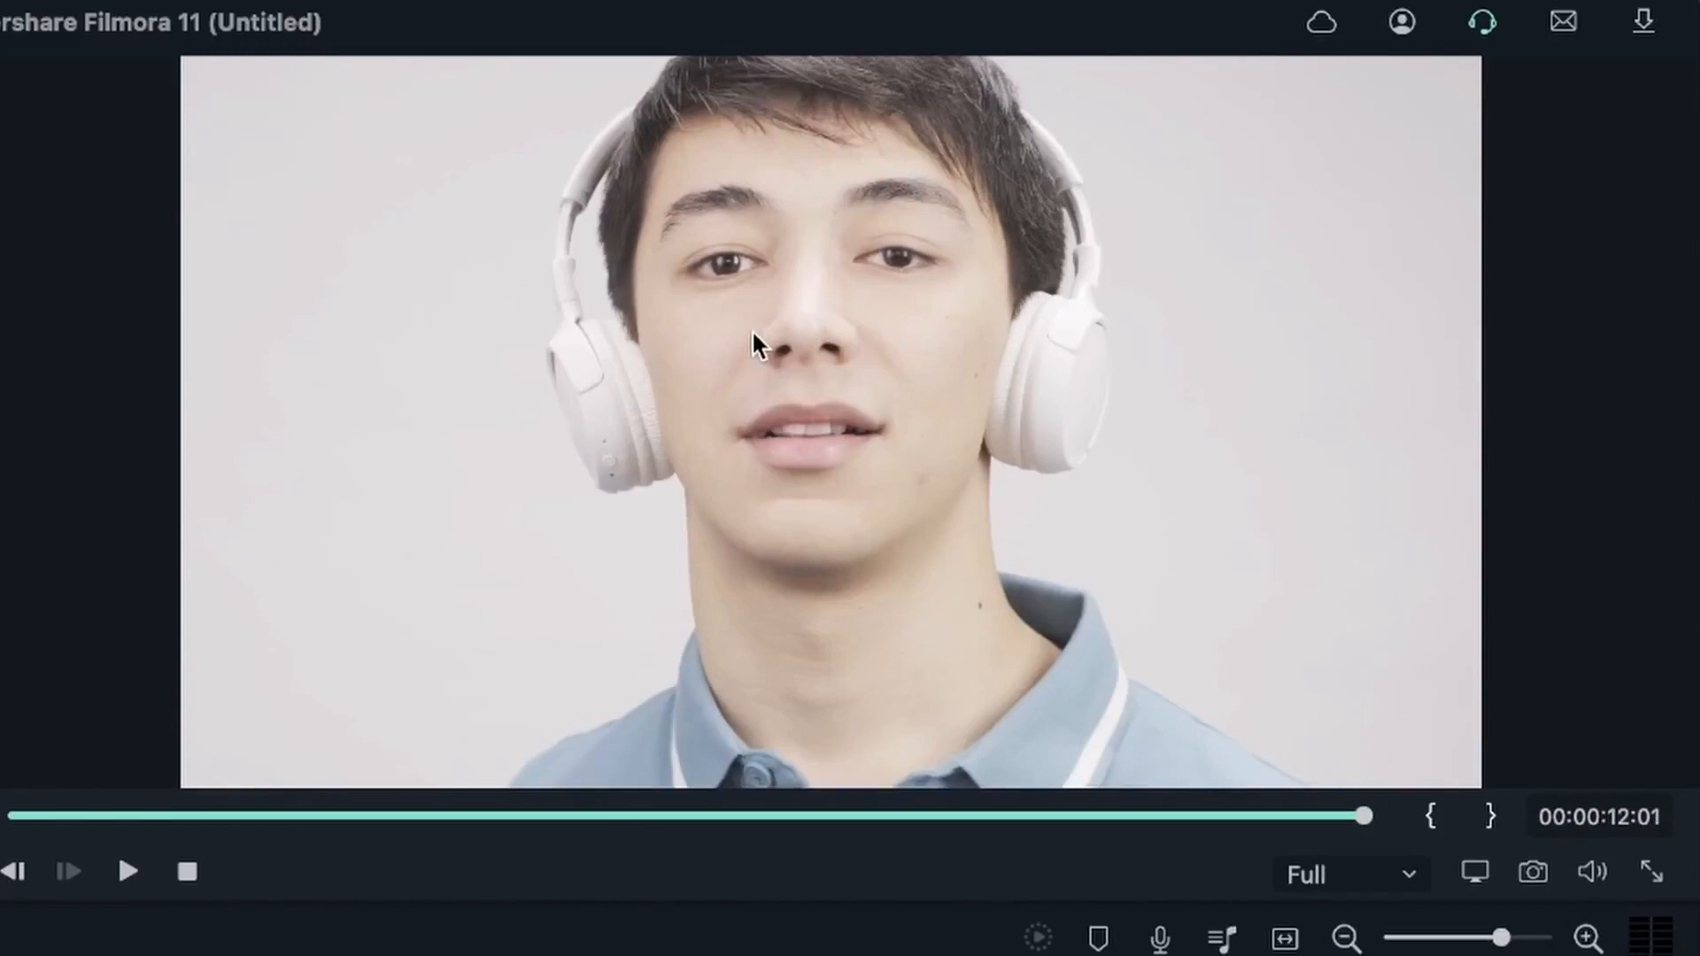
Play the red-haired woman's clip in the preview through to about fifteen seconds
click(128, 871)
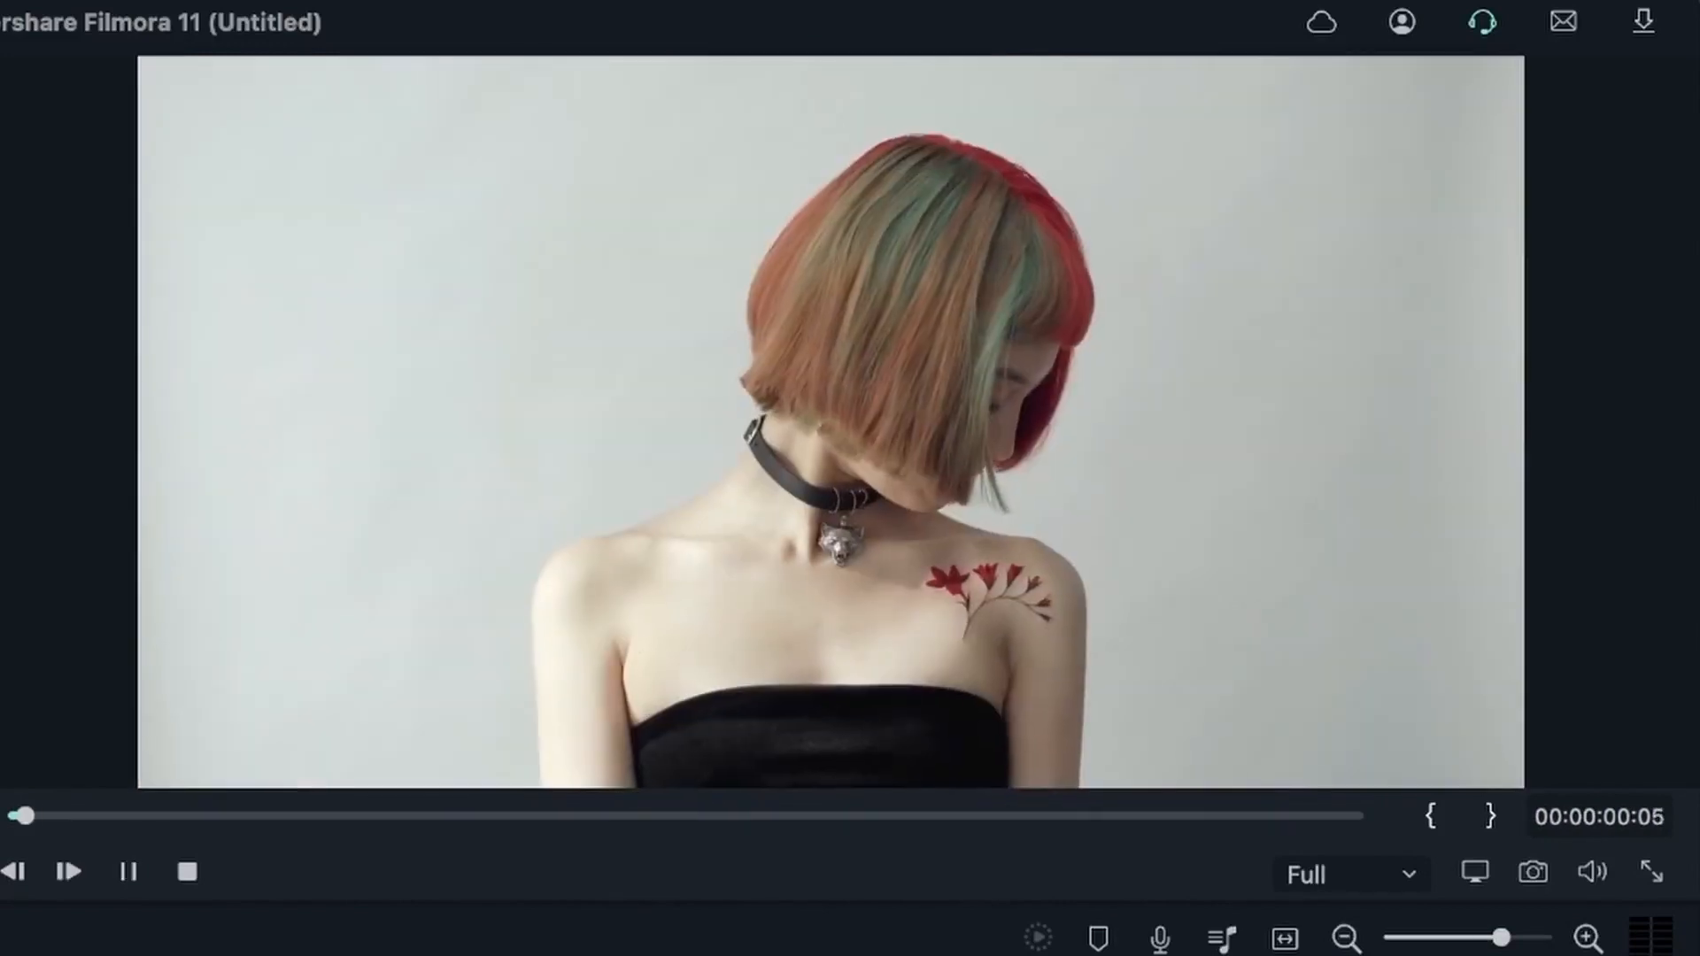
click(69, 871)
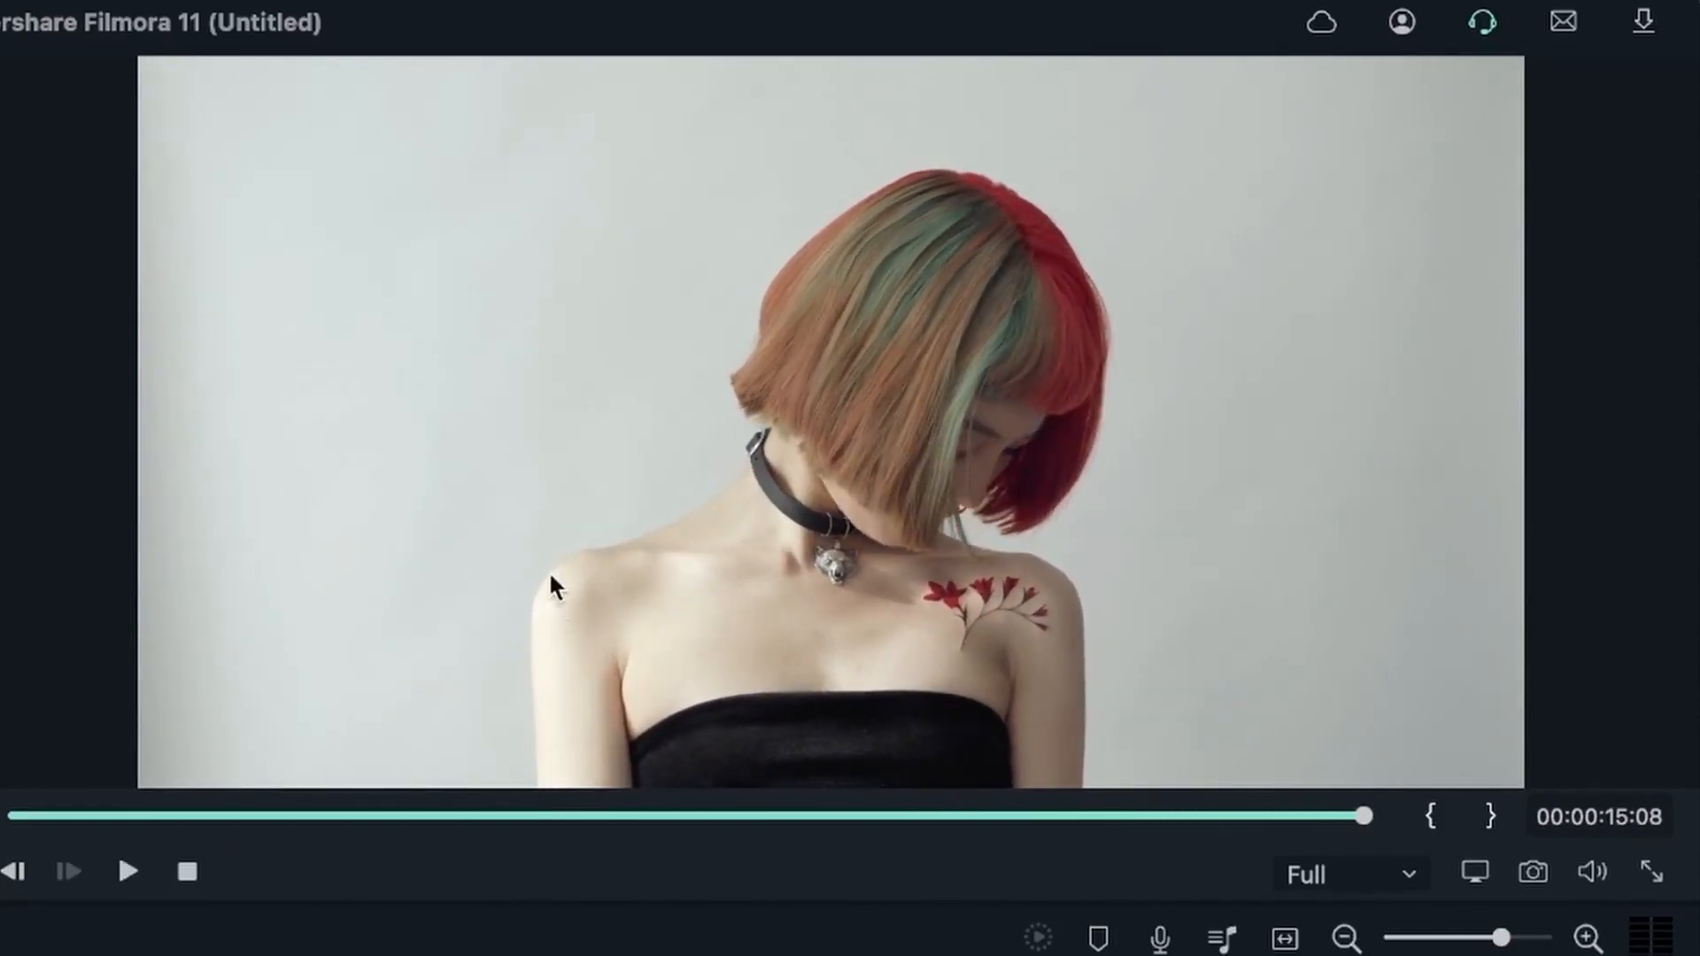
mouse_move(451, 437)
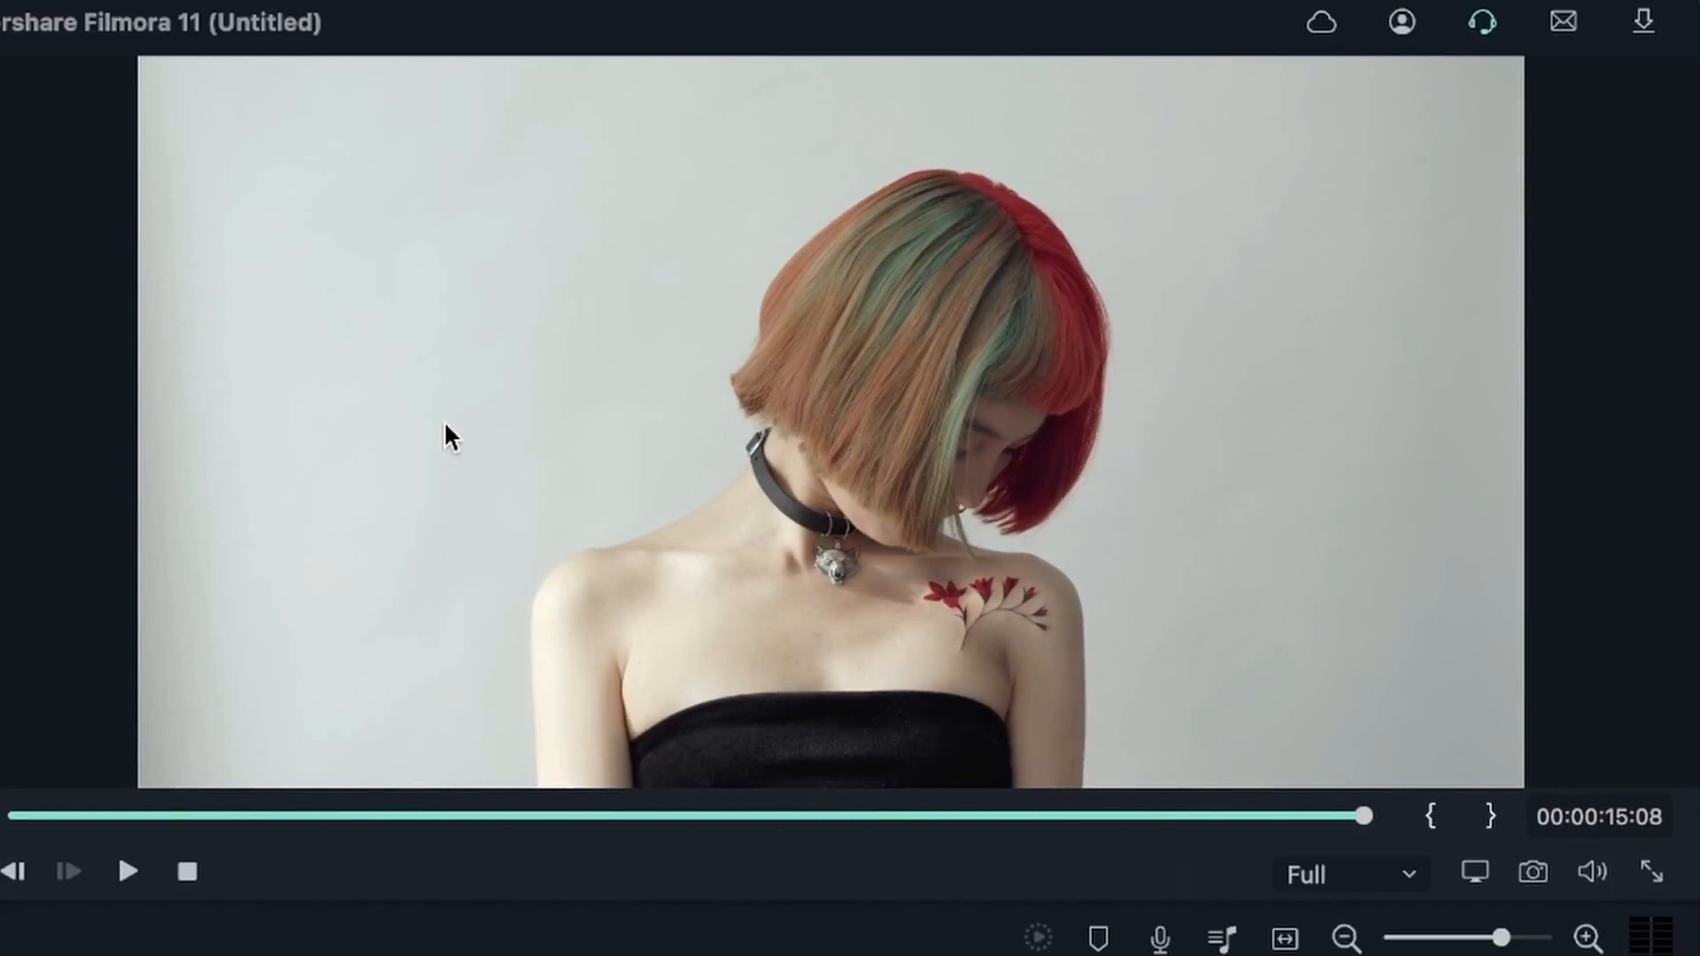
mouse_move(402, 460)
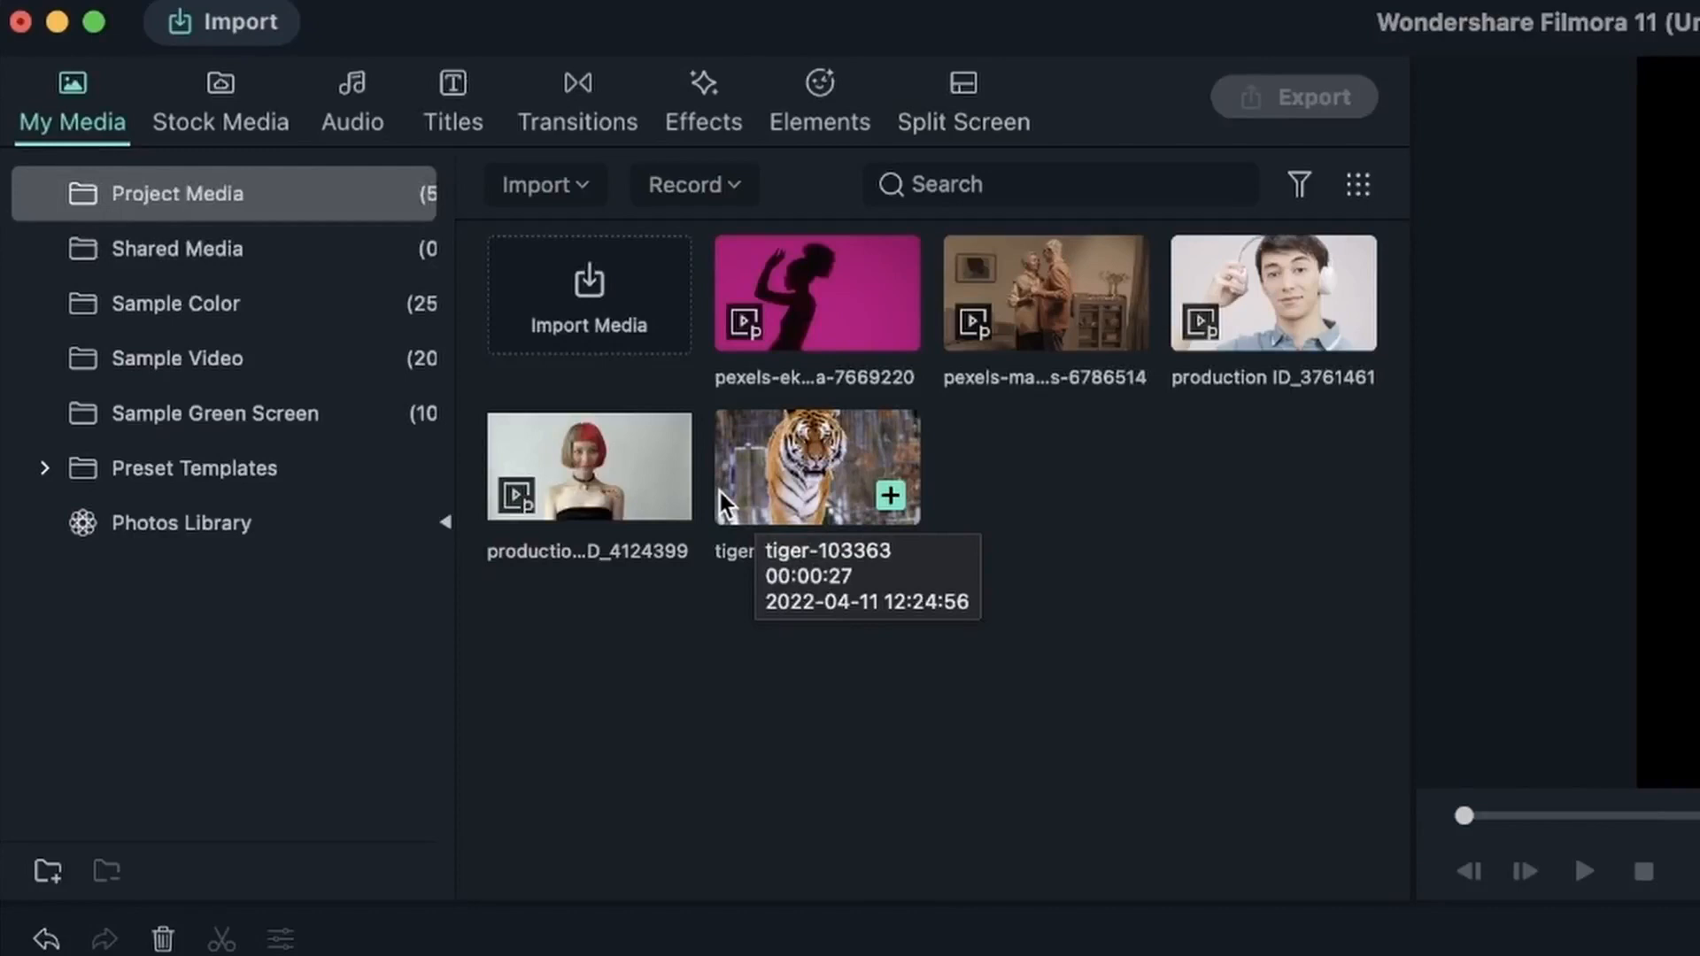
right_click(814, 466)
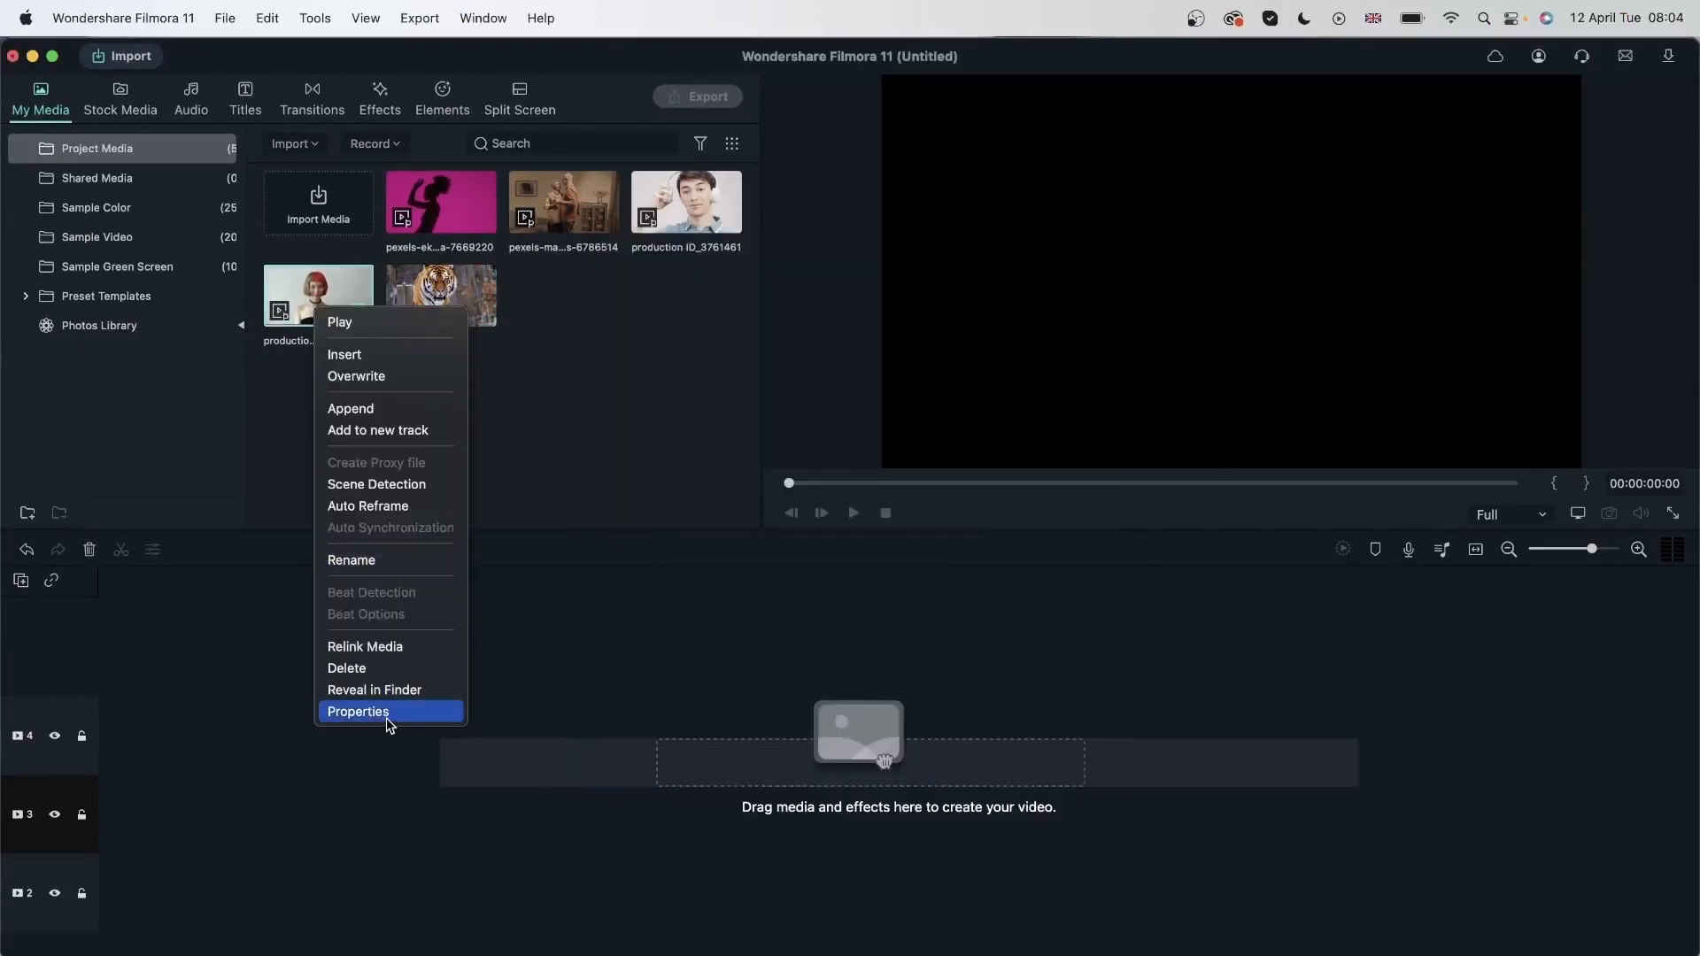
click(358, 712)
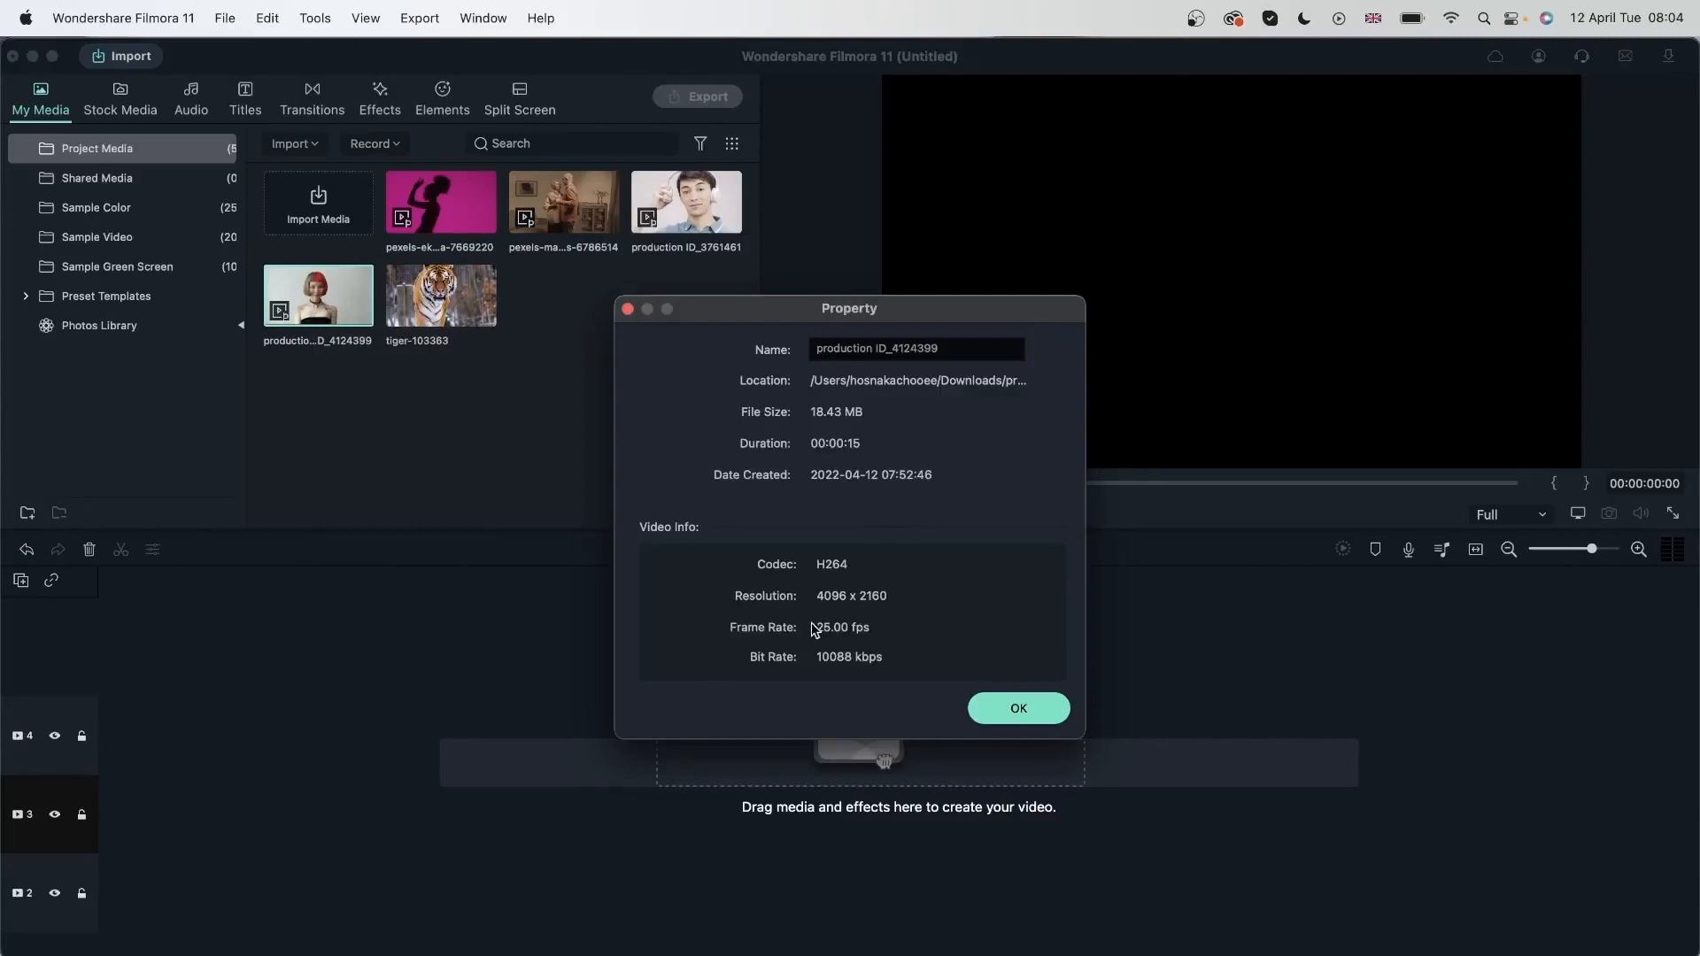
mouse_move(838, 618)
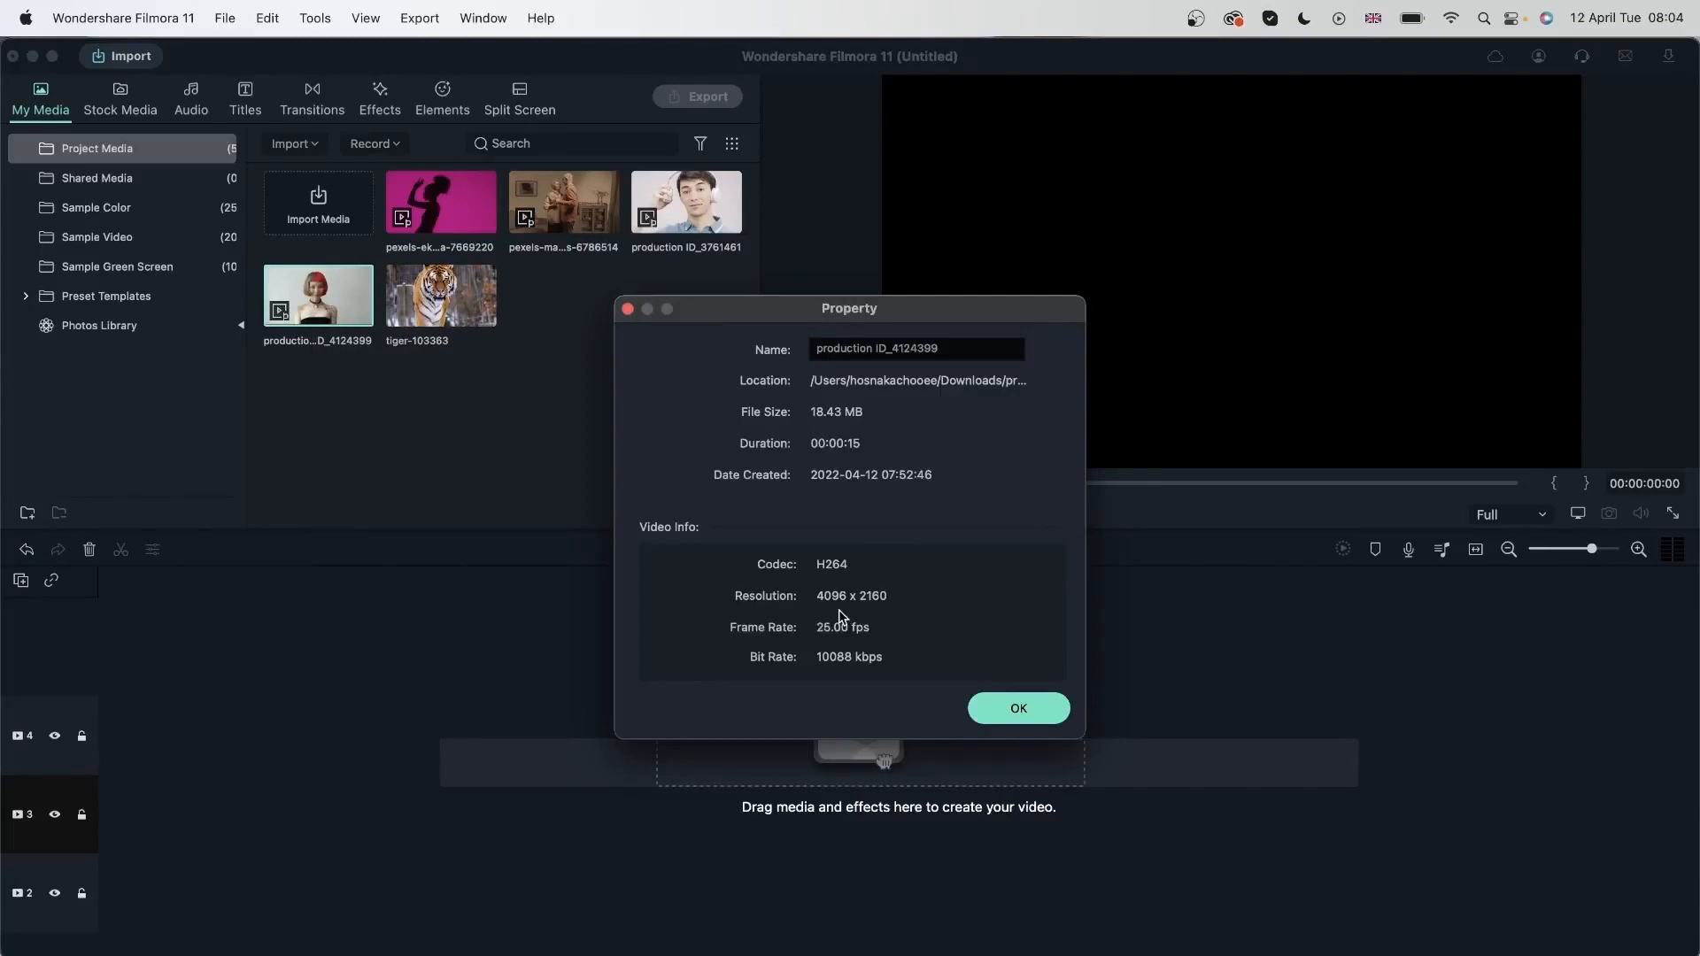
click(1016, 707)
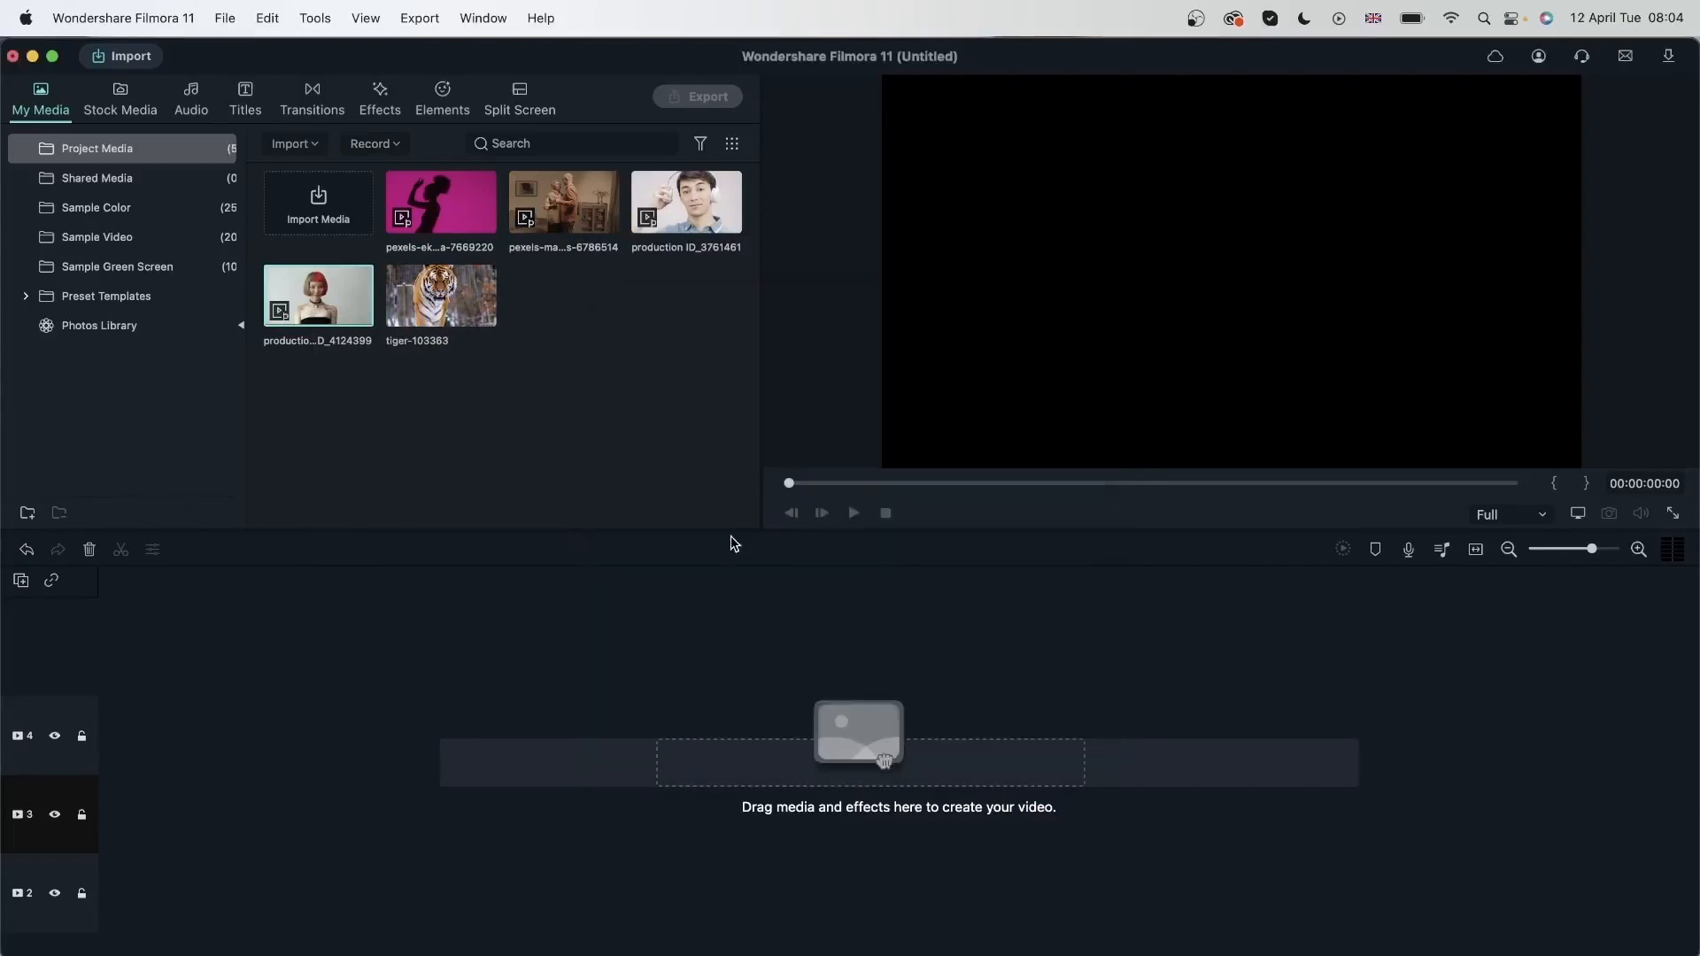
mouse_move(563, 204)
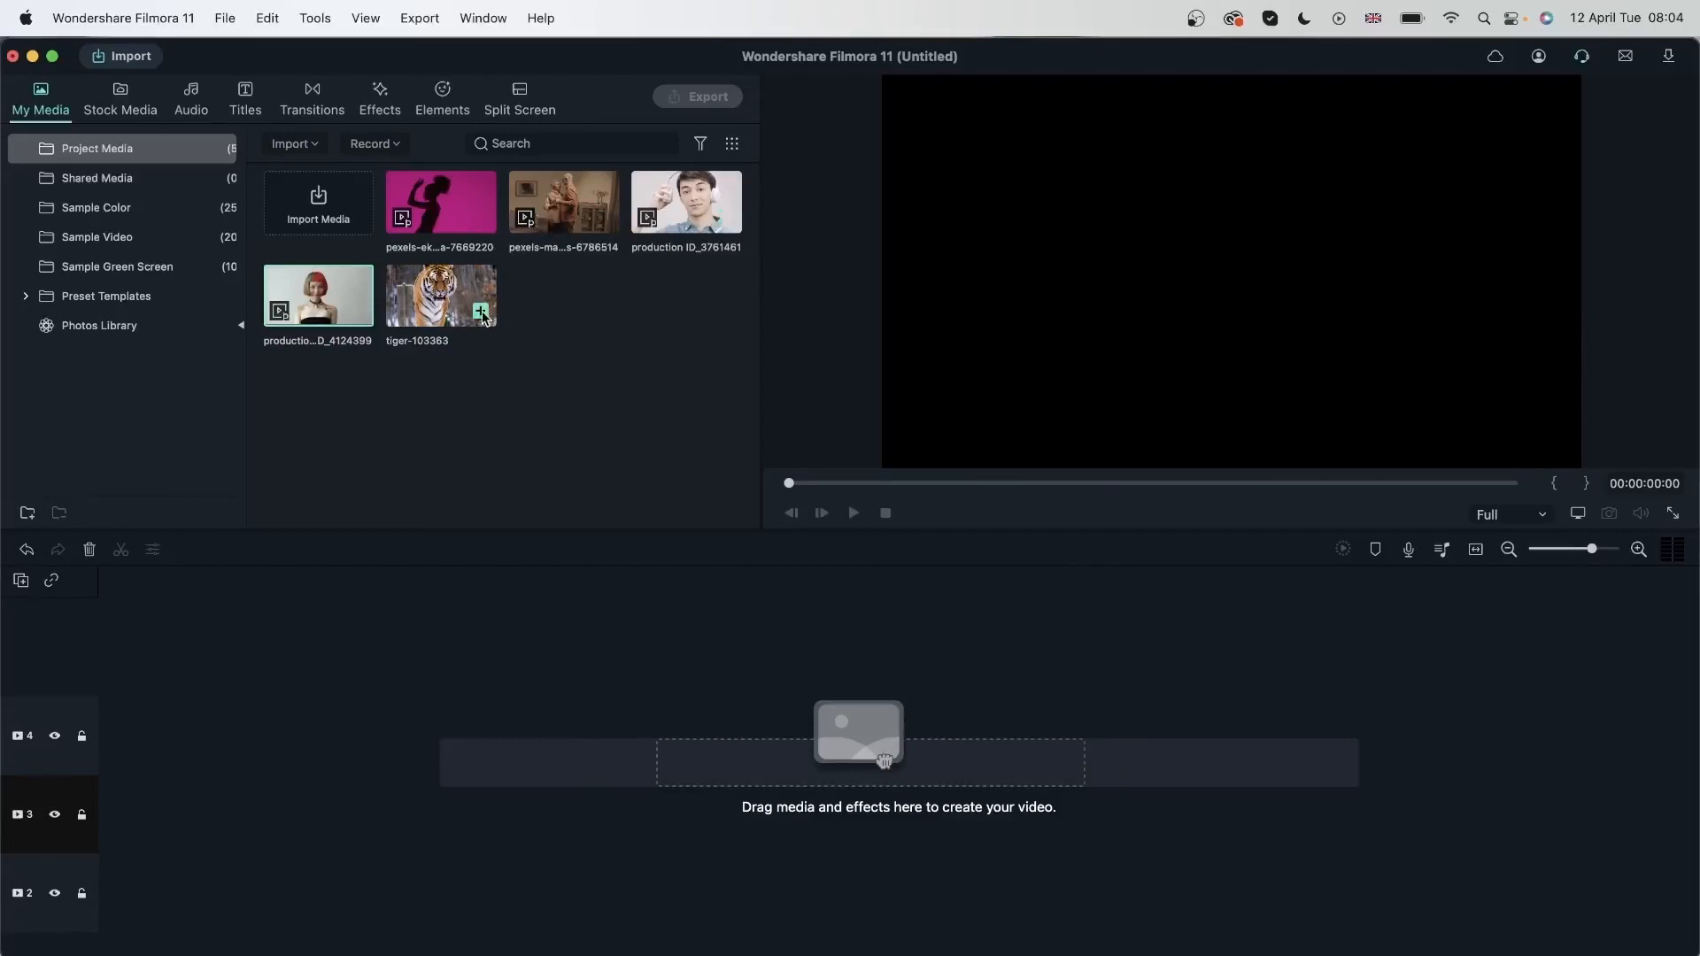
mouse_move(441, 205)
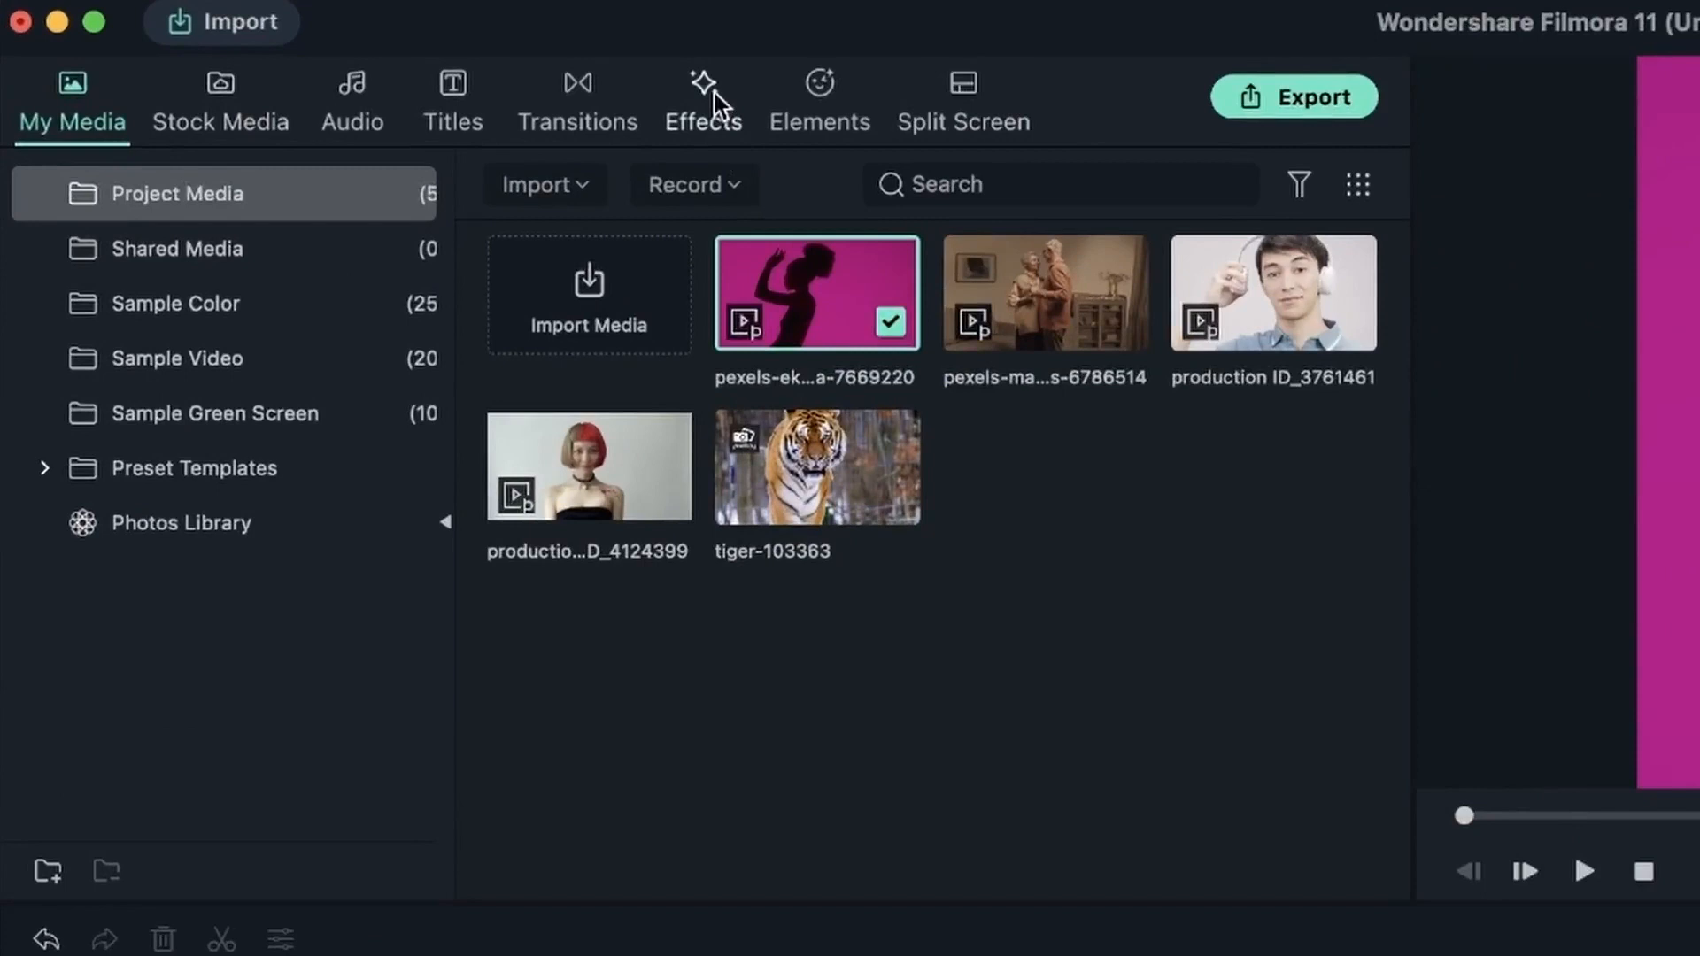
Show the AI Portrait category in the Effects library with its nine effects
click(703, 97)
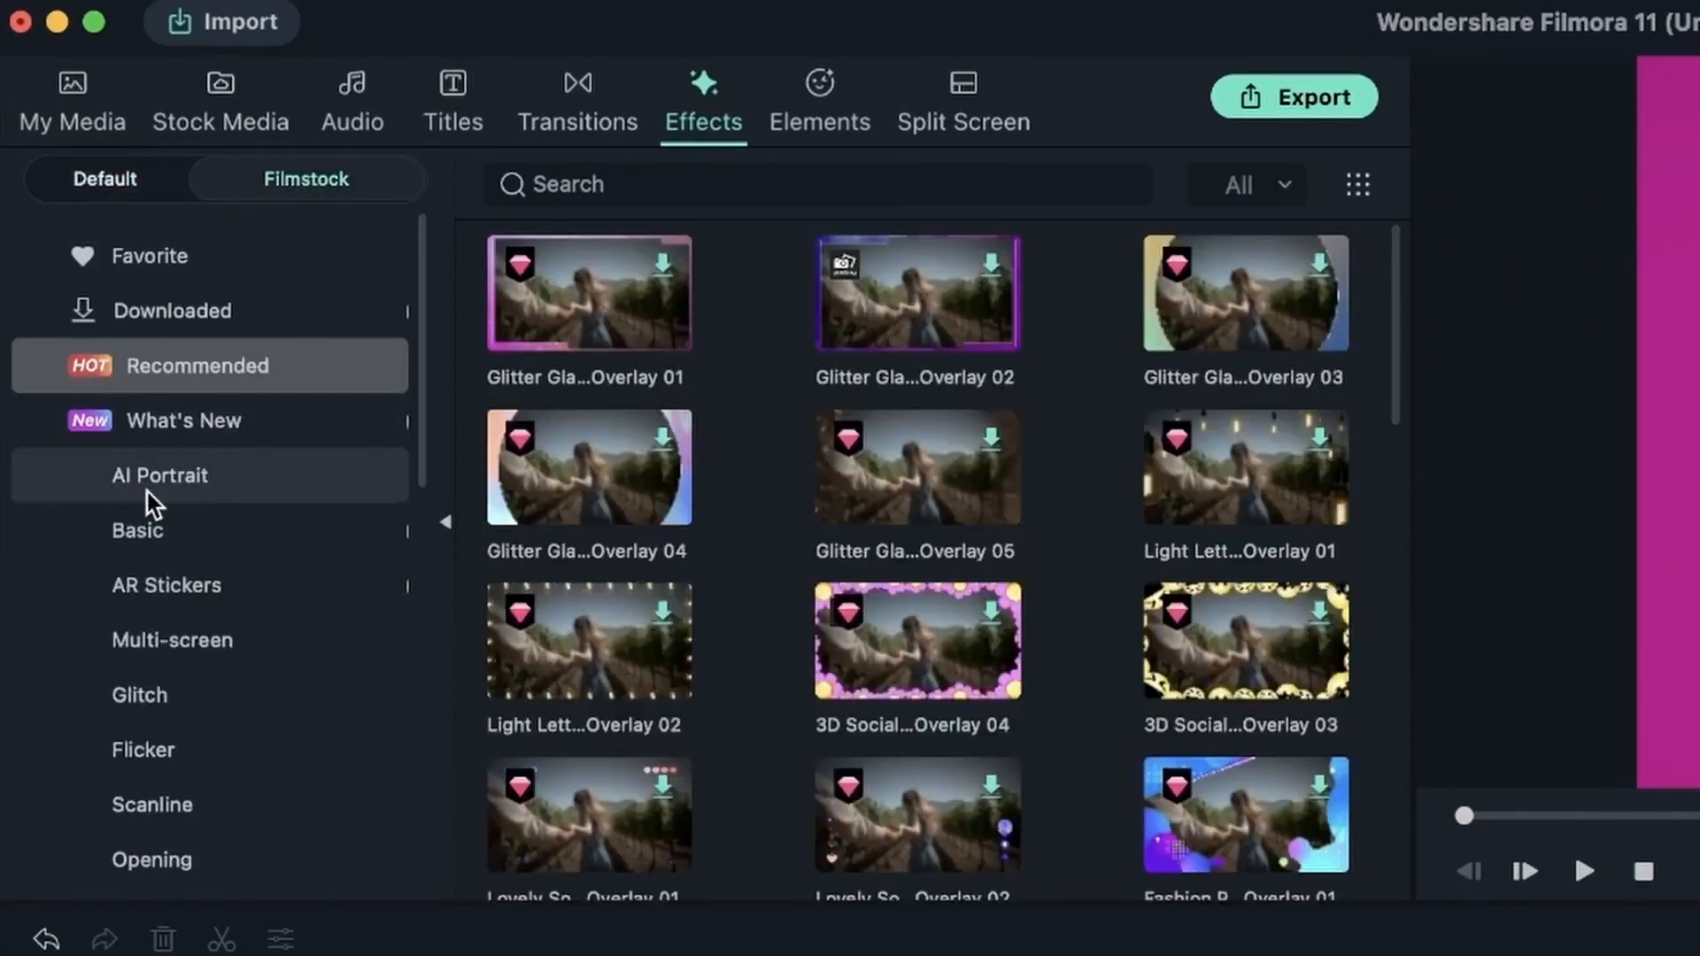
click(159, 475)
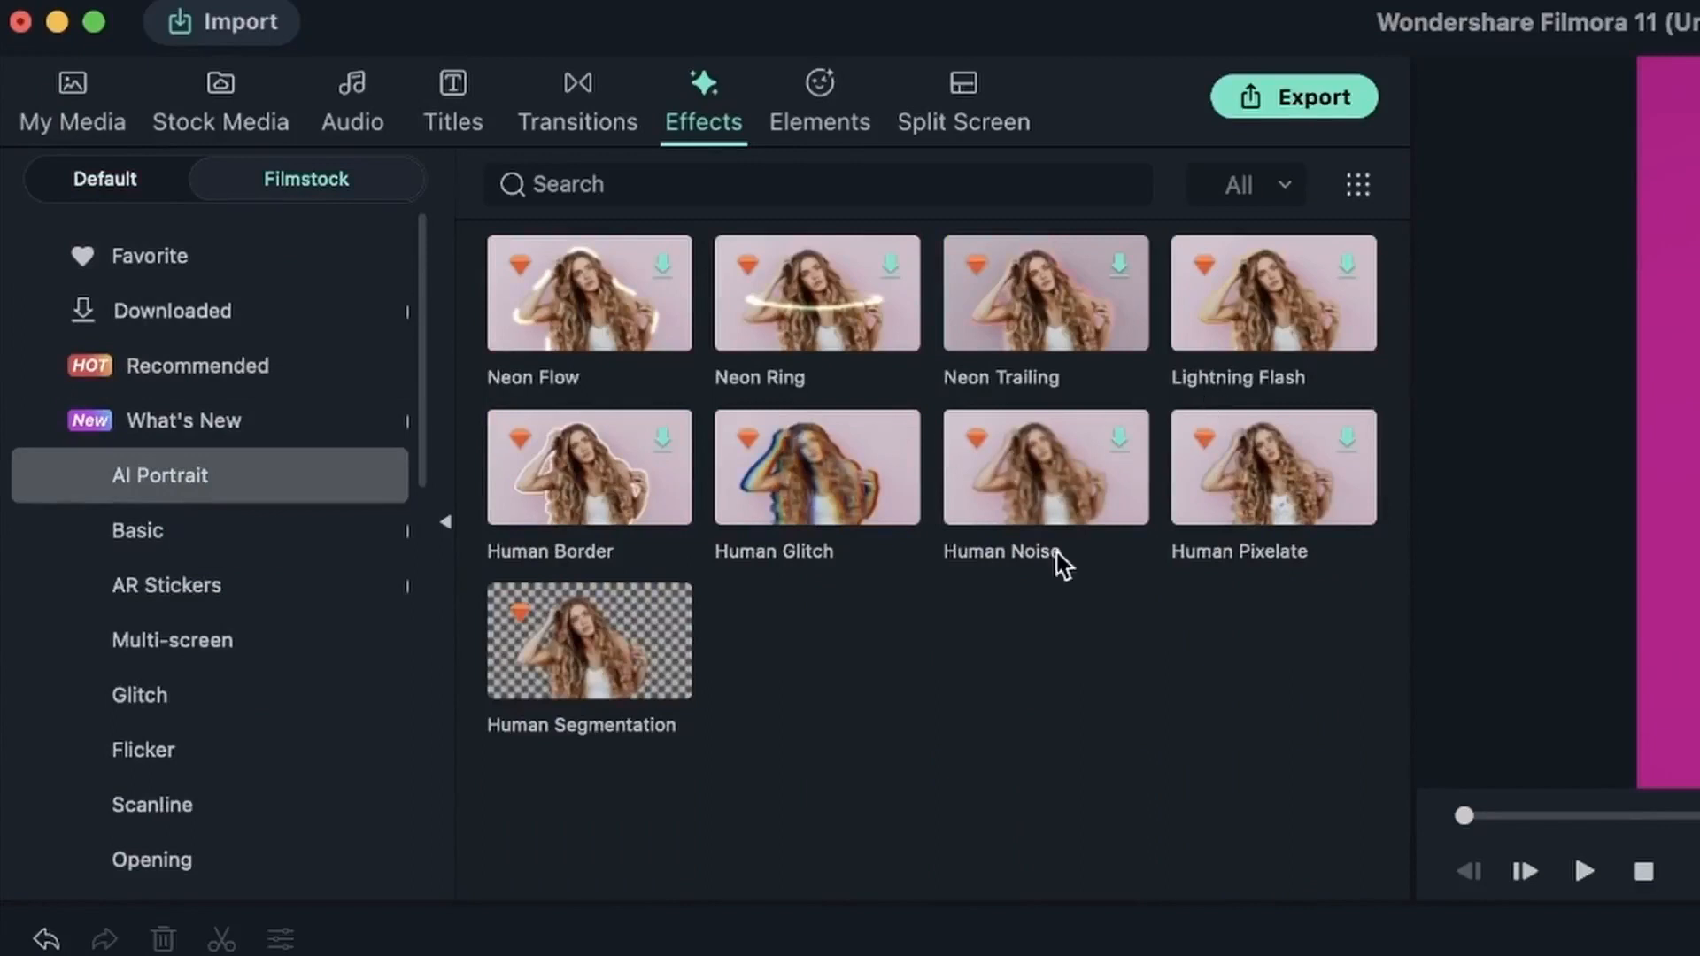
mouse_move(1145, 604)
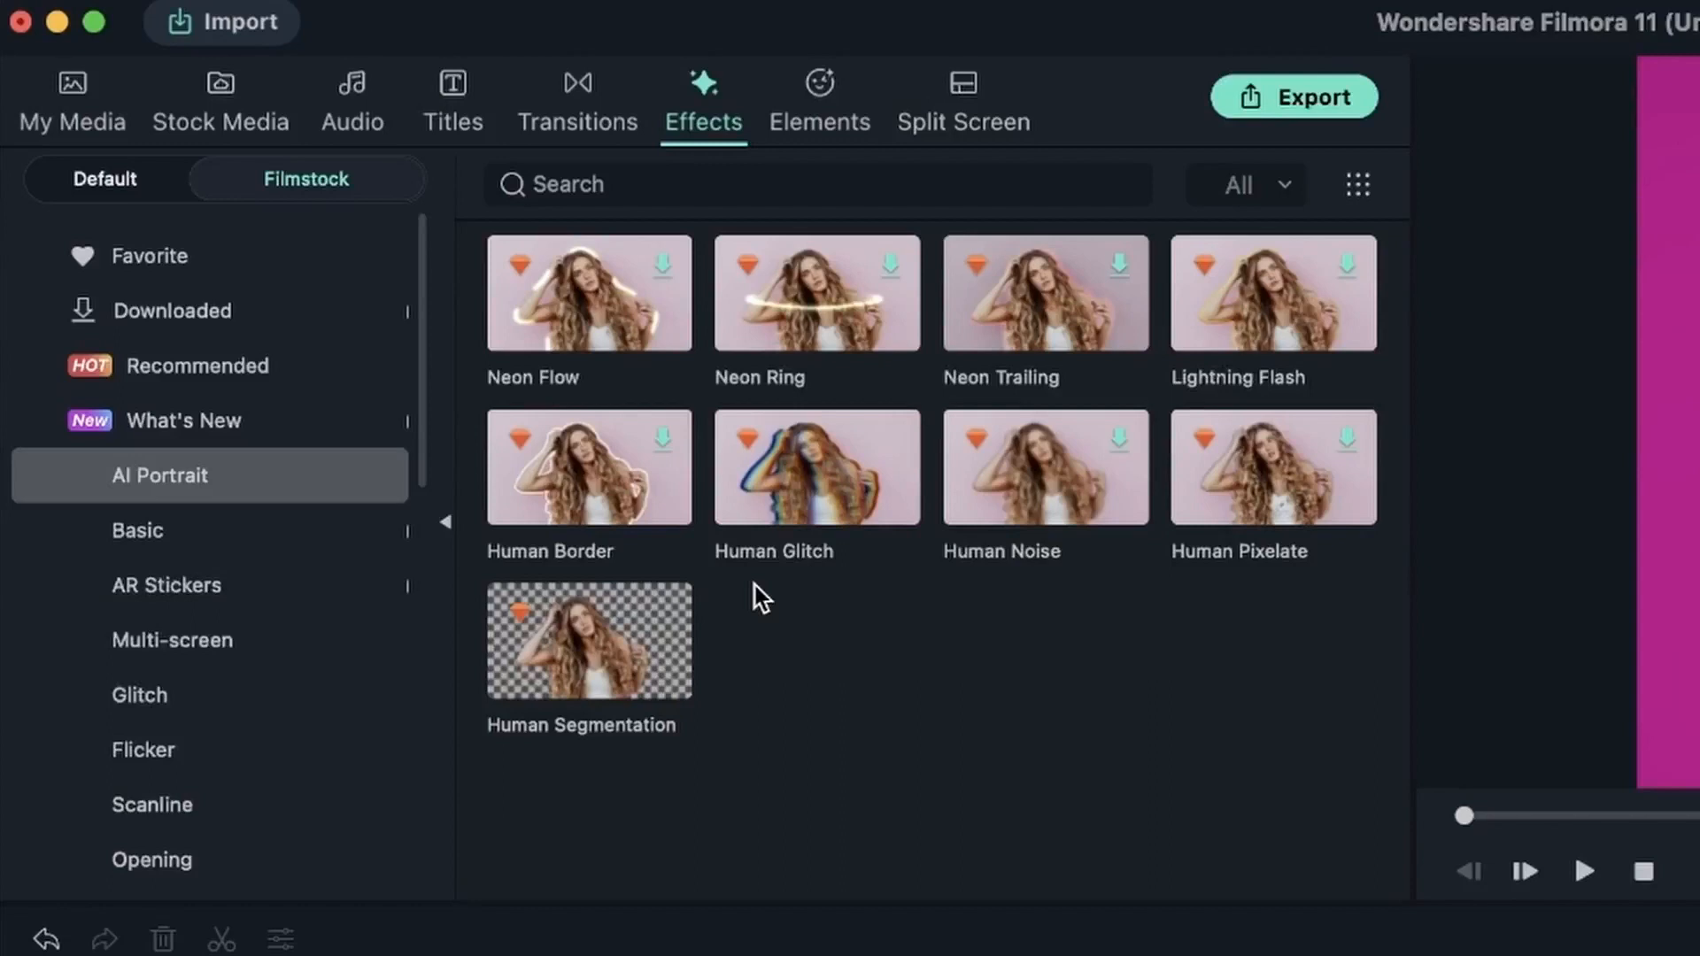
mouse_move(587, 639)
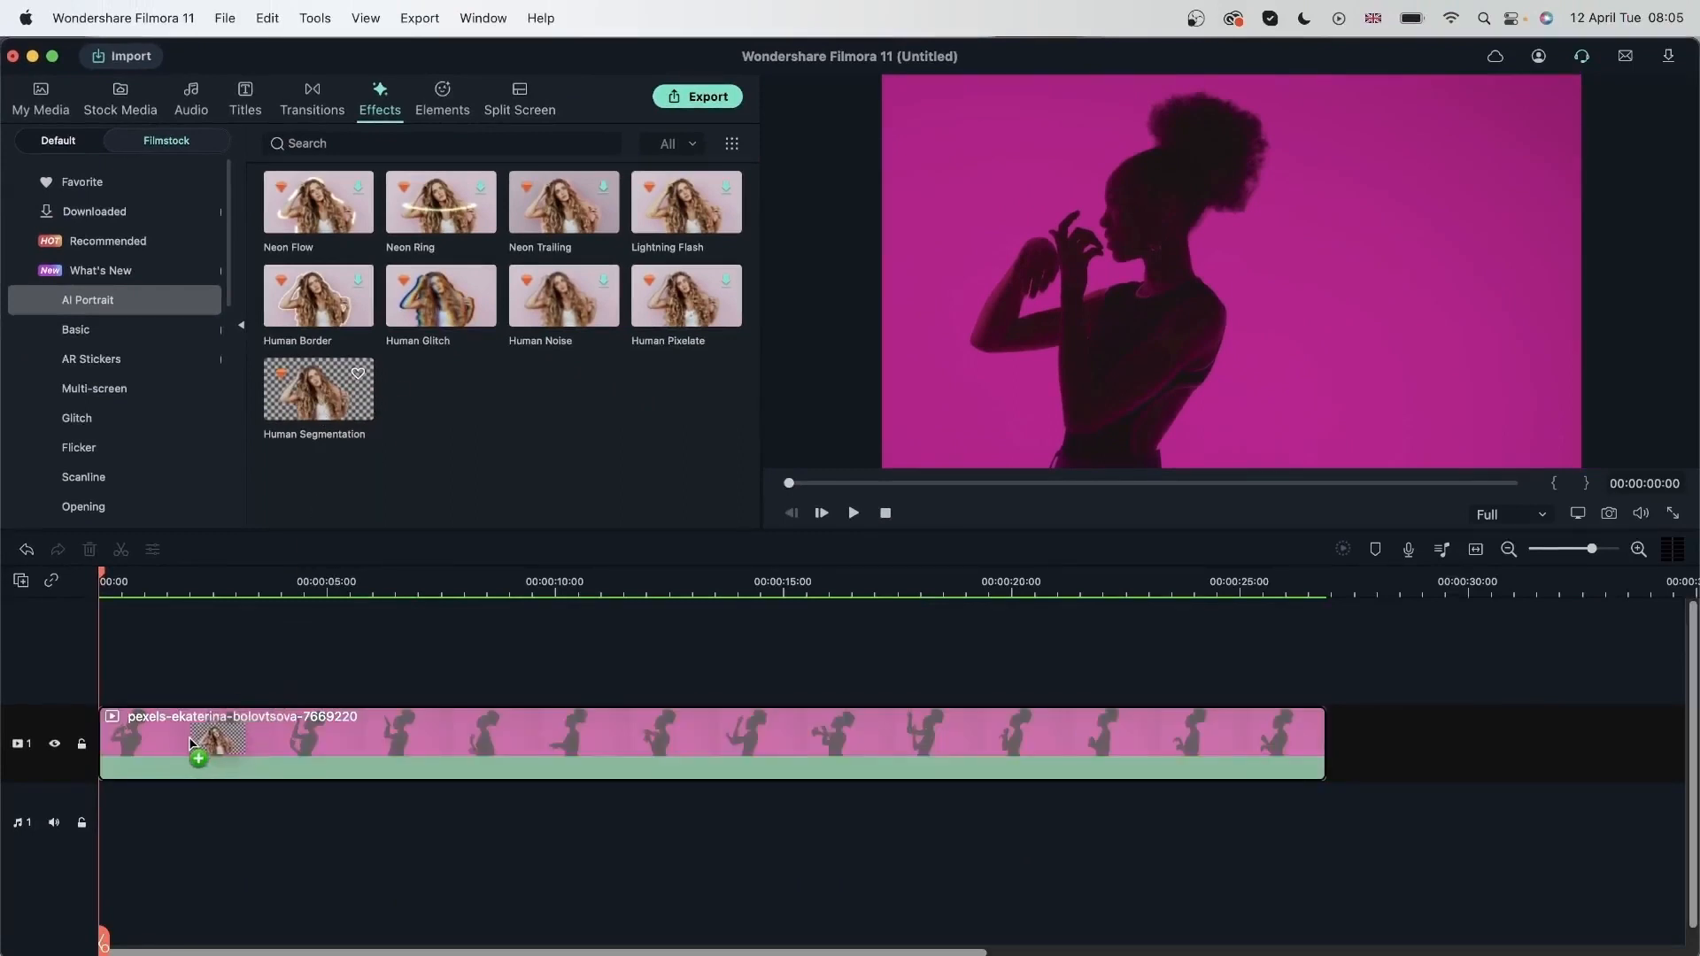
Apply Human Segmentation to the dancer clip and set a White sample colour beneath it
click(41, 98)
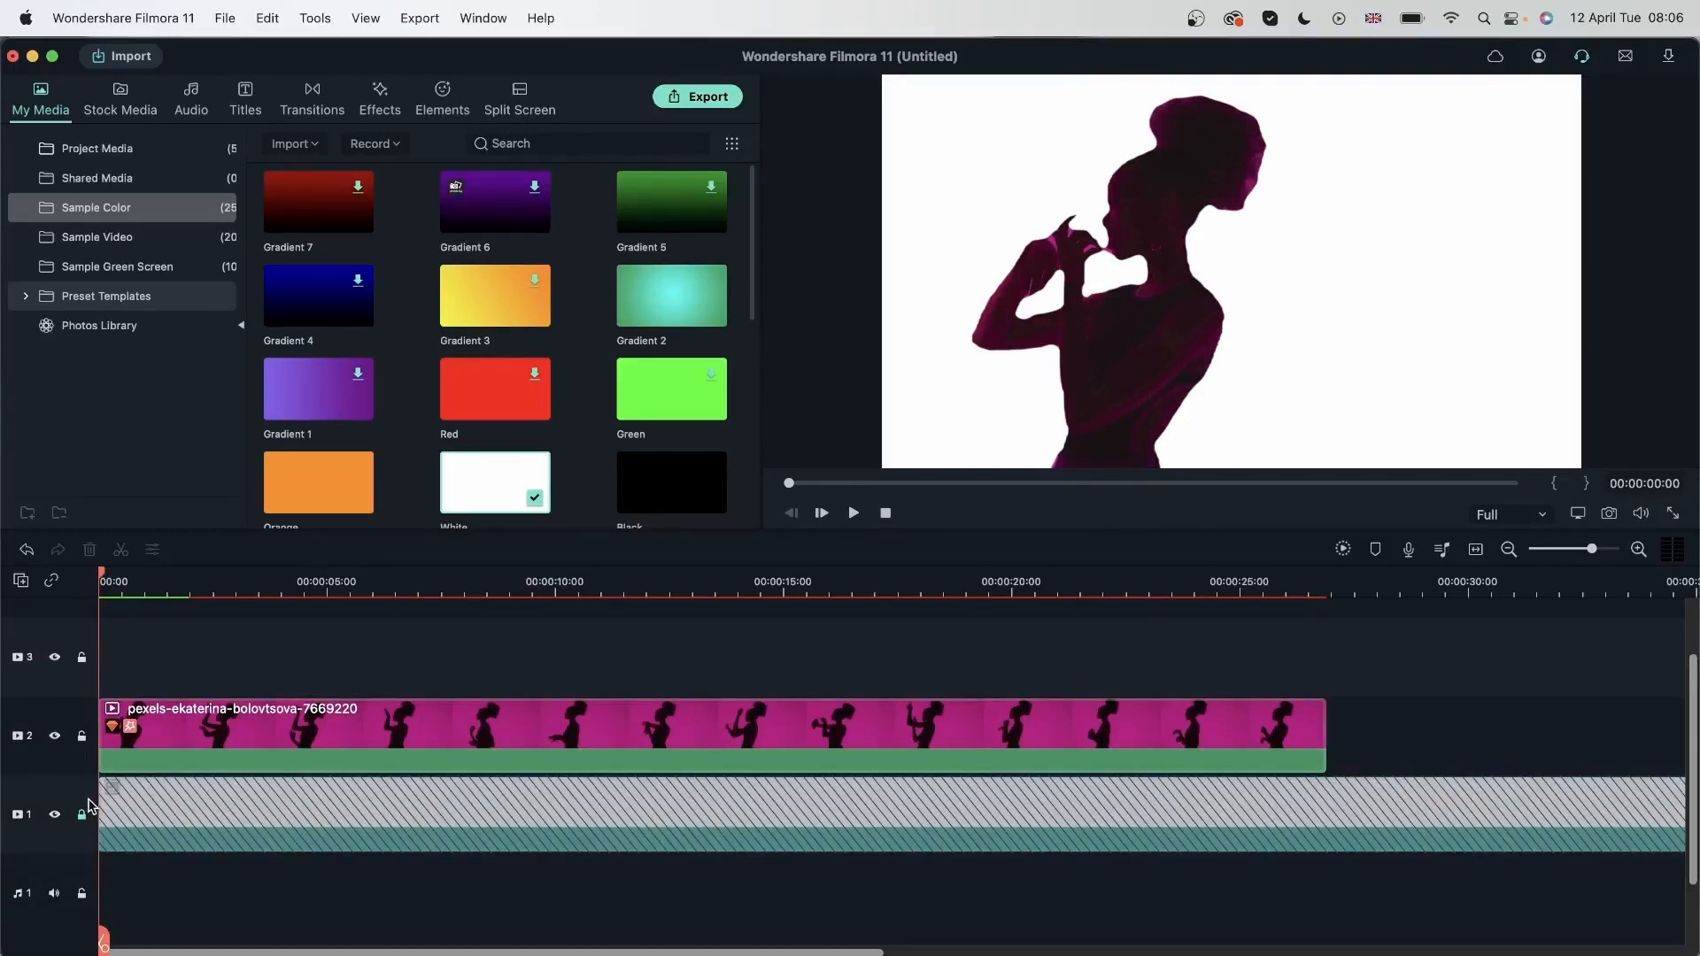
click(823, 580)
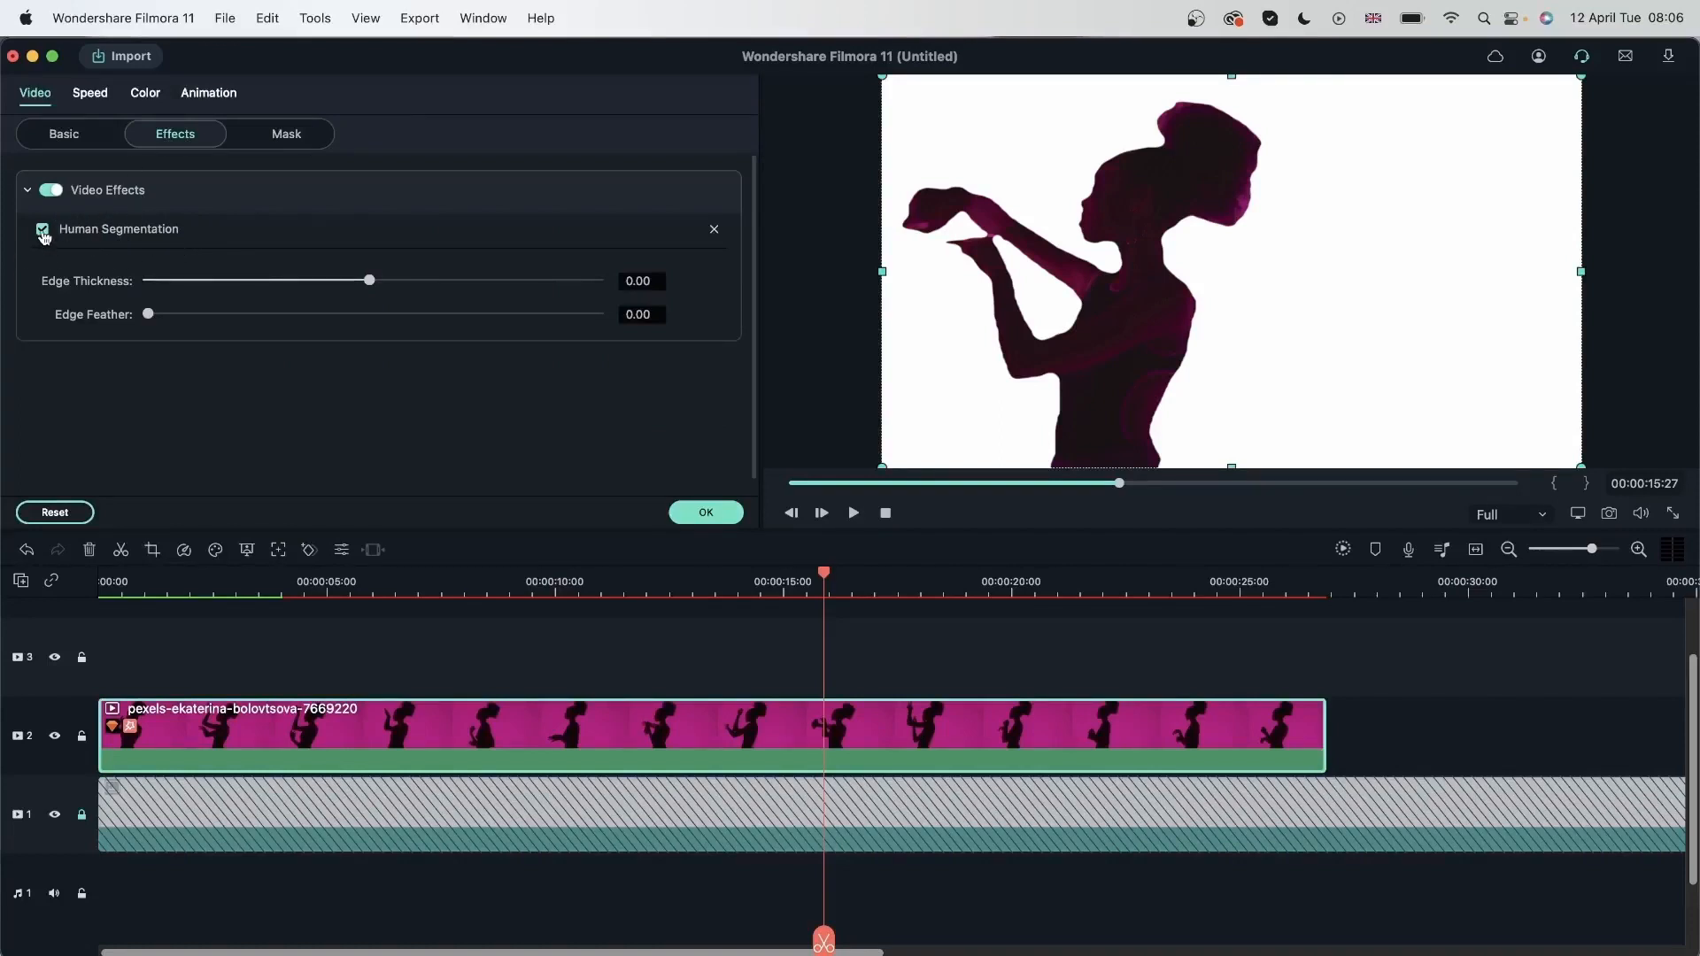
Toggle Human Segmentation off and on, then raise Edge Thickness to about 34.55
click(43, 231)
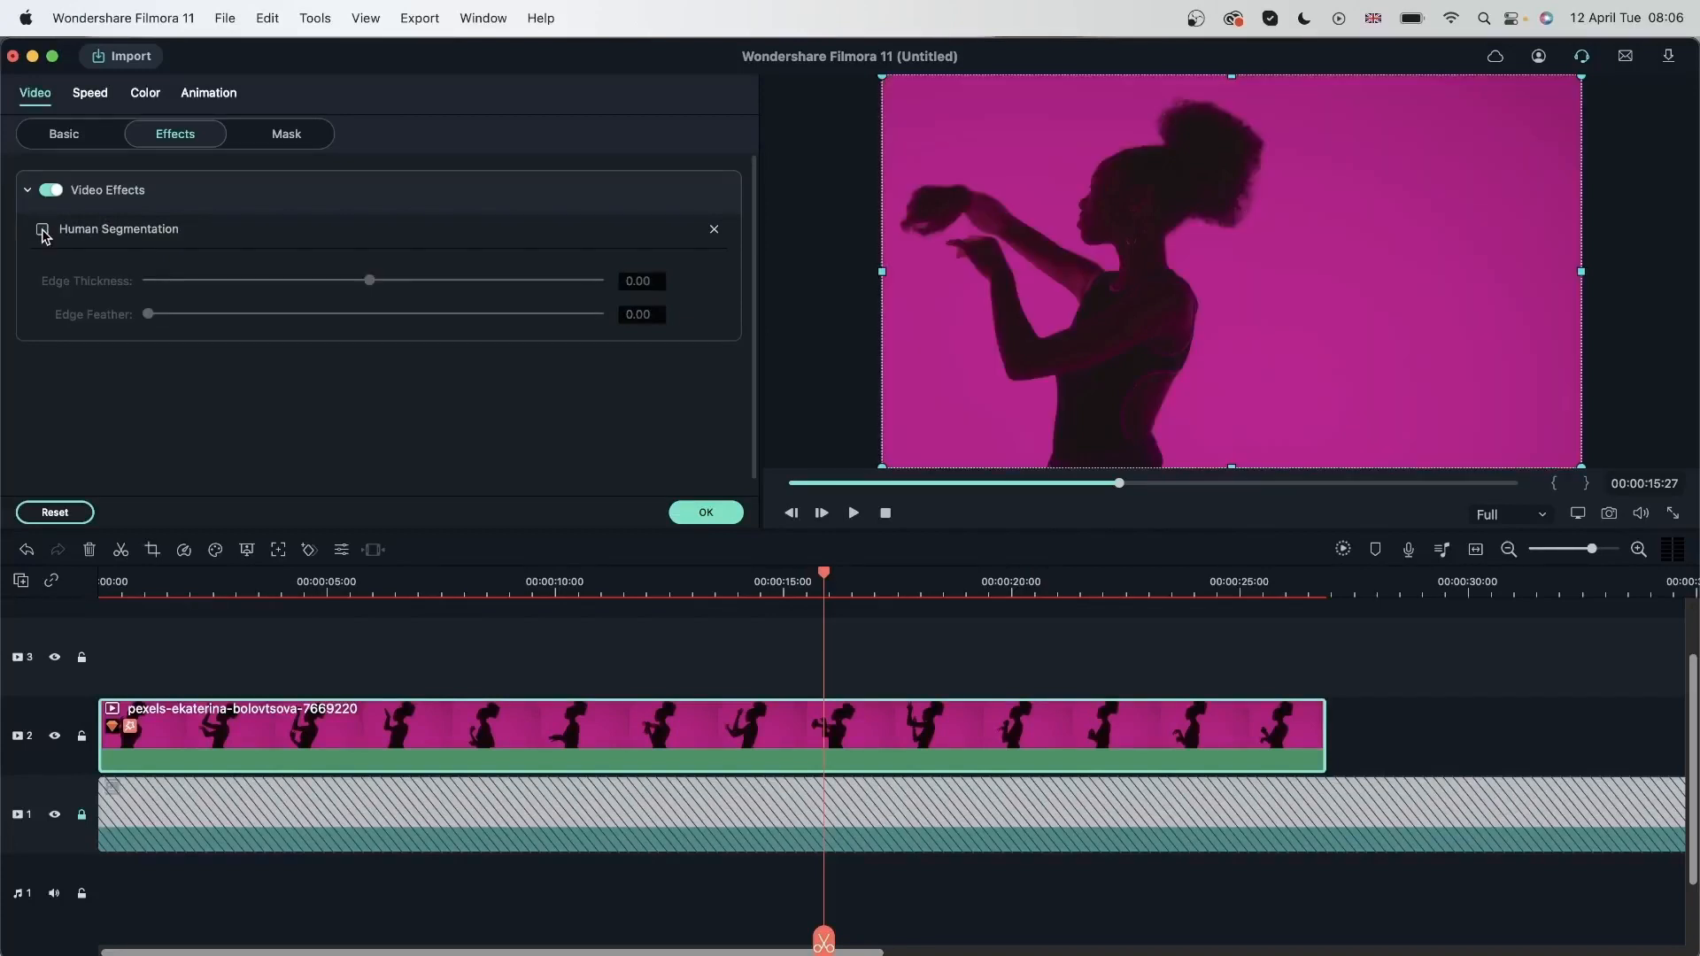
click(43, 228)
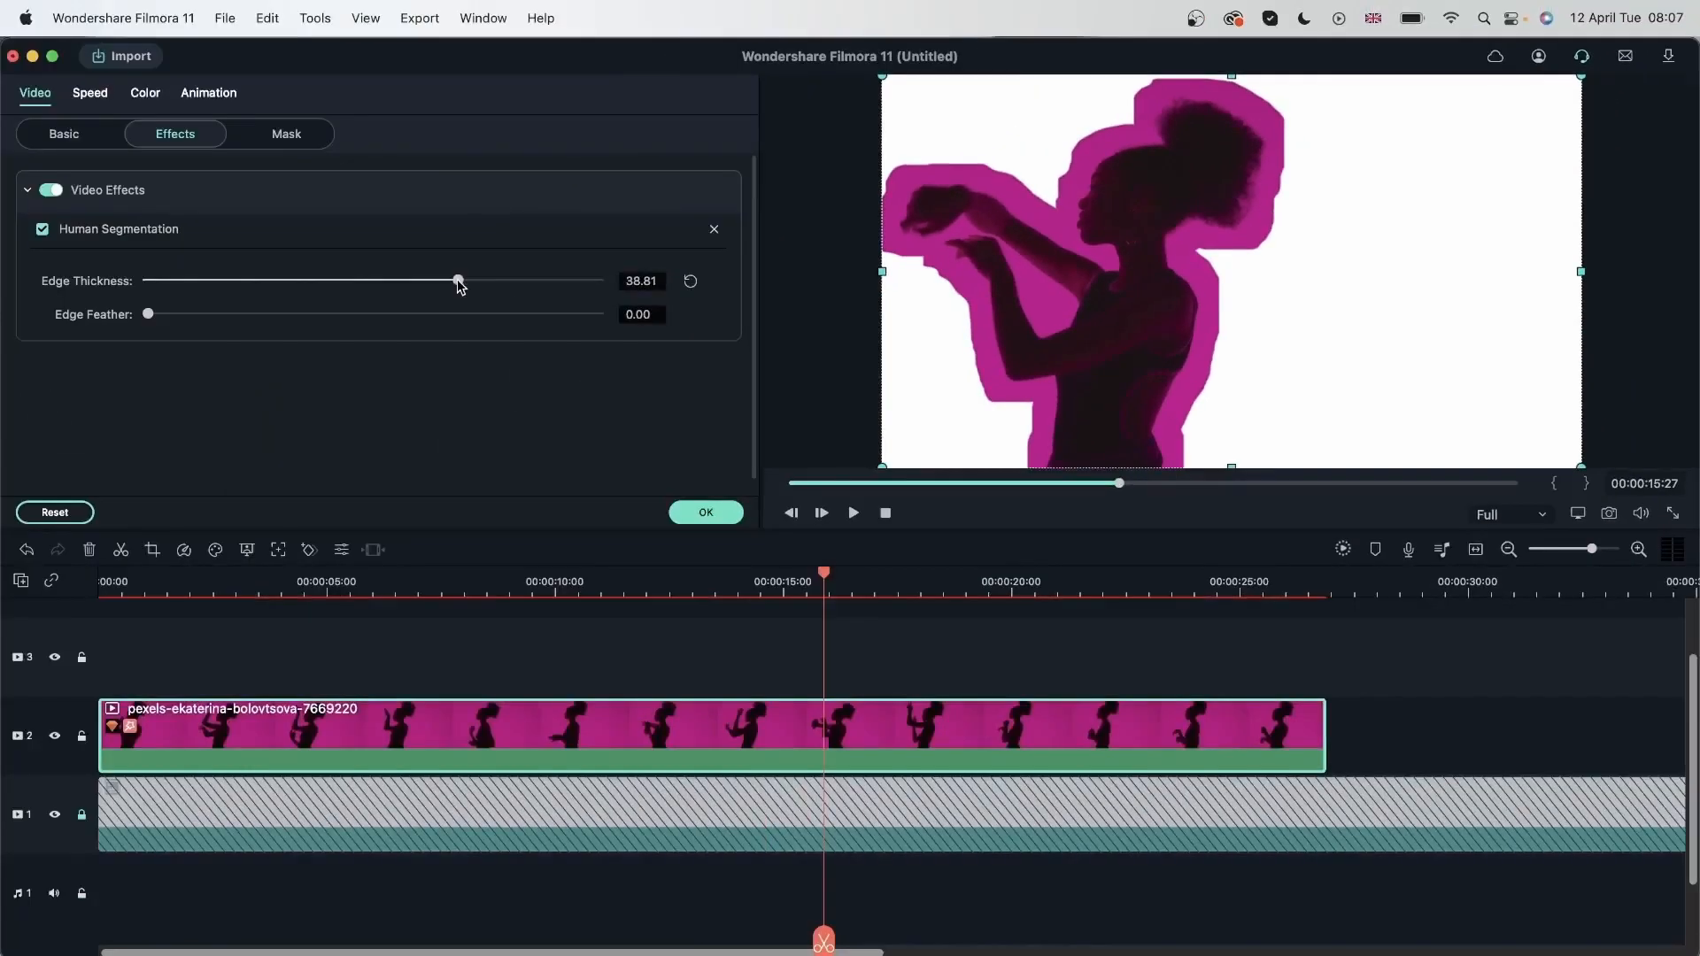
drag(457, 278, 448, 278)
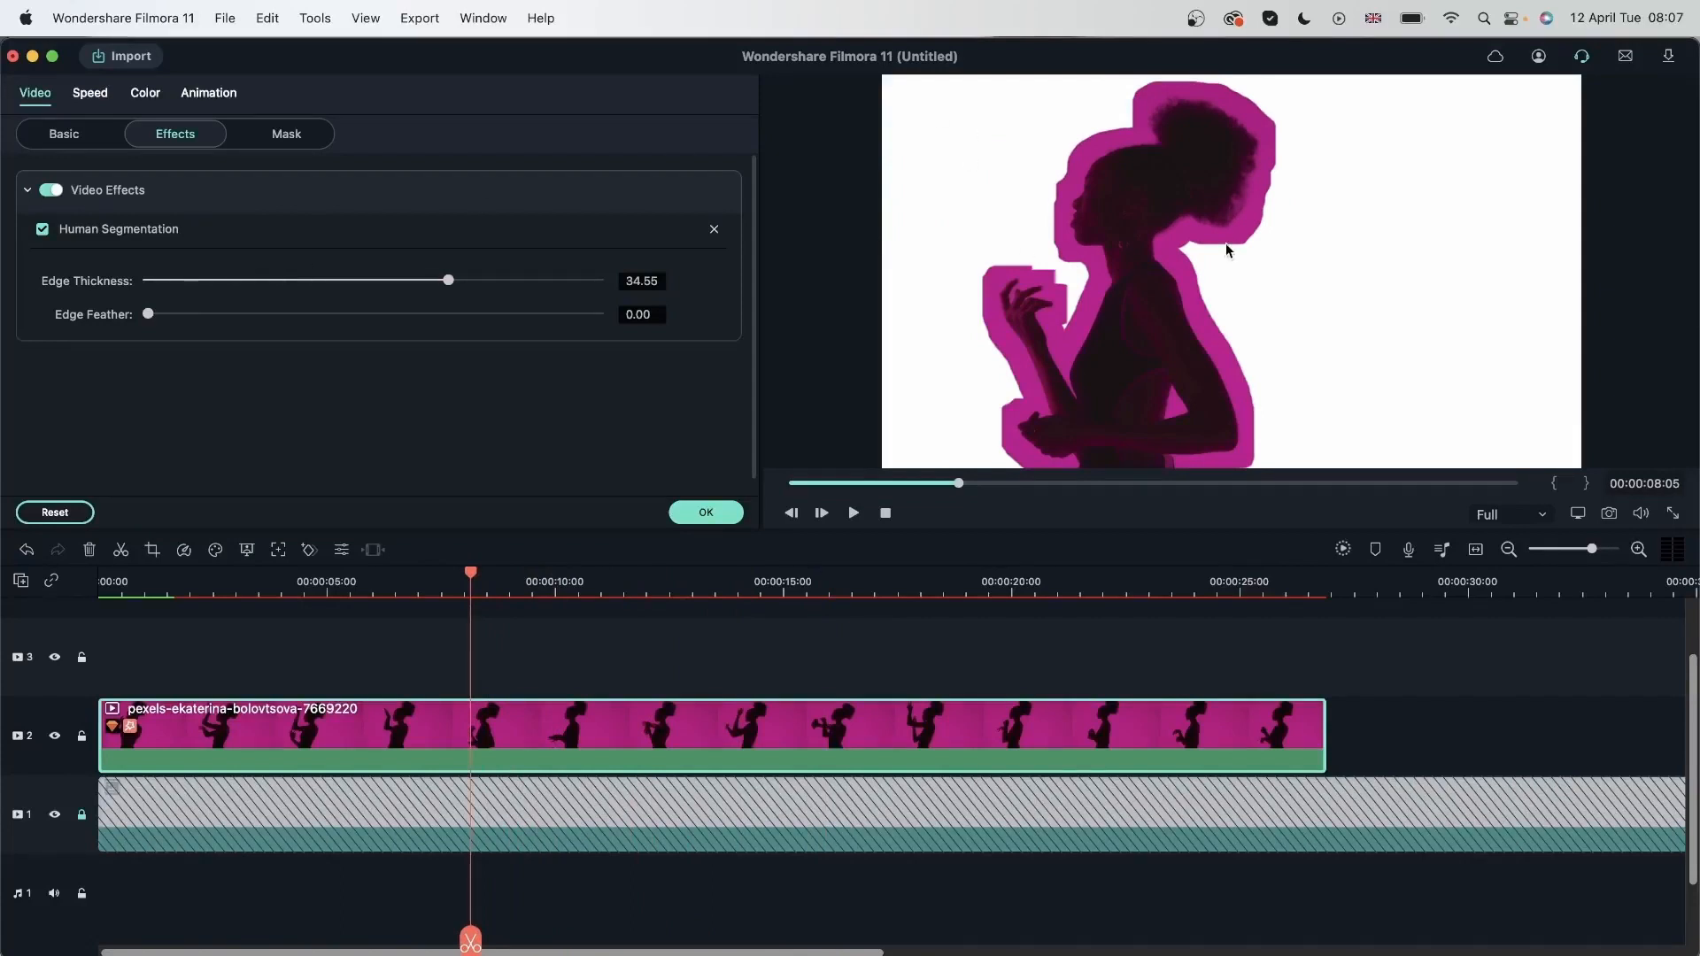
mouse_move(1275, 186)
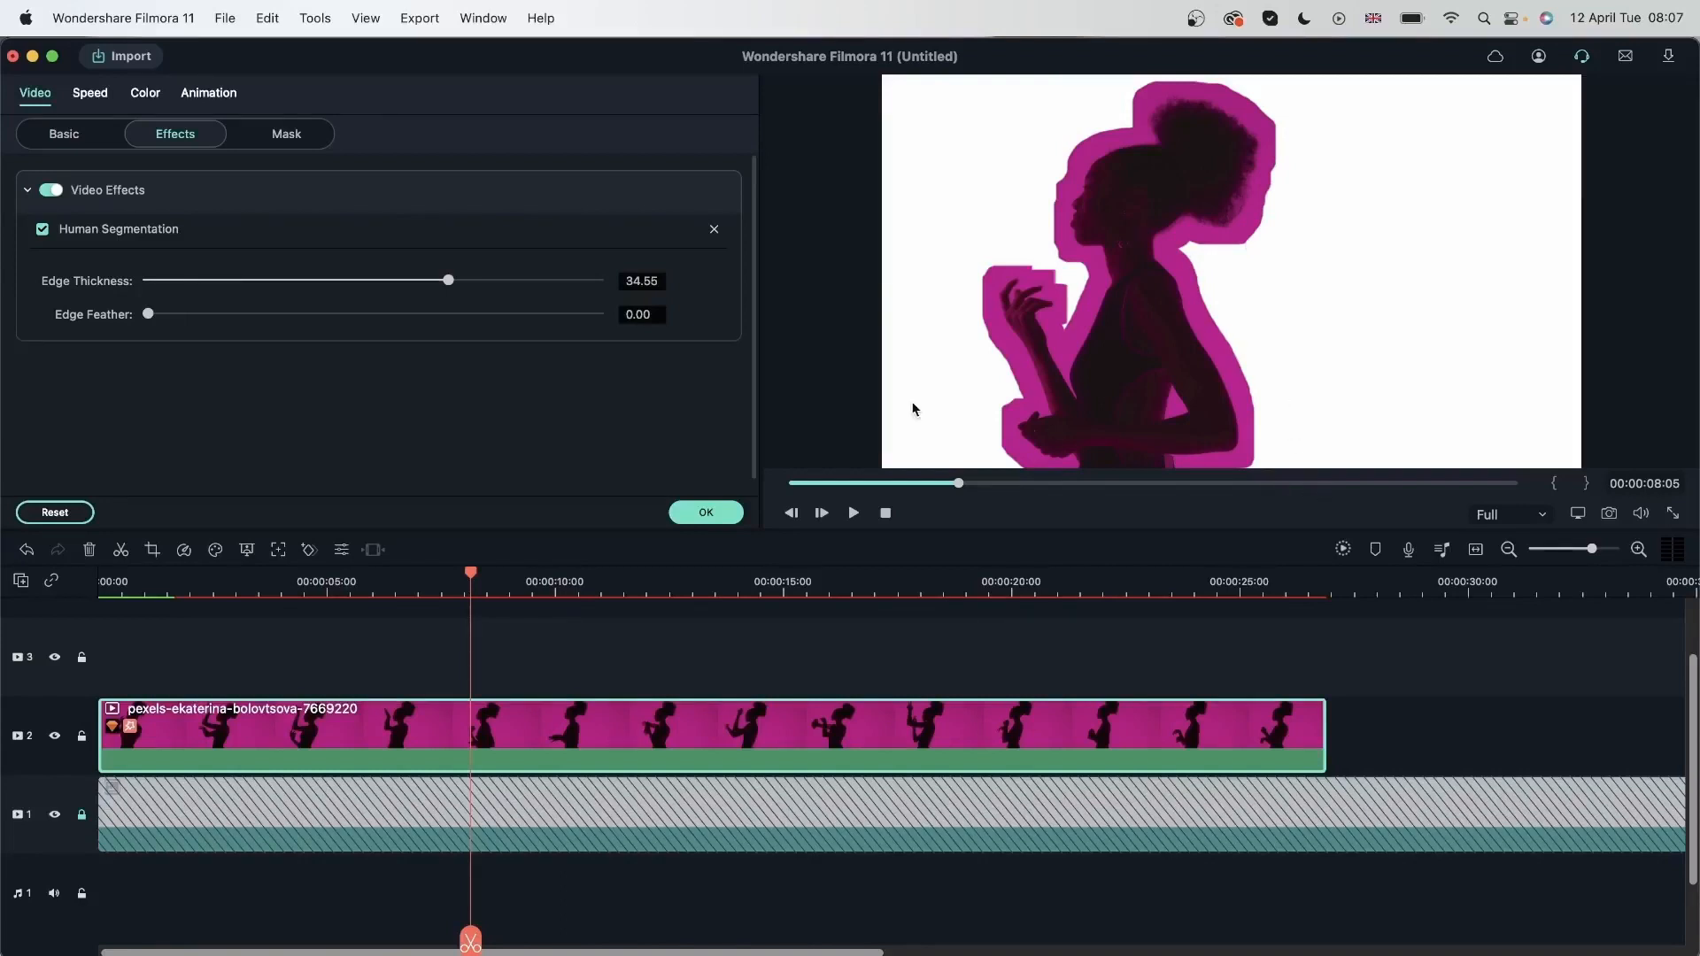
mouse_move(1031, 331)
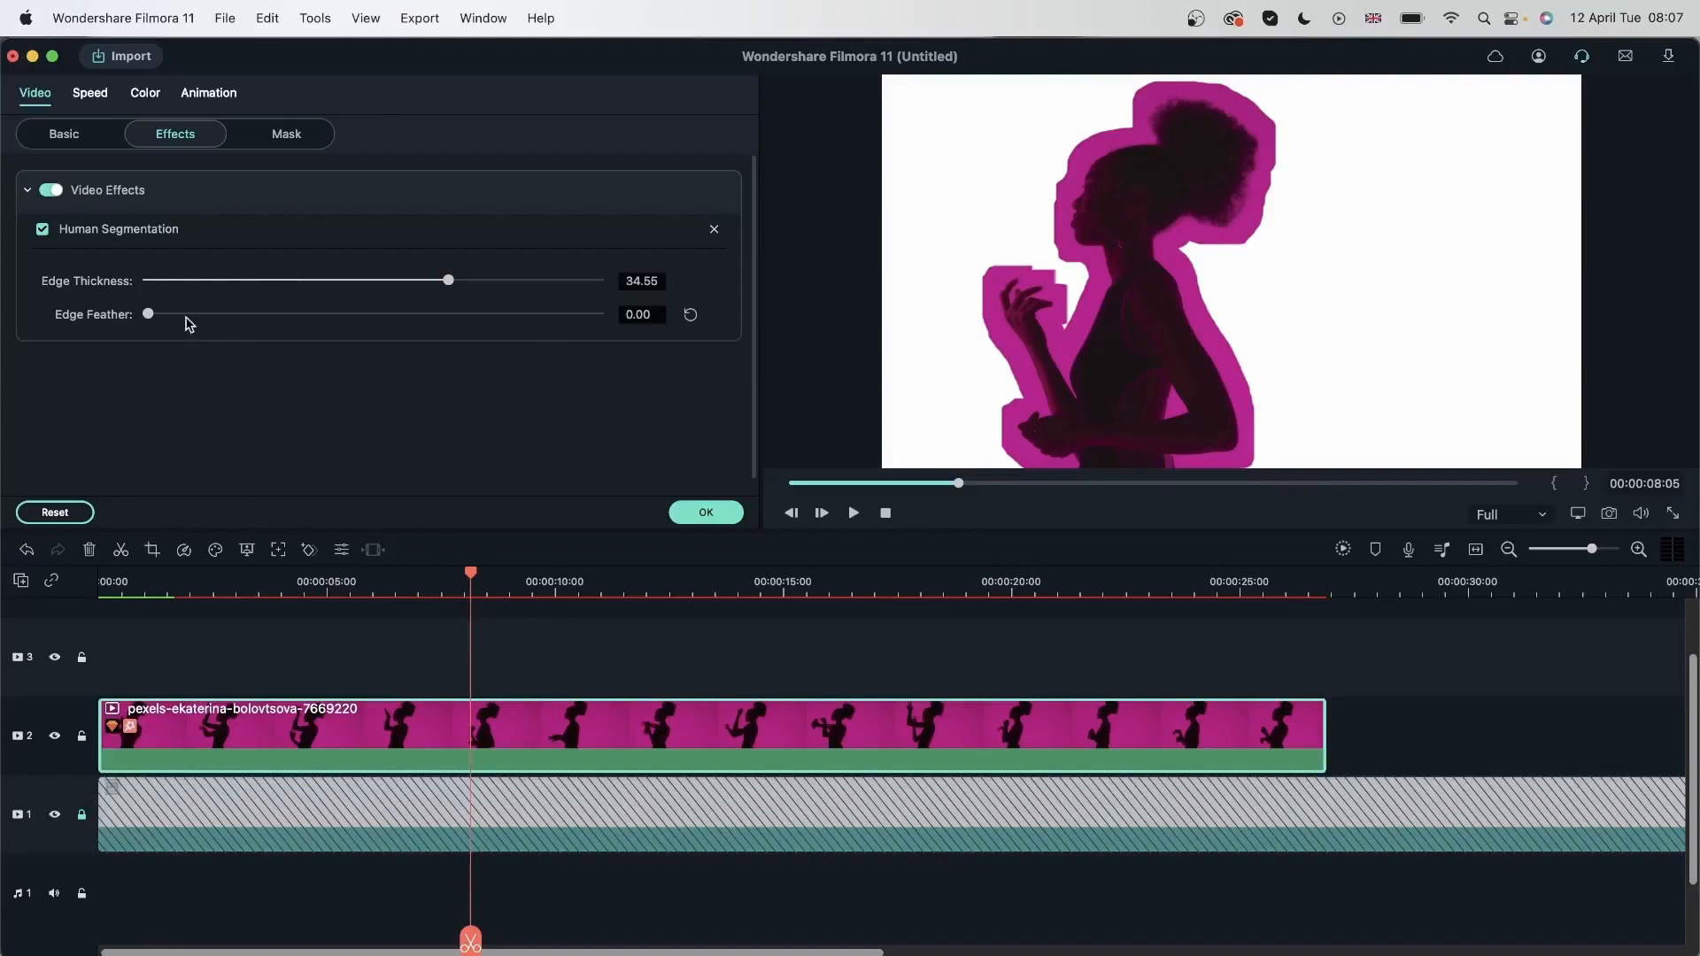
Raise Edge Feather to soften the dancer's pink outline into a blurry glow
drag(147, 313, 301, 314)
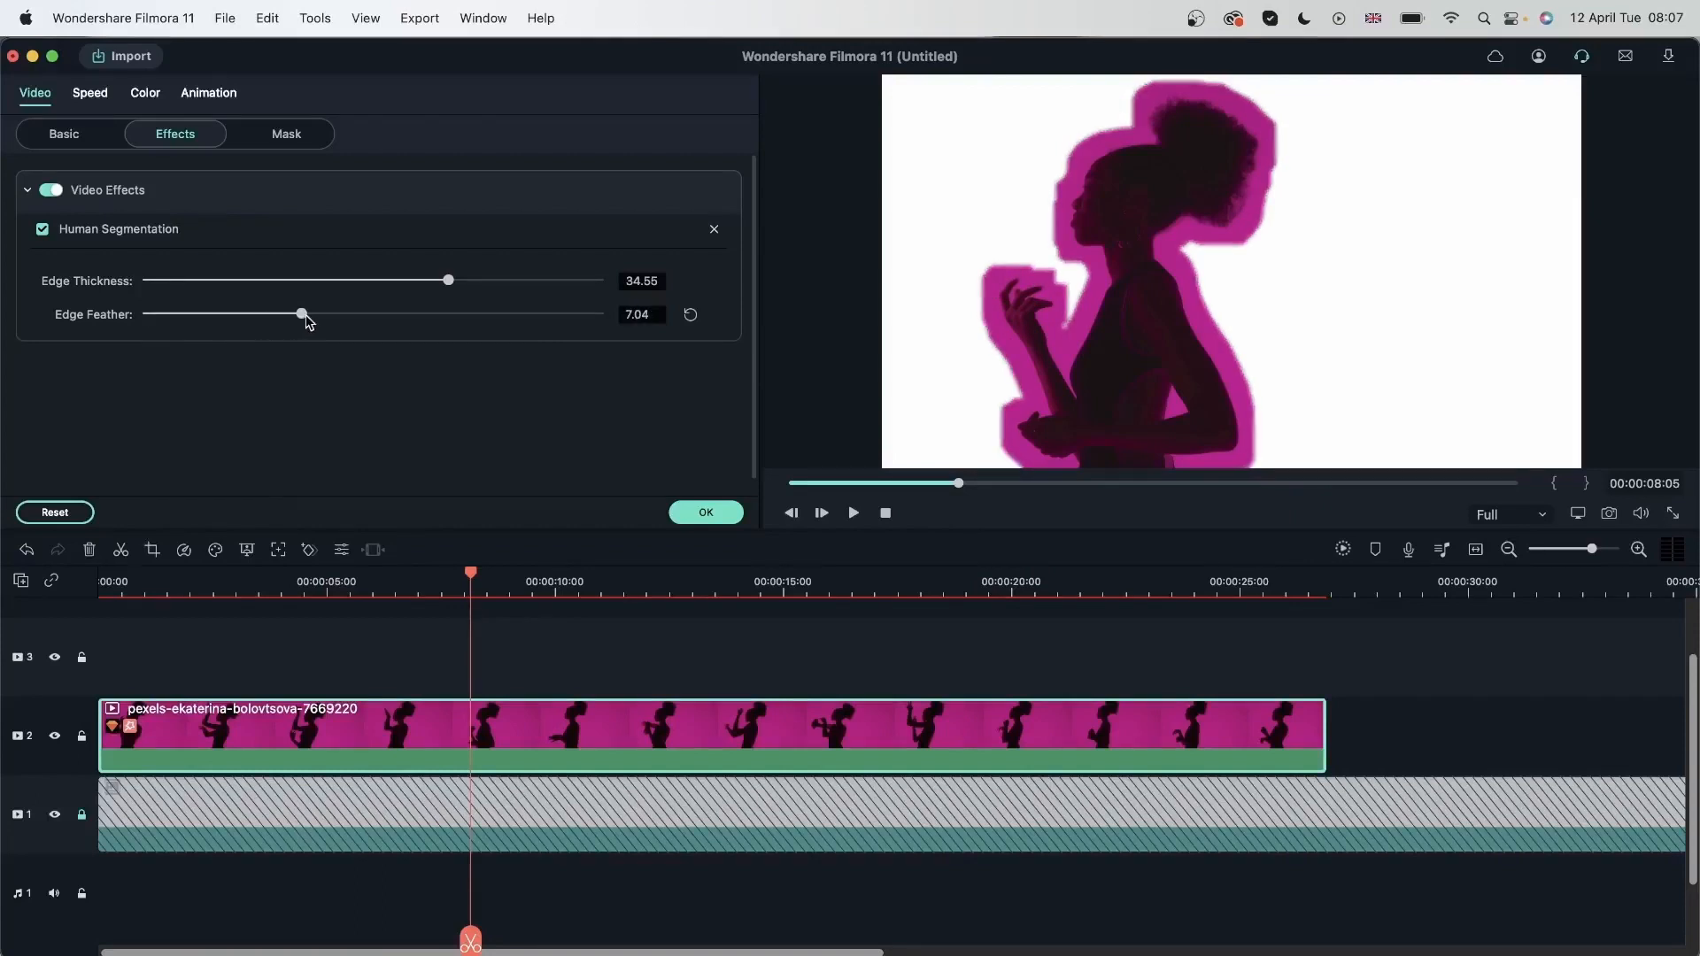
drag(301, 315, 553, 315)
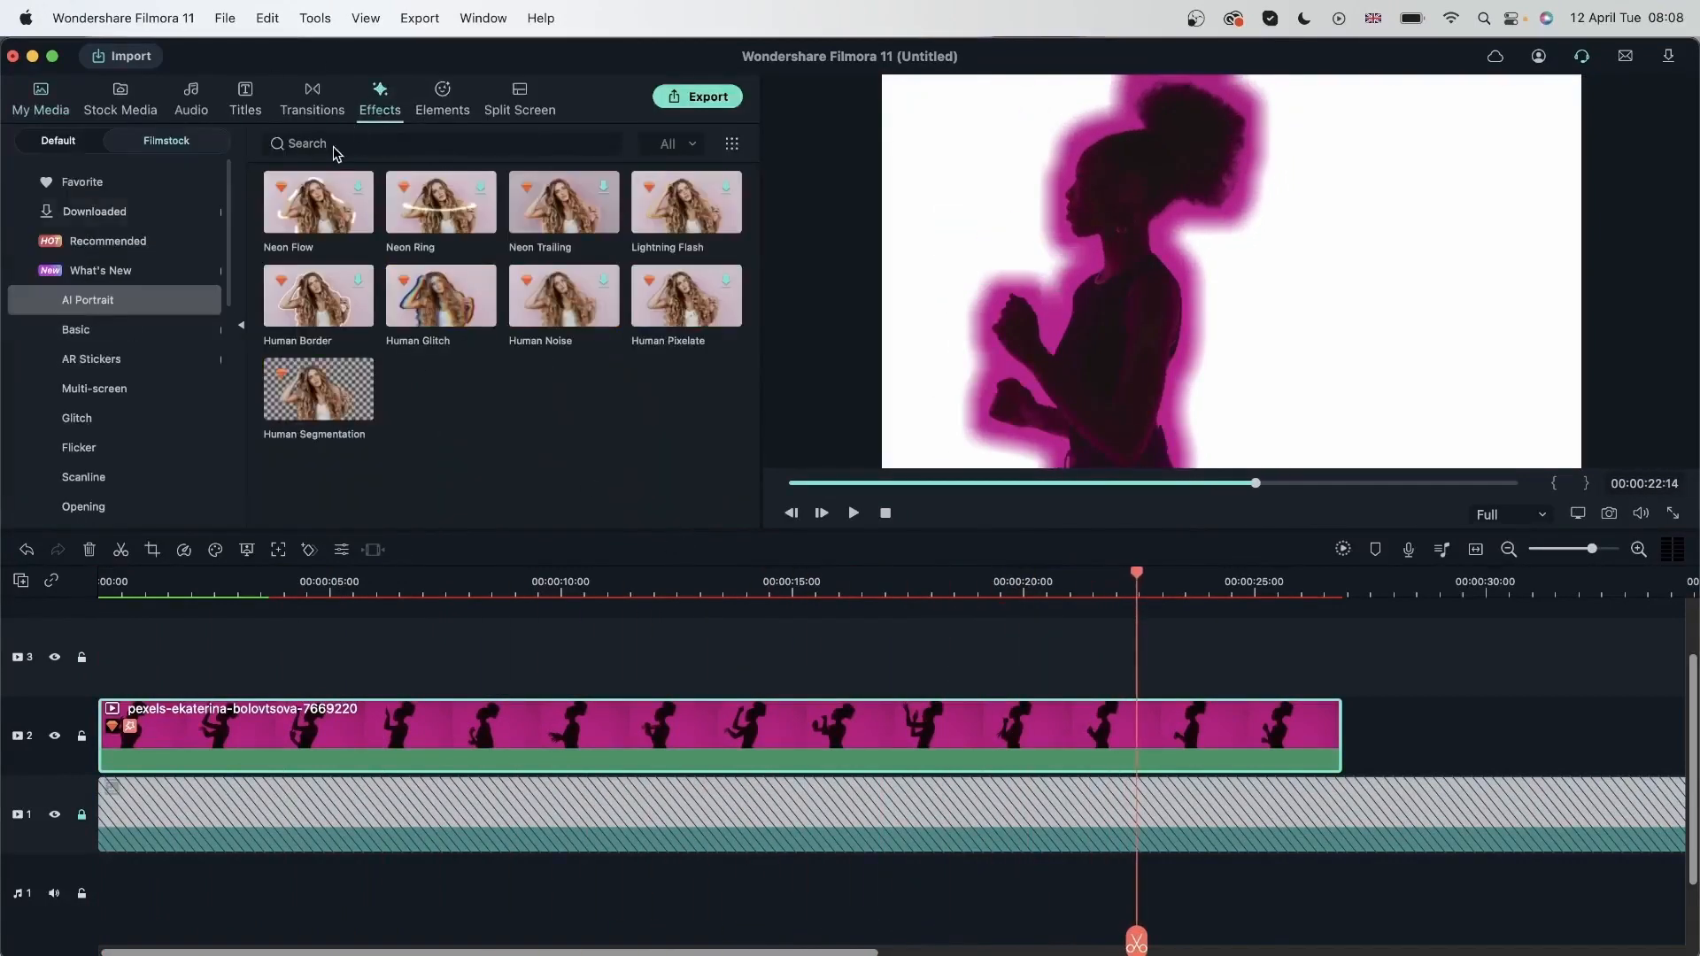
Search 'glow', then adjust the Glow Radius on the dancer clip down to about 65
text(glow)
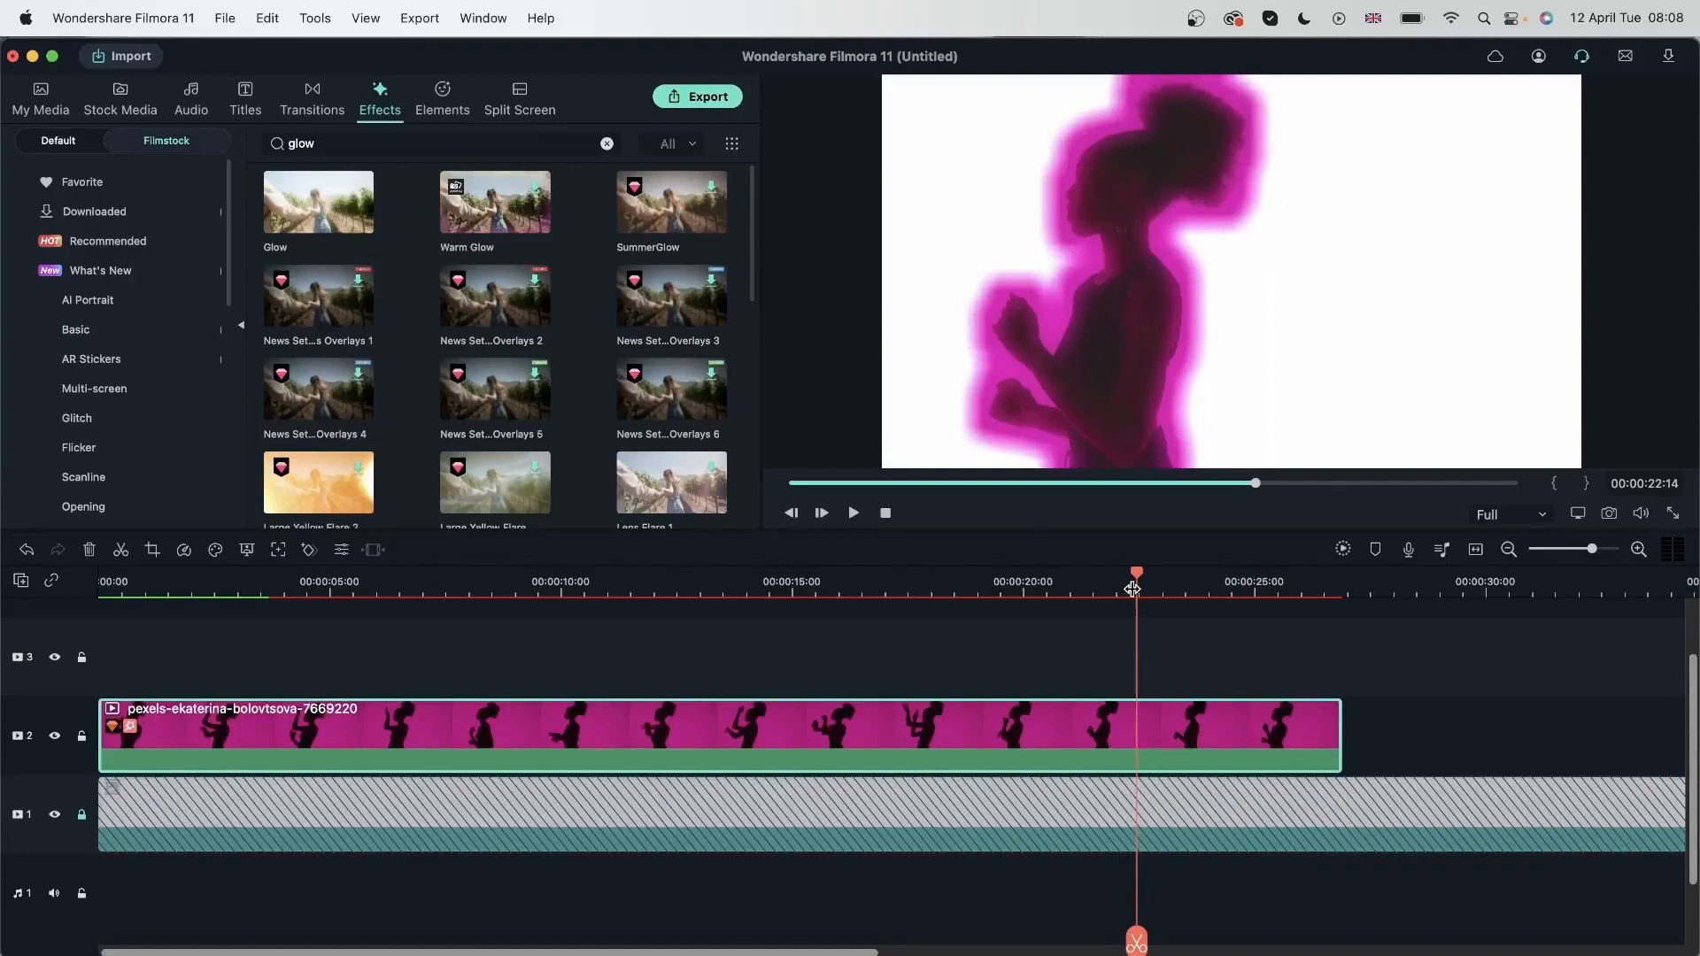
click(270, 581)
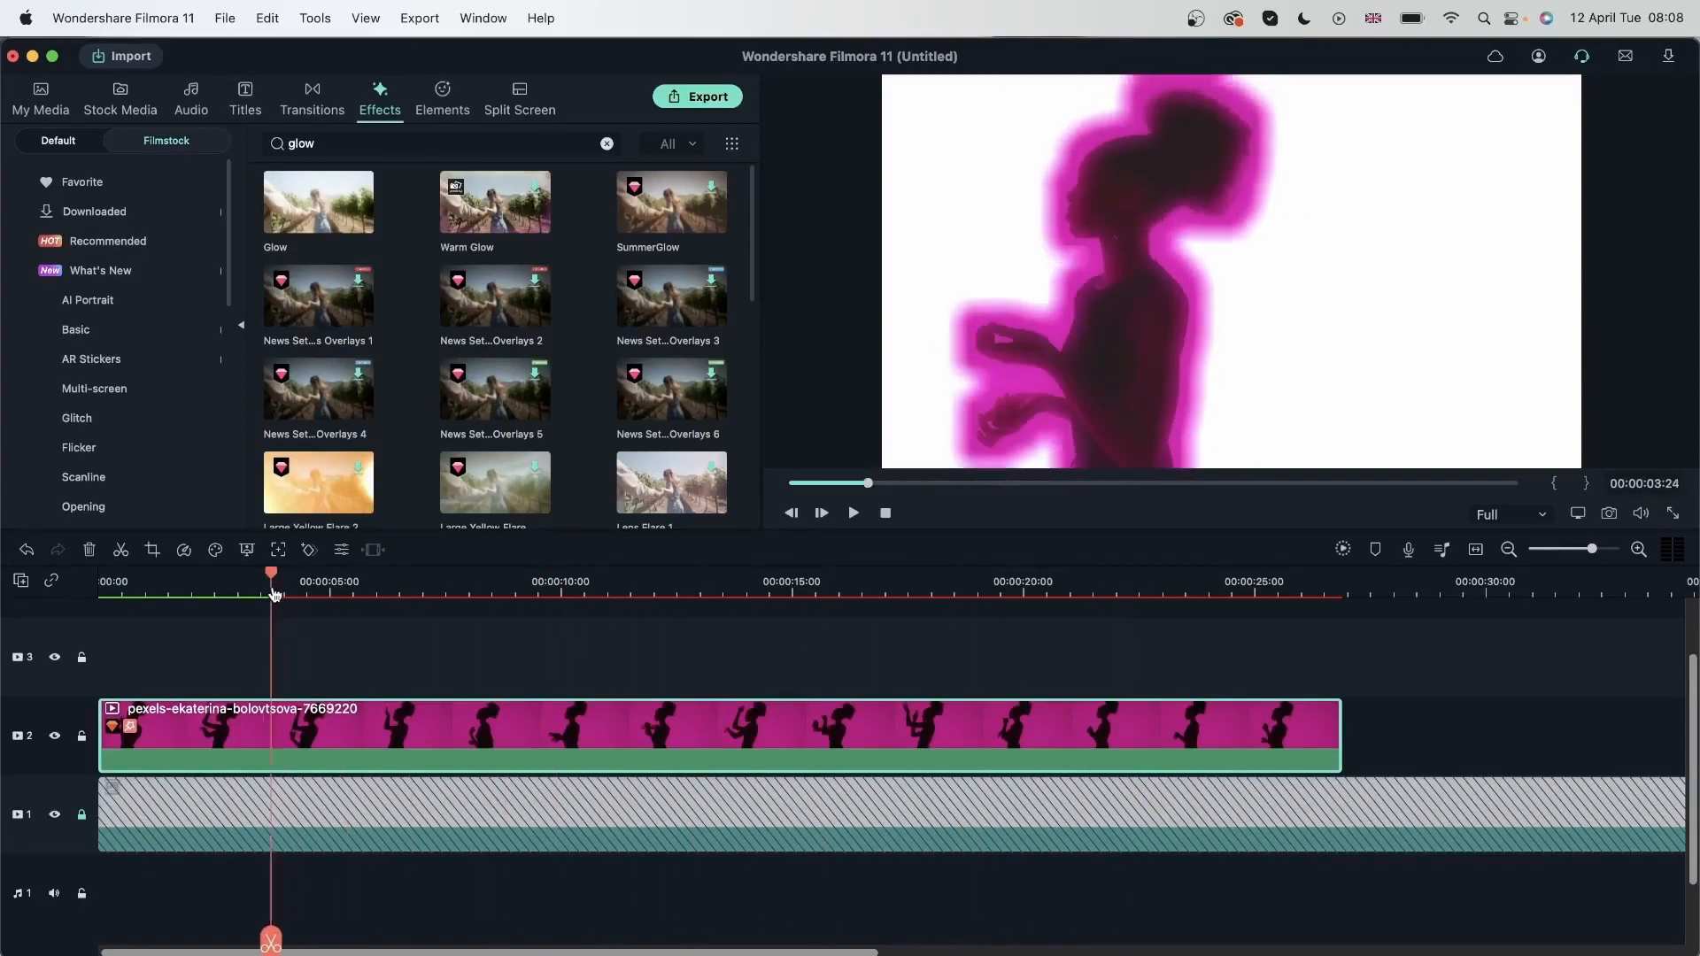
click(664, 597)
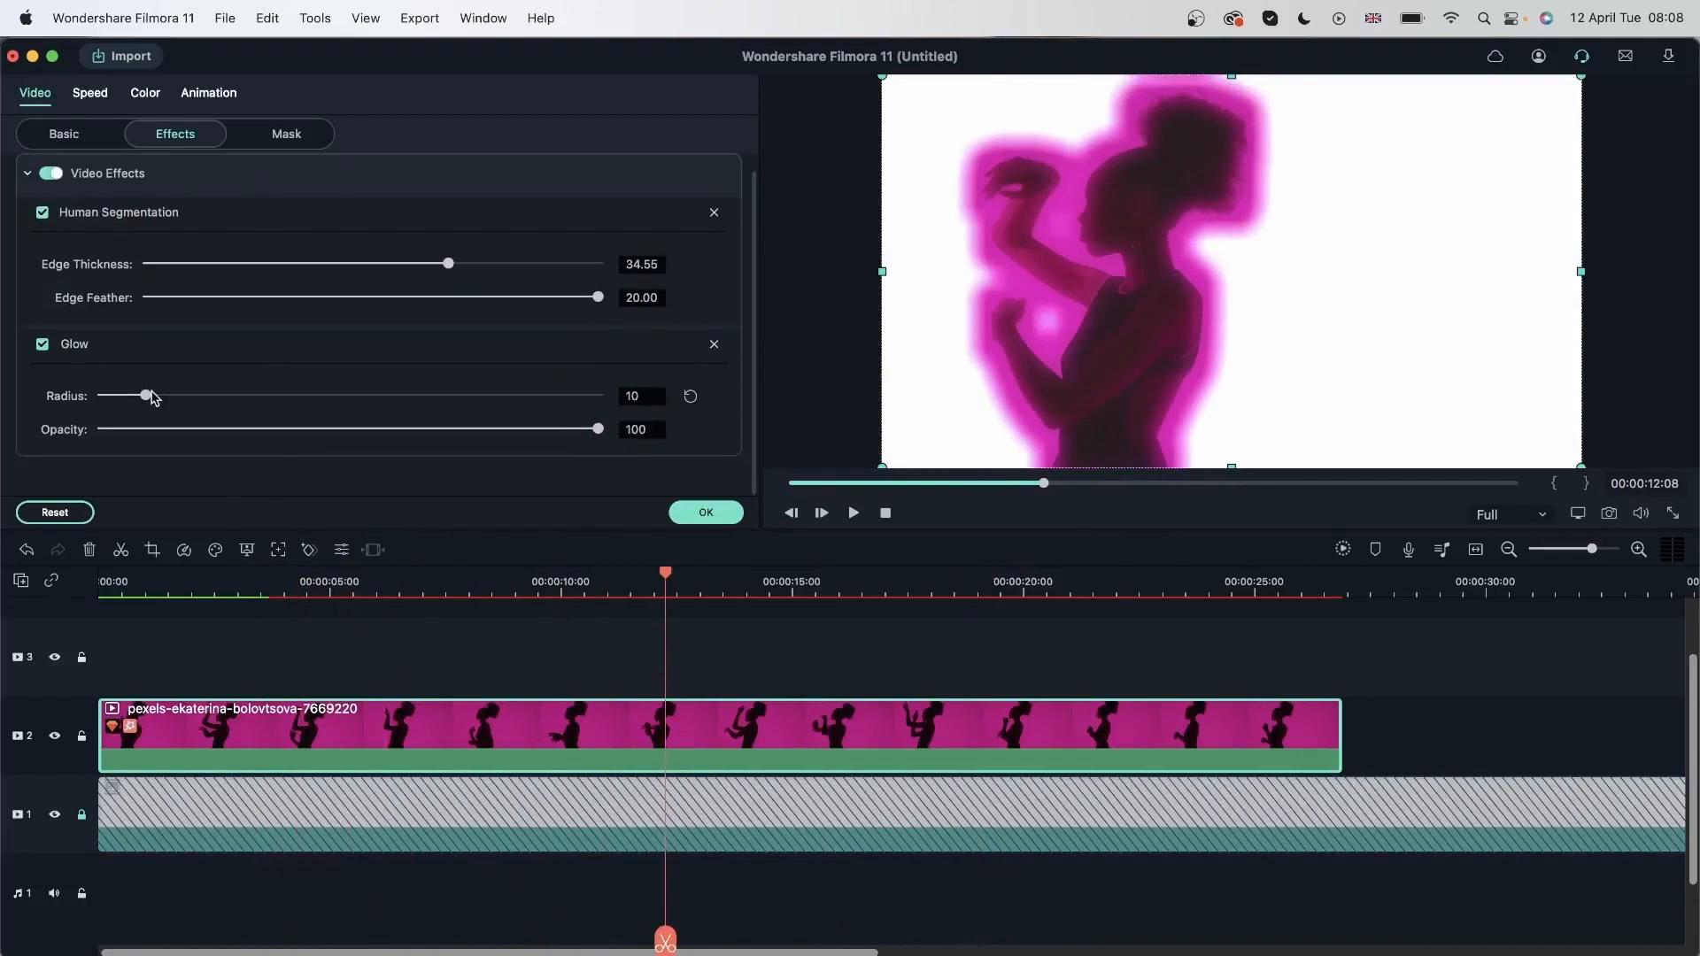
drag(147, 395, 440, 395)
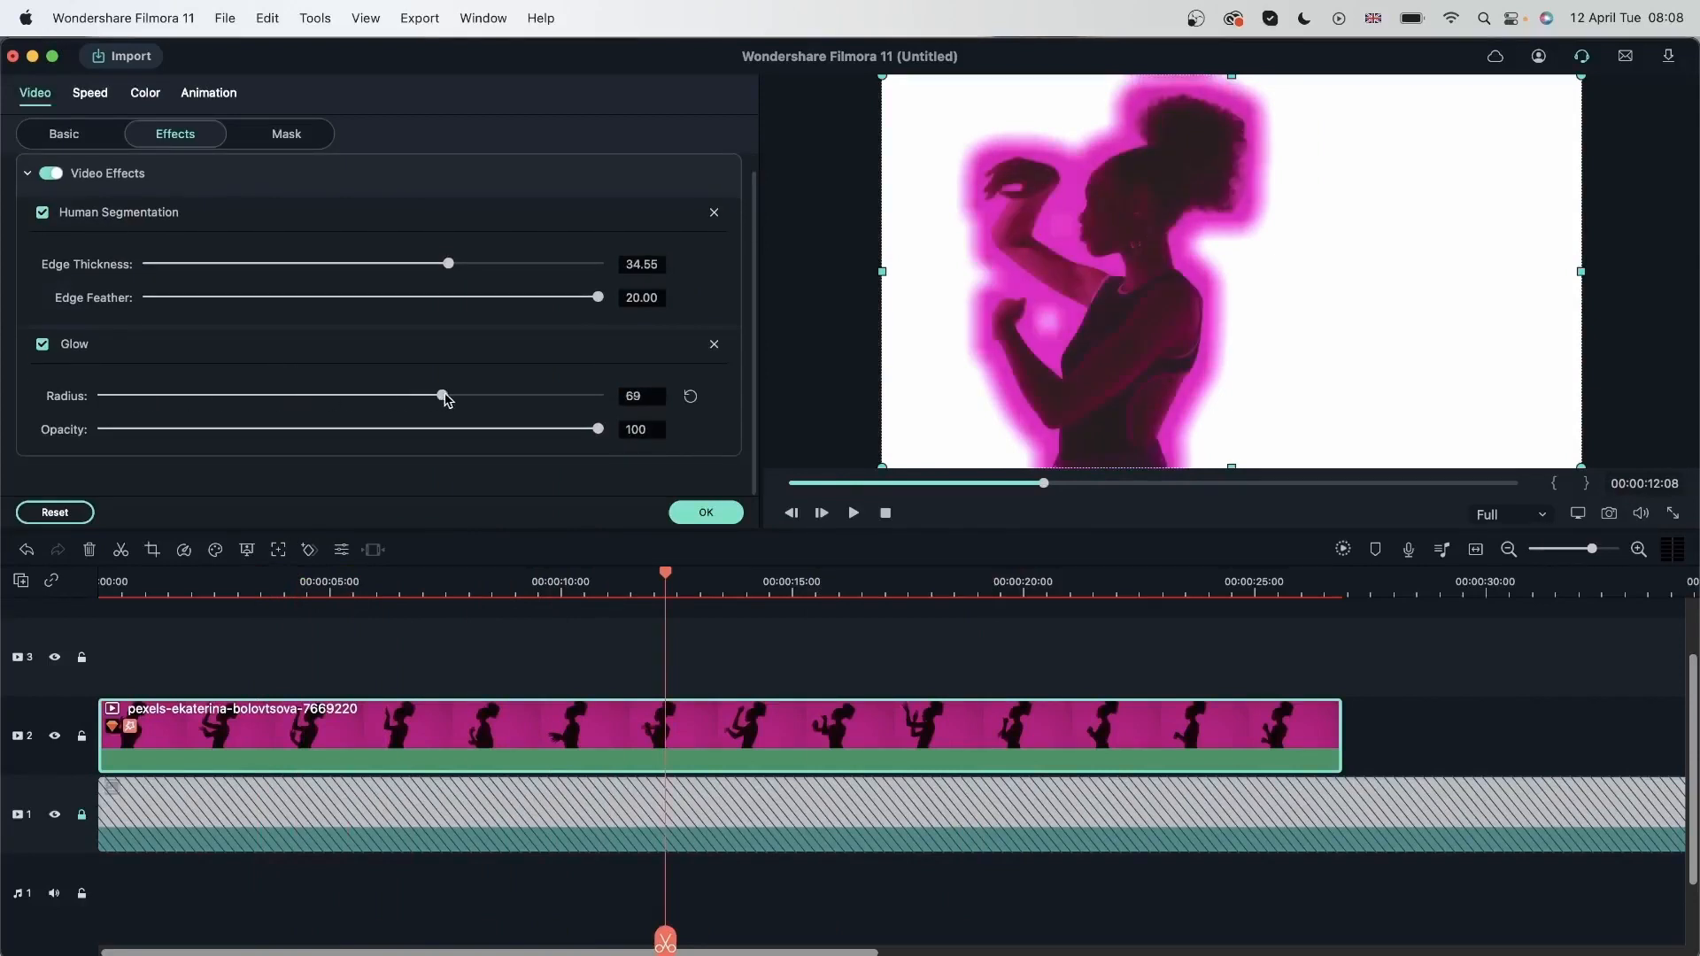
drag(443, 395, 421, 394)
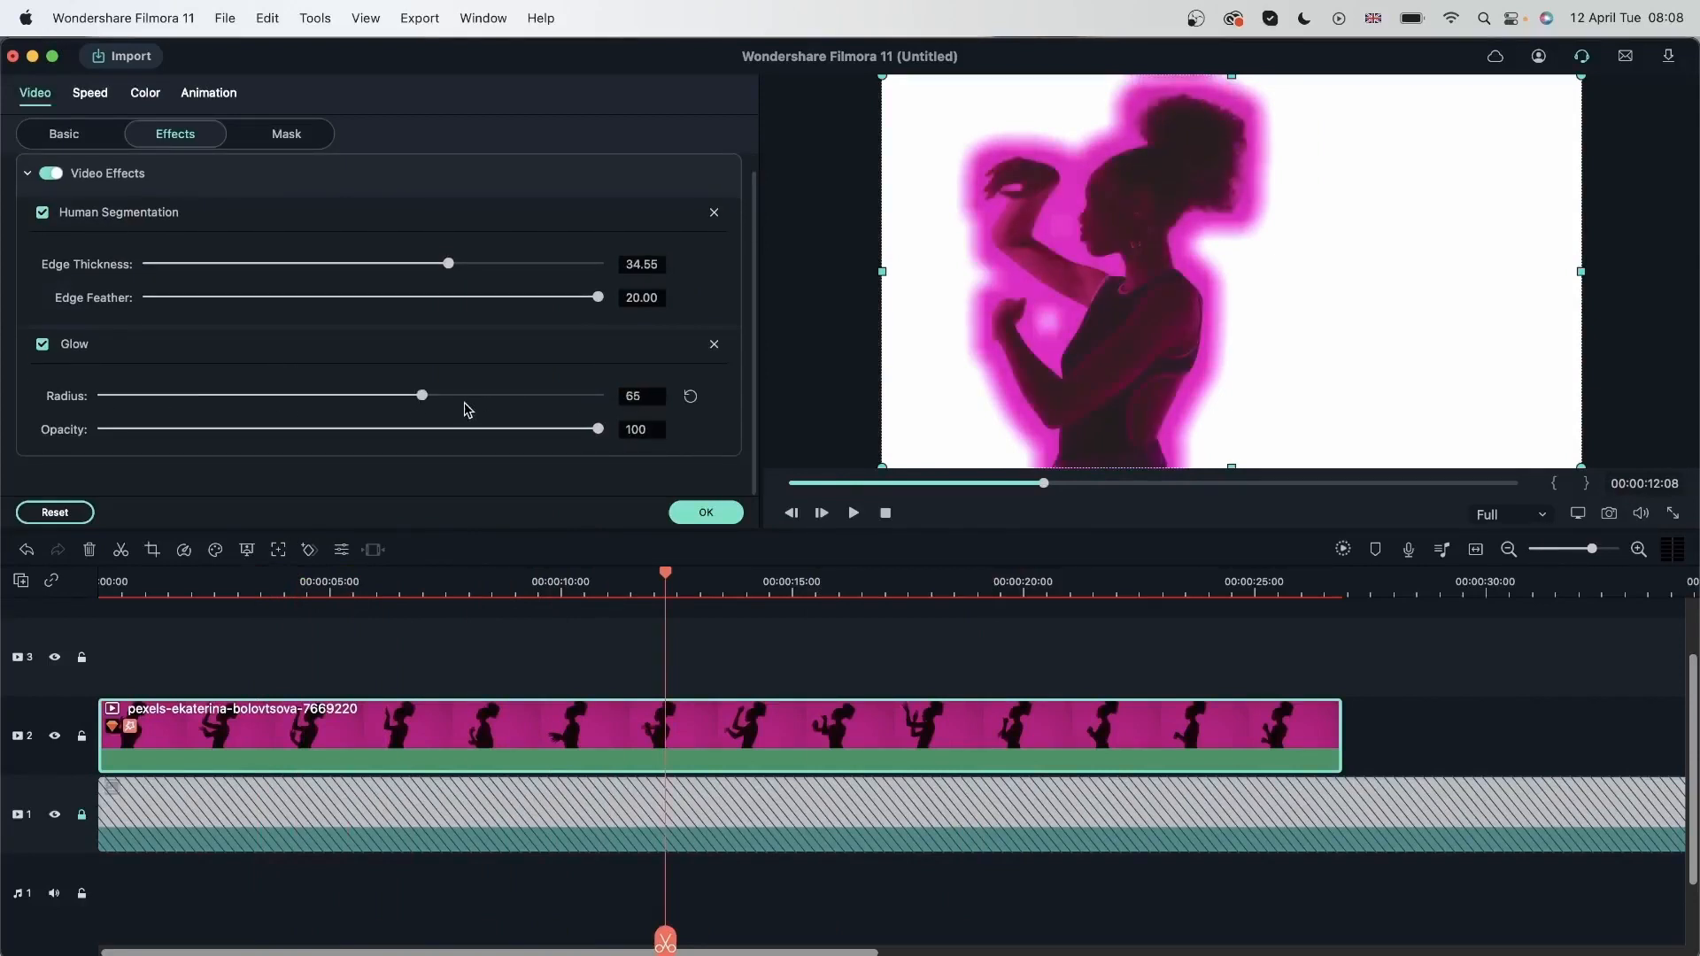
drag(421, 394, 596, 395)
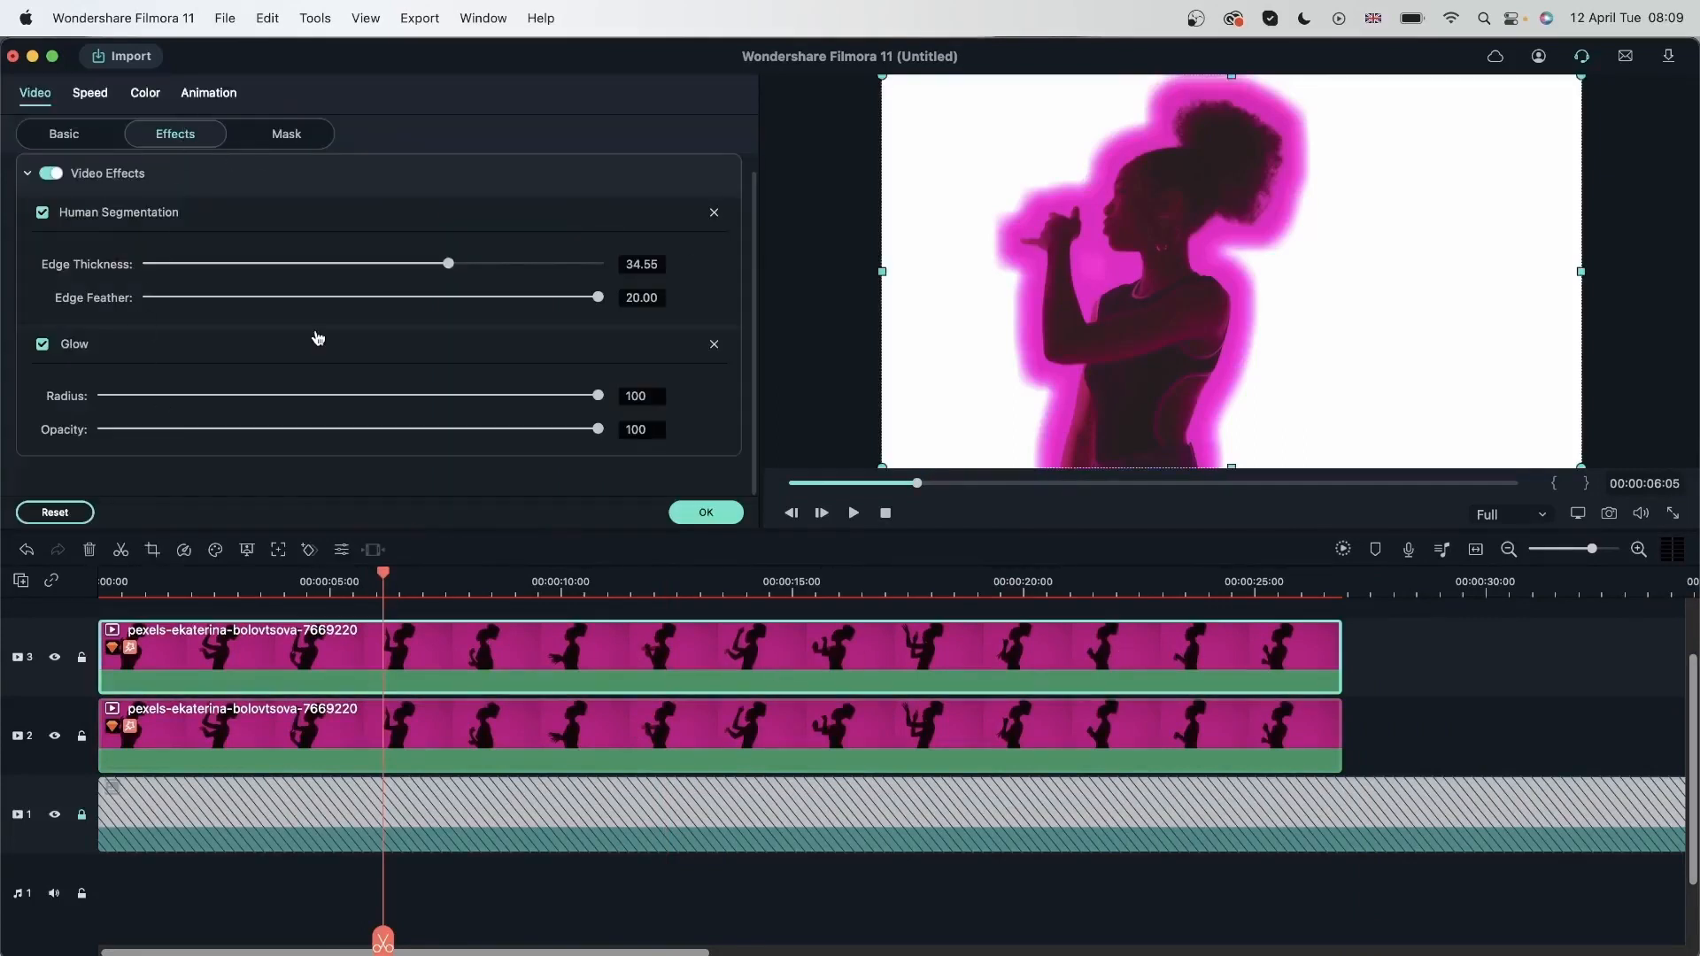
mouse_move(597, 297)
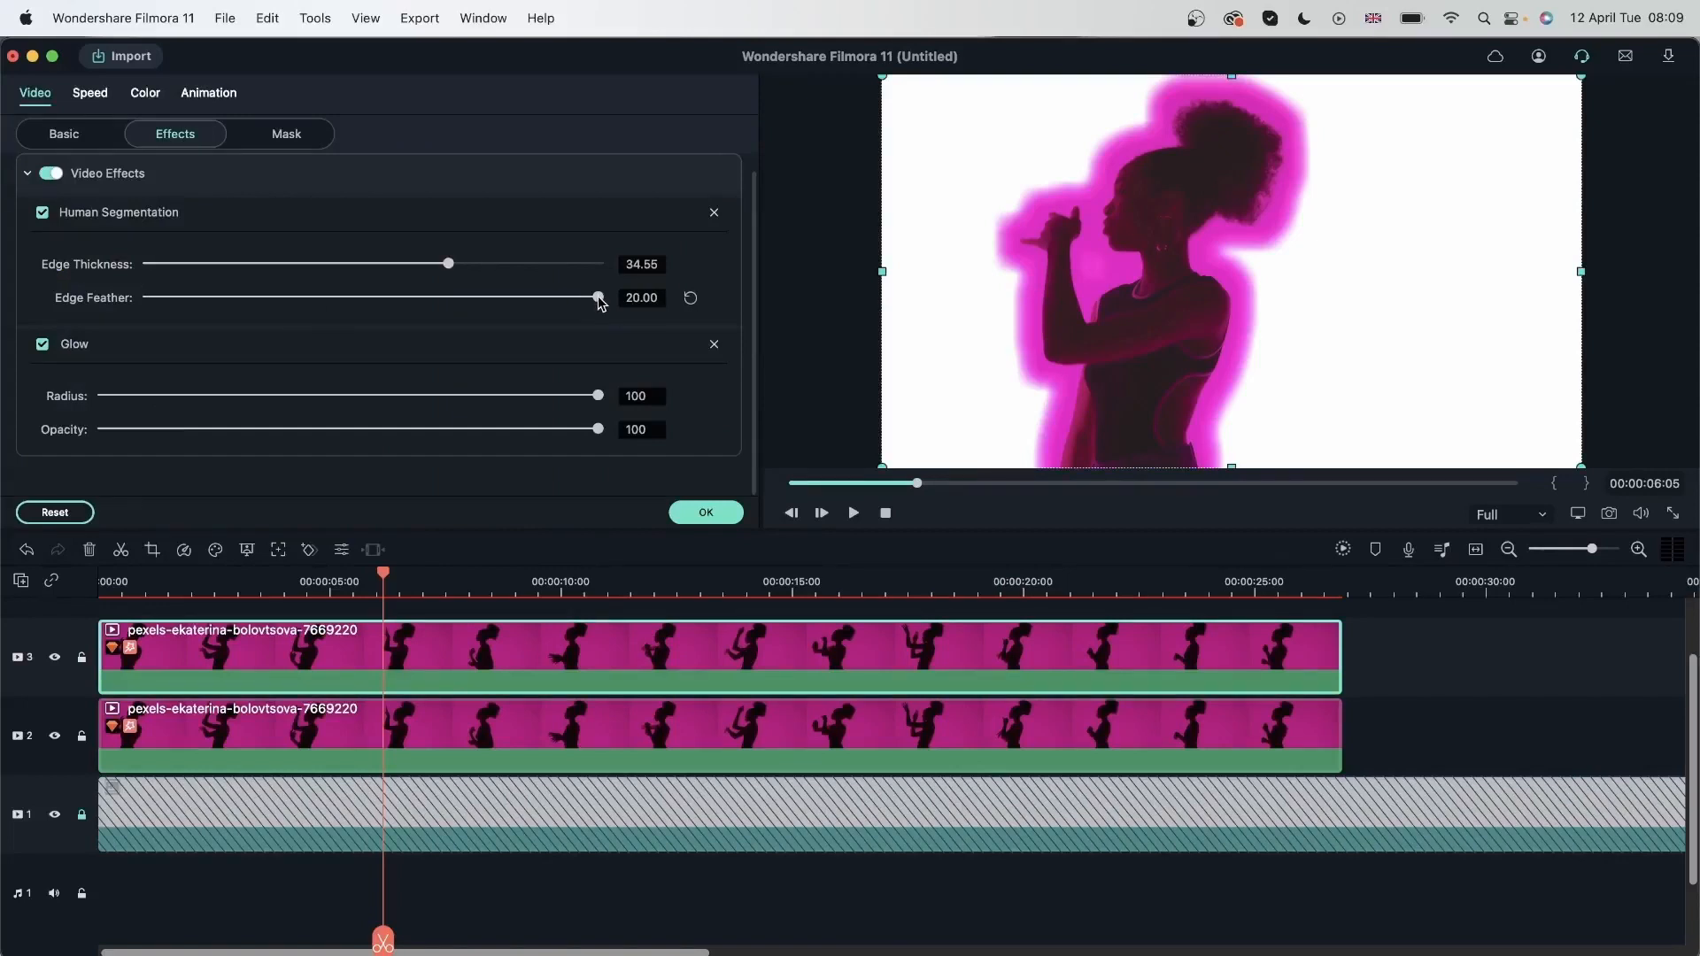
Reset edge feather and thickness to zero, remove Glow, and select the lower dancer clip
drag(596, 297, 148, 298)
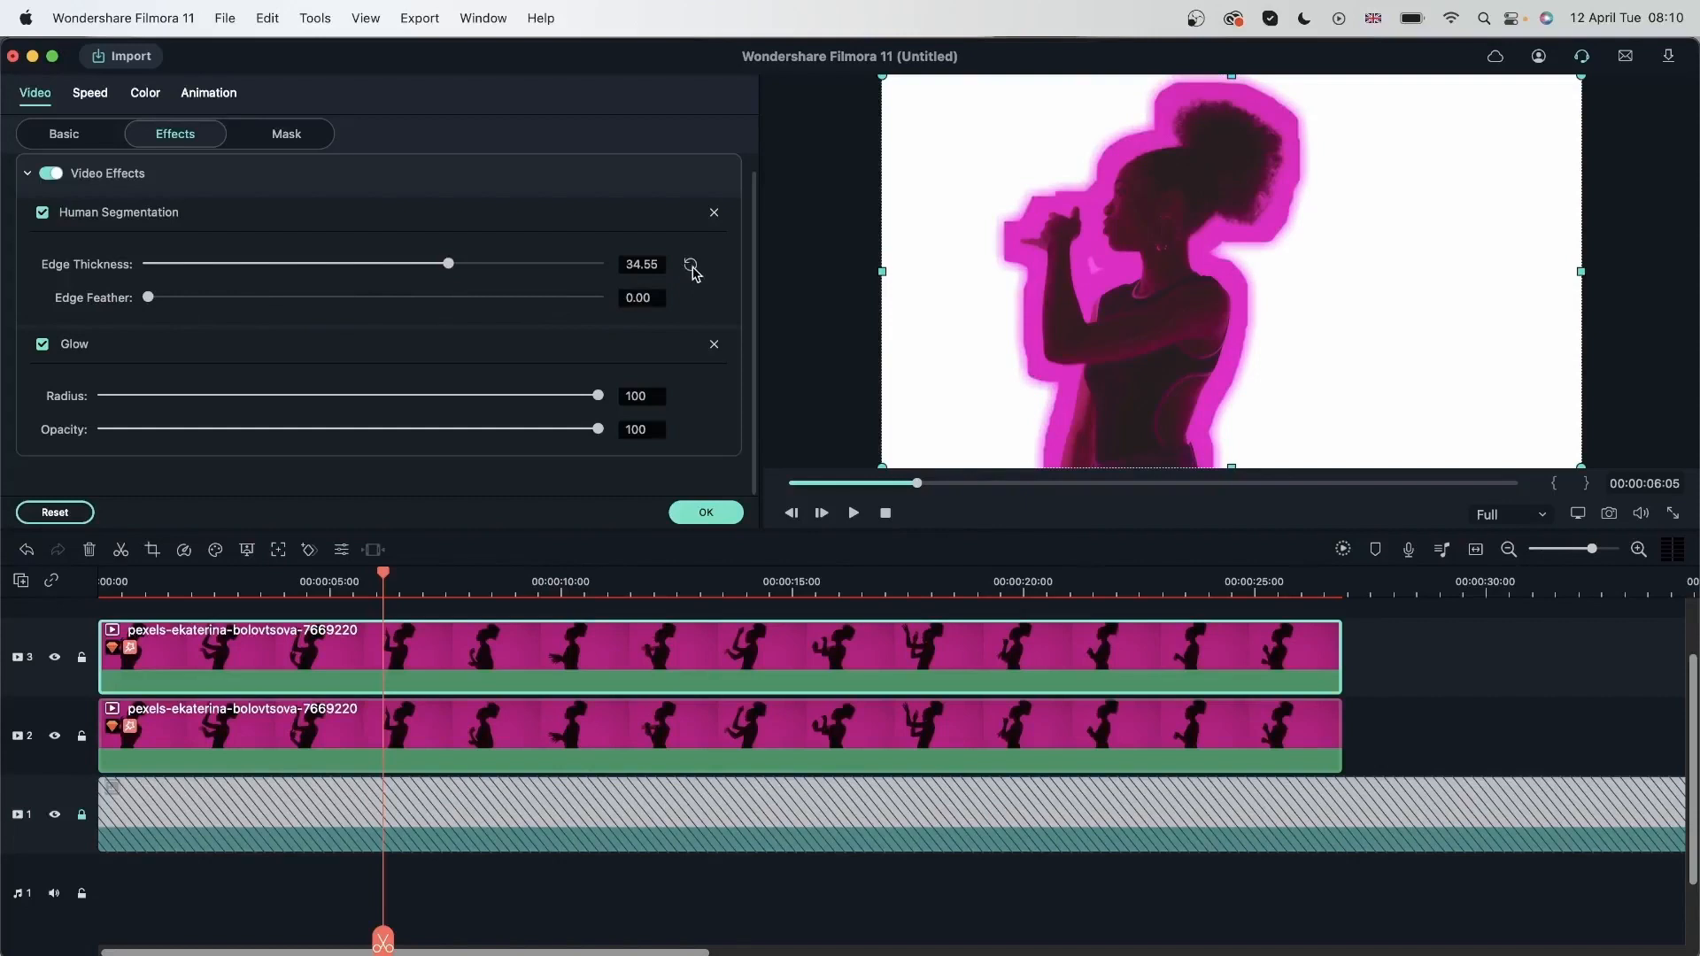
click(691, 264)
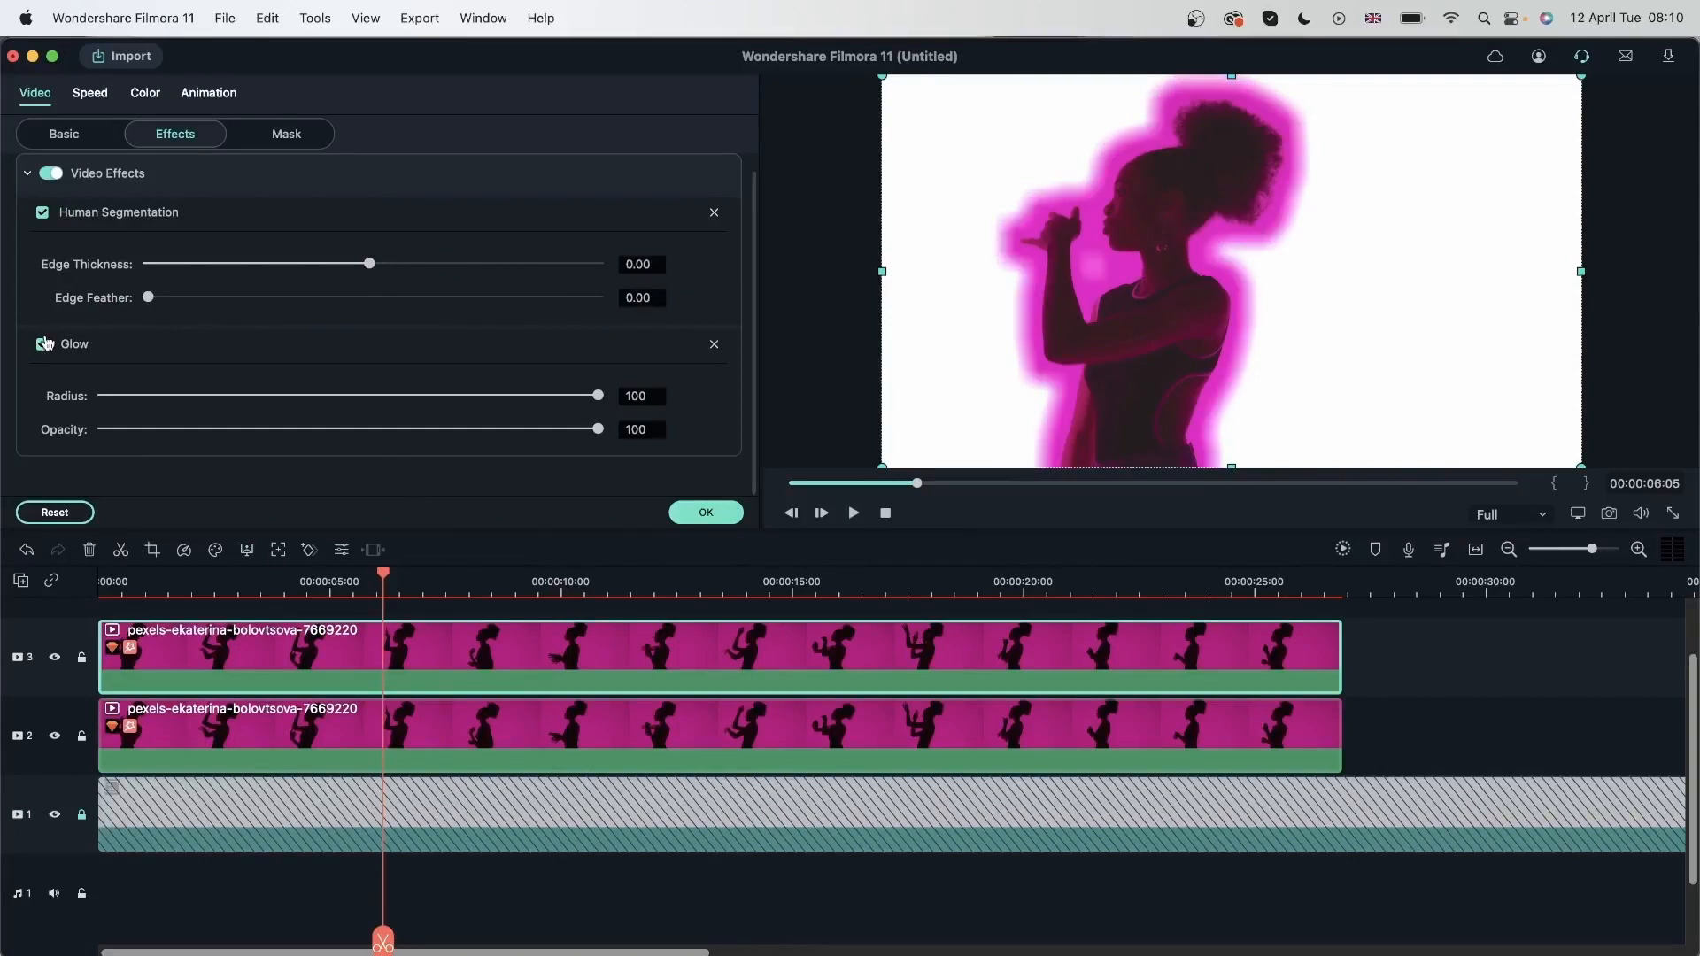
click(713, 345)
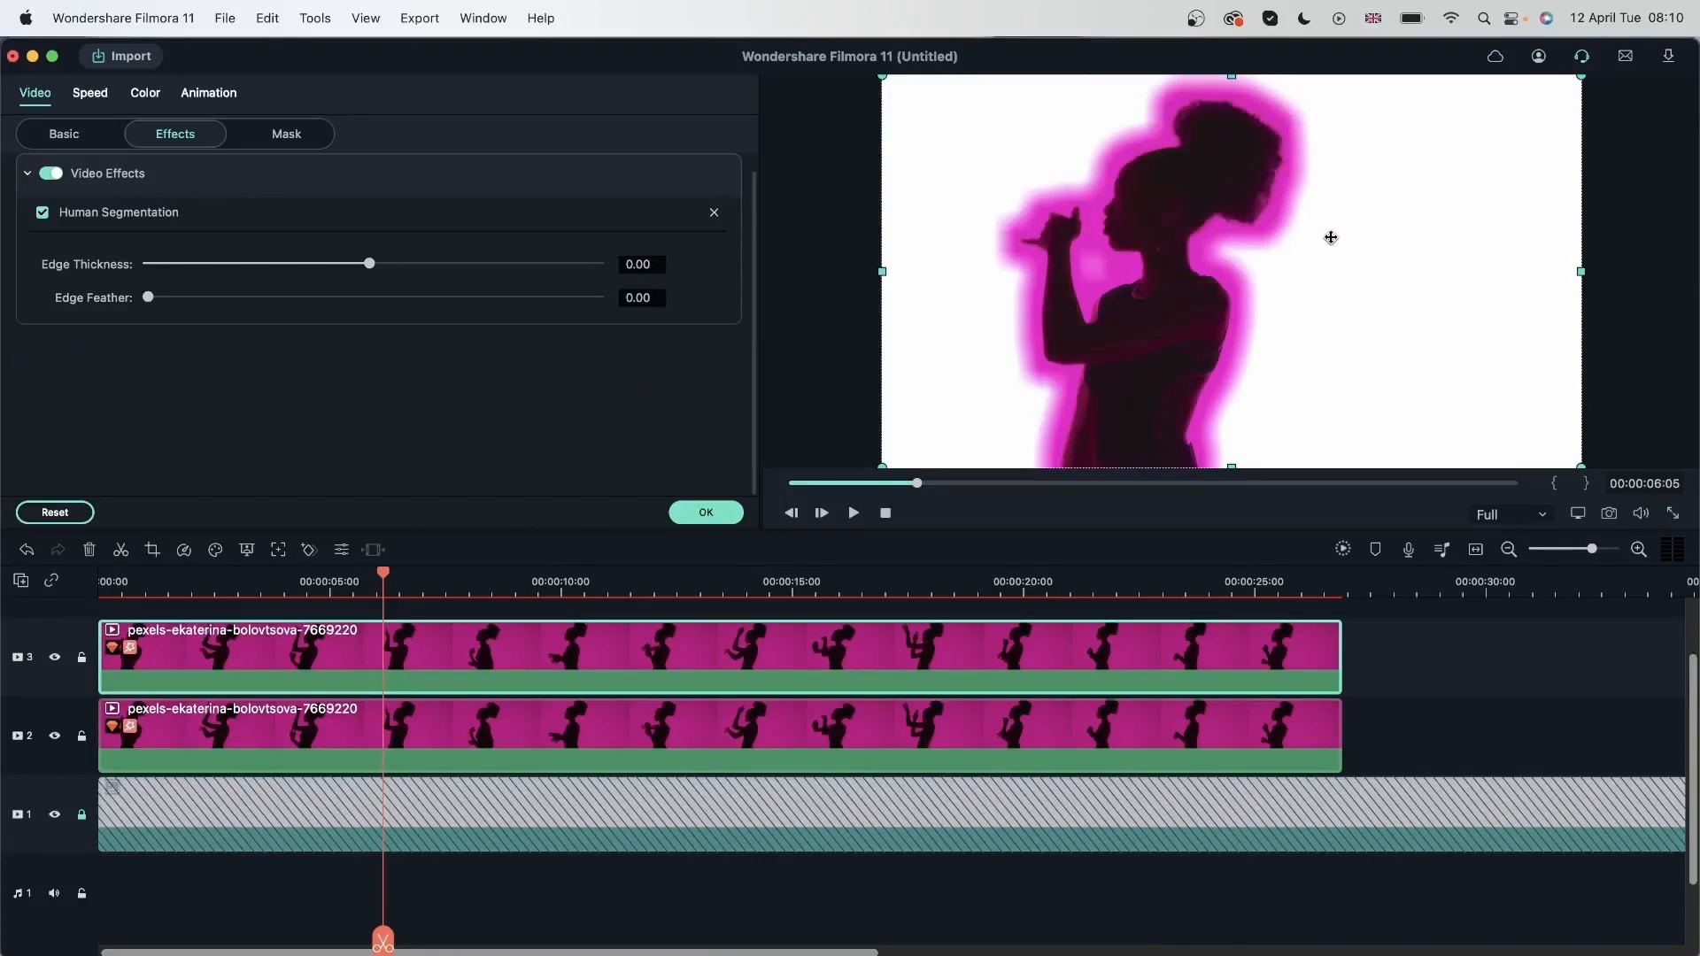
mouse_move(605, 563)
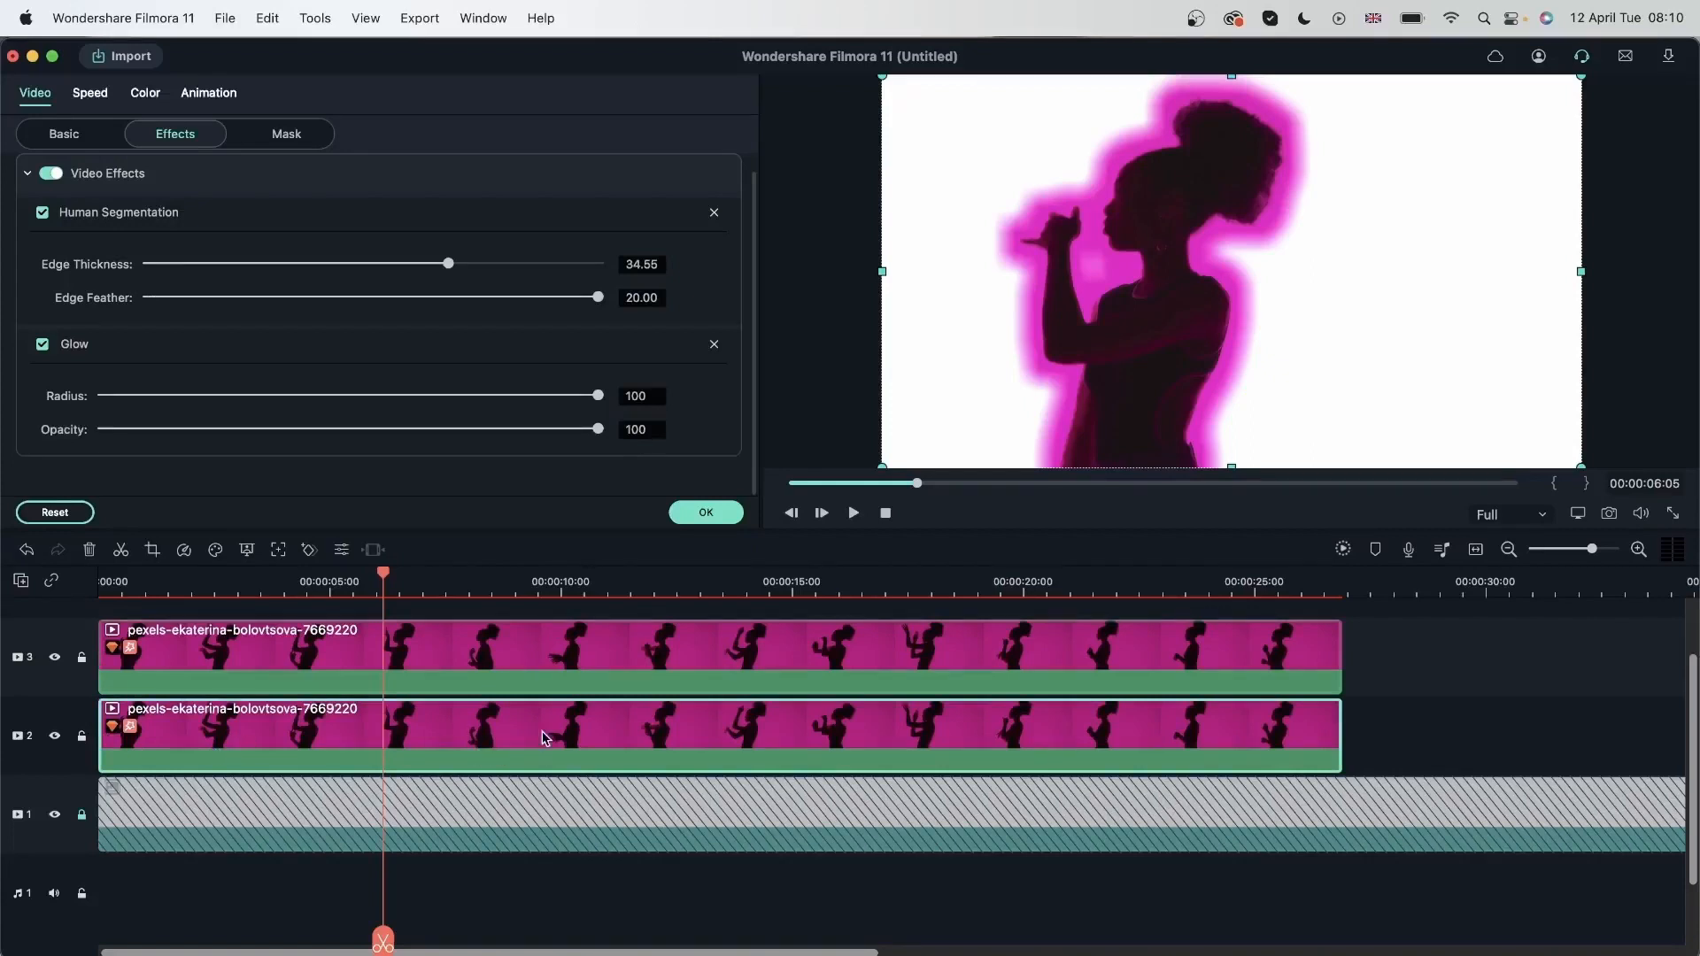
click(705, 512)
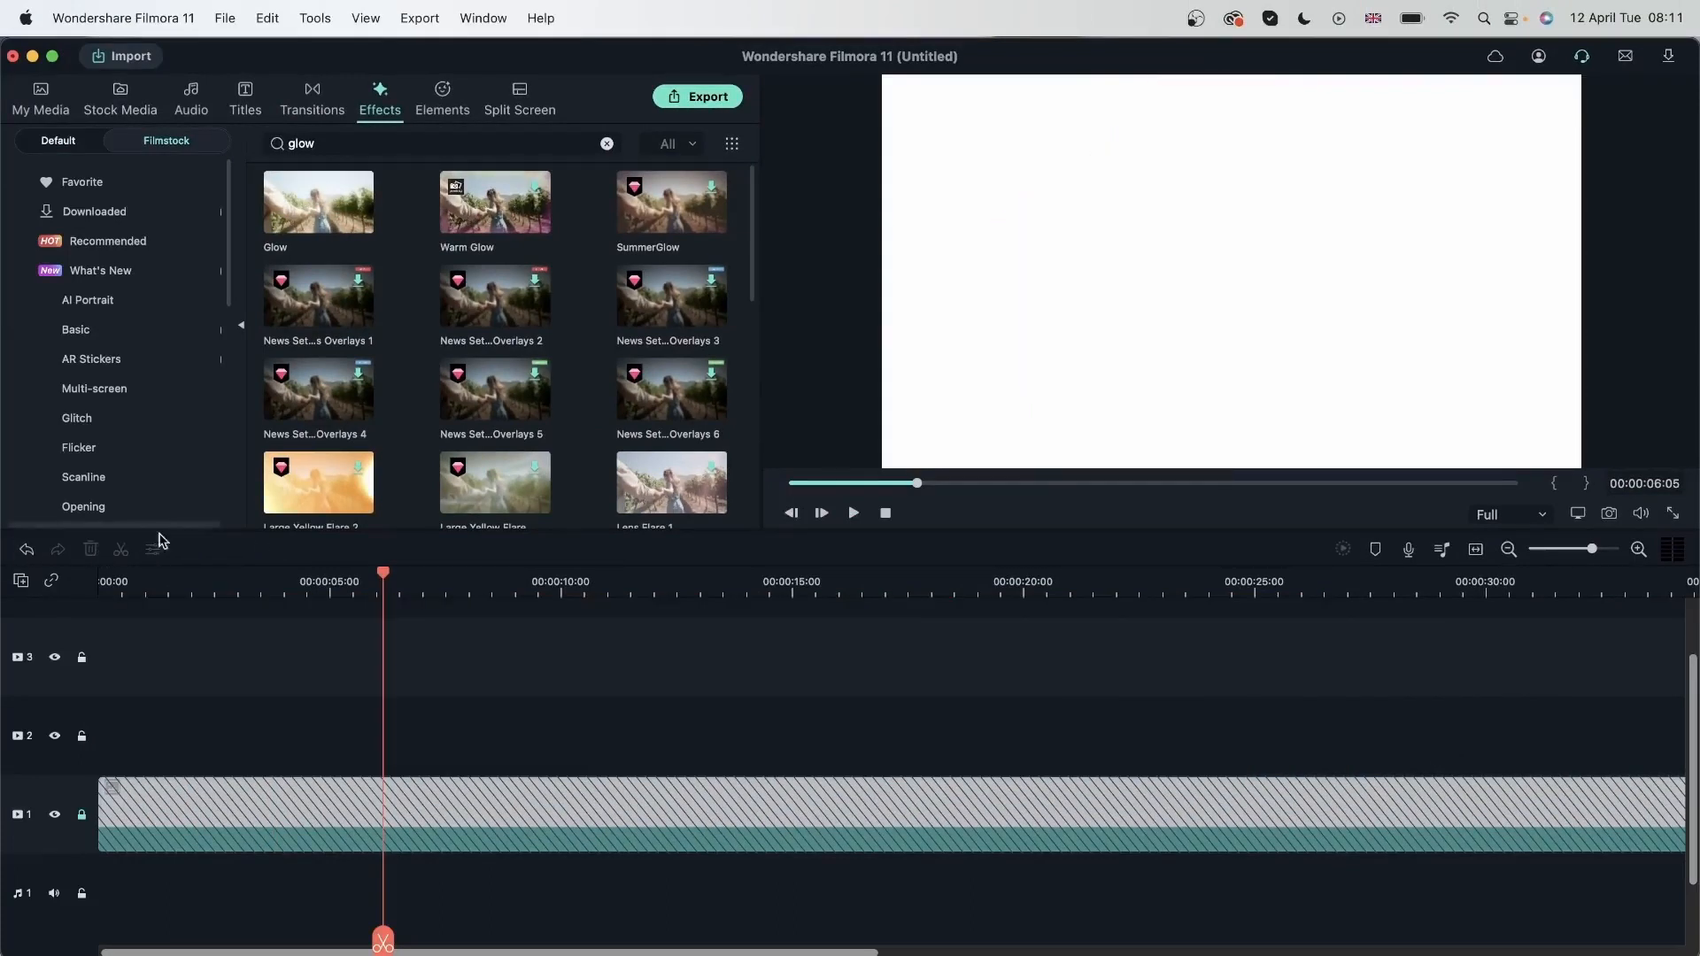
Bring the couple clip from My Media onto track 2 and return to the effects library
click(41, 97)
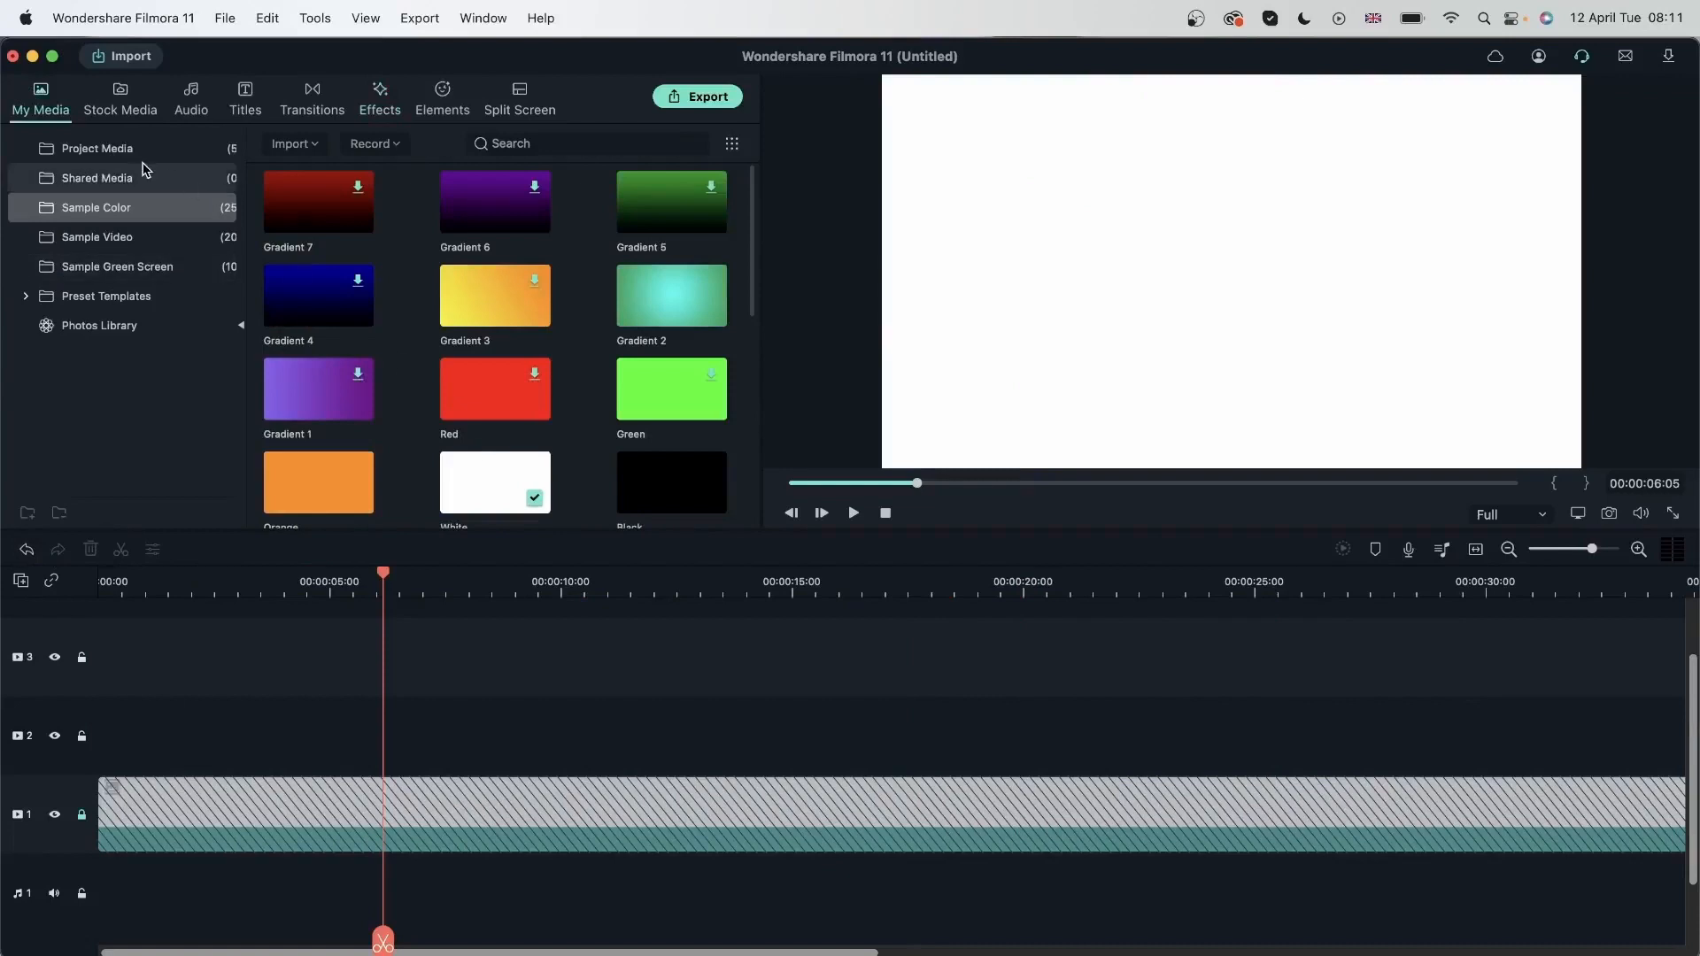
click(95, 147)
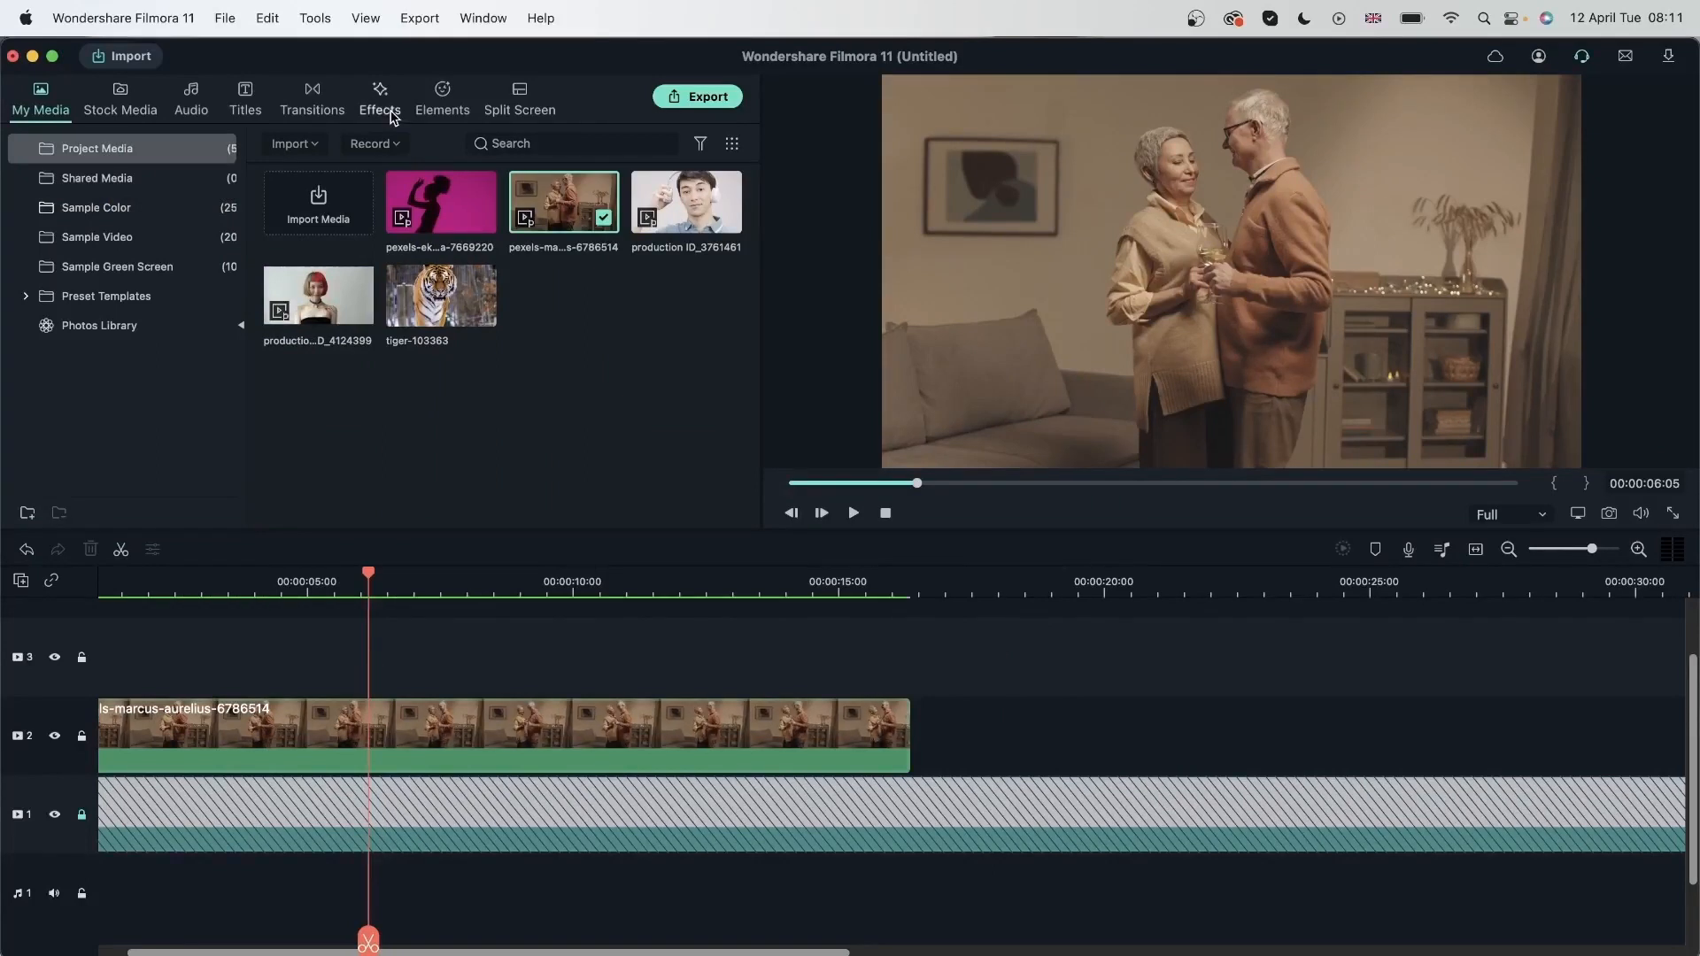
click(379, 98)
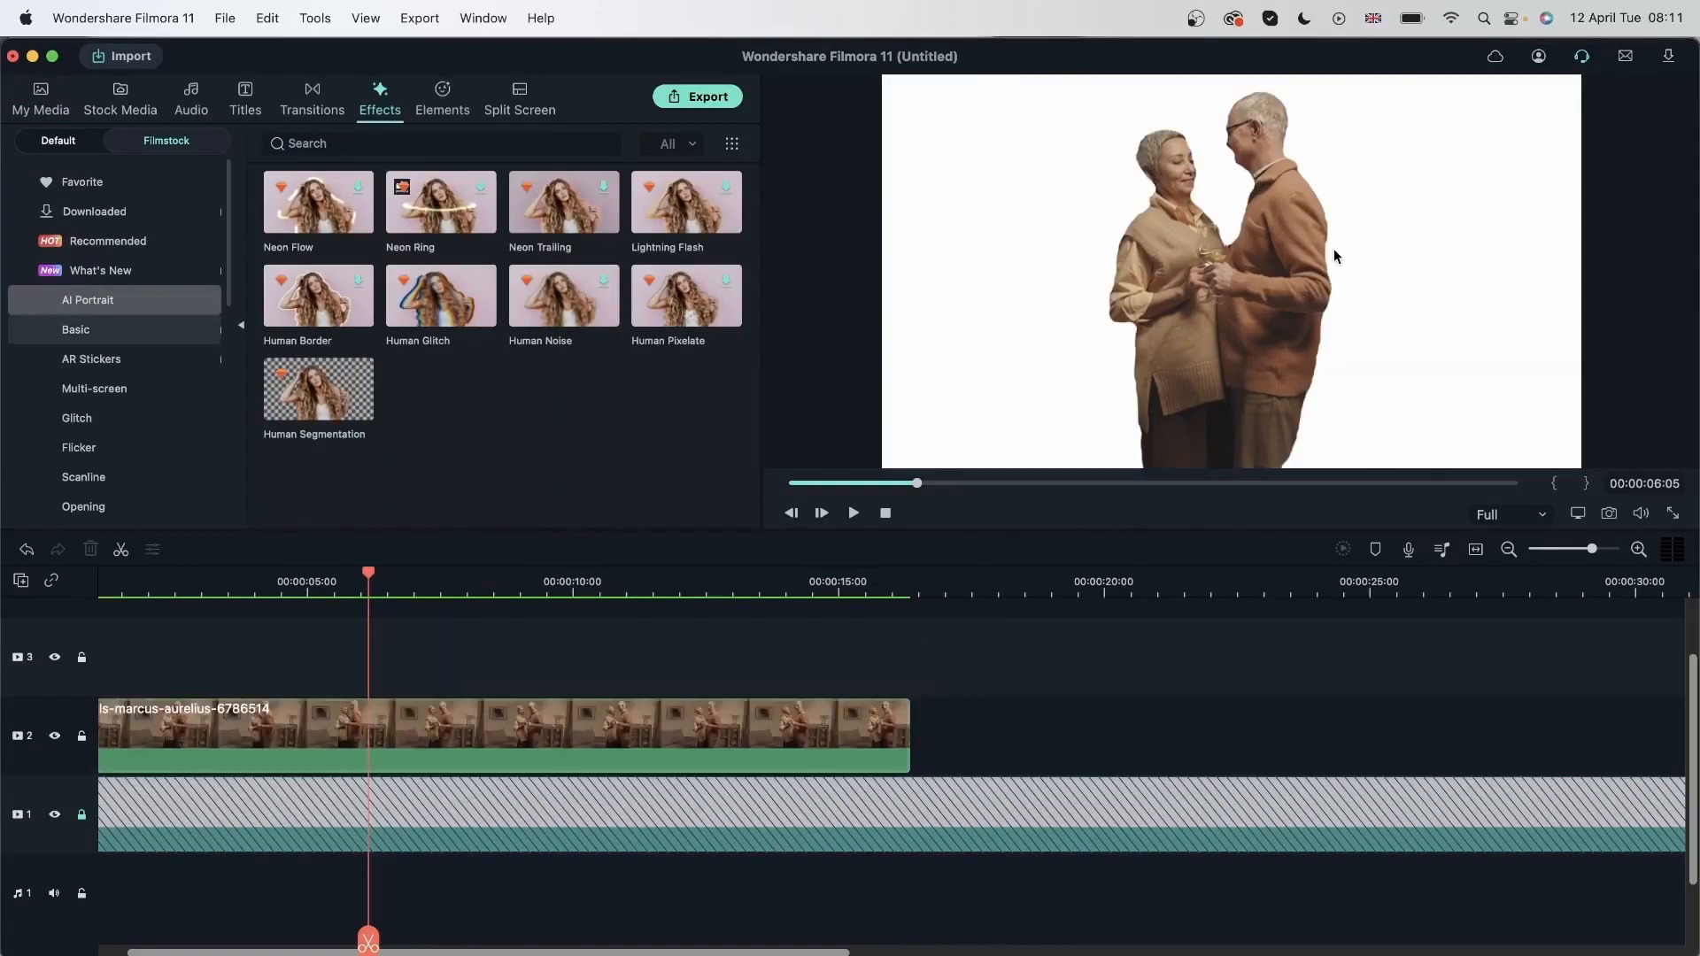
mouse_move(616, 731)
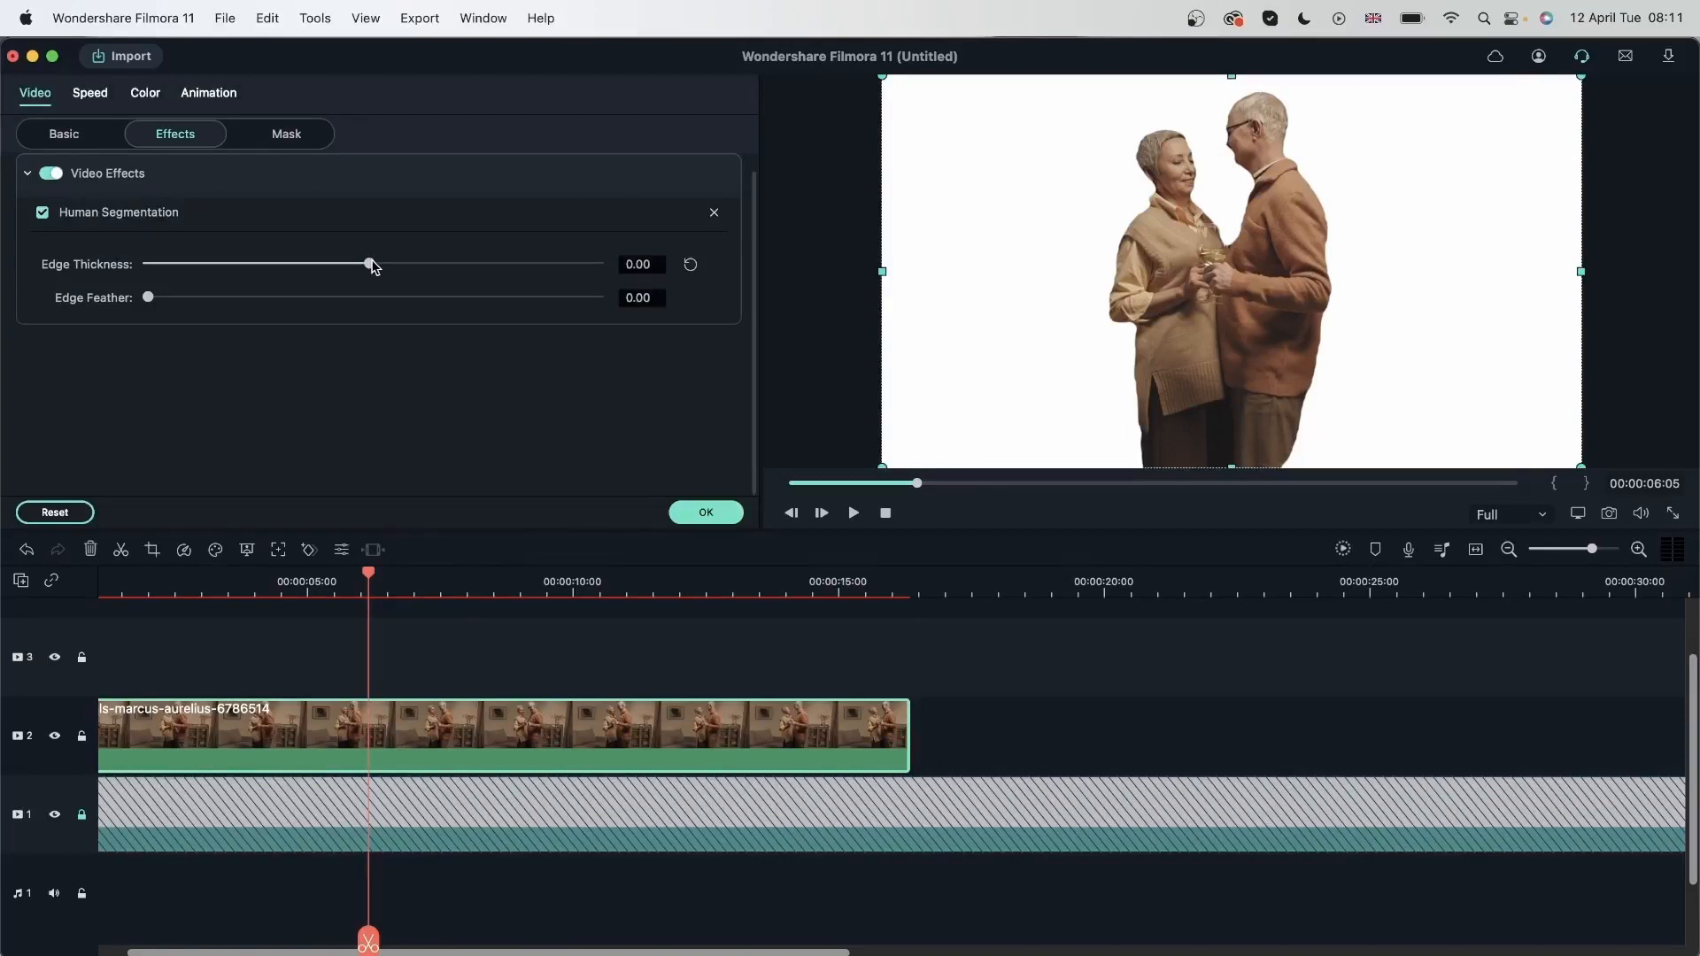
Set Human Segmentation Edge Thickness 5.31 and Edge Feather 1.61 on the couple, then confirm
drag(368, 264, 387, 264)
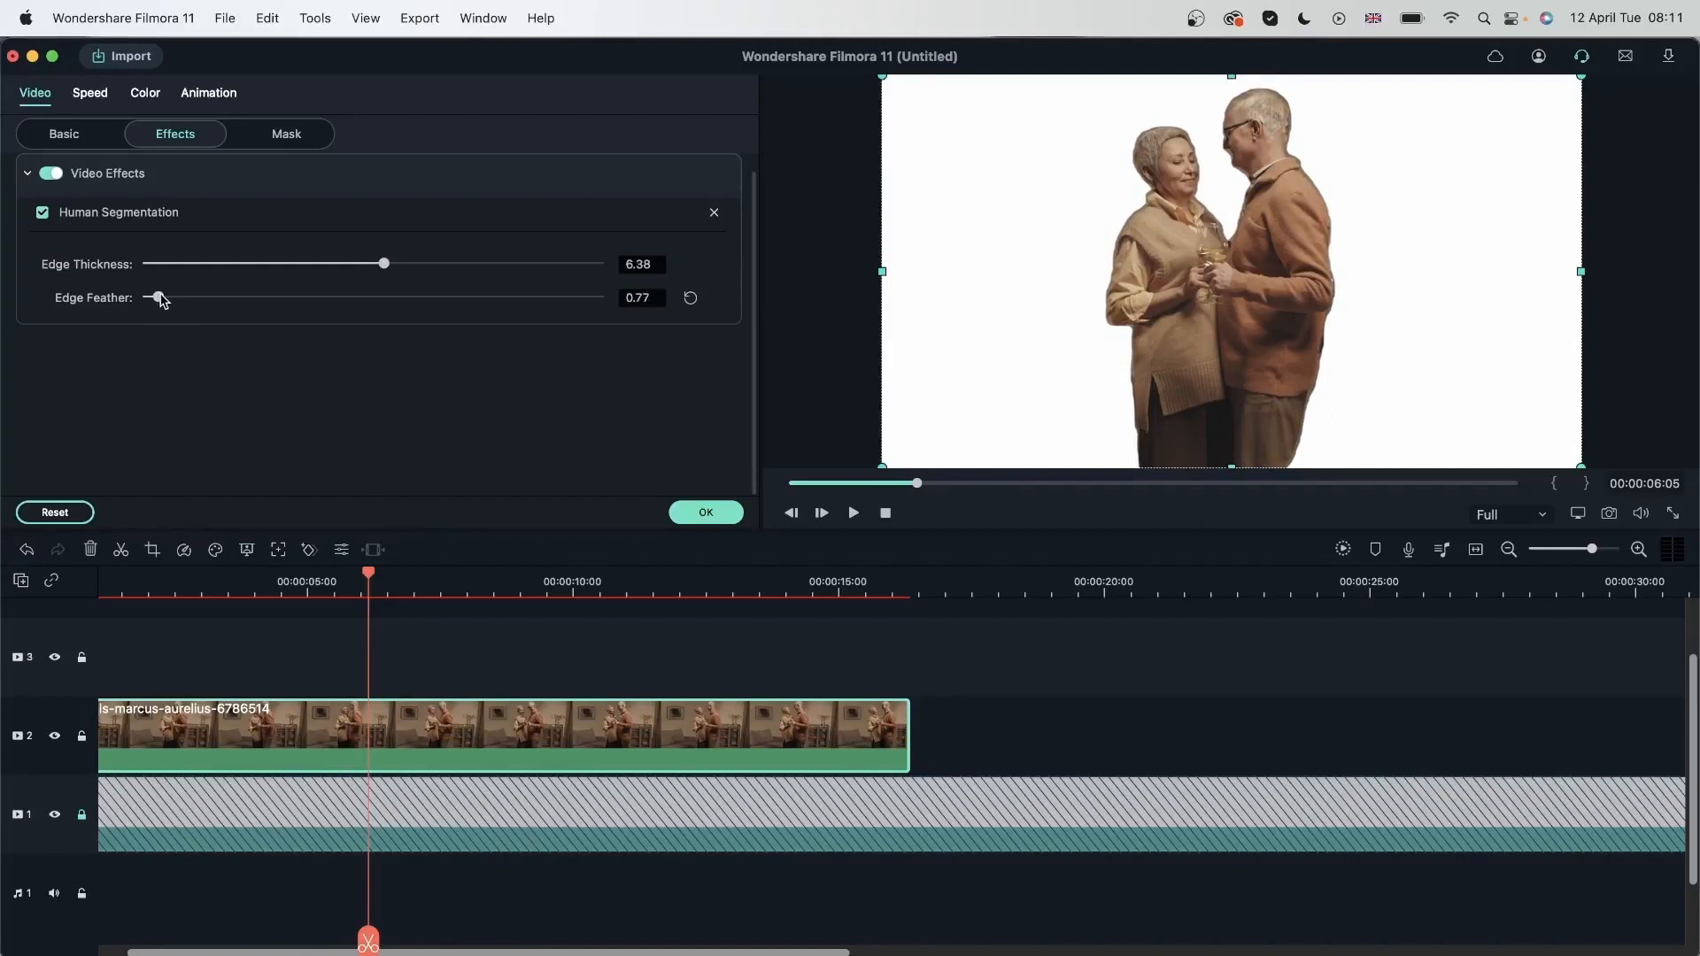
drag(161, 297, 185, 297)
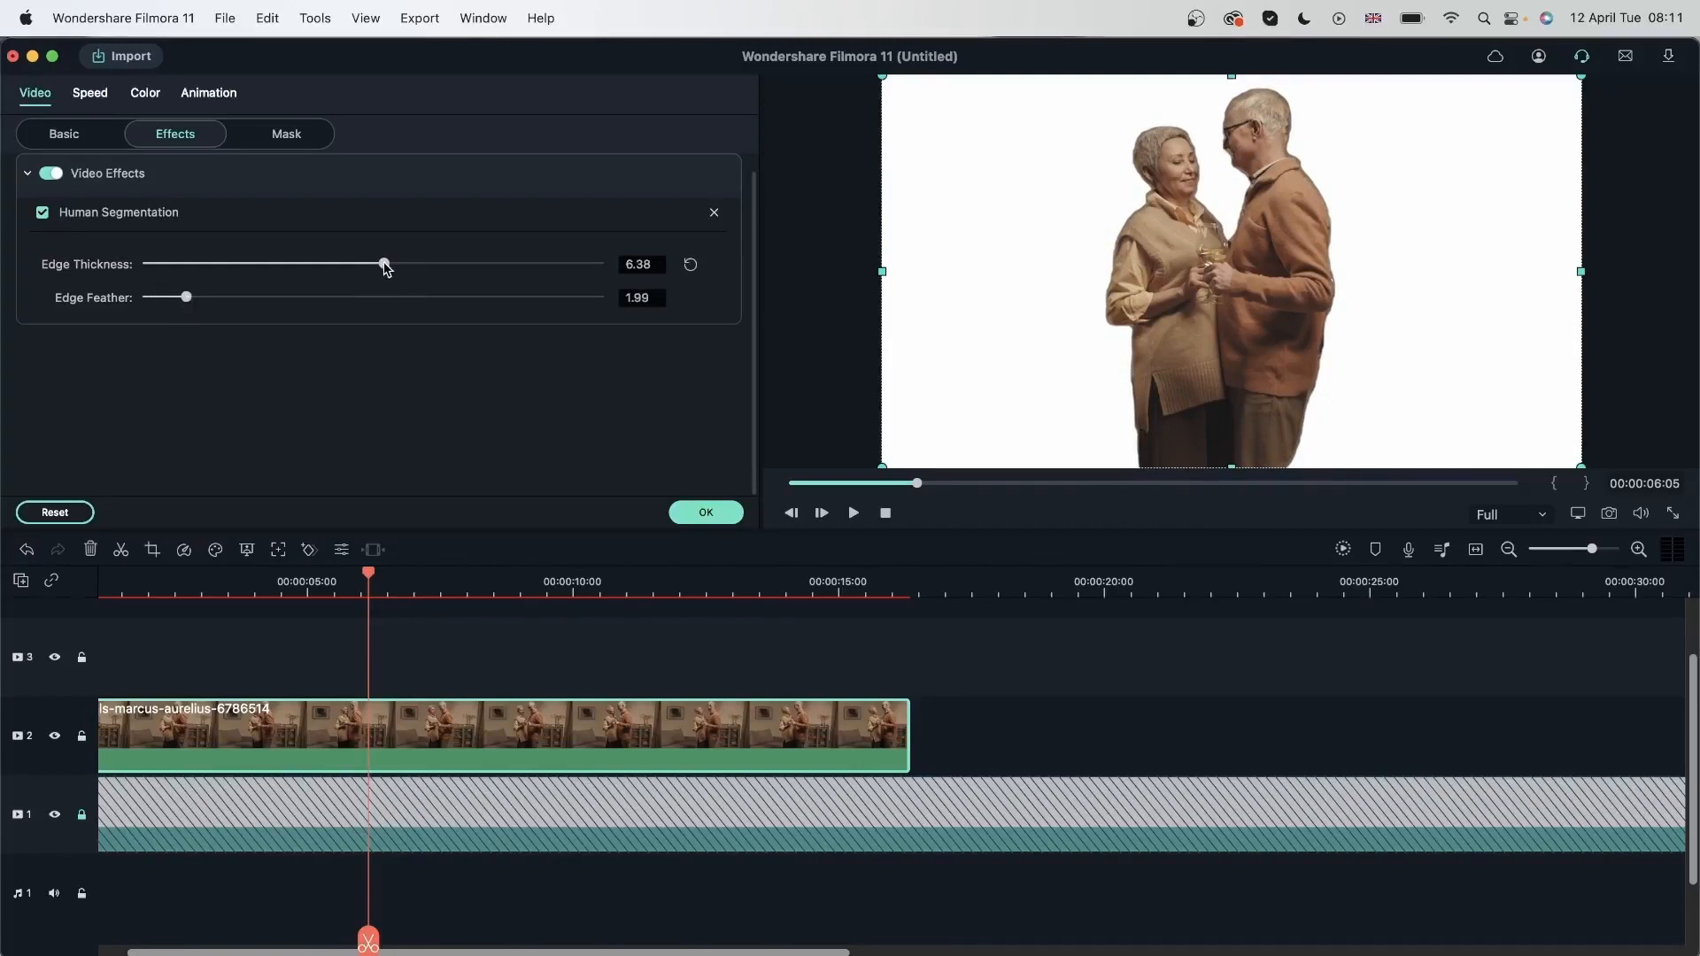
drag(382, 264, 381, 264)
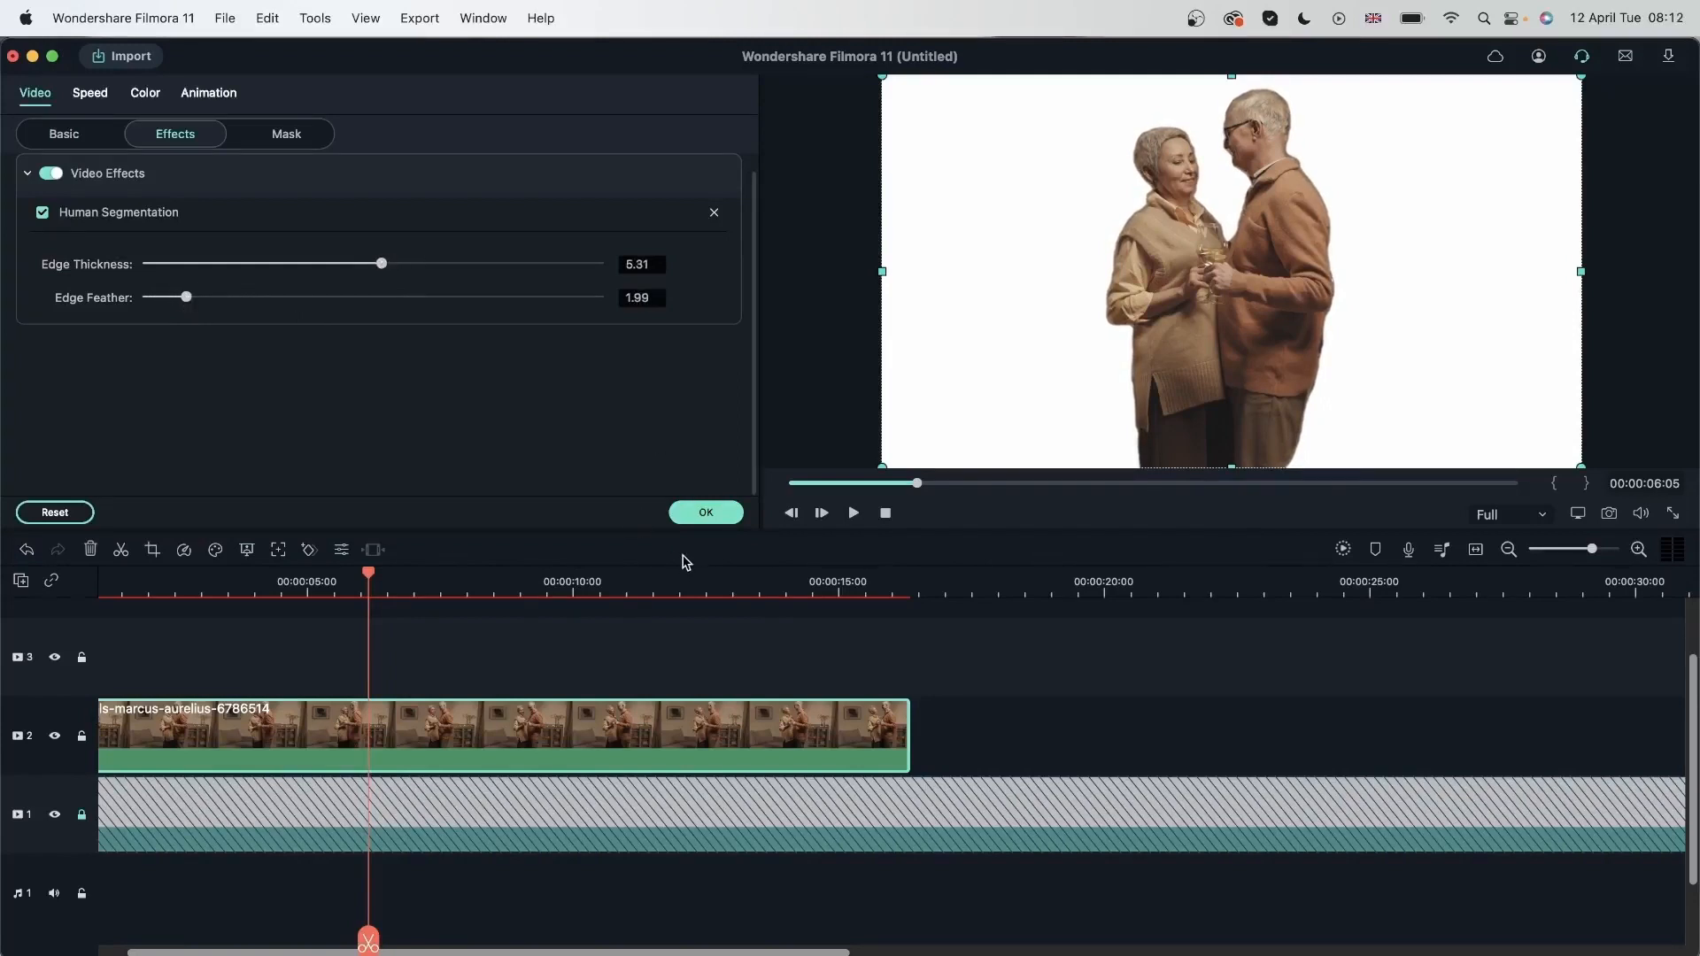
drag(186, 296, 182, 296)
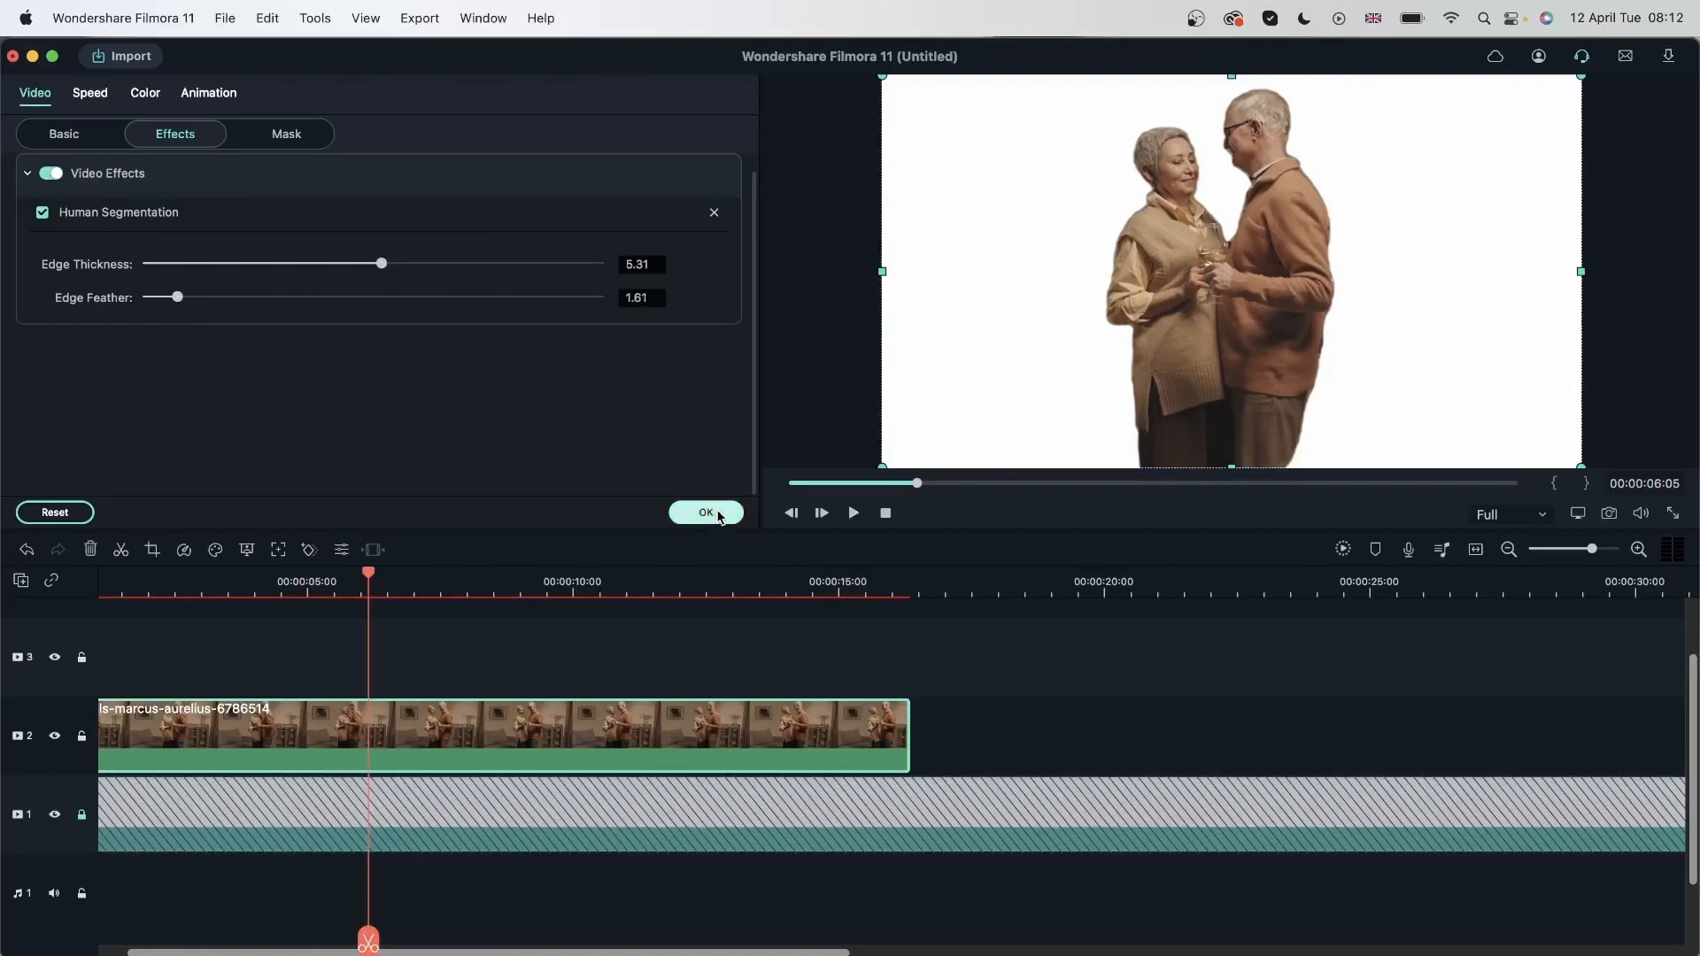
click(704, 512)
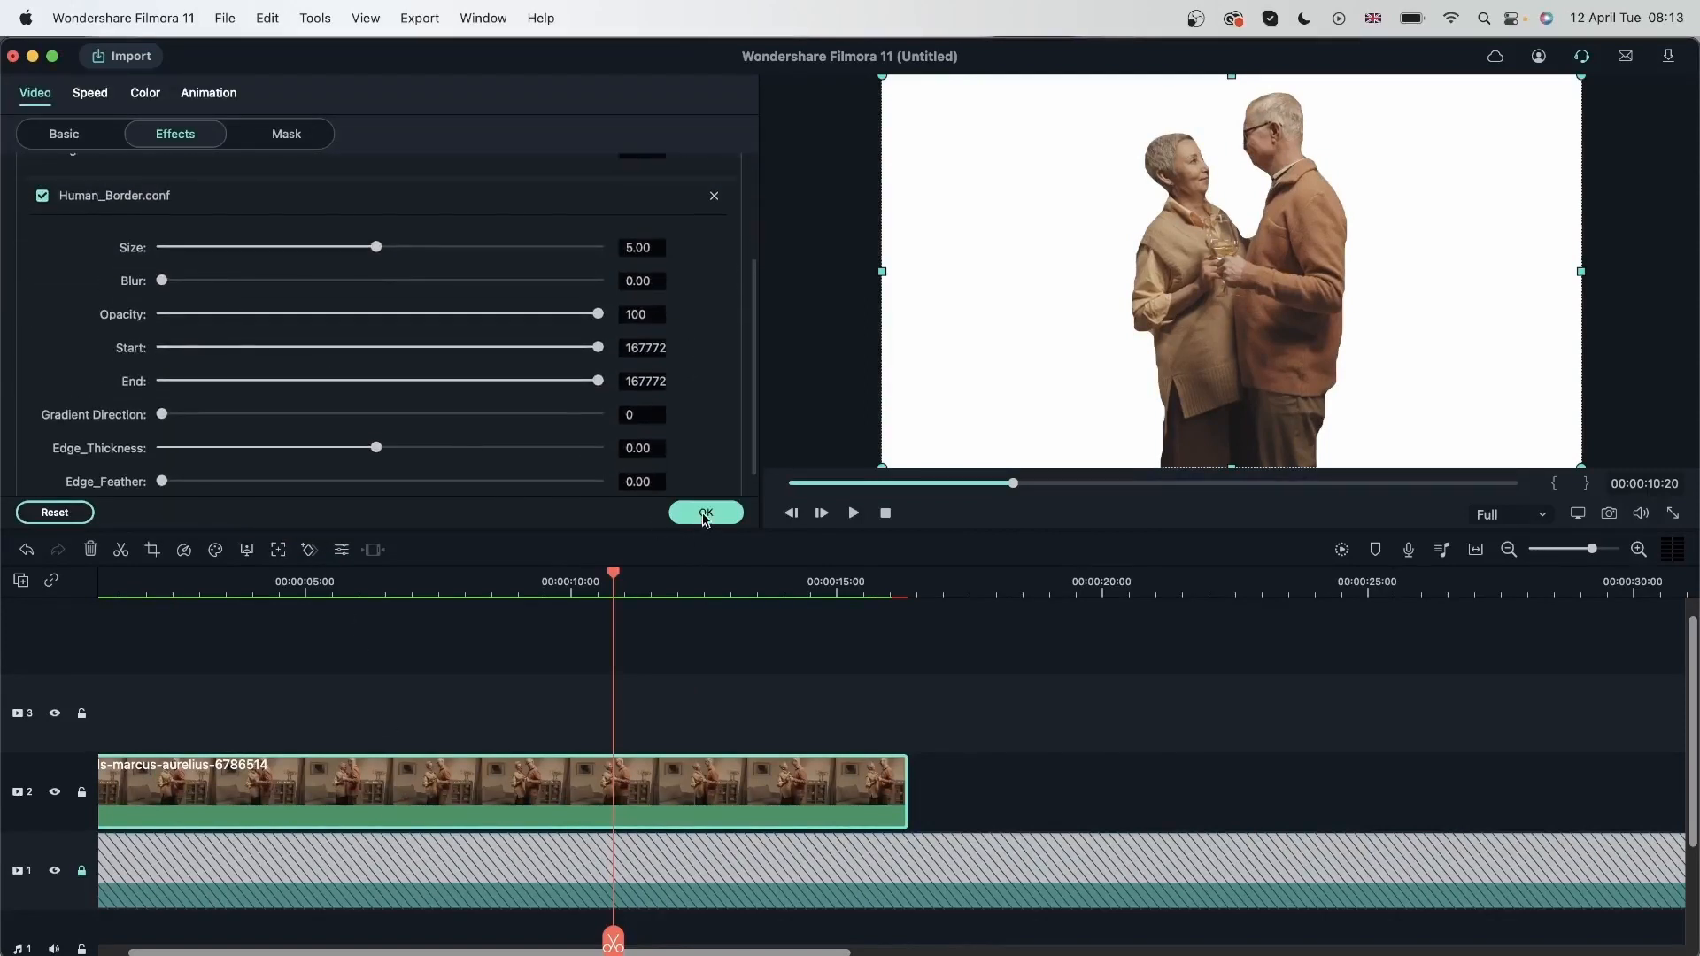
mouse_move(713, 202)
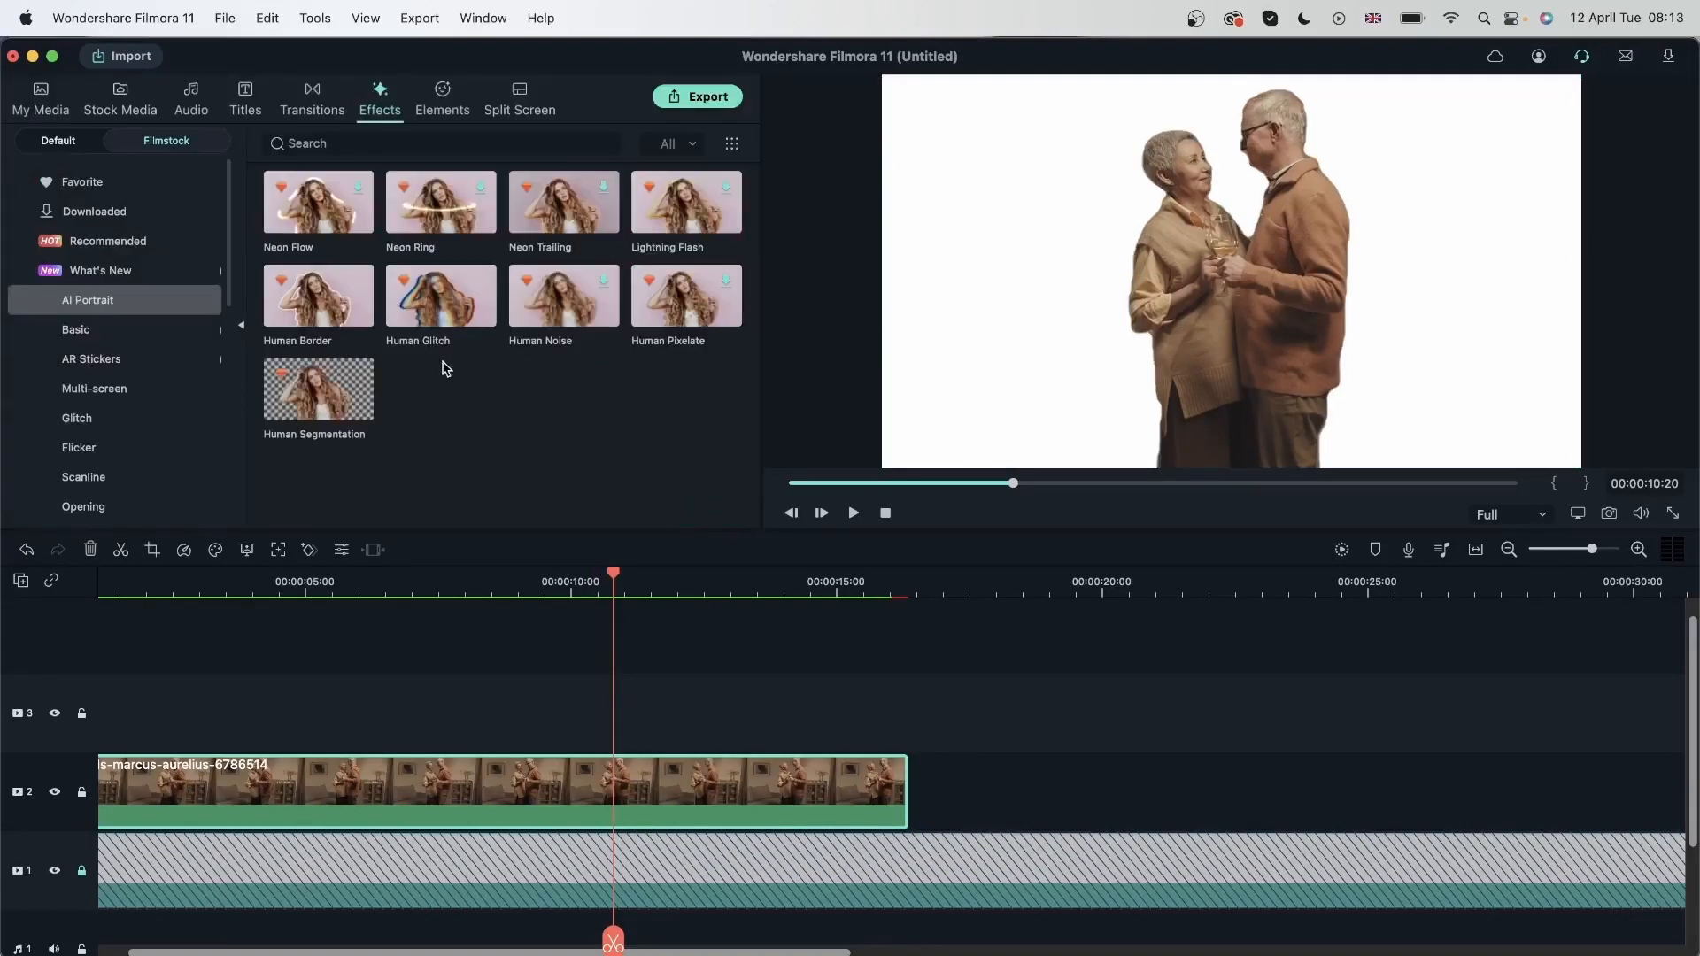
Place Human Border on track 3 above the couple clip and stretch it to the clip's length
drag(317, 297, 485, 712)
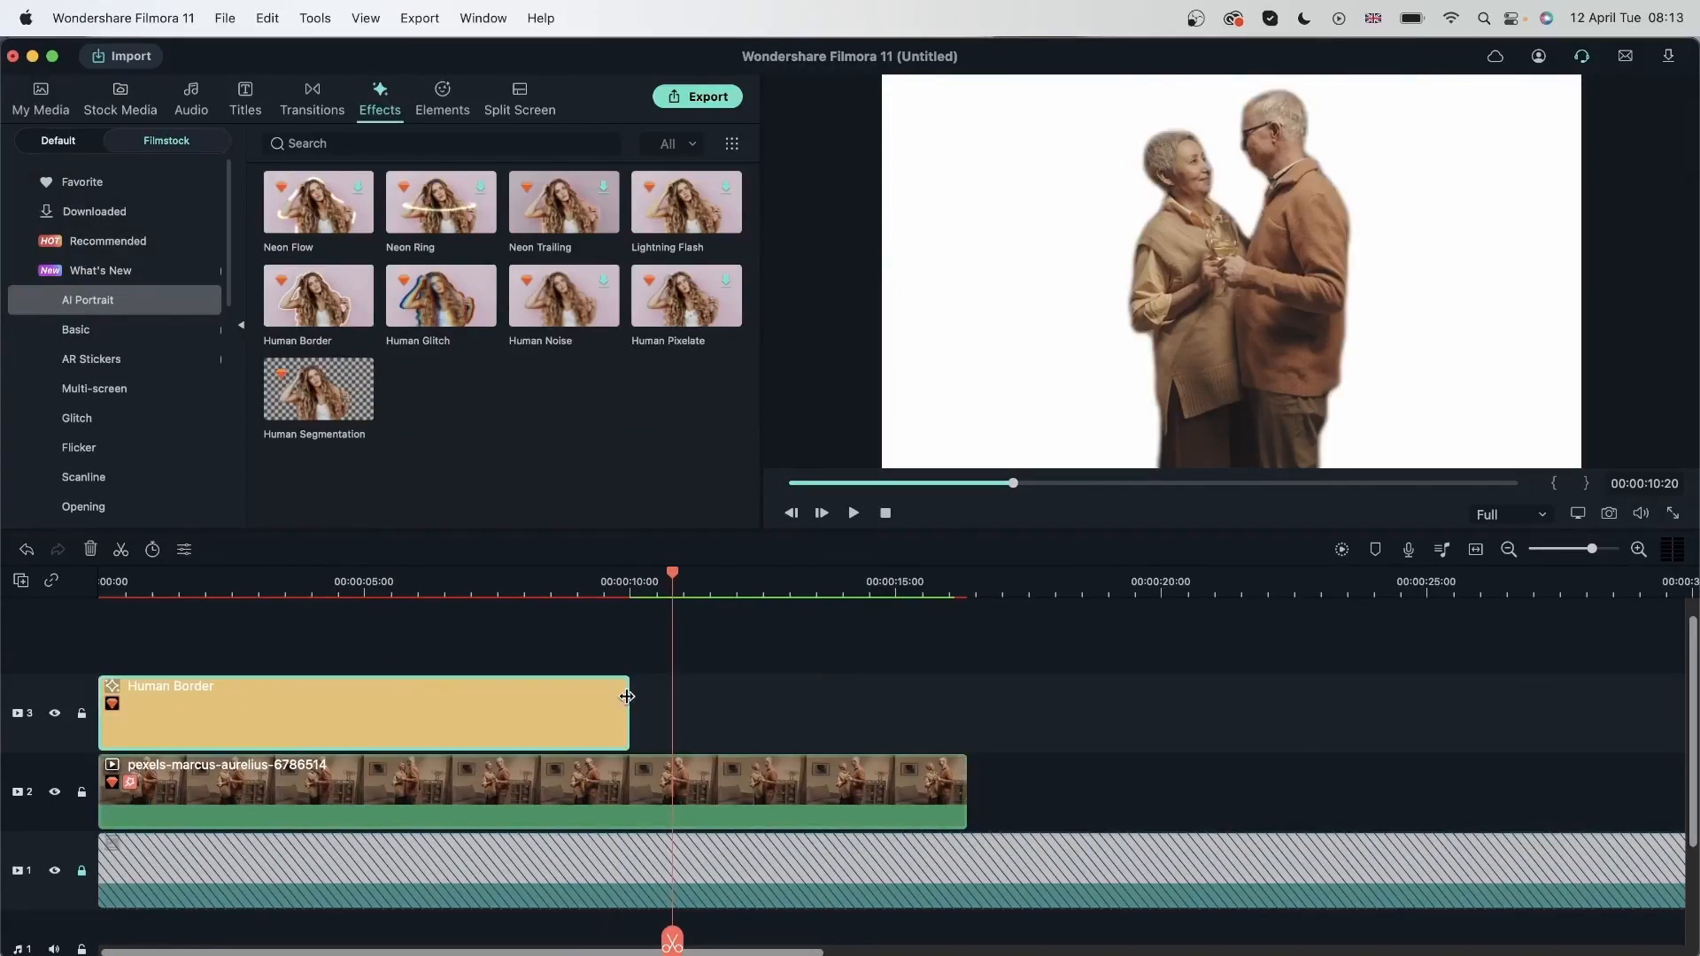
drag(627, 696, 965, 710)
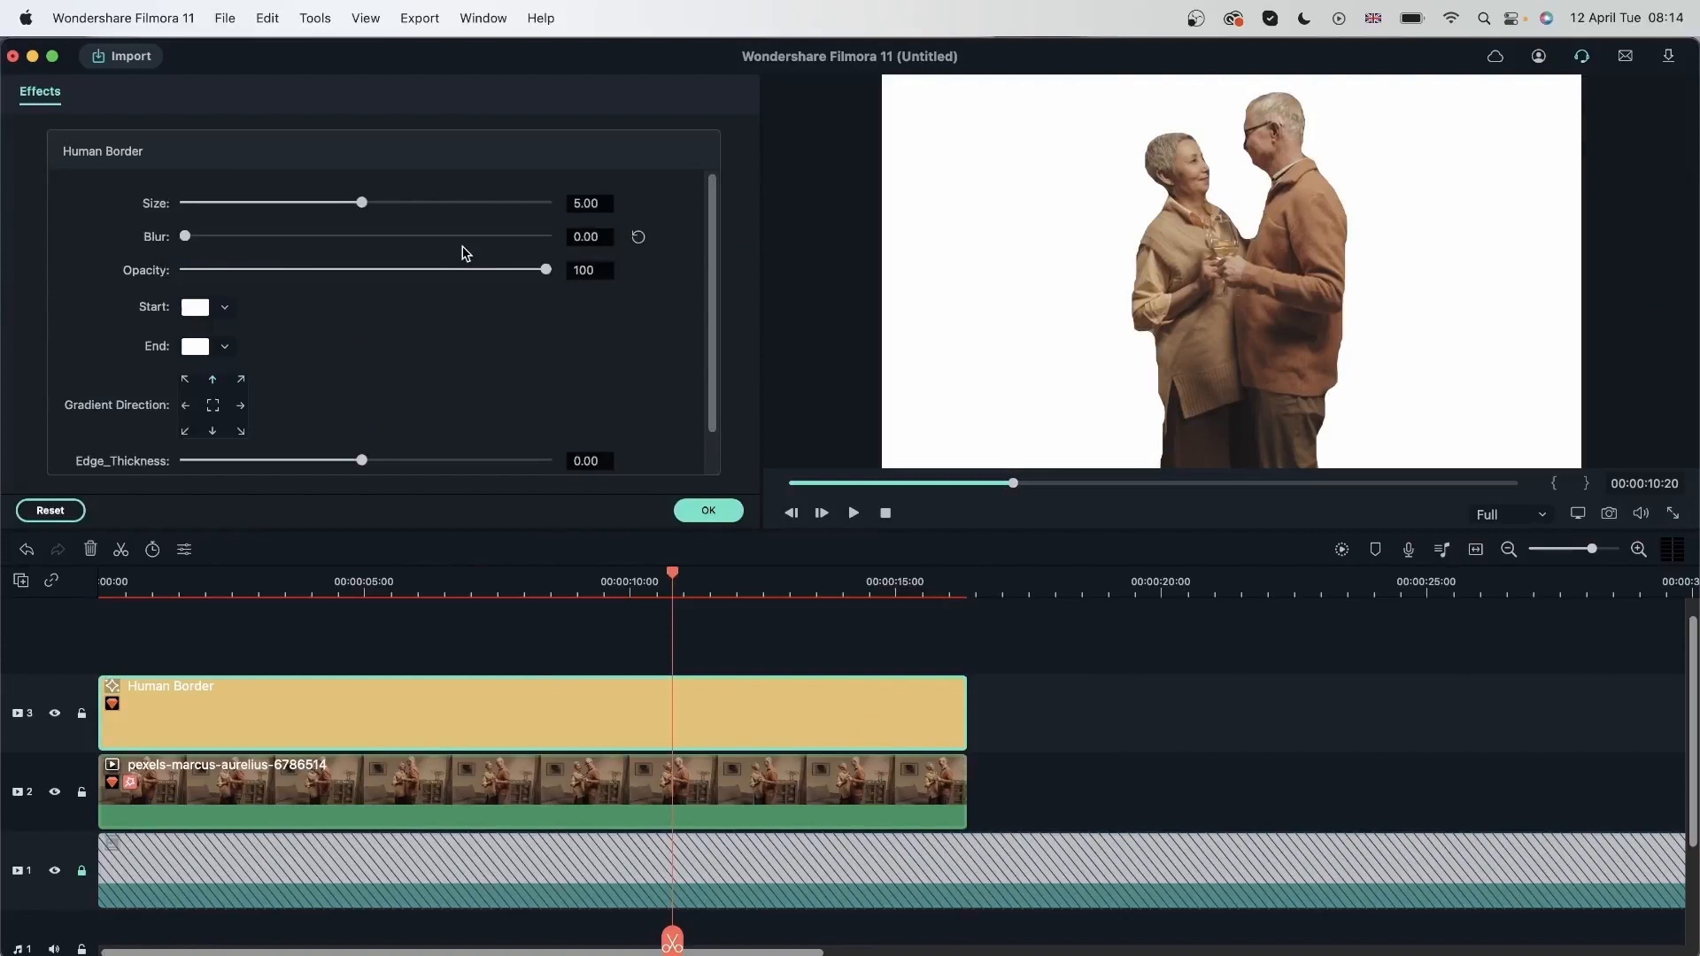
Widen the Human Border size to 7.03 and settle its start colour on green
drag(361, 202, 413, 202)
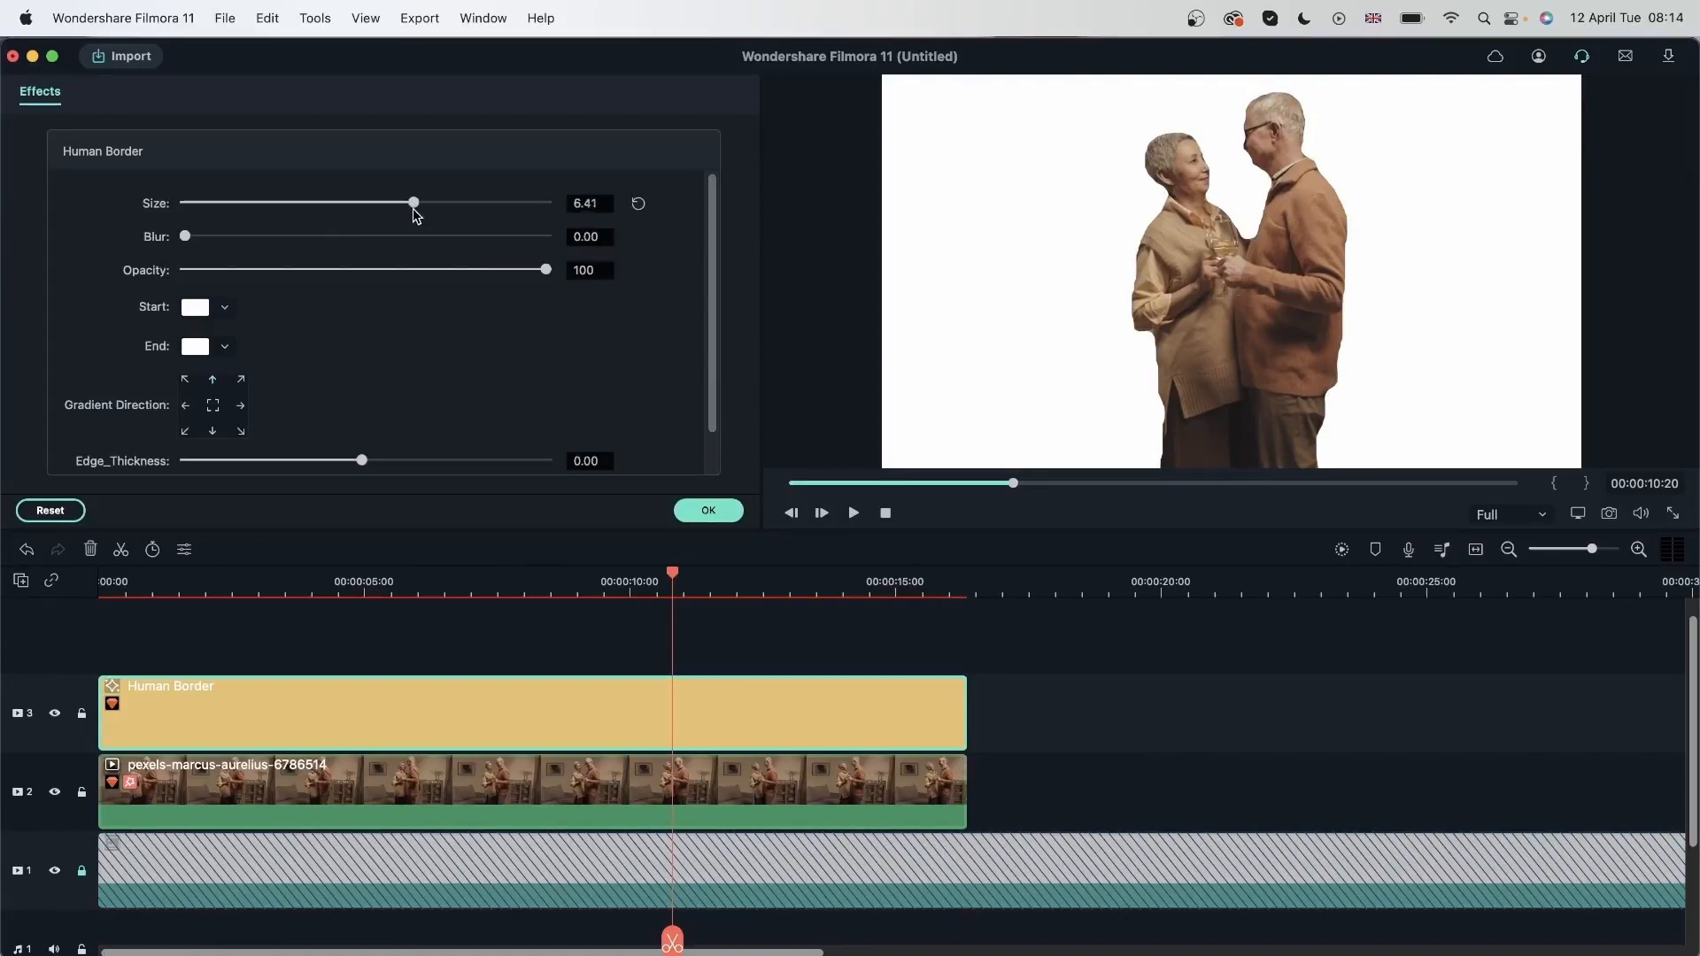
drag(413, 202, 437, 201)
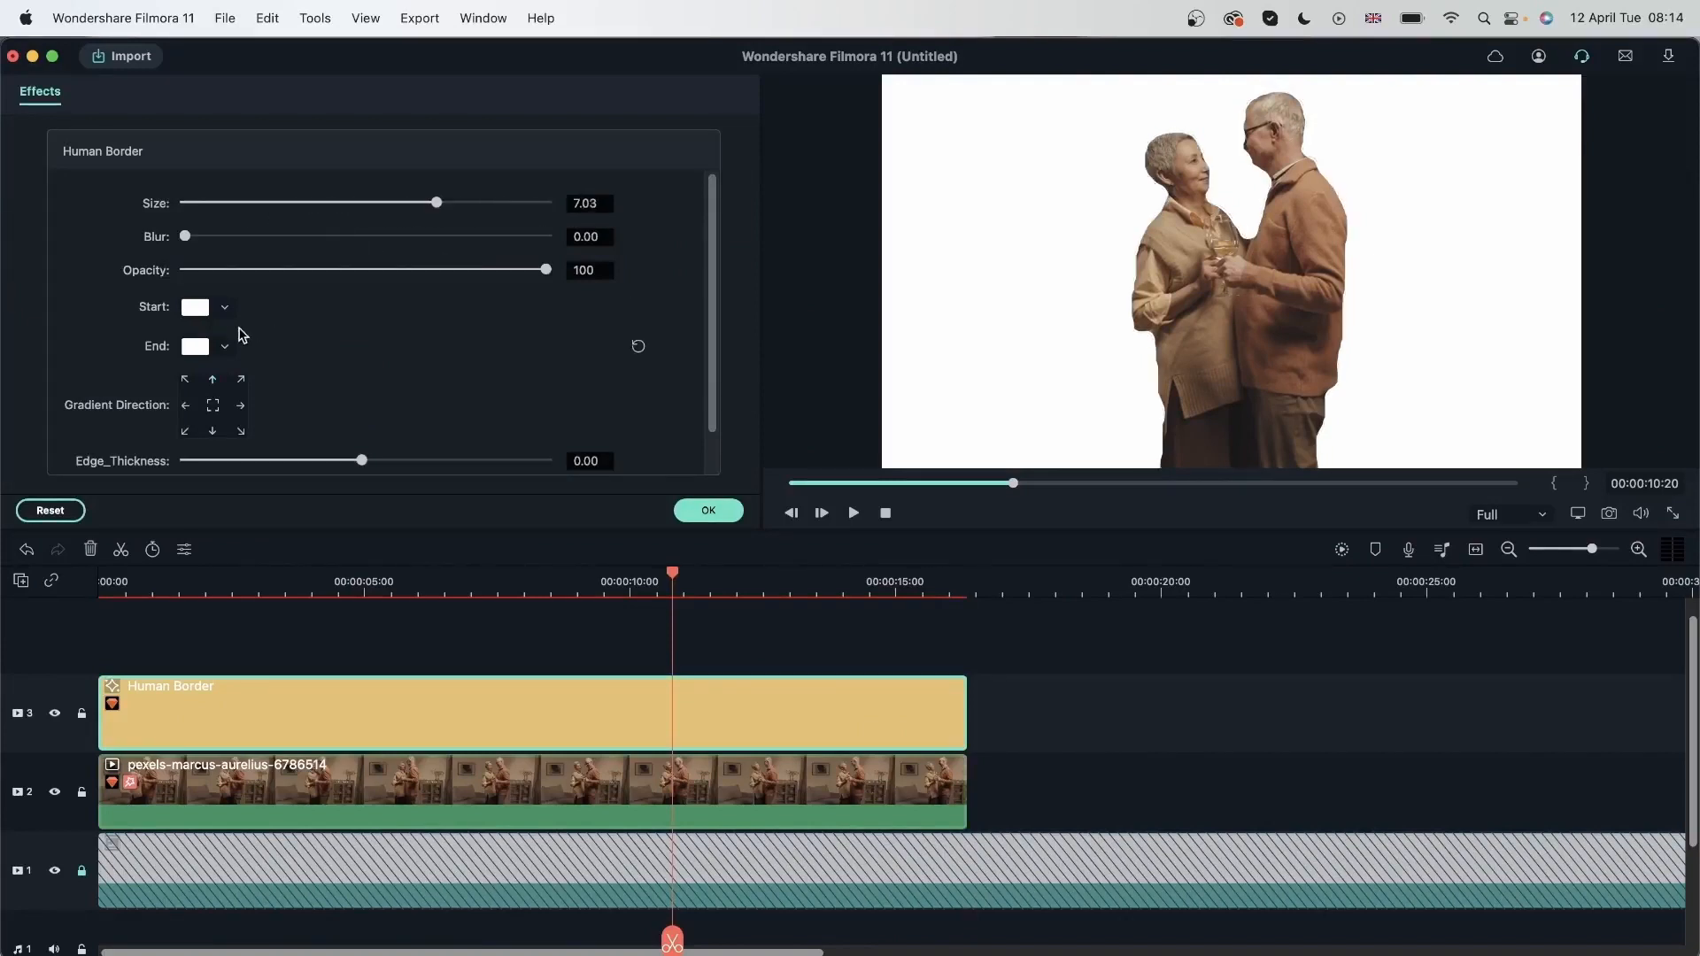
click(194, 306)
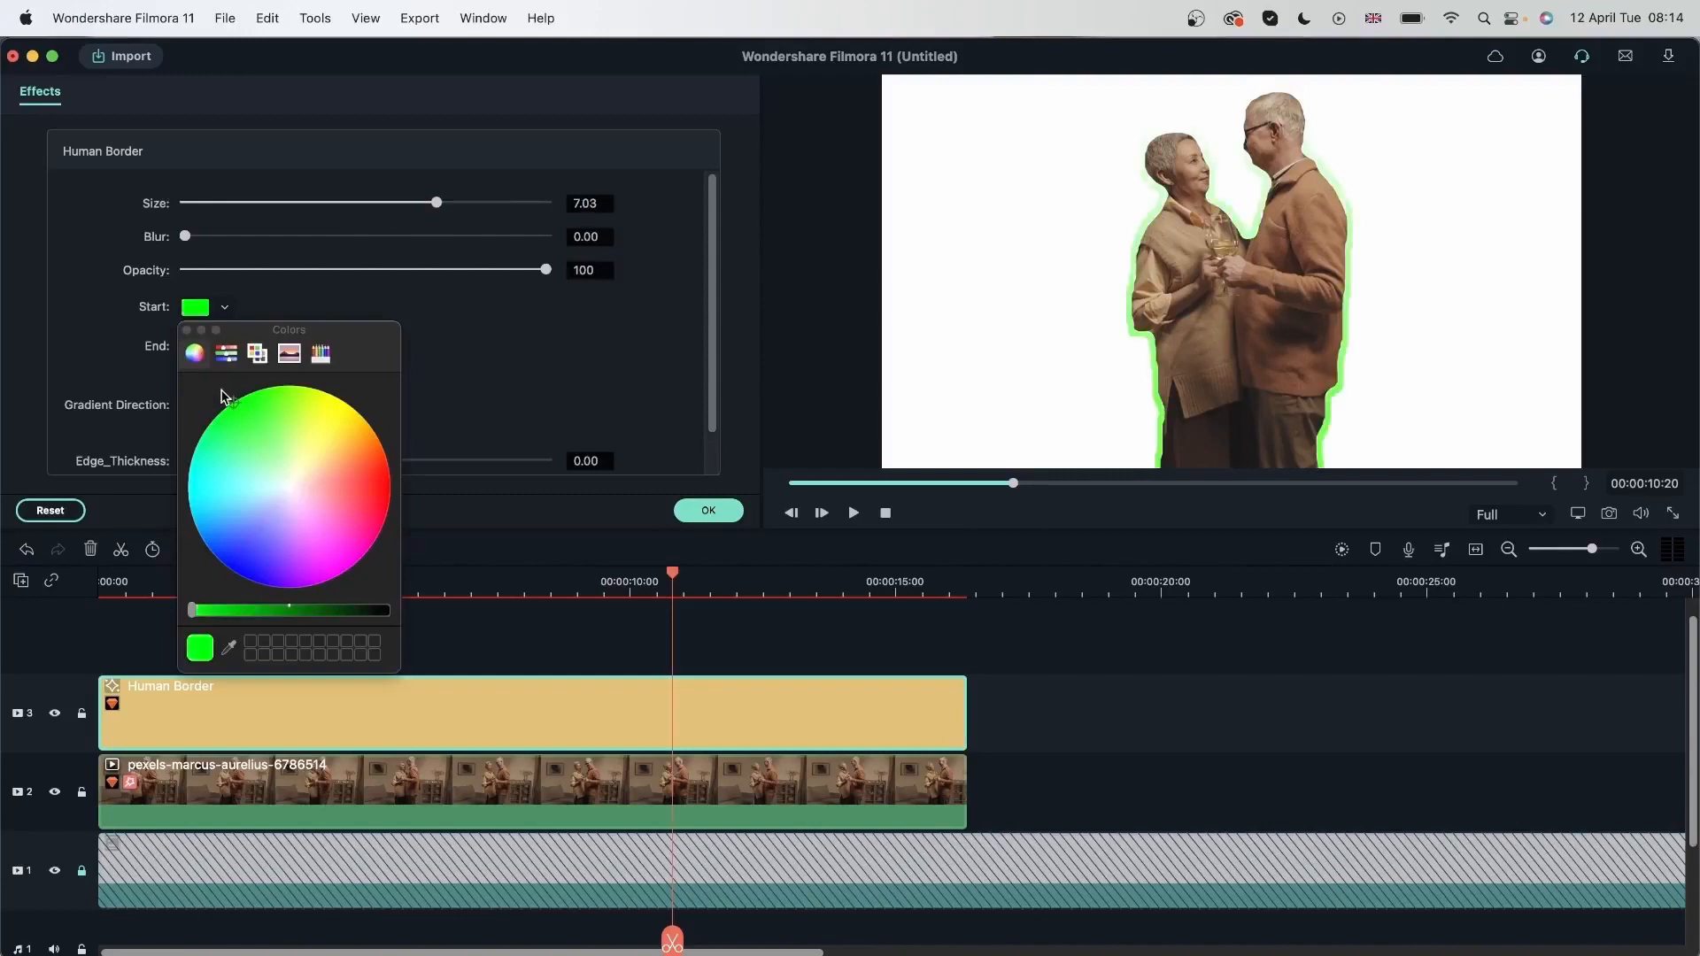
click(340, 412)
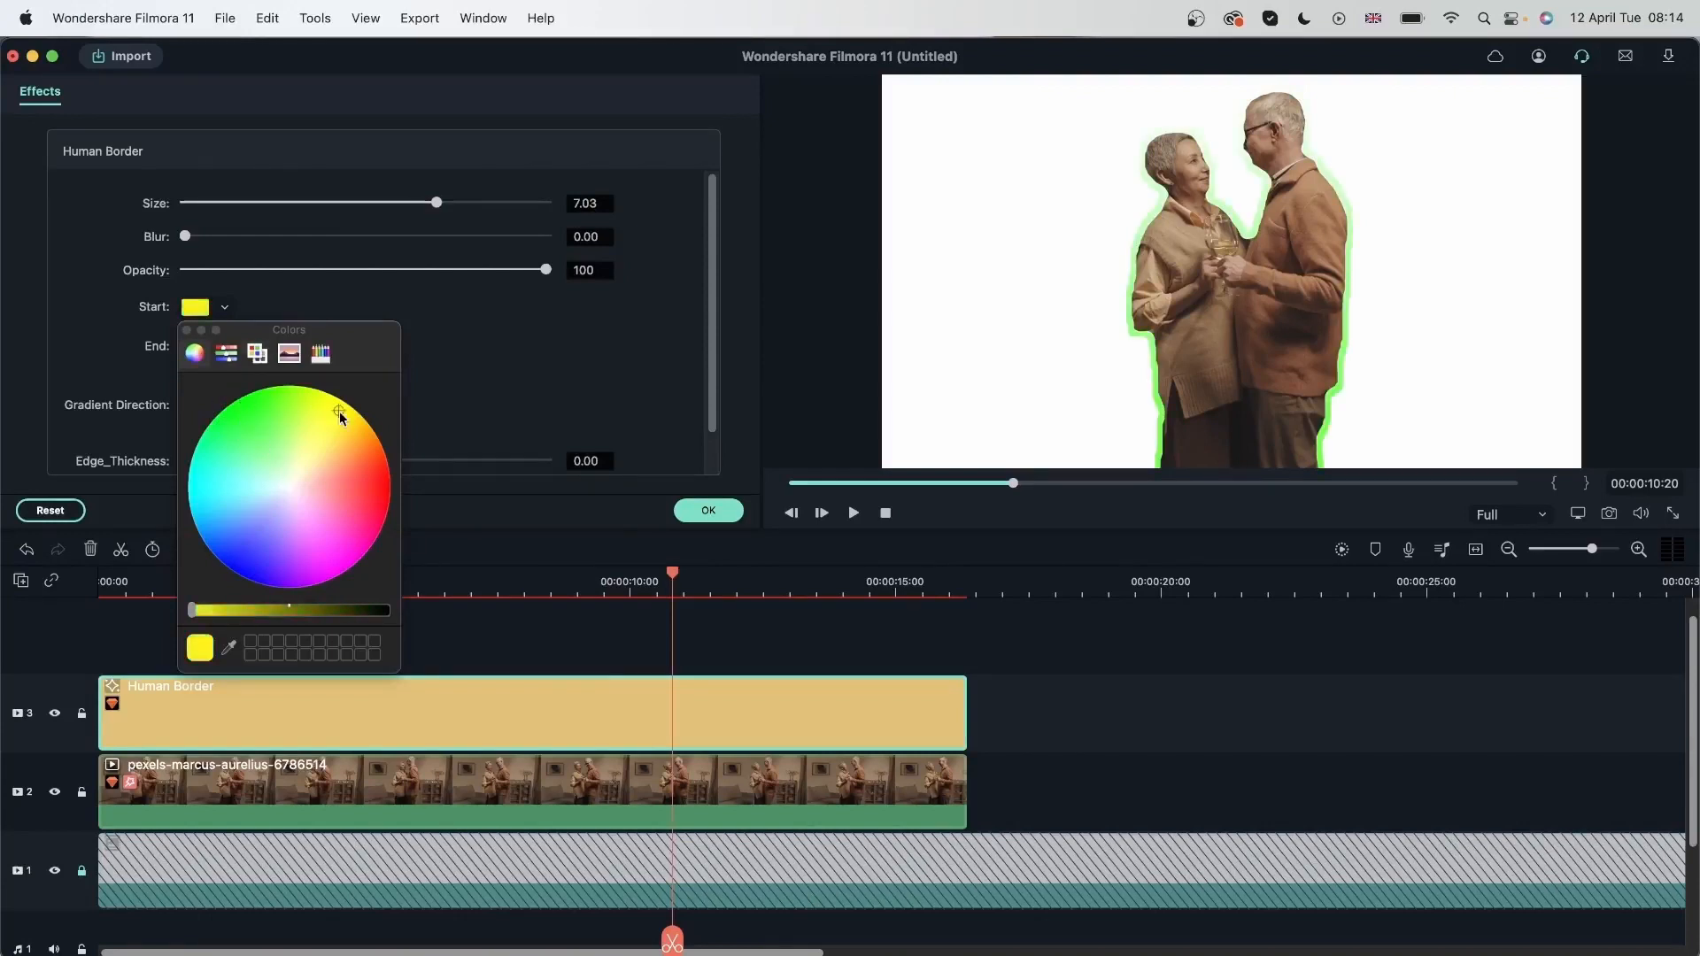
click(375, 552)
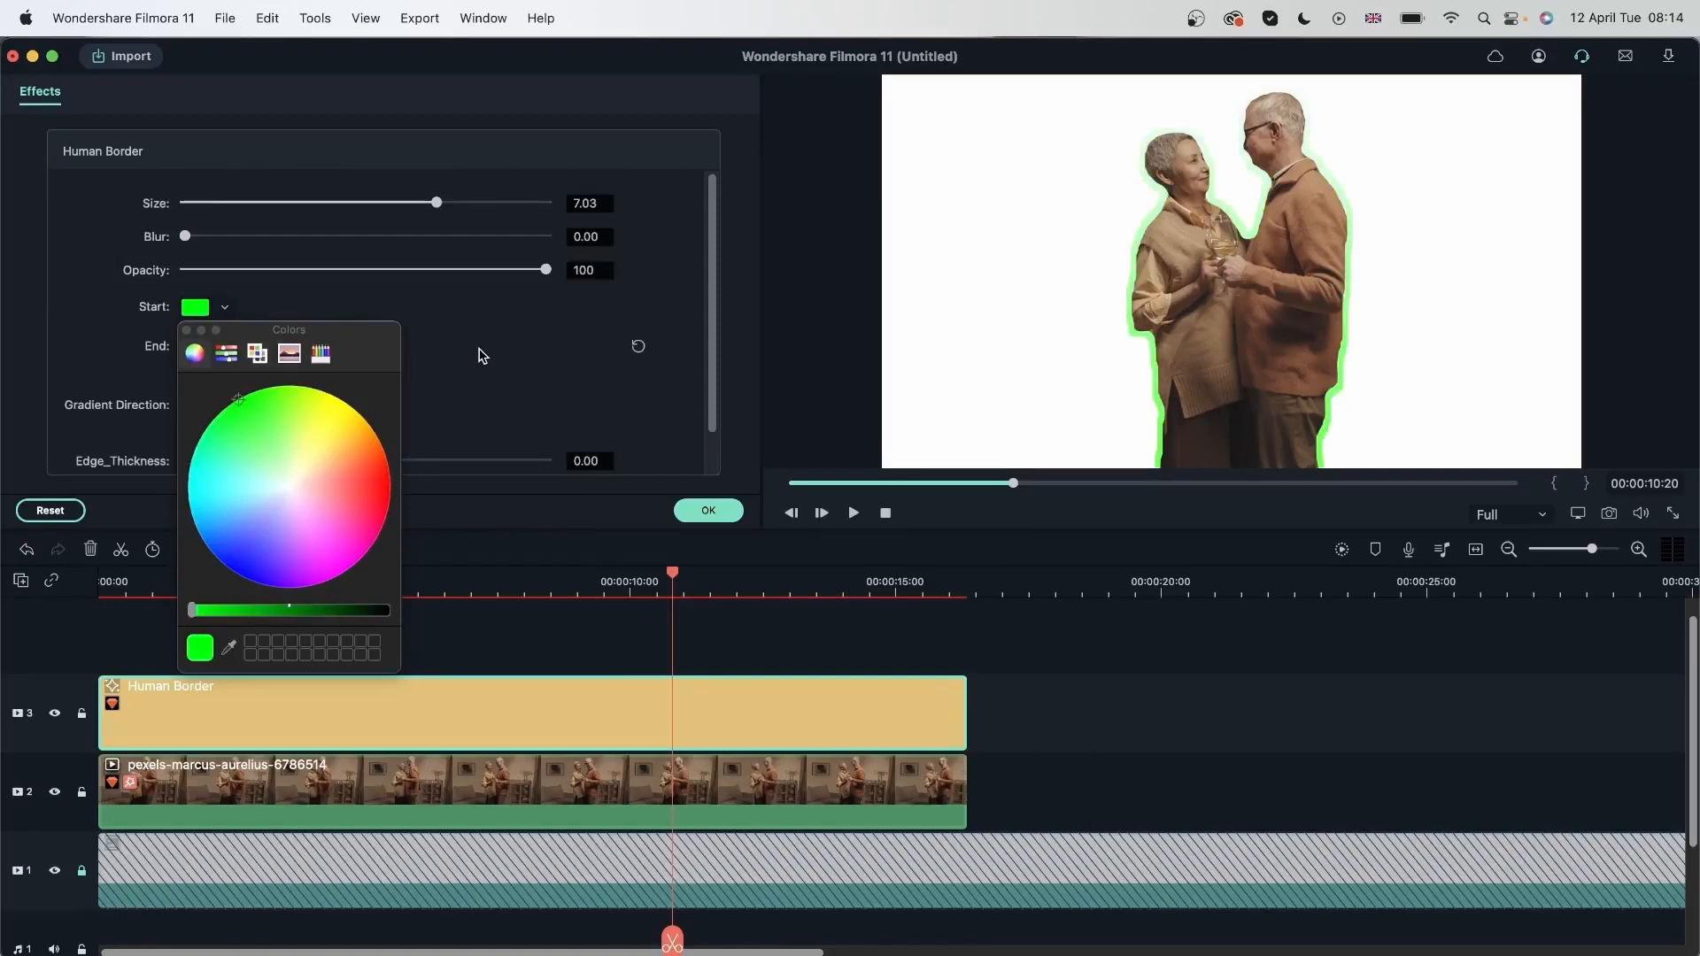
Set the border's end colour to blue after trying magenta
click(195, 345)
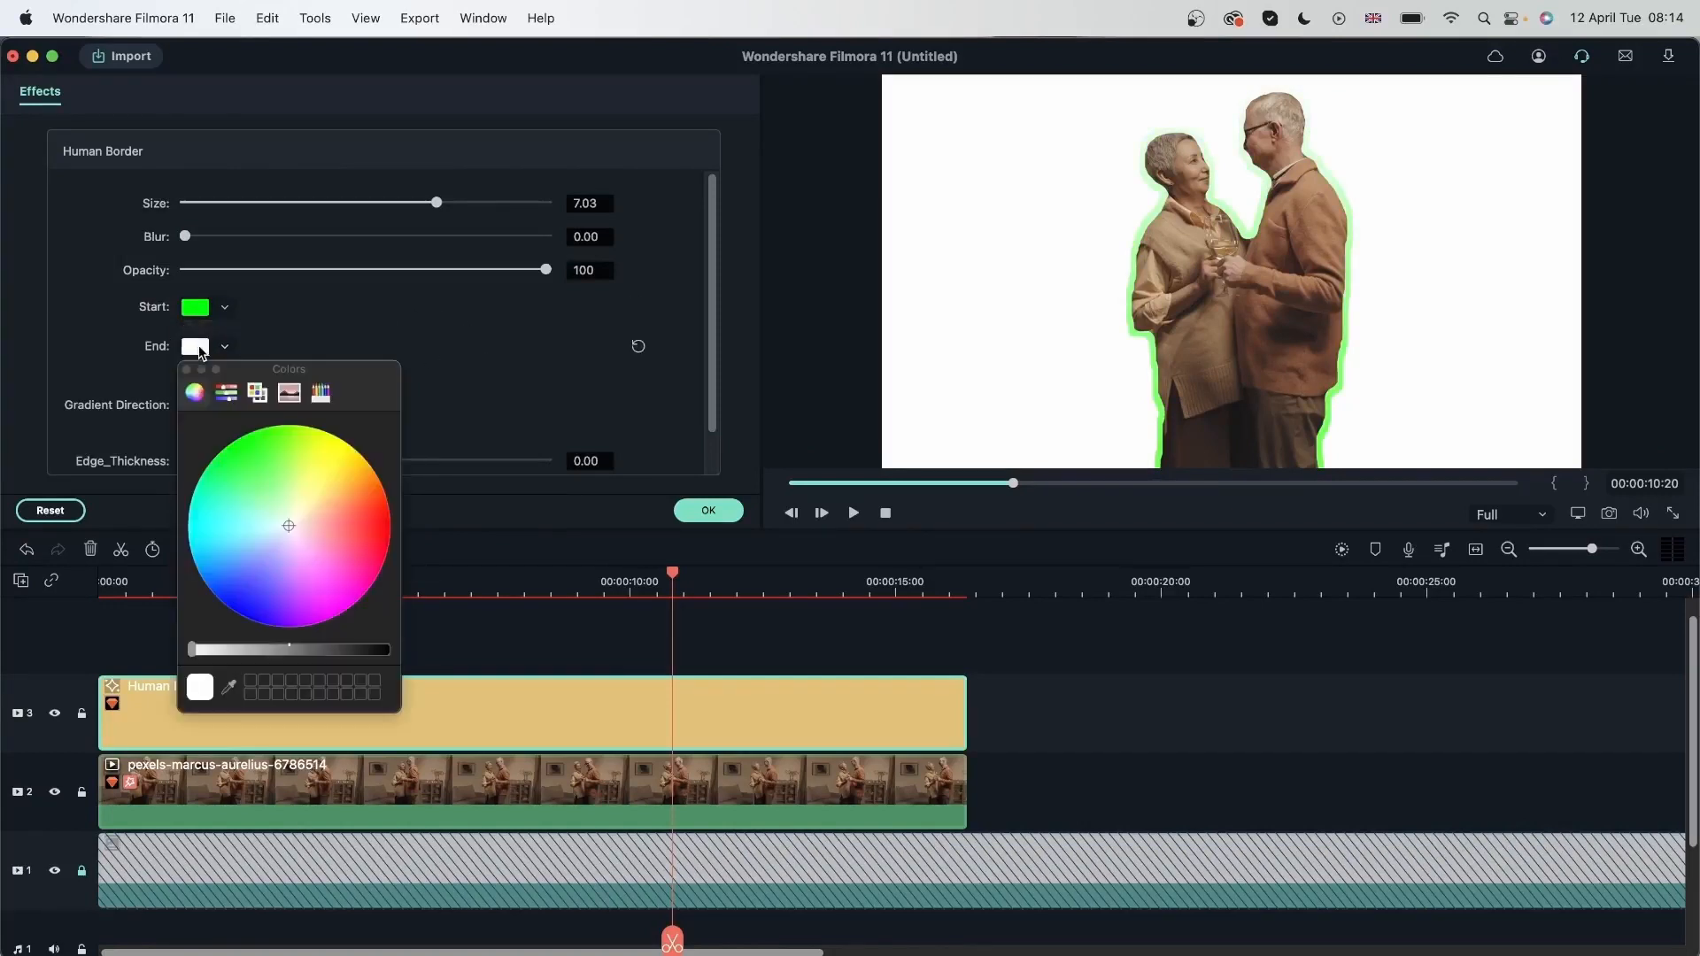
click(246, 595)
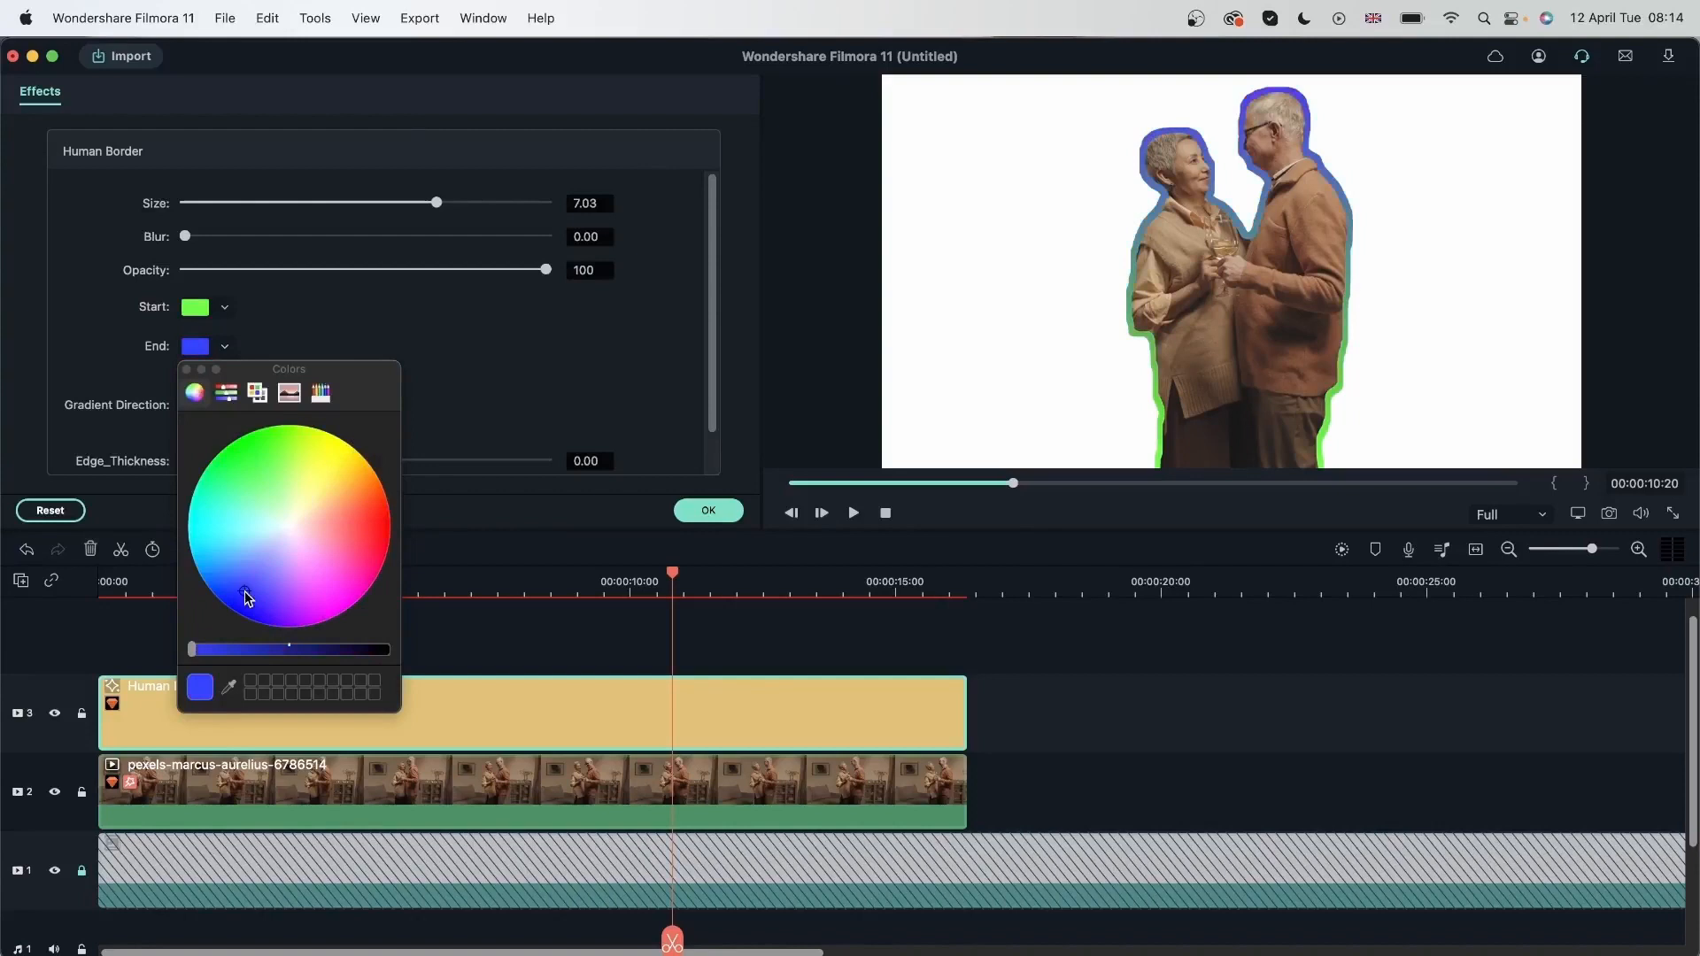
click(352, 617)
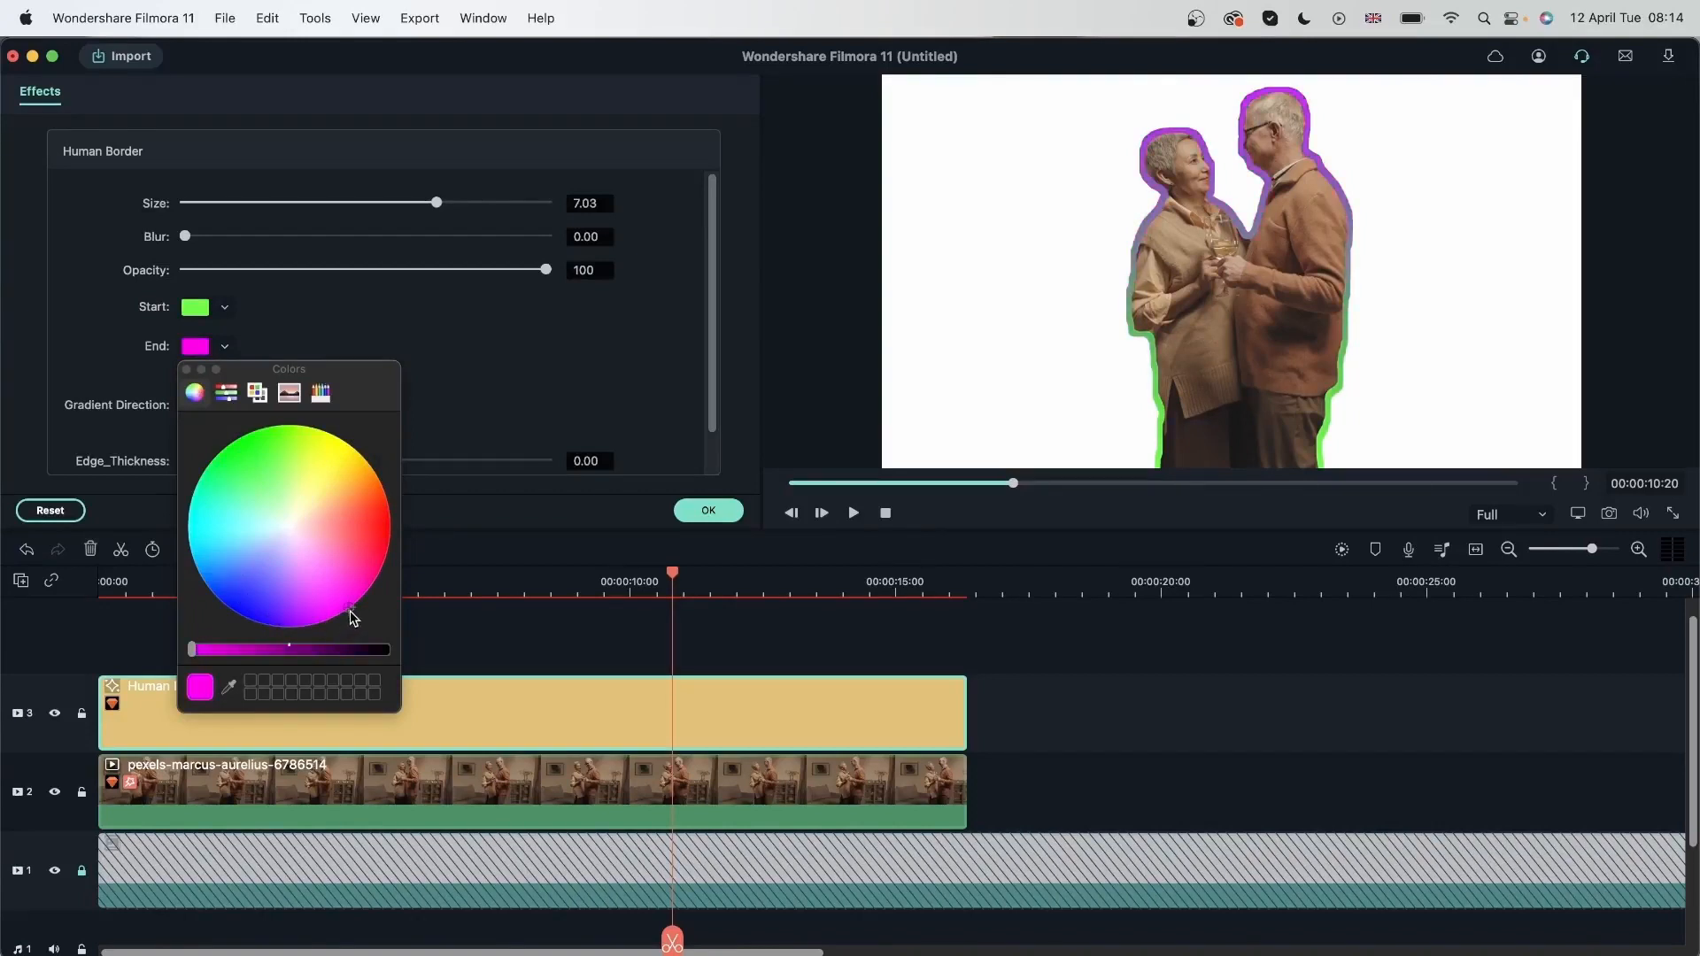
click(366, 595)
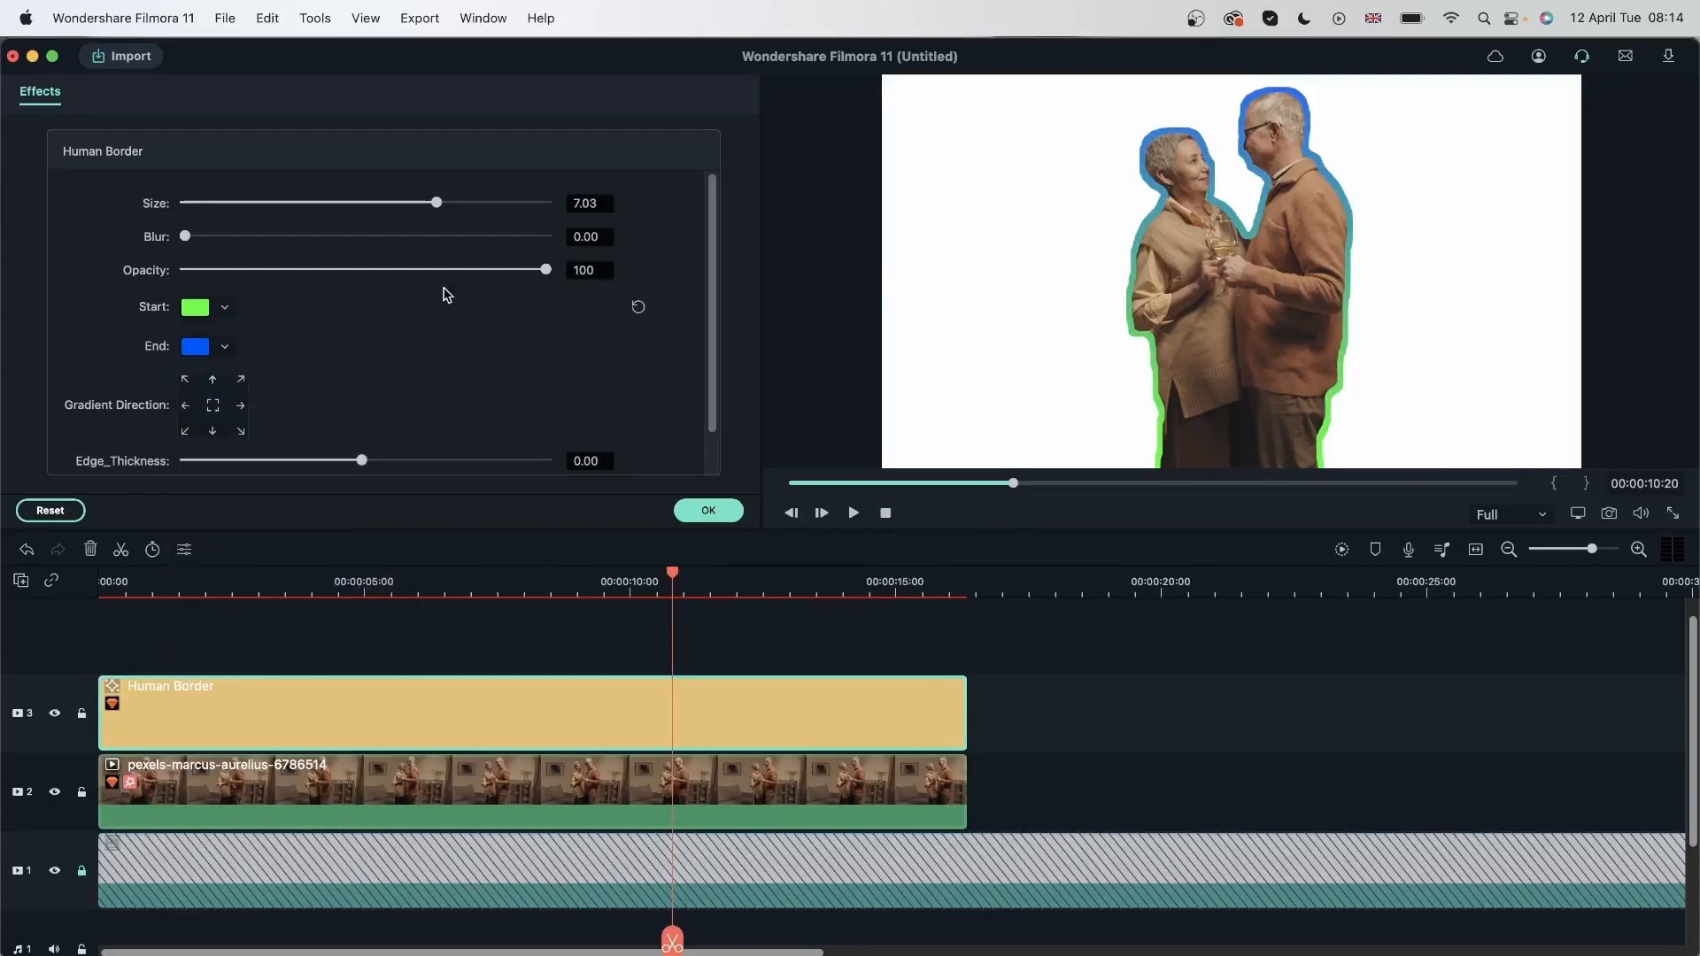
Vary the border size and settle it at 6.05
drag(437, 202, 365, 202)
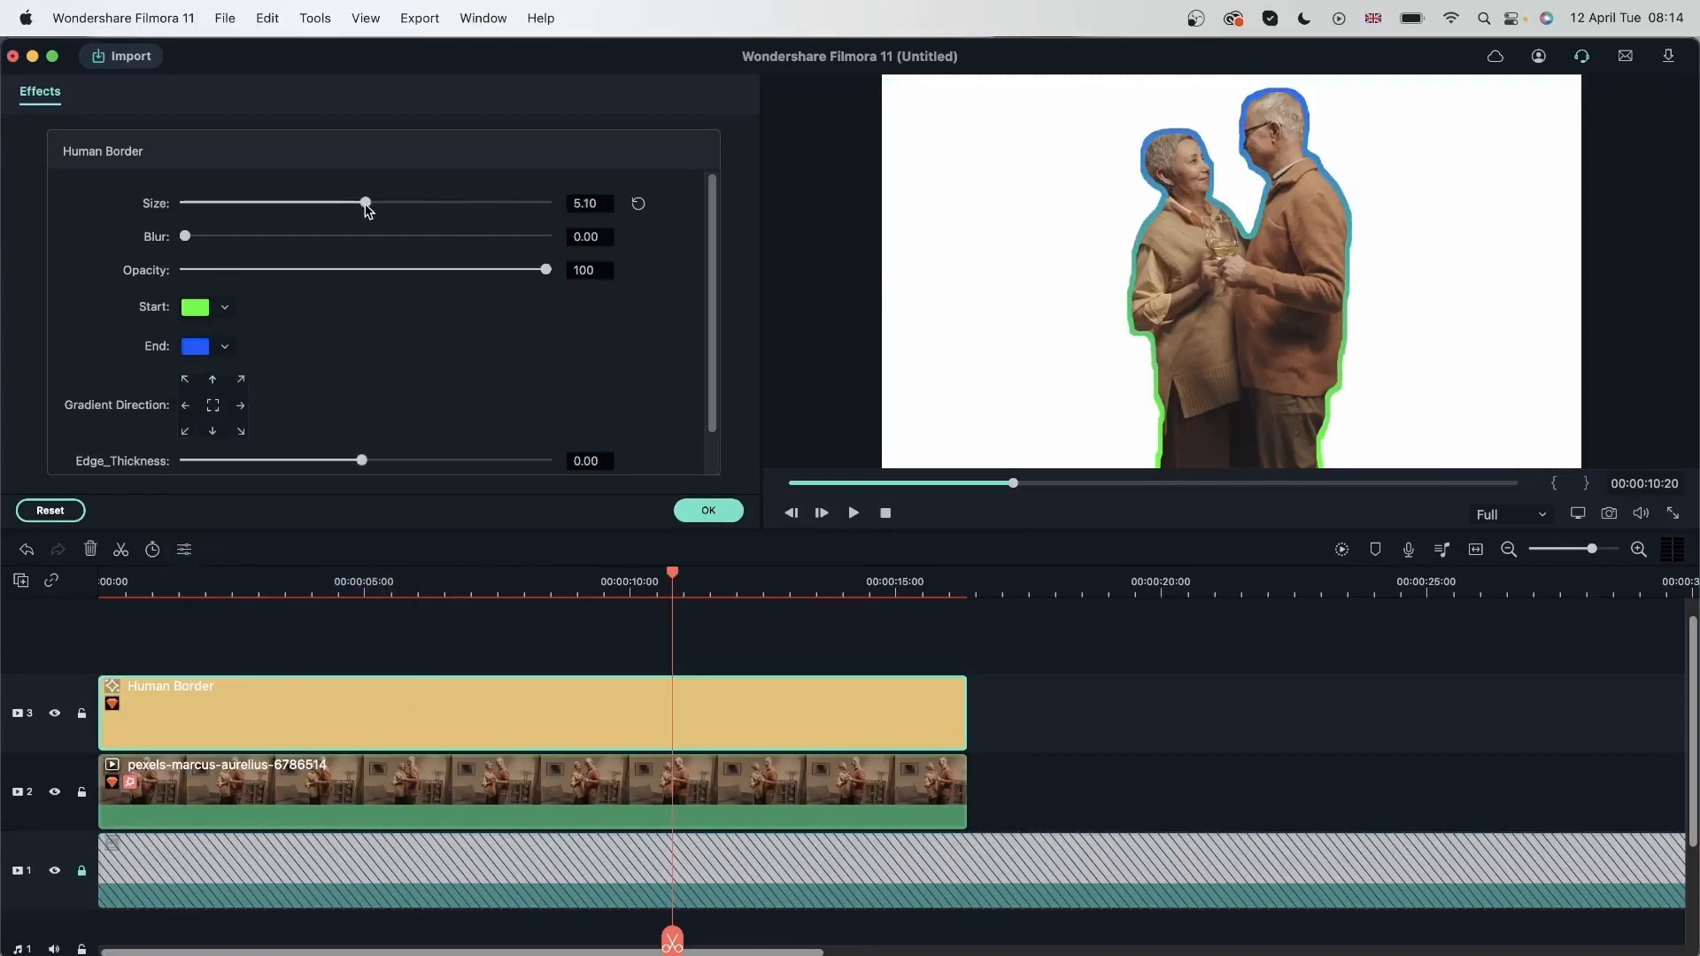
drag(365, 202, 414, 202)
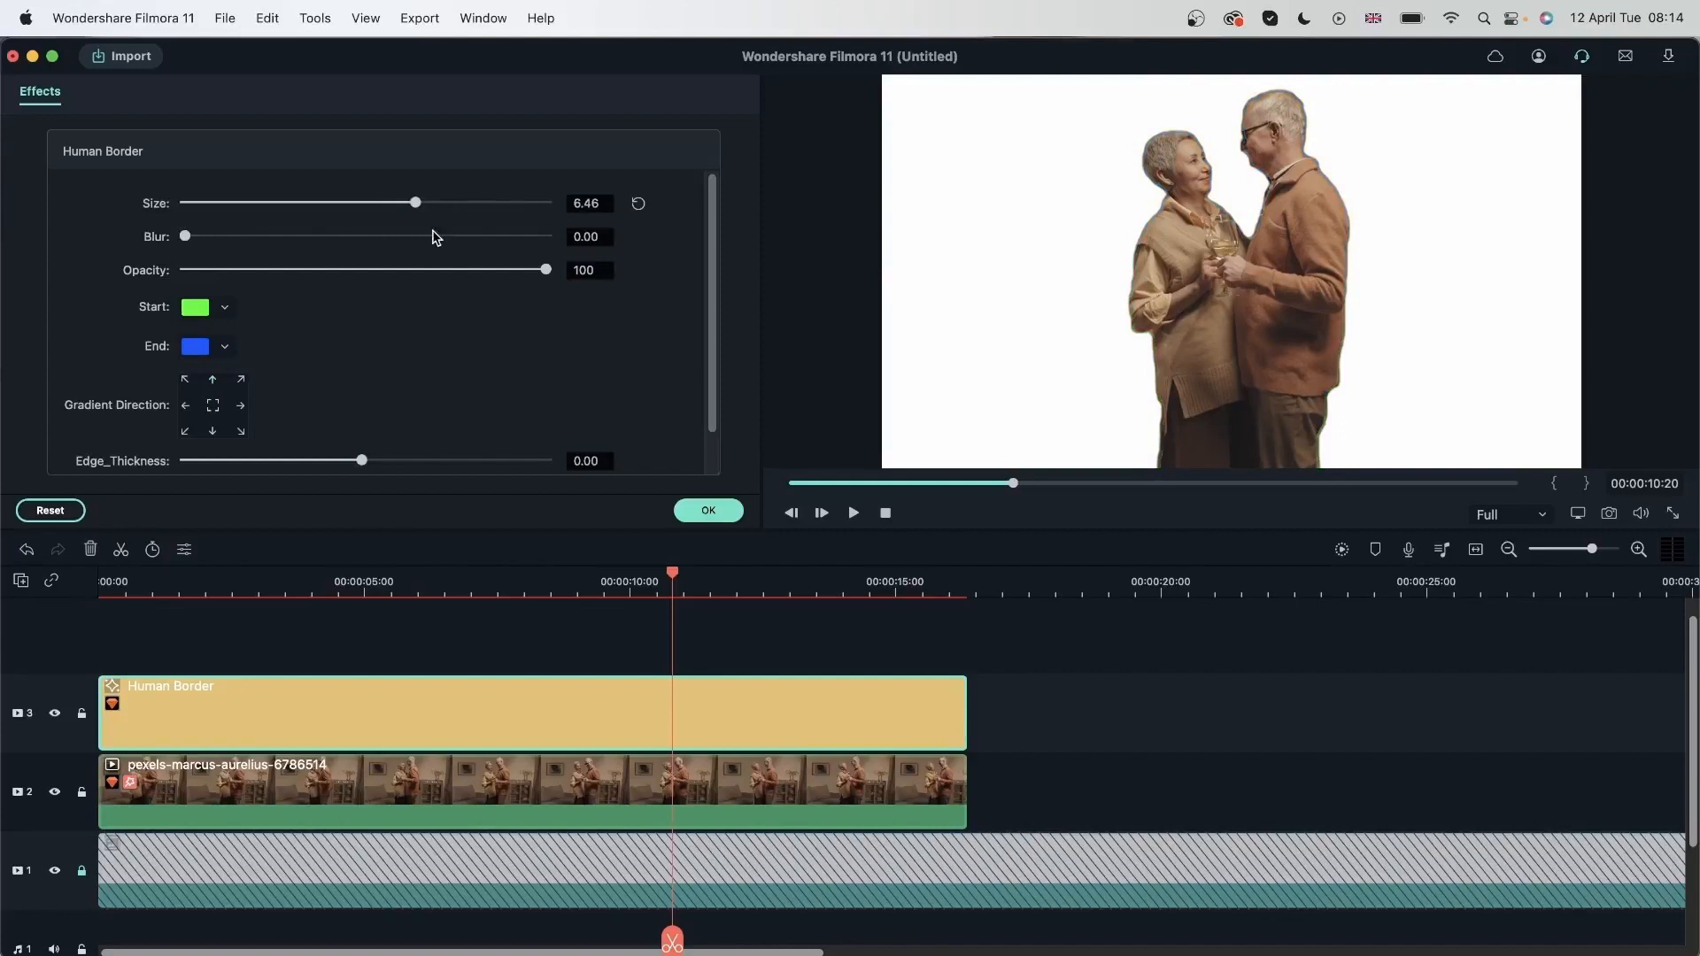
drag(414, 202, 229, 201)
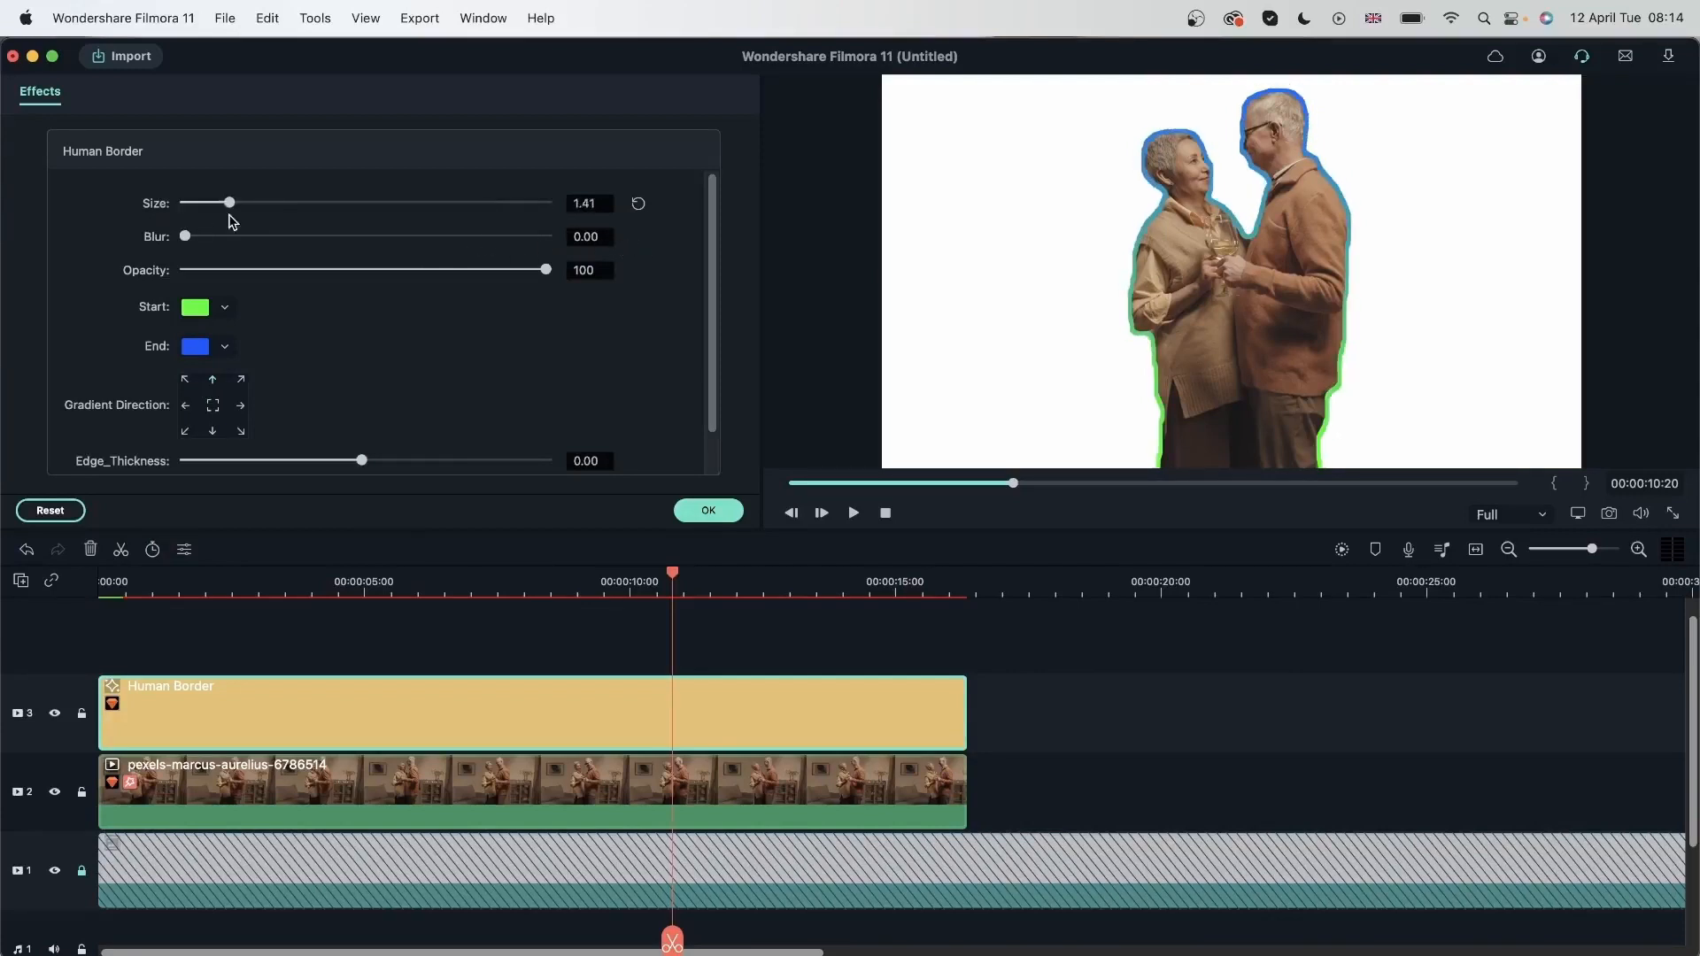
drag(228, 202, 257, 202)
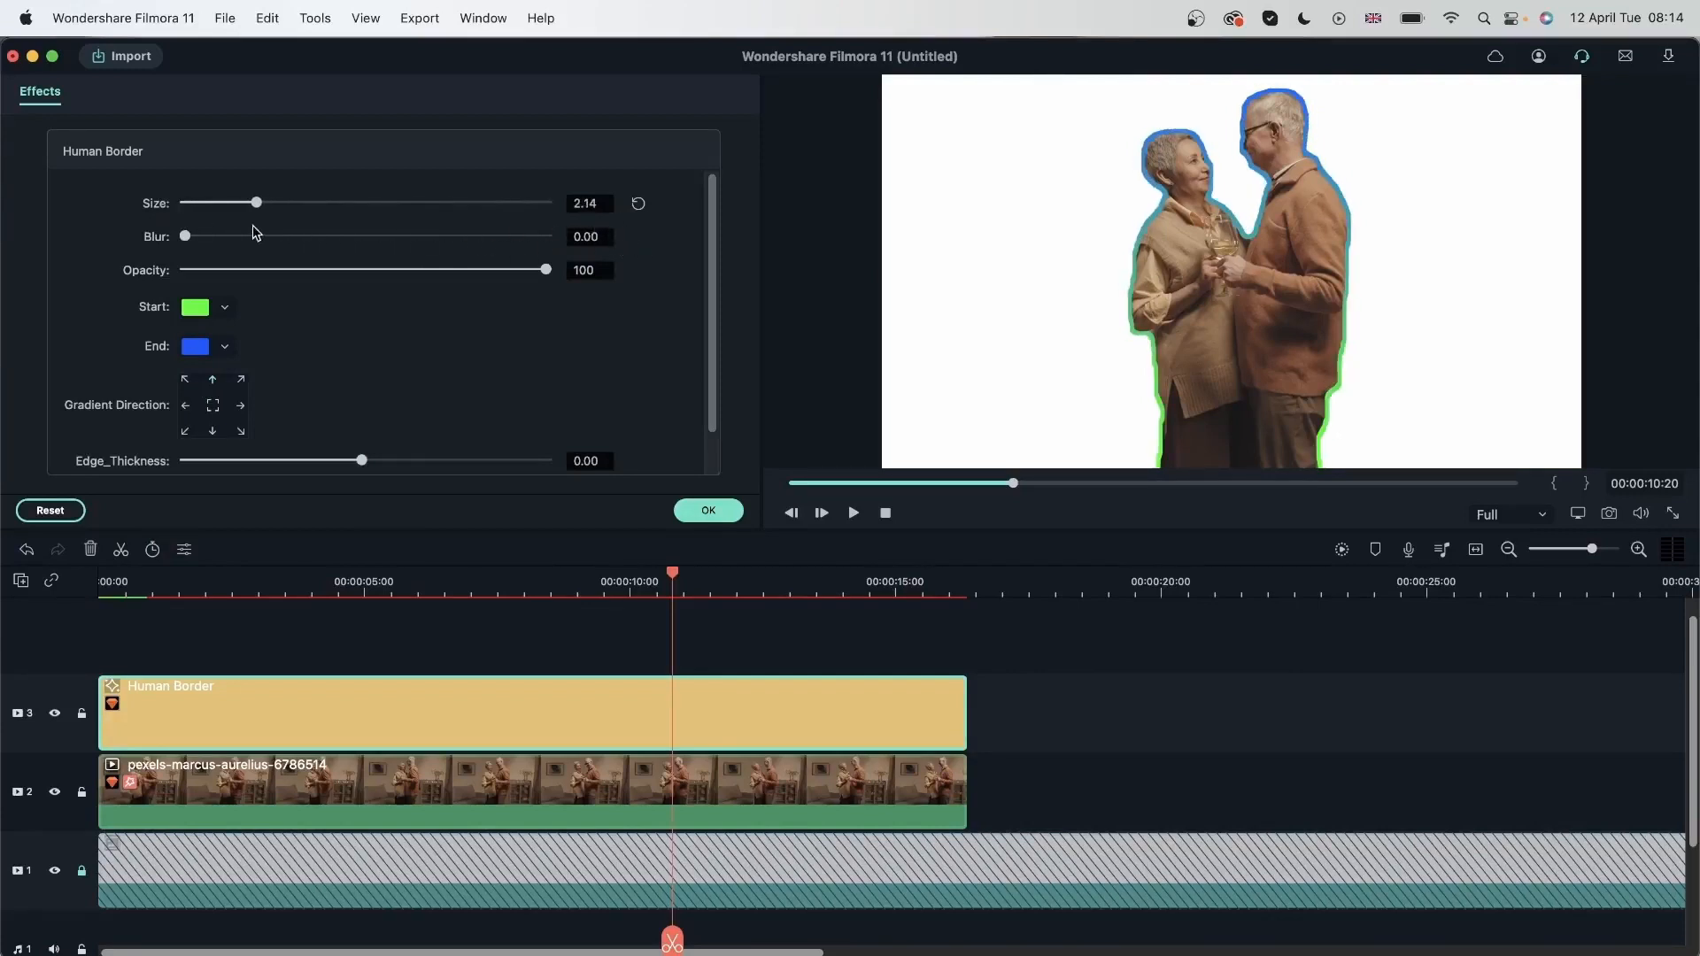
drag(256, 202, 400, 202)
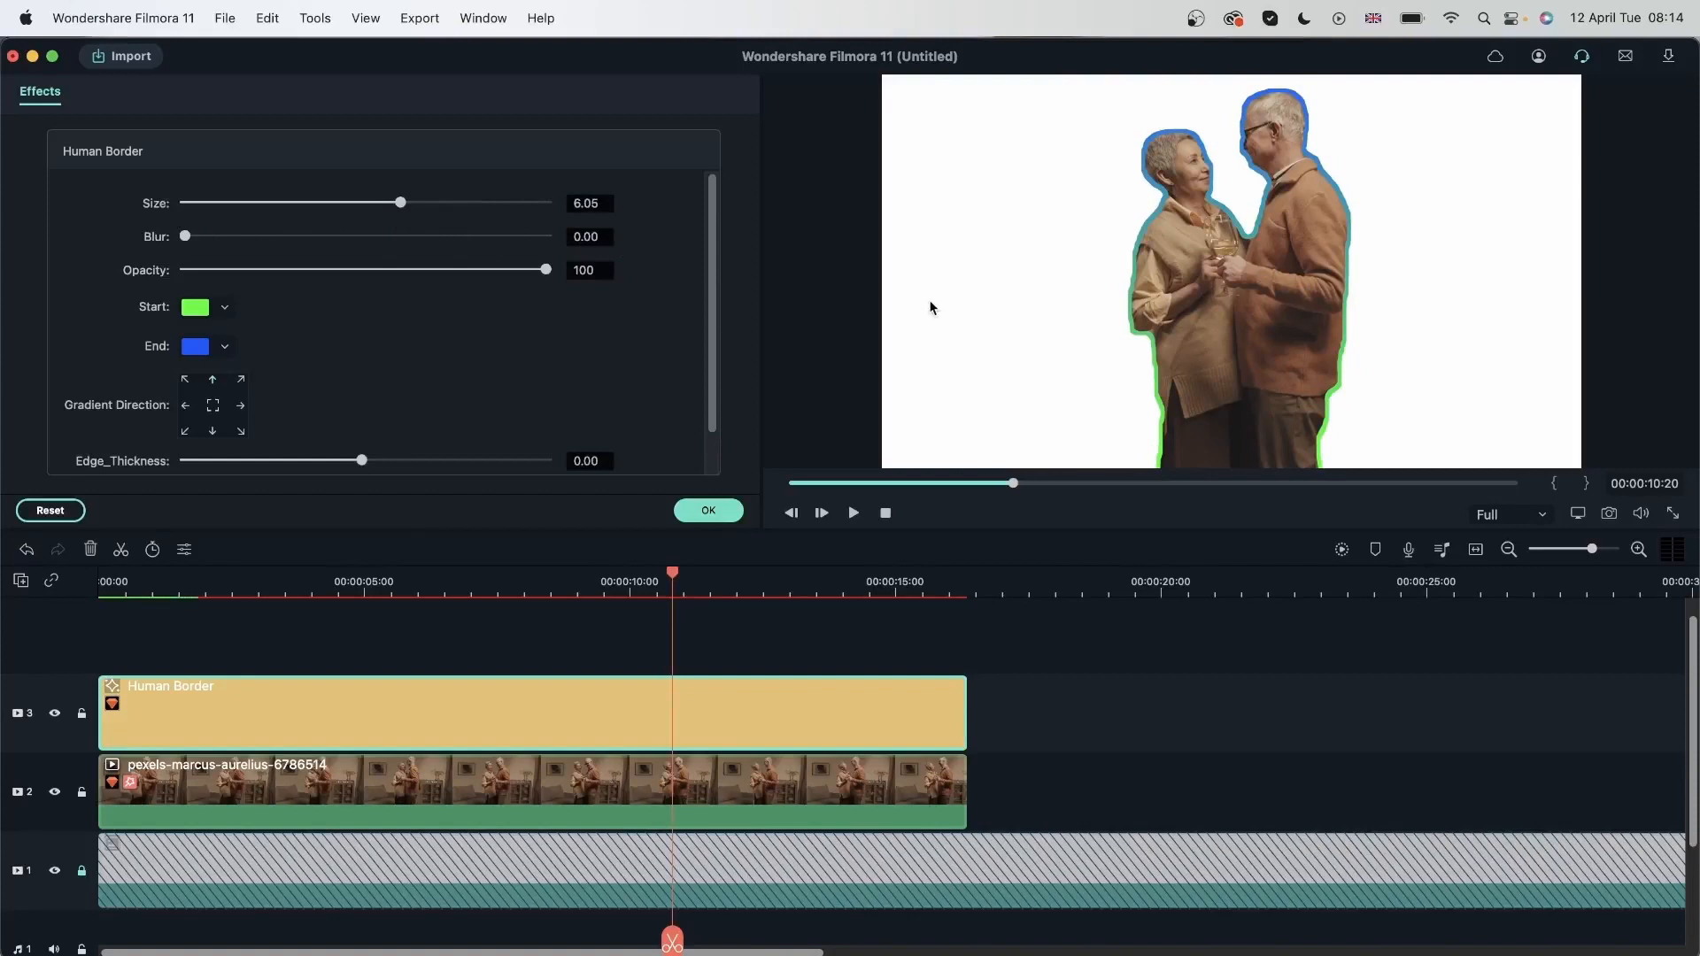
click(588, 202)
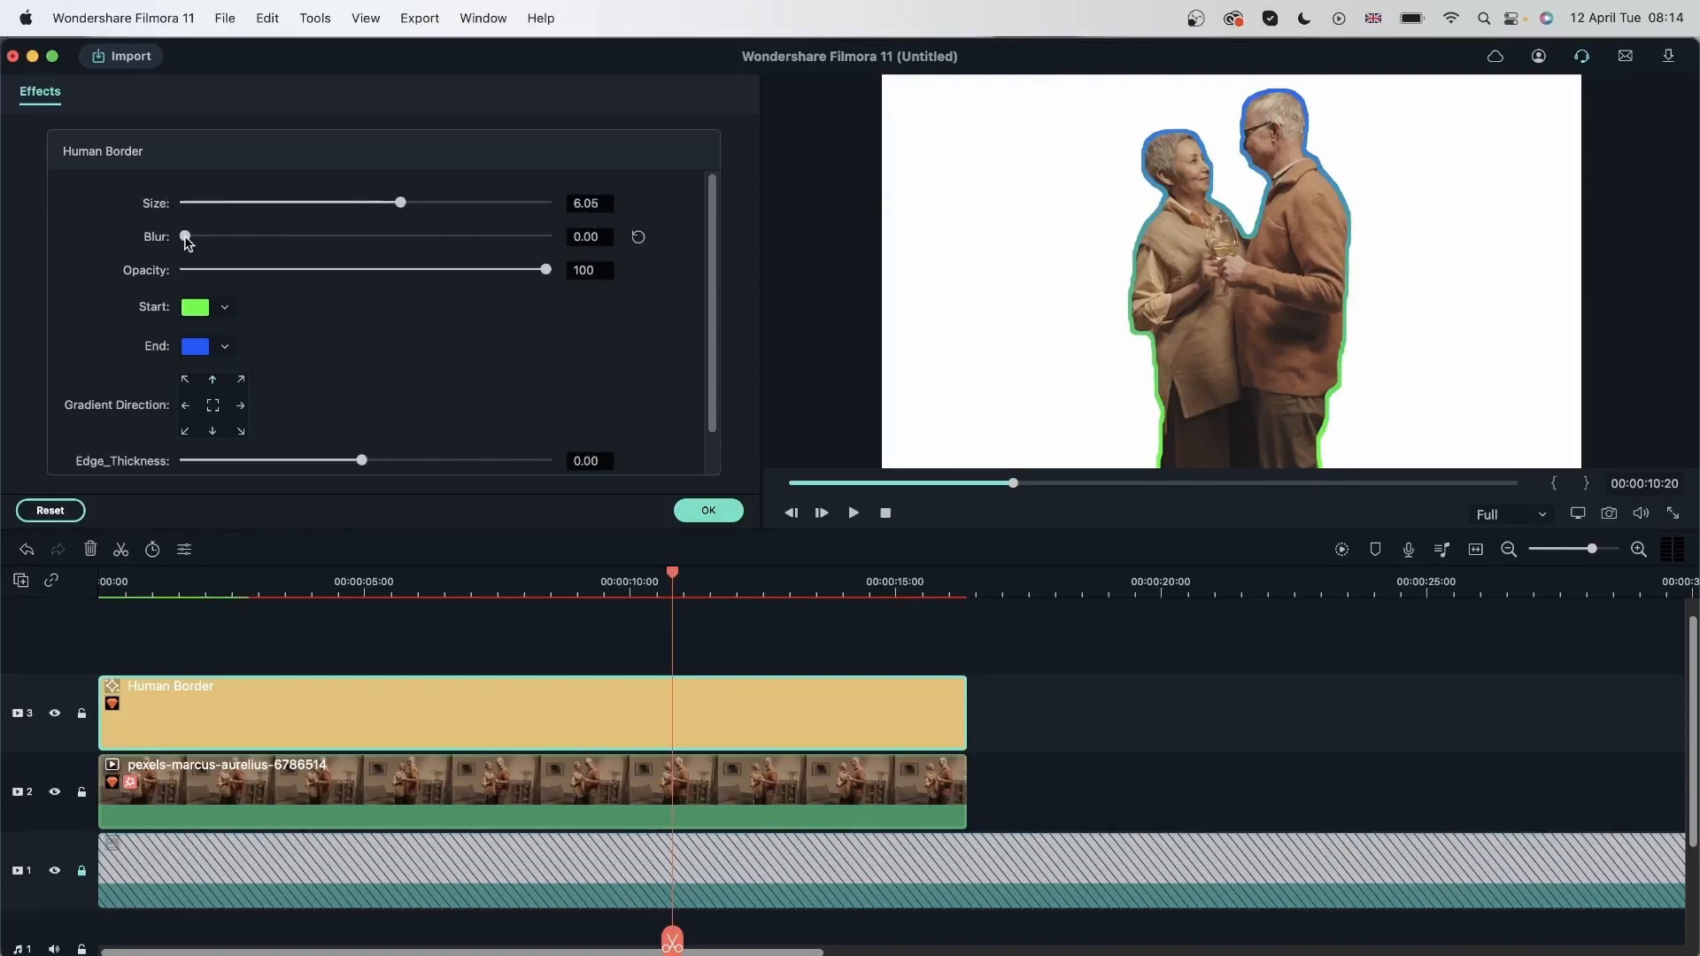
Try blur and opacity, returning them to 0 and 100, with the gradient toward top right
drag(184, 235, 510, 236)
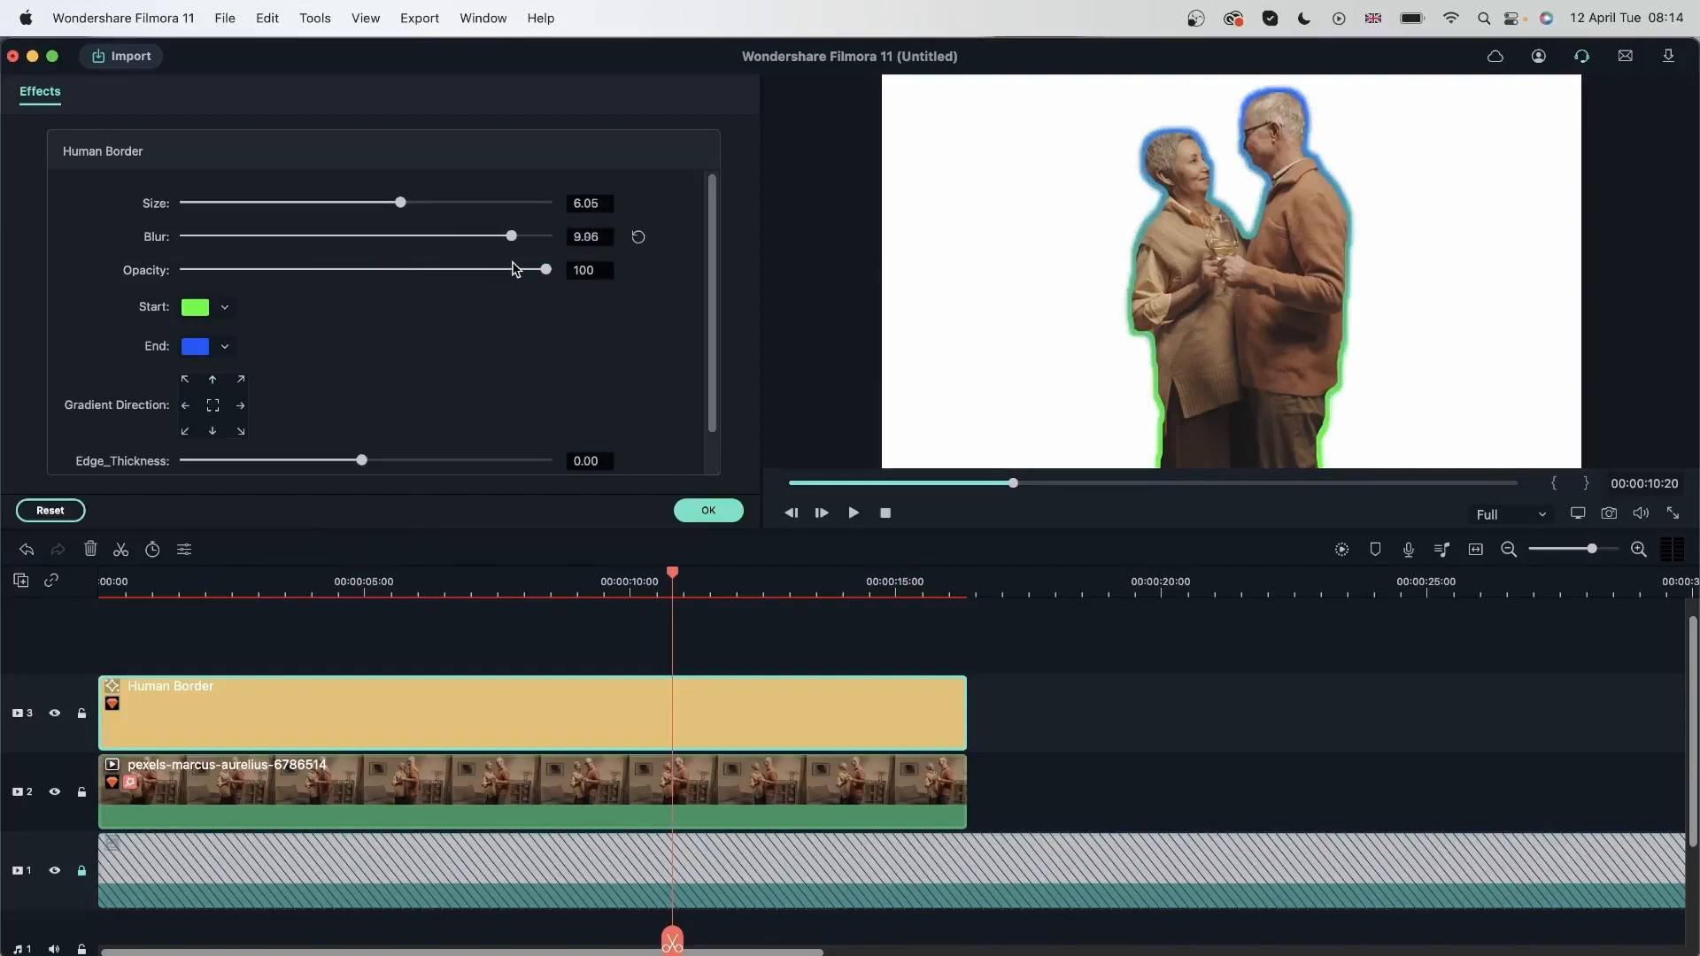
drag(510, 236, 269, 236)
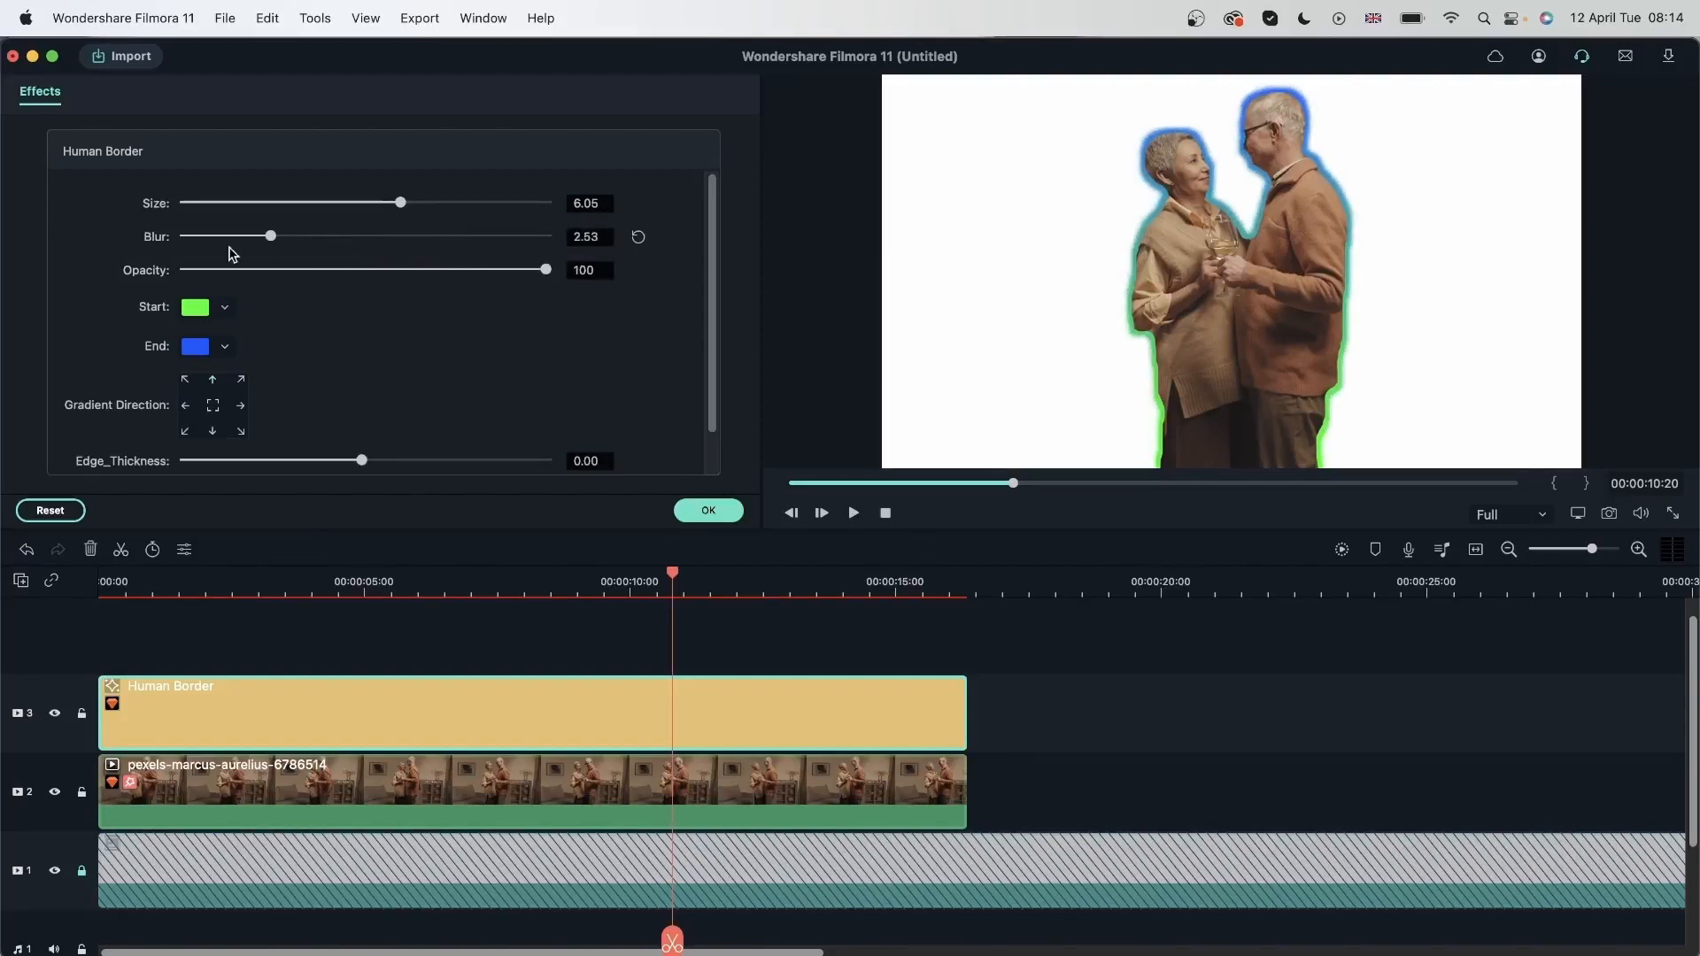
drag(269, 235, 247, 235)
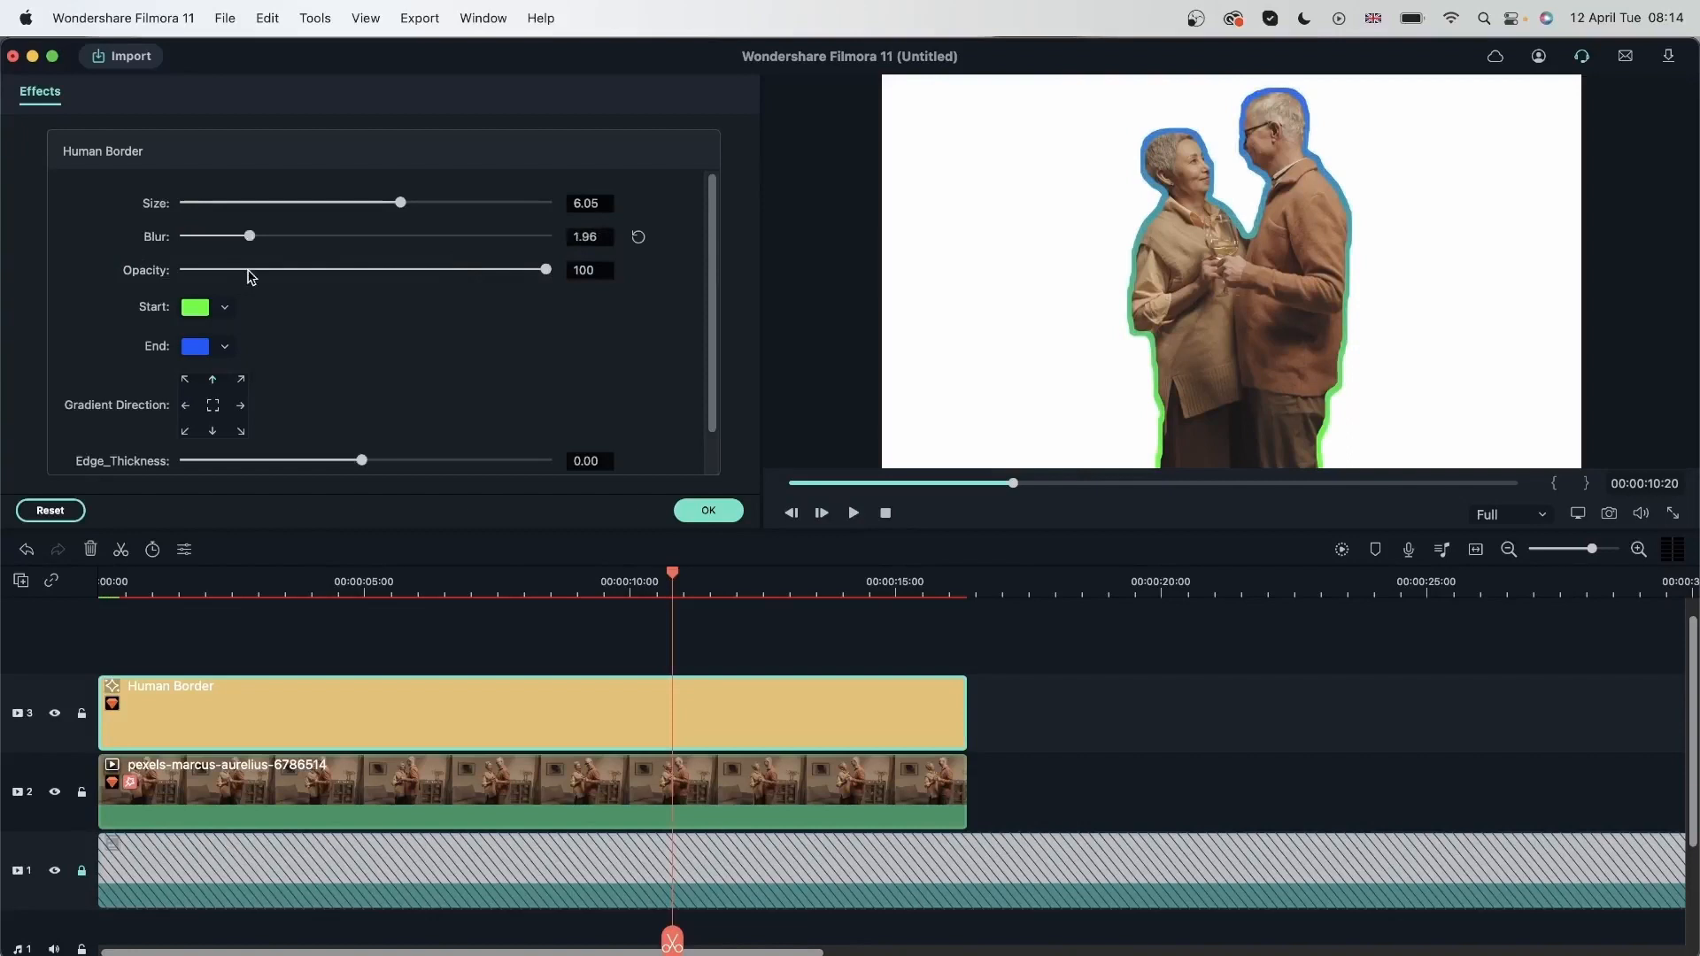
drag(247, 236, 182, 236)
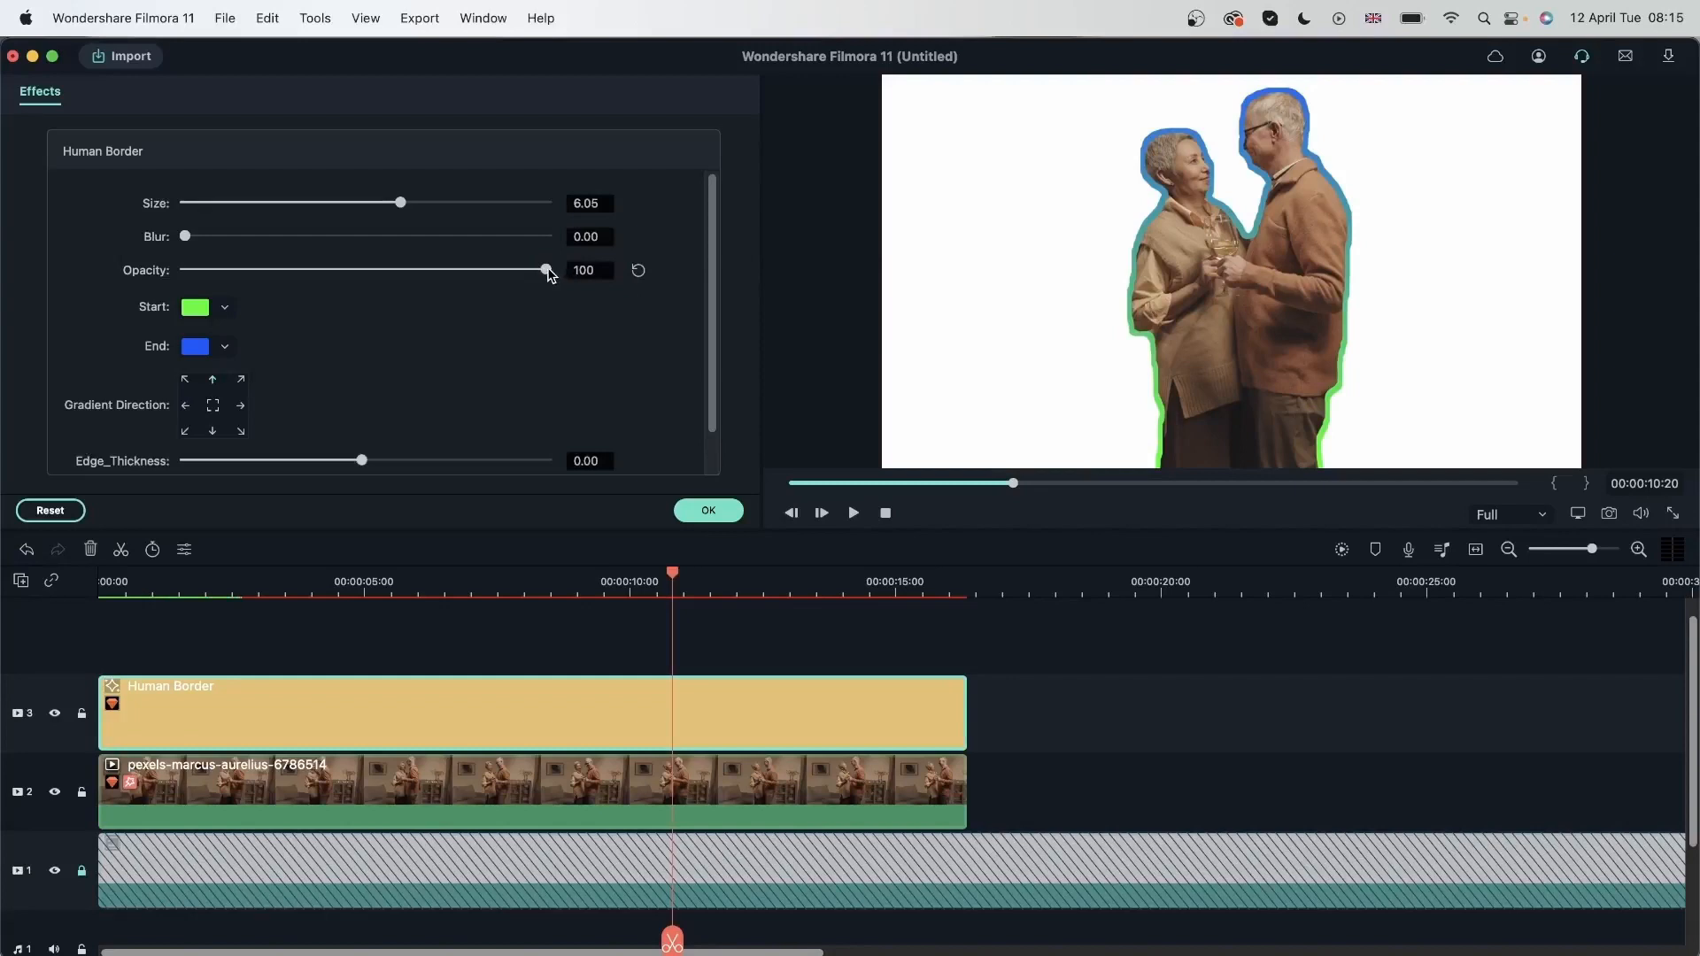
drag(547, 269, 388, 269)
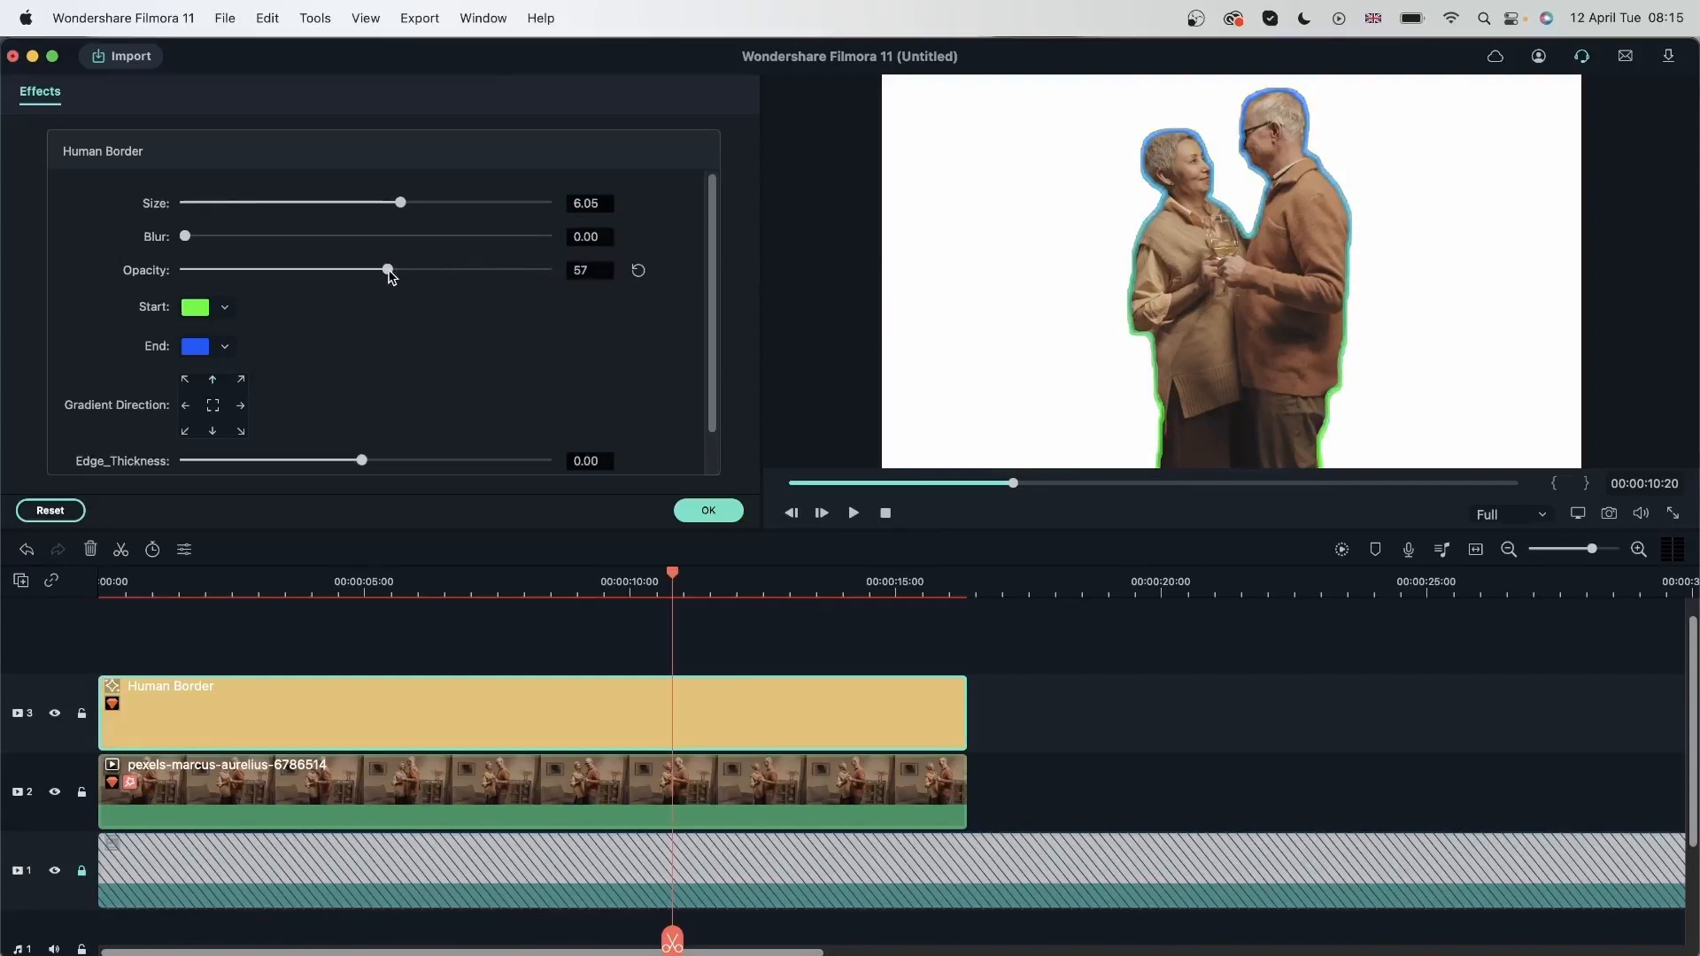
drag(388, 269, 246, 270)
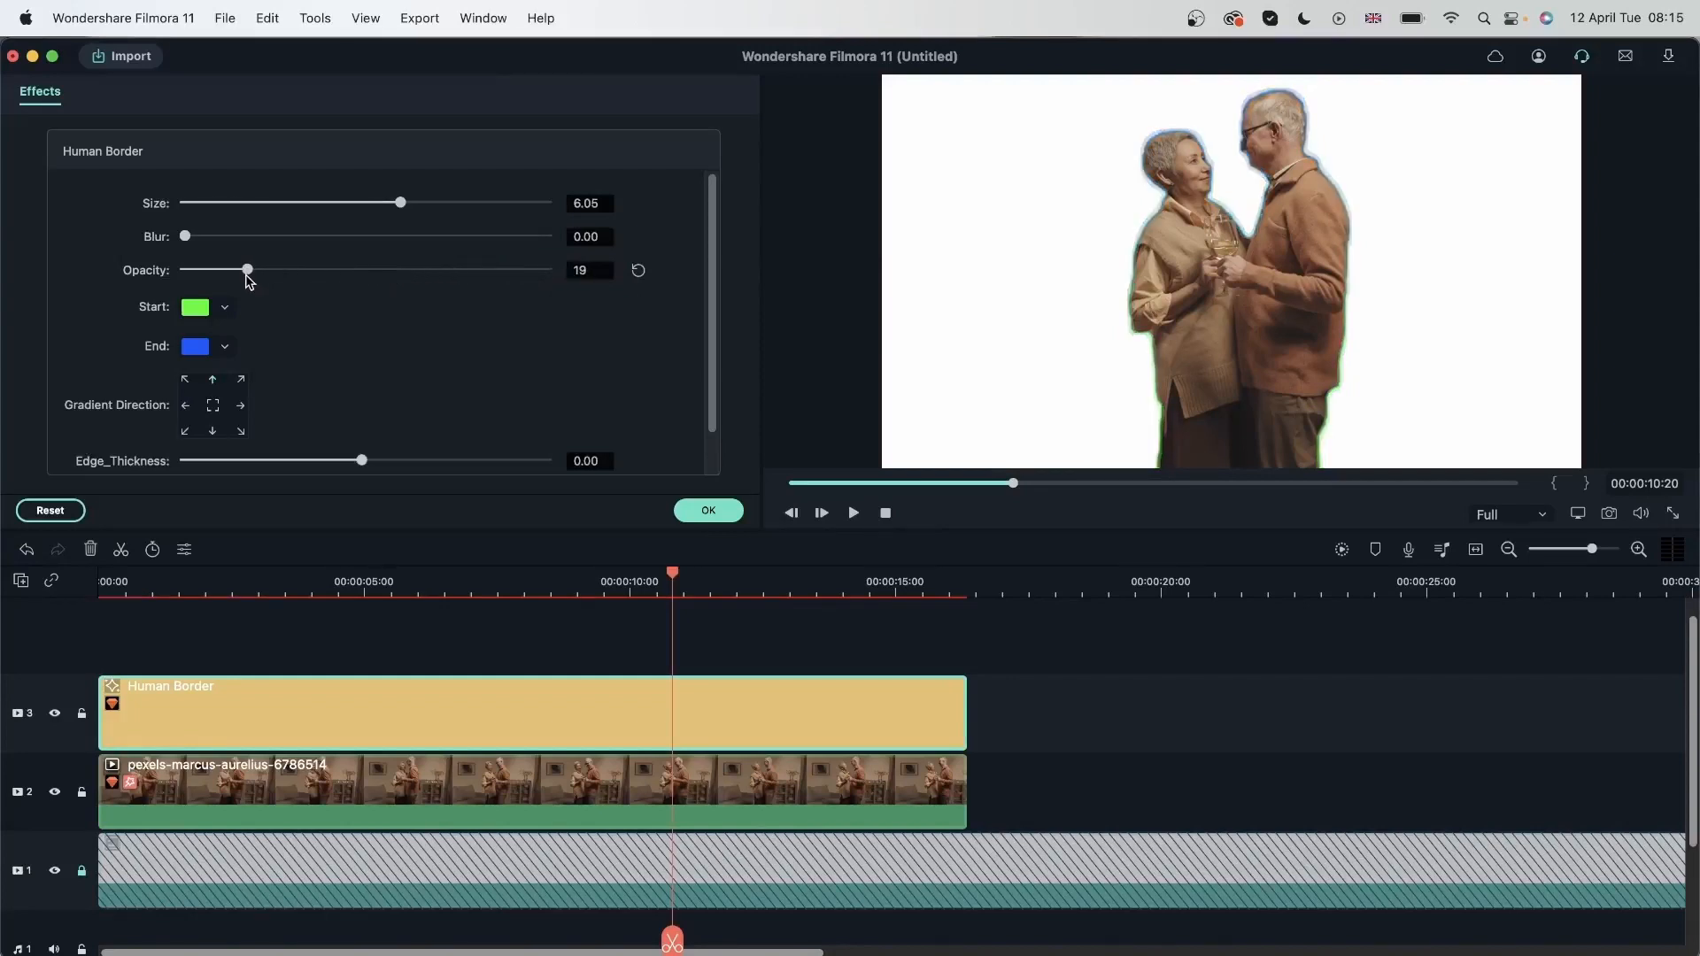
drag(246, 270, 183, 269)
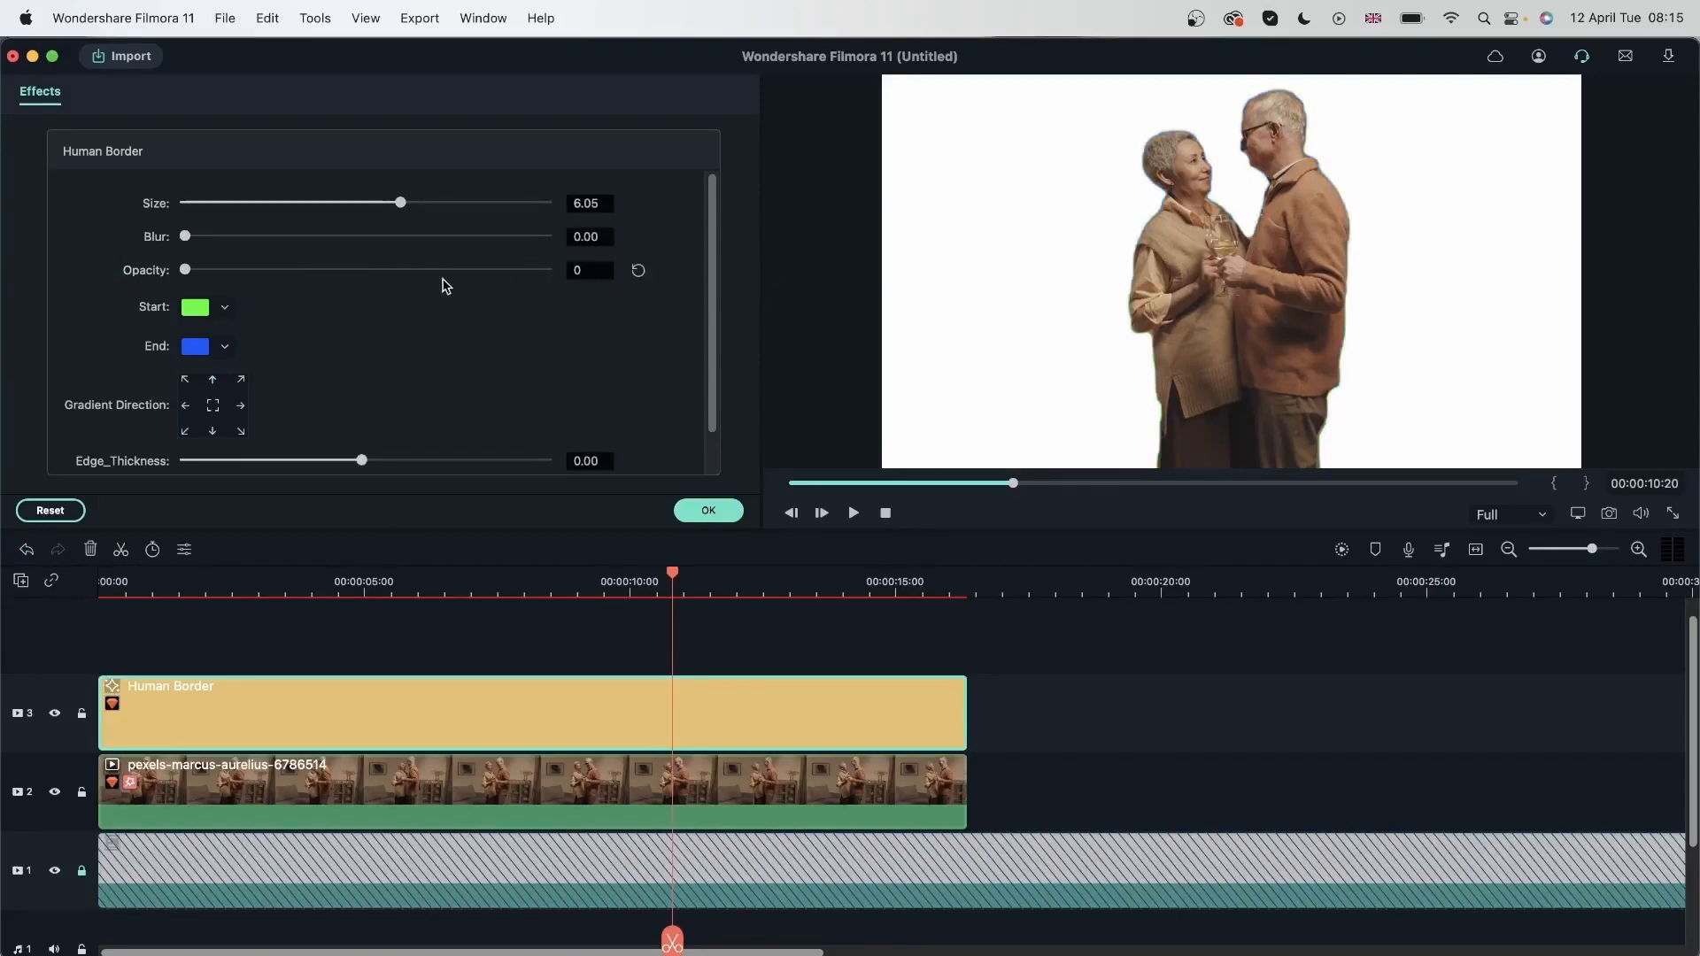
drag(184, 269, 545, 269)
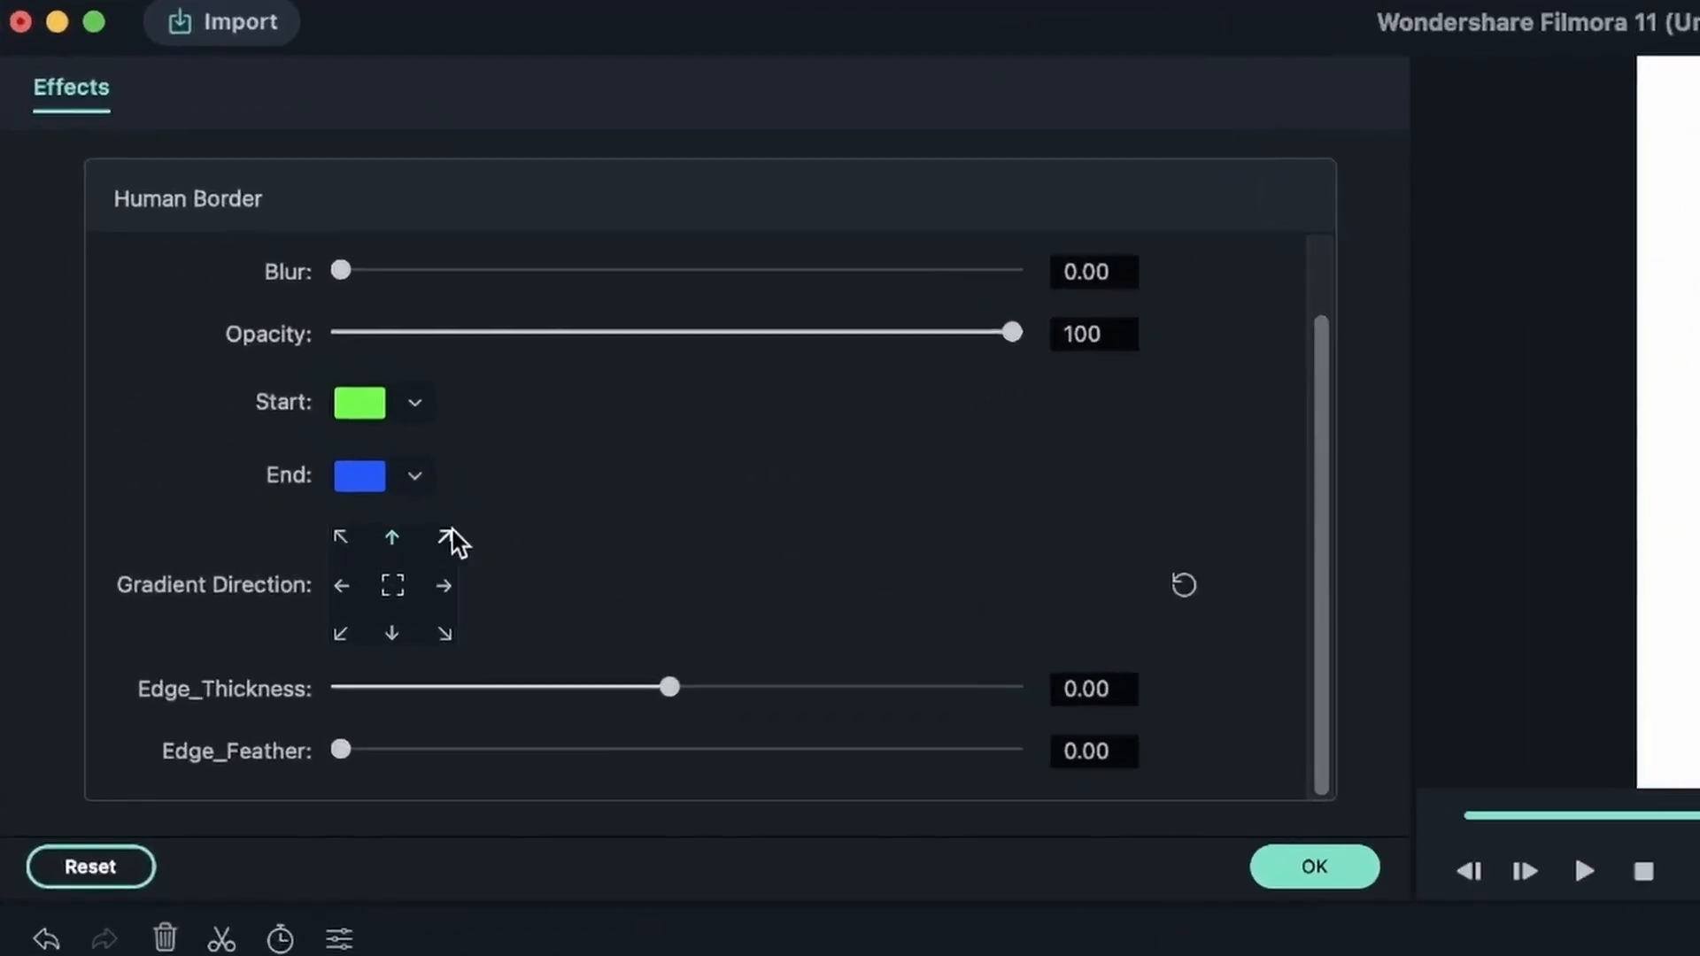
click(1312, 866)
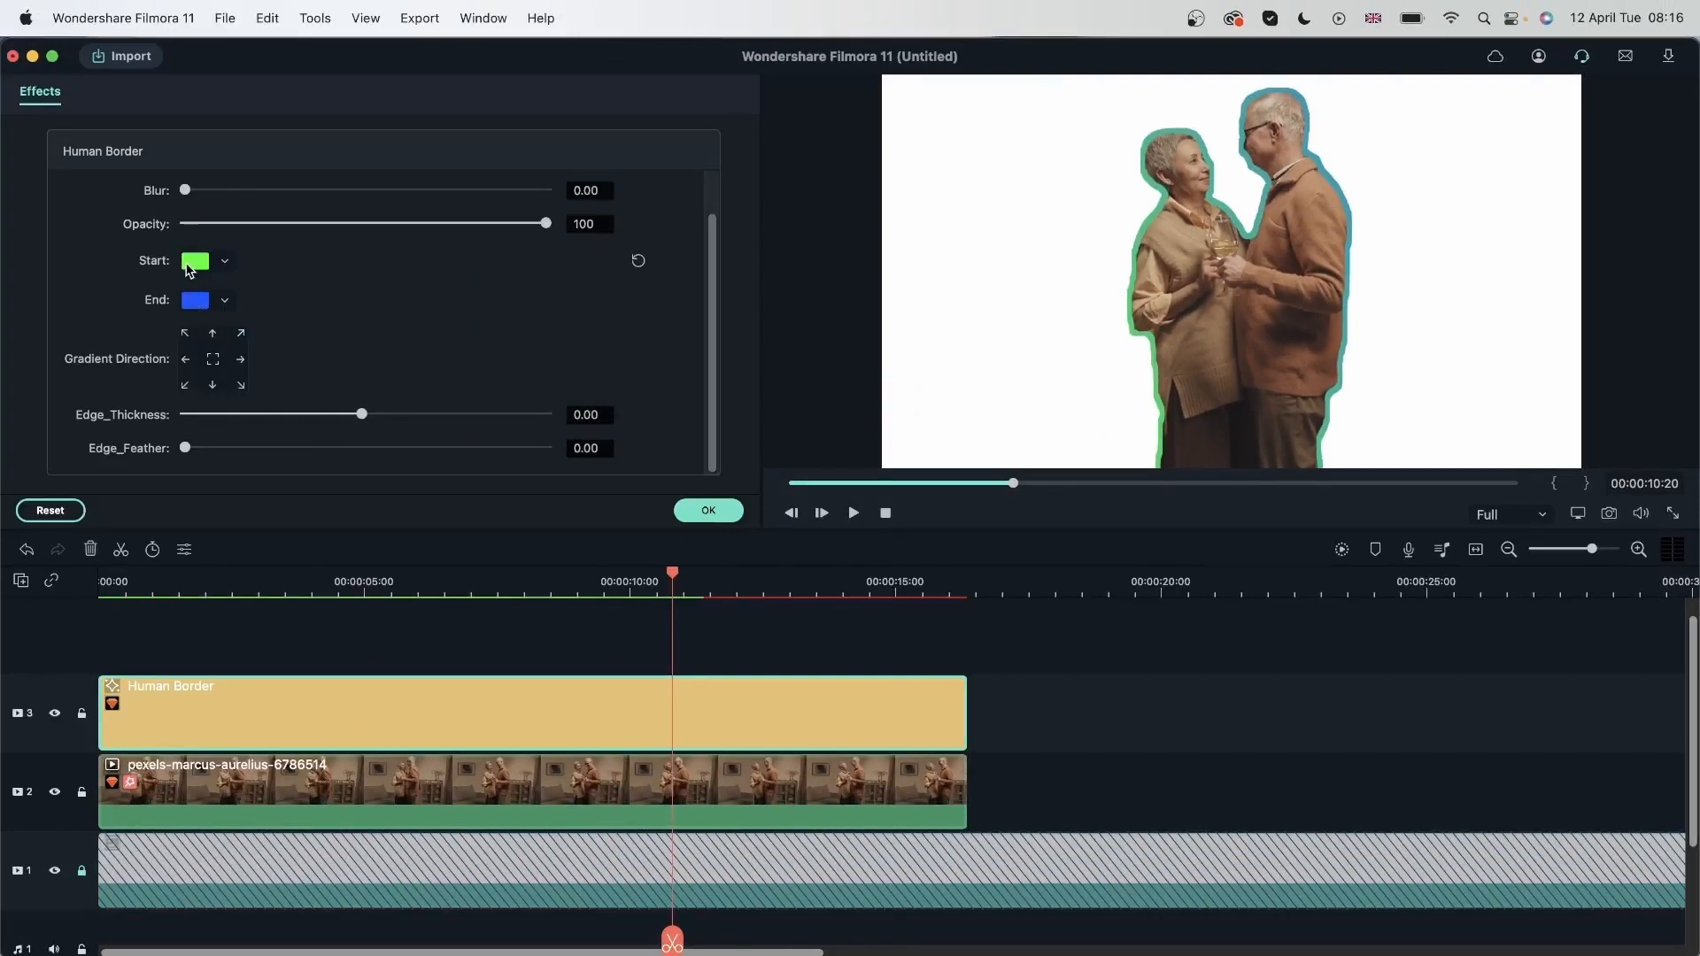
Make the gradient end in red, run downward, and drop edge thickness to -100
click(195, 301)
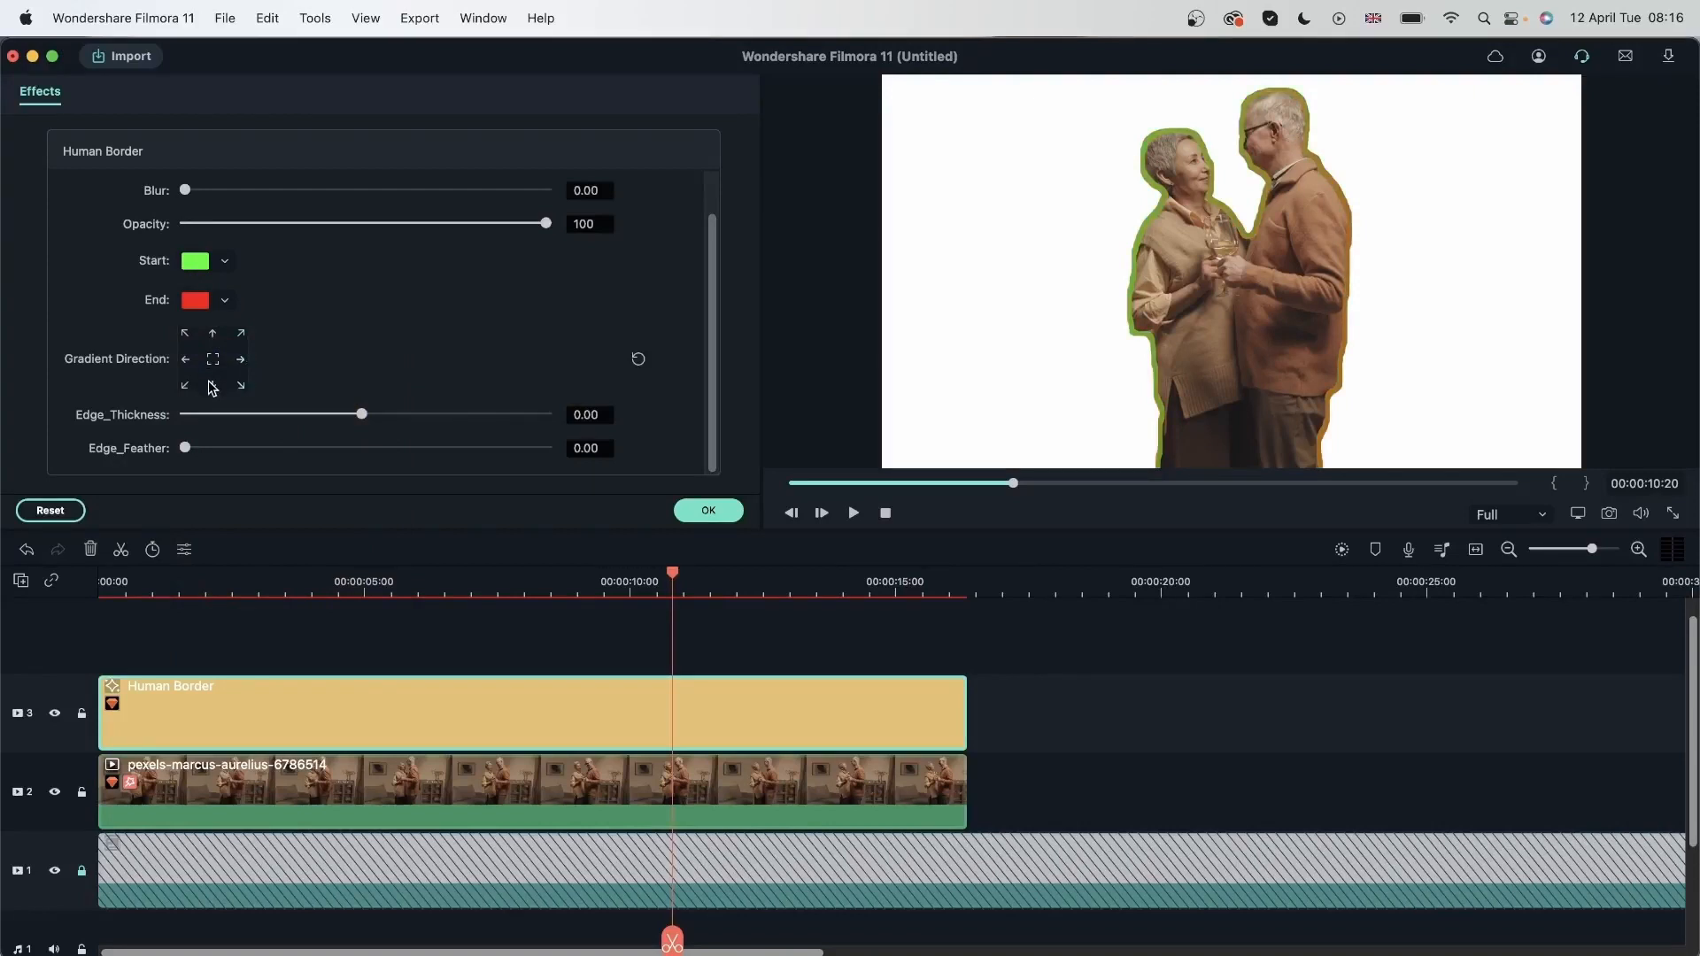
click(212, 384)
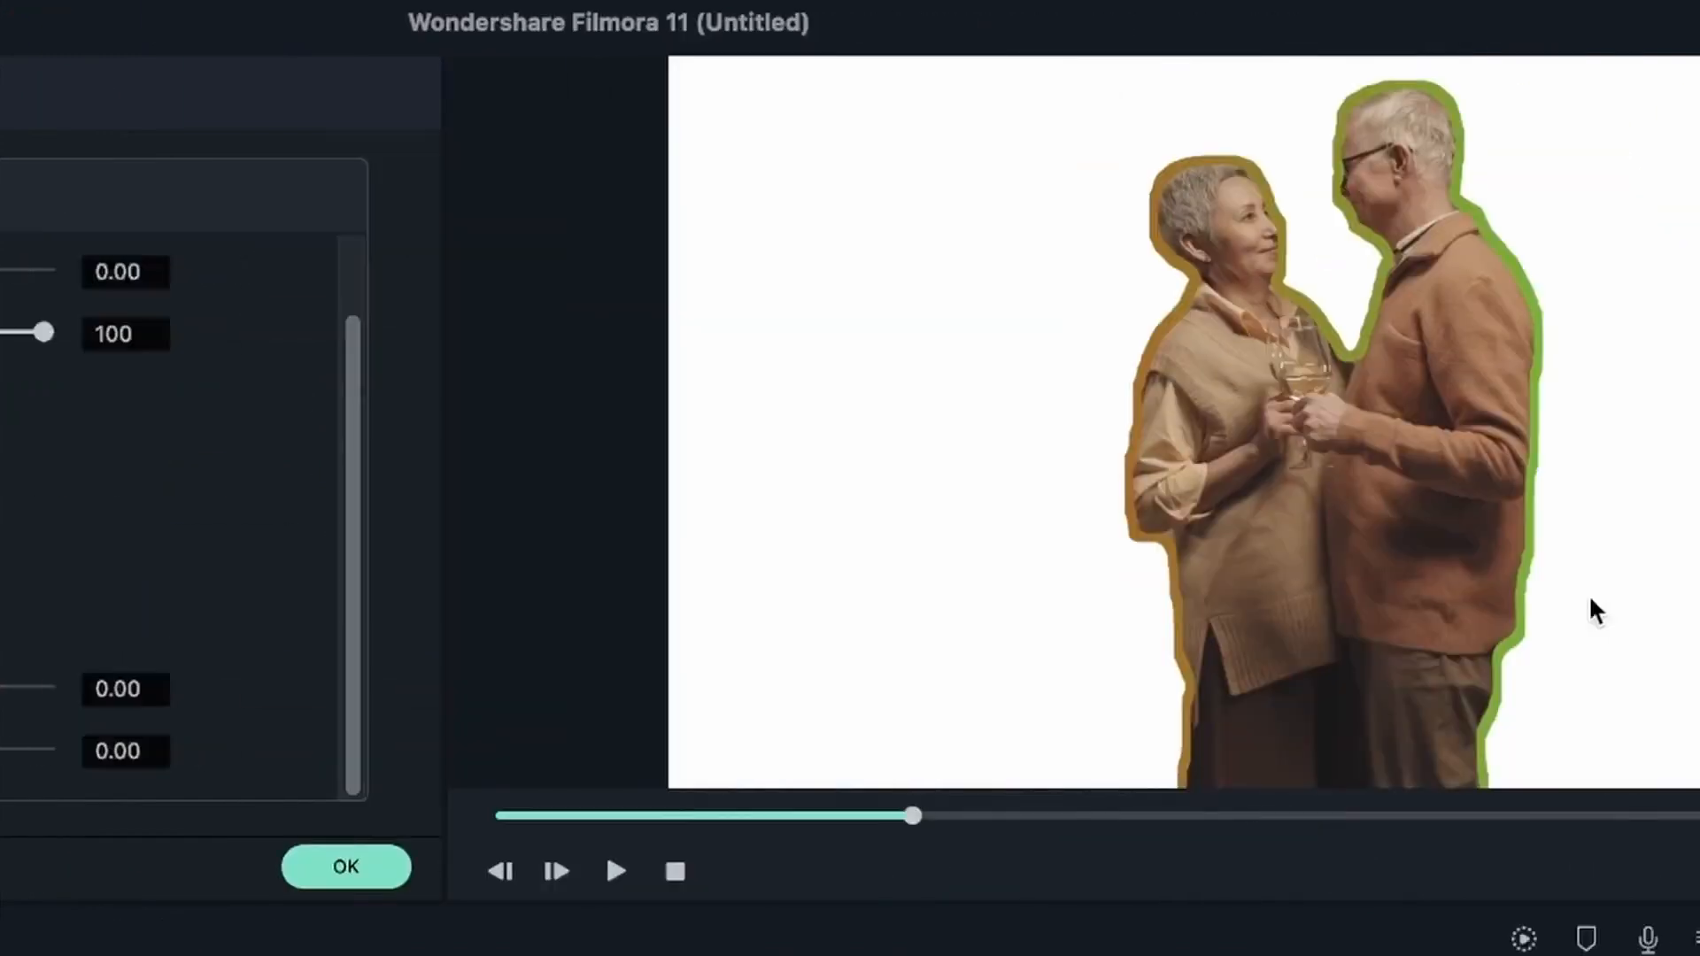
click(345, 866)
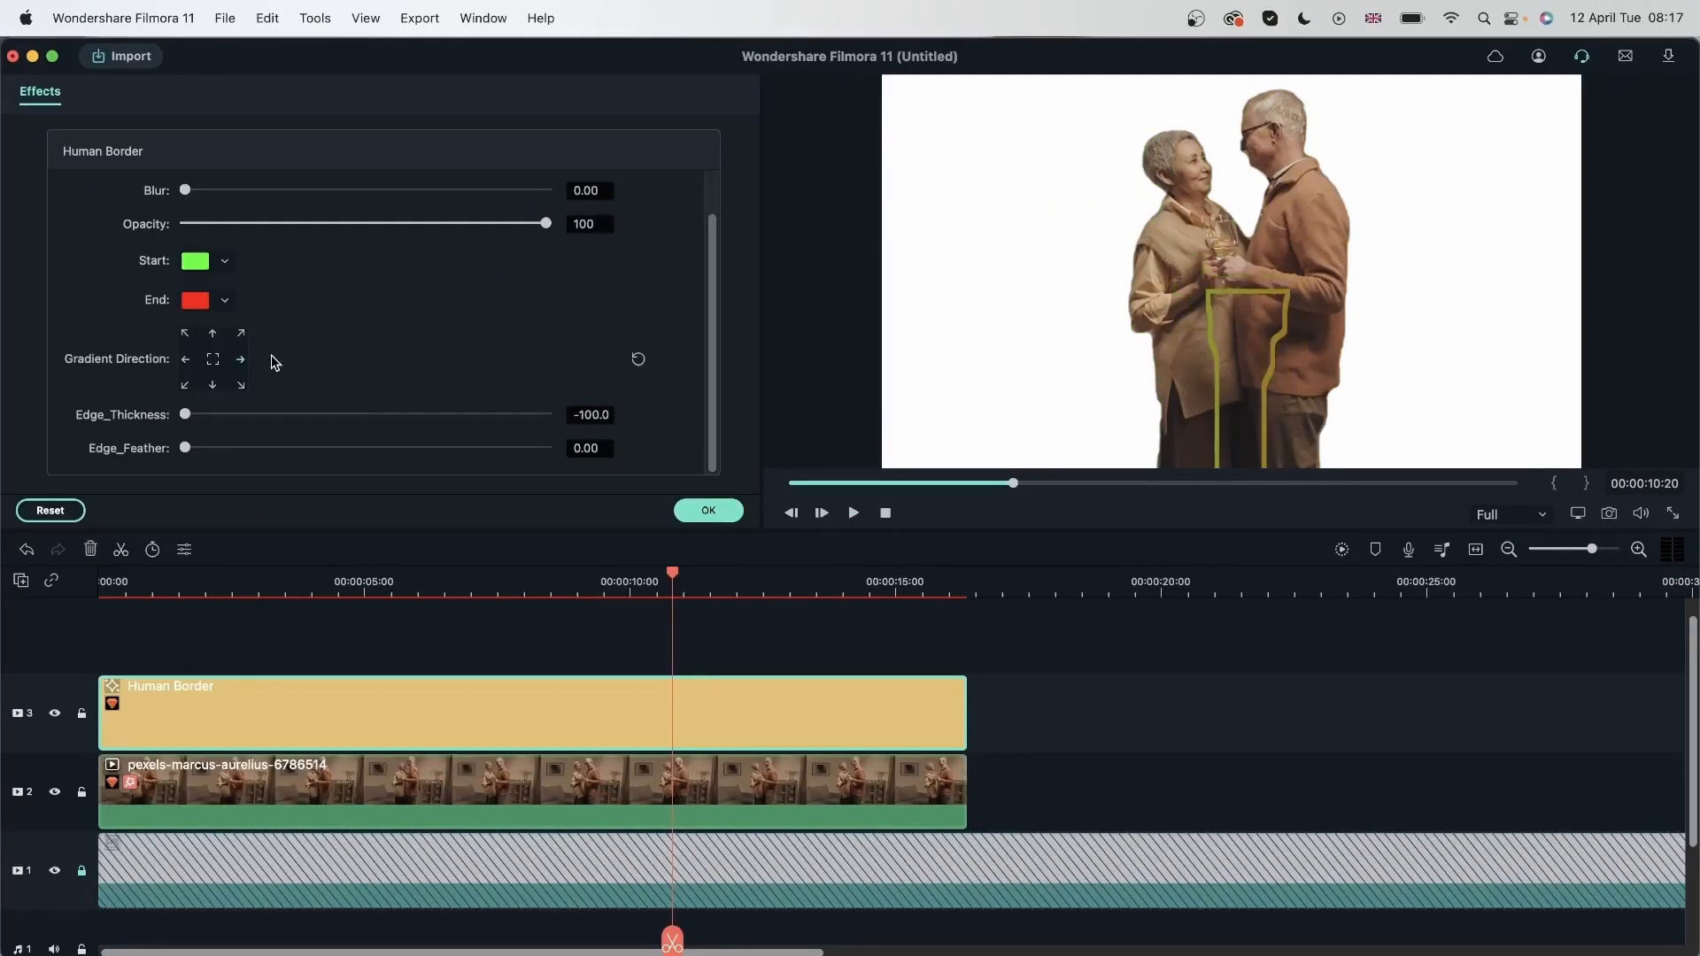
Push edge thickness to 100 and the border size to its maximum 10.00
drag(184, 414, 545, 415)
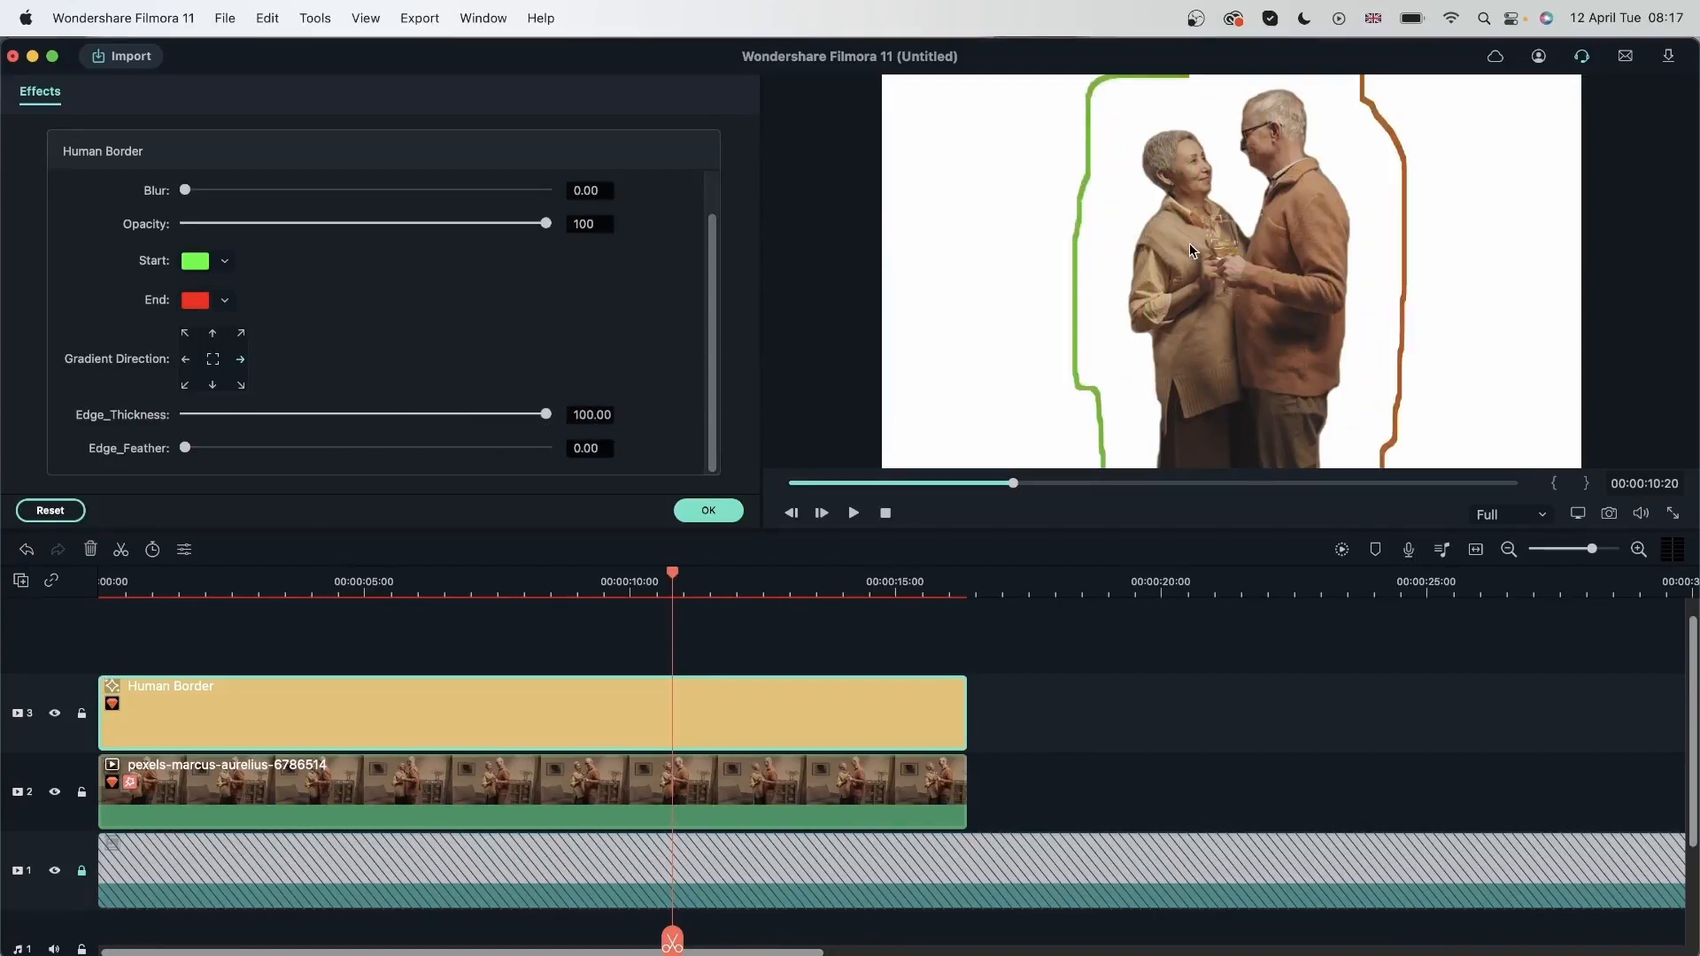
mouse_move(1078, 232)
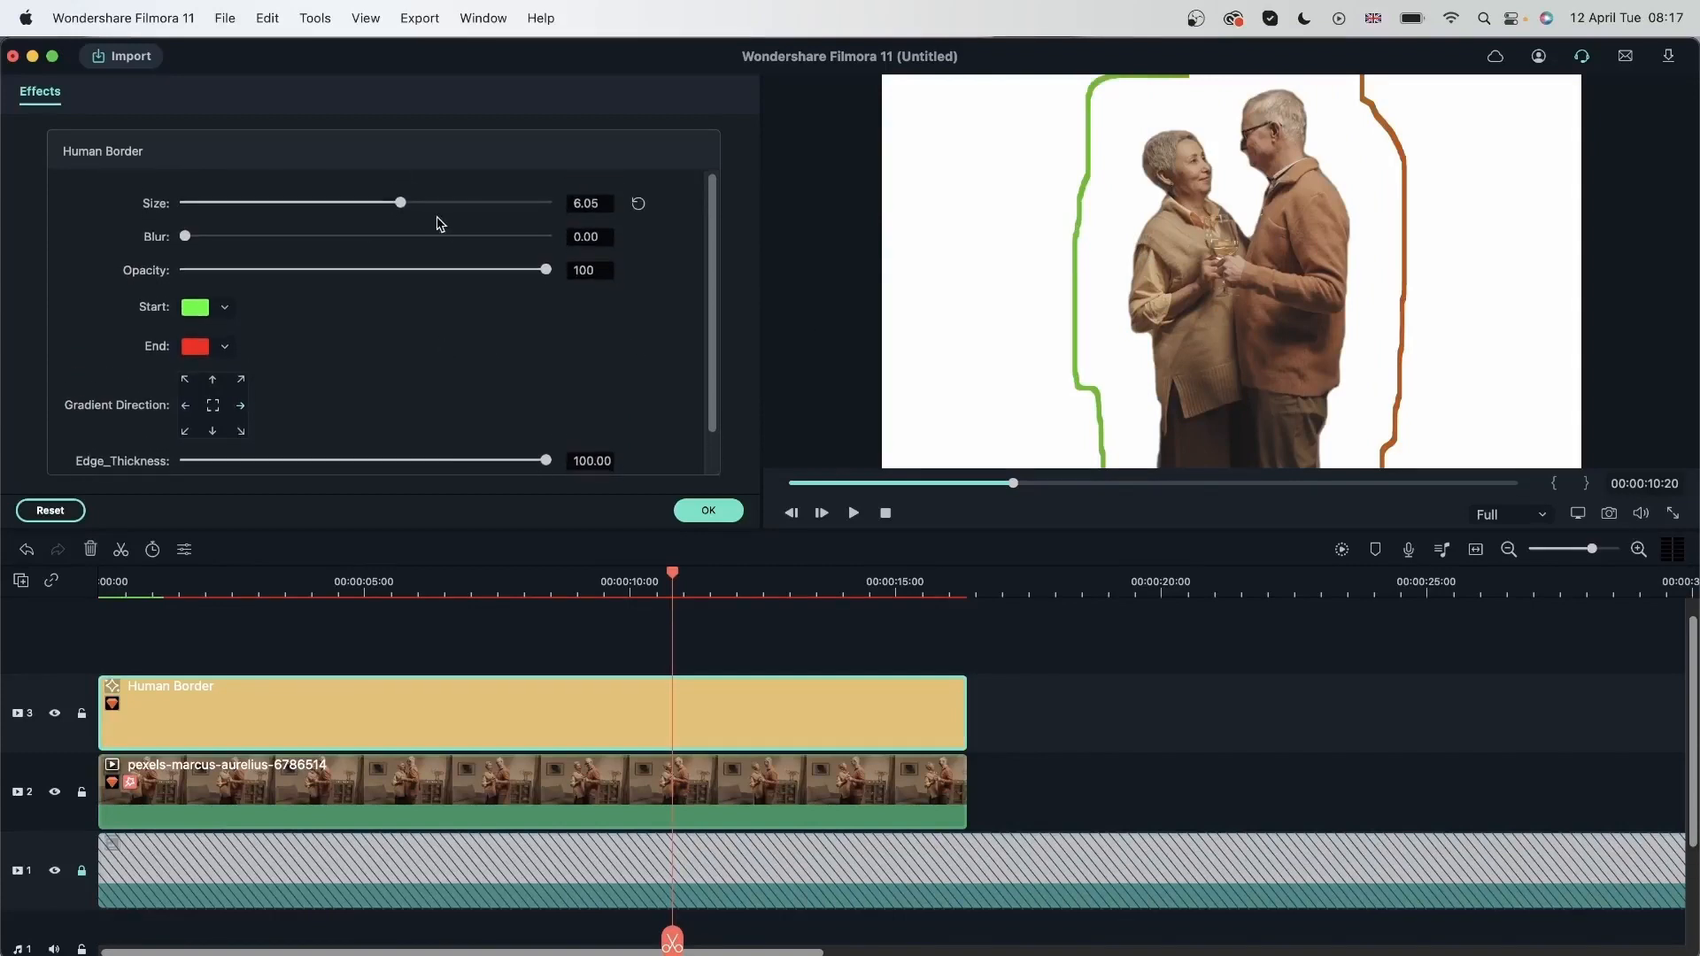
drag(400, 202, 526, 202)
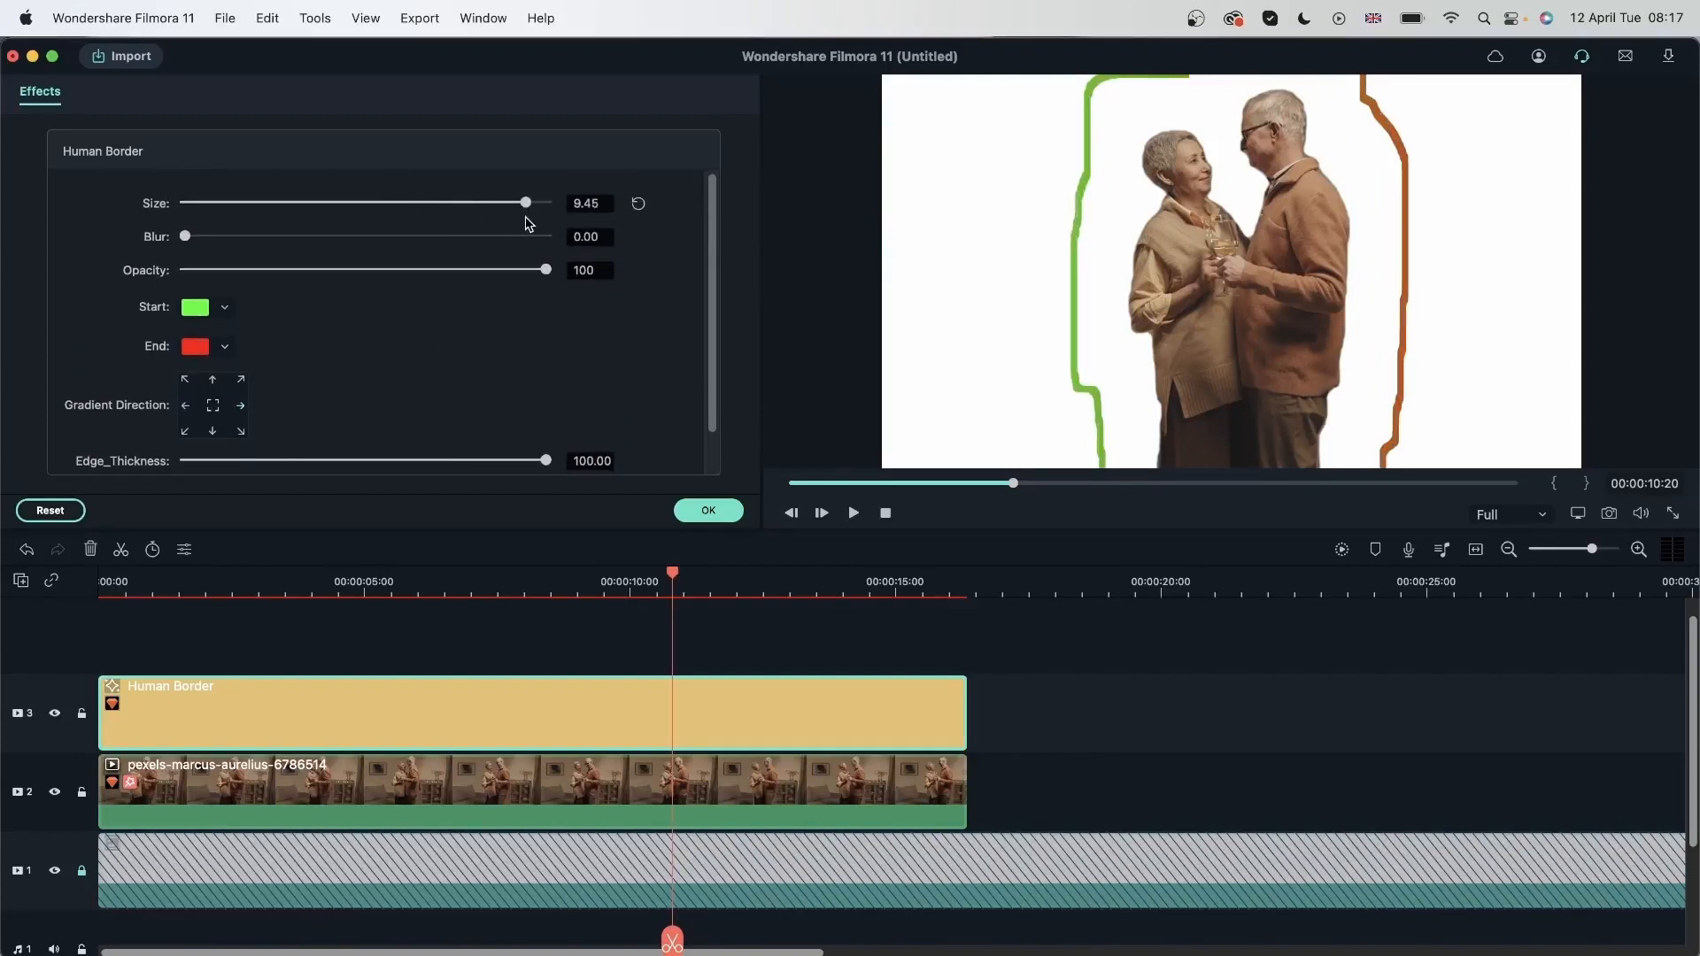
drag(524, 201, 545, 202)
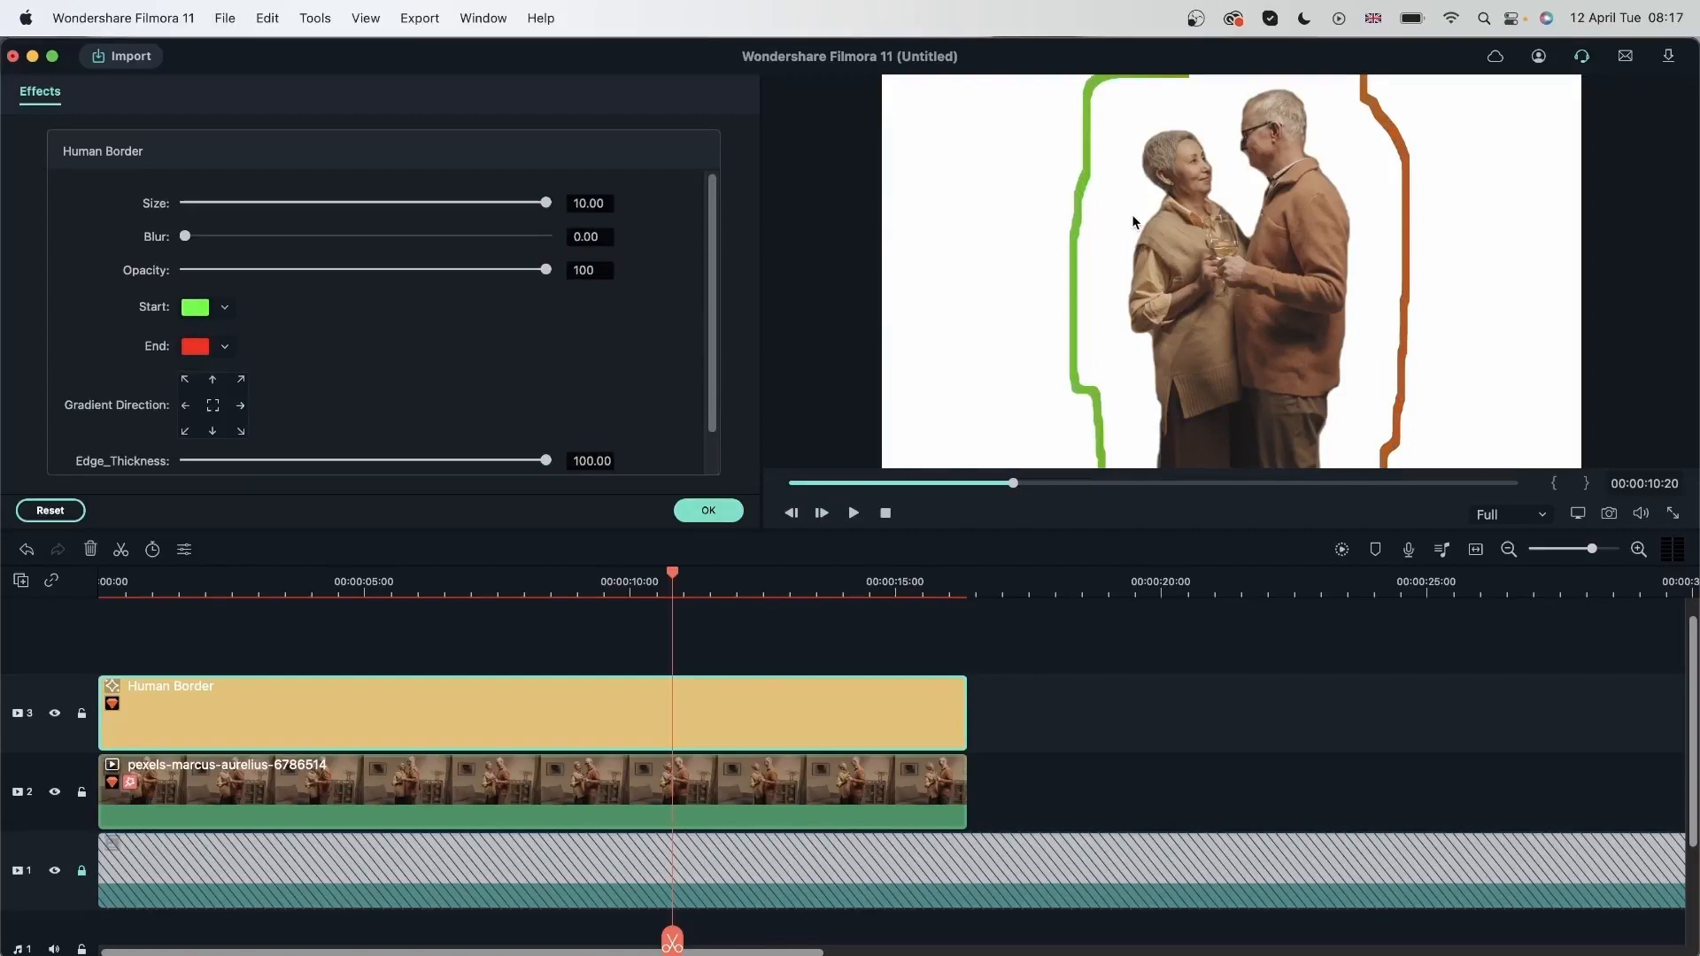
scroll(down, 3)
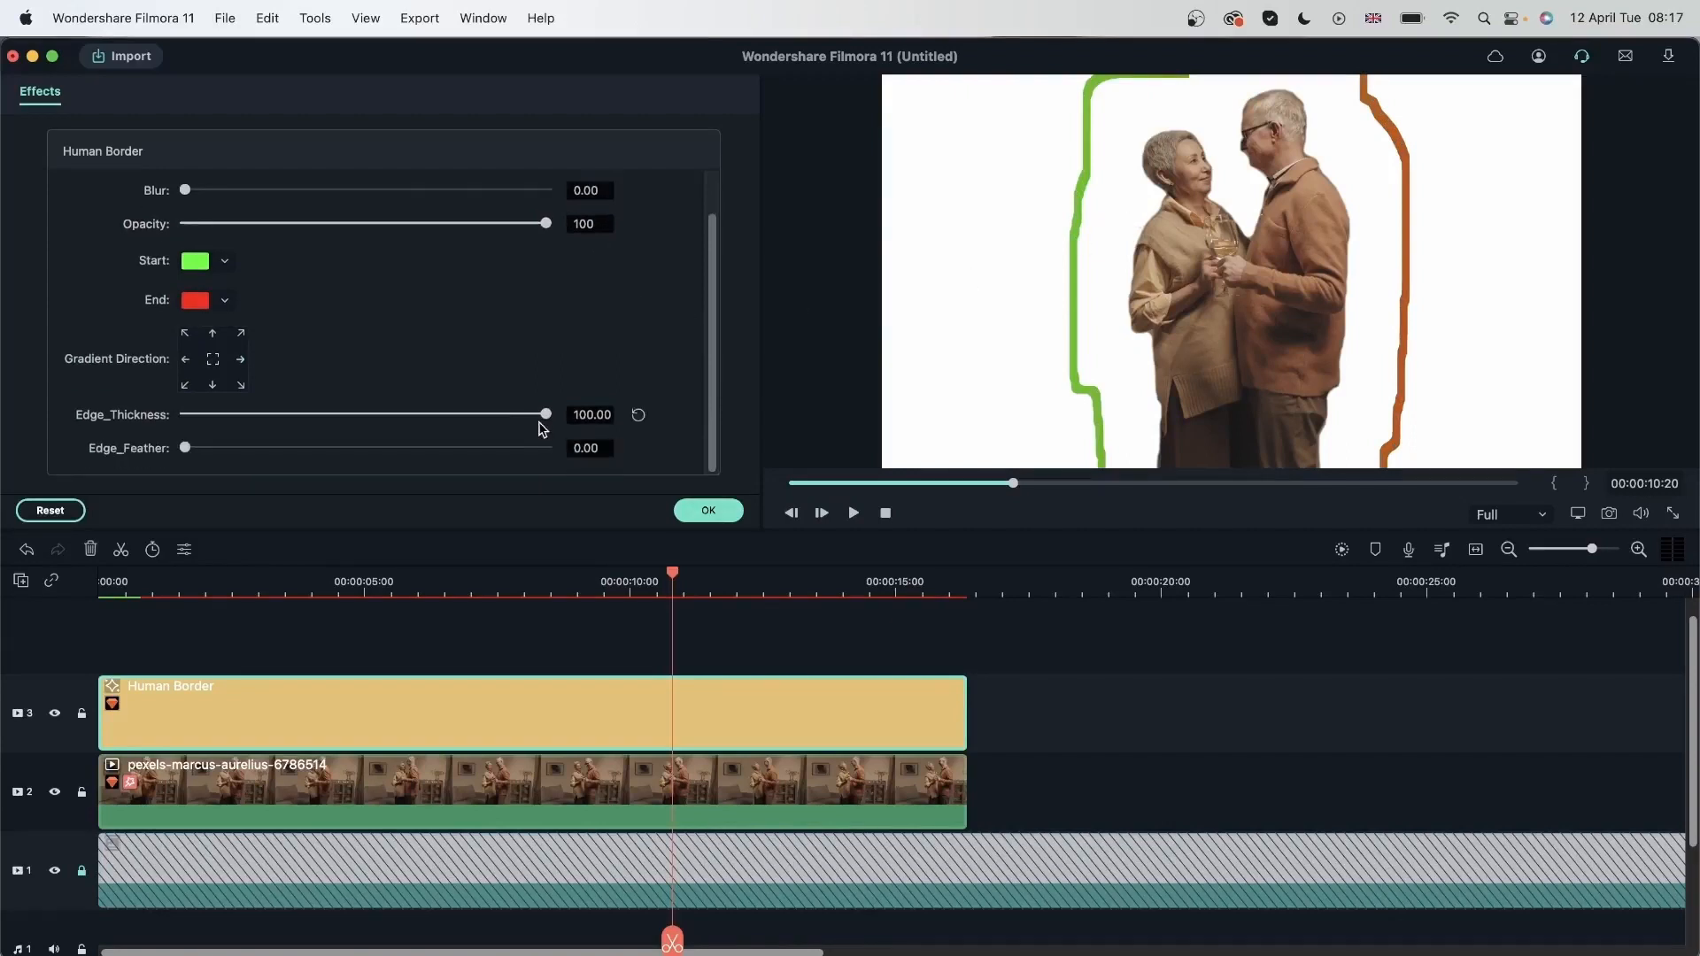
Bring the edge thickness down to about 9.26, slightly off the couple
drag(545, 415, 471, 414)
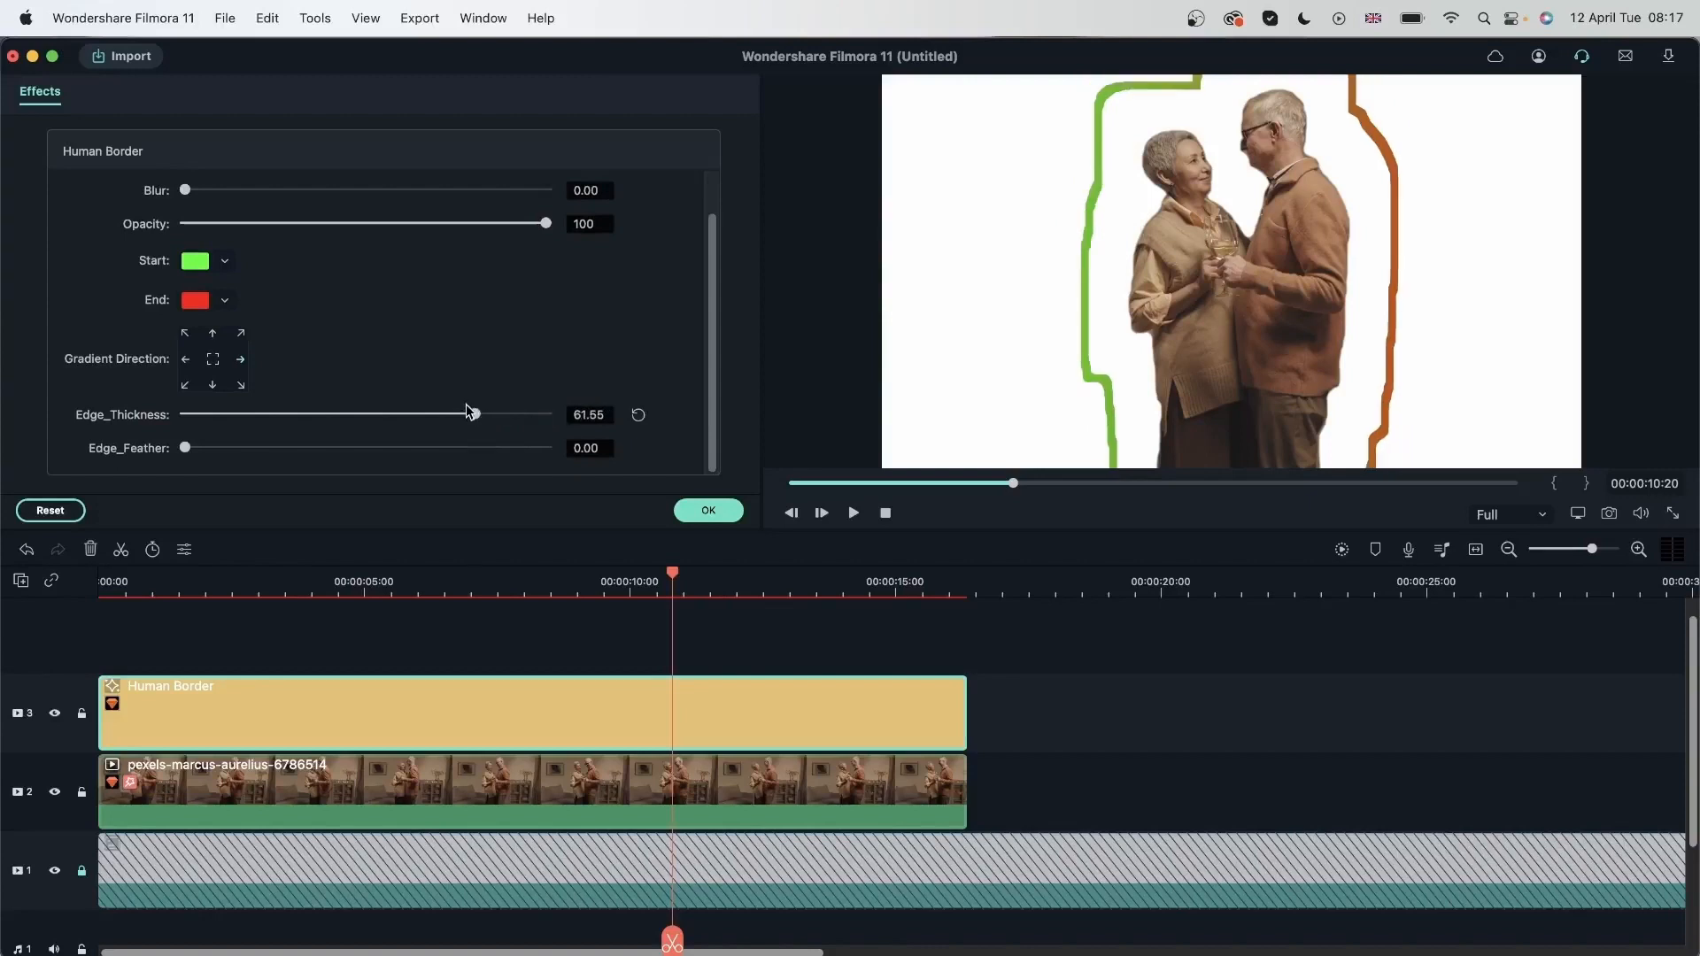
drag(471, 415, 399, 414)
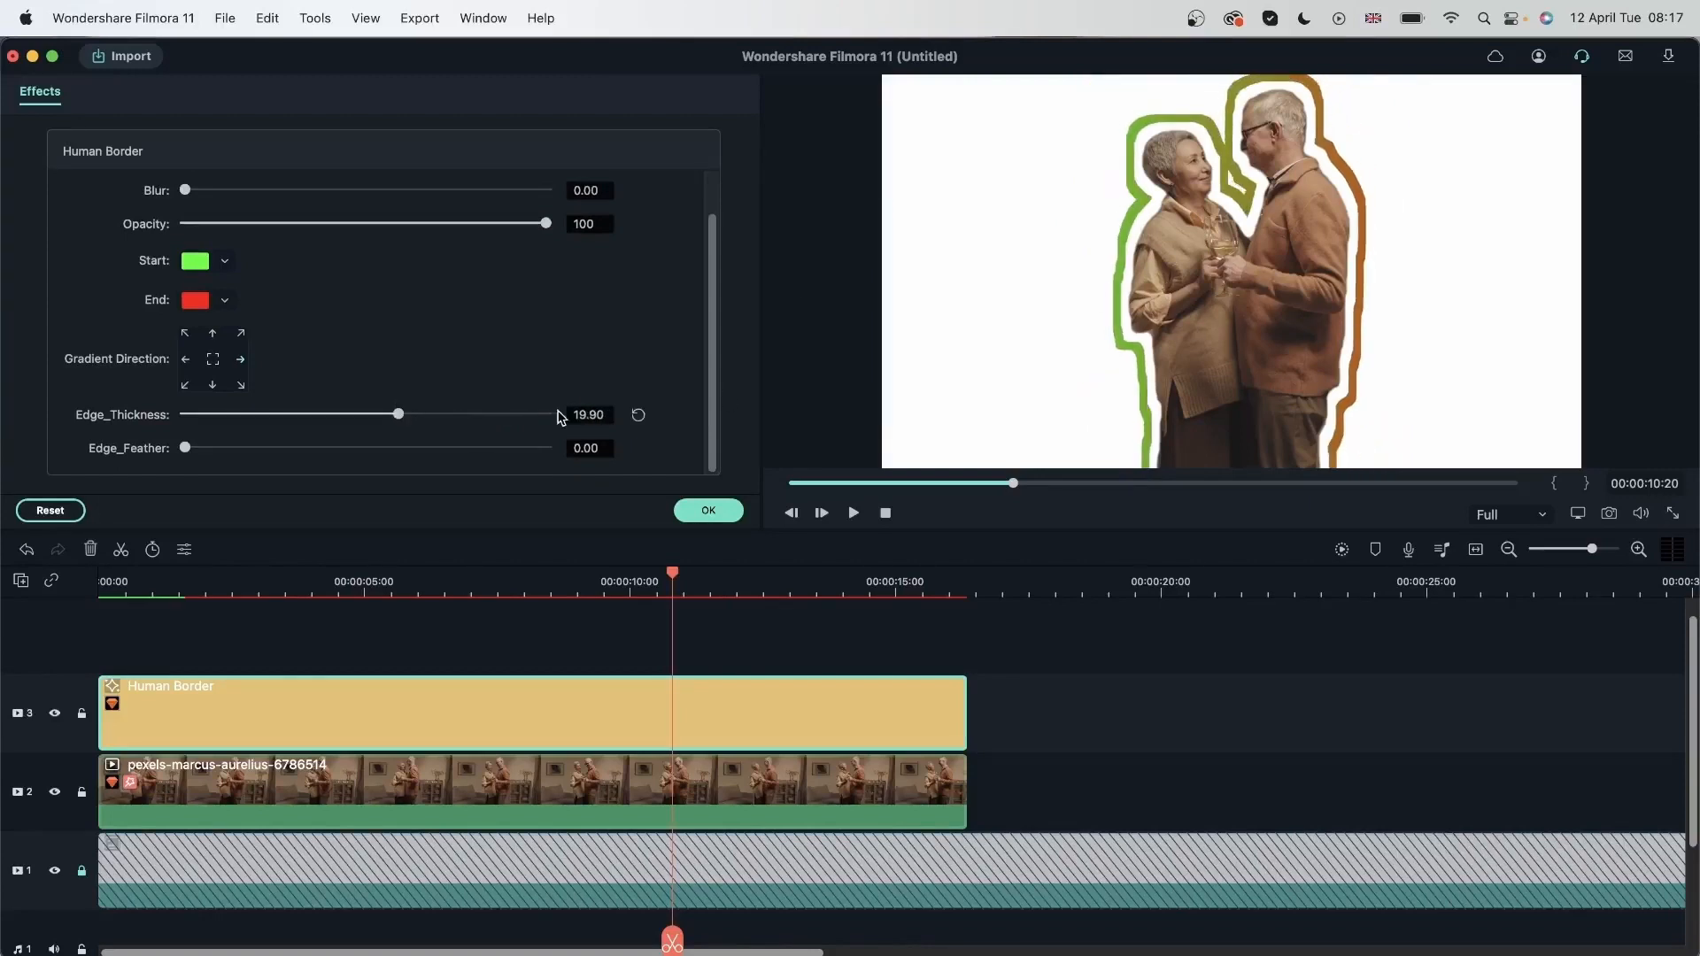
drag(396, 414, 354, 414)
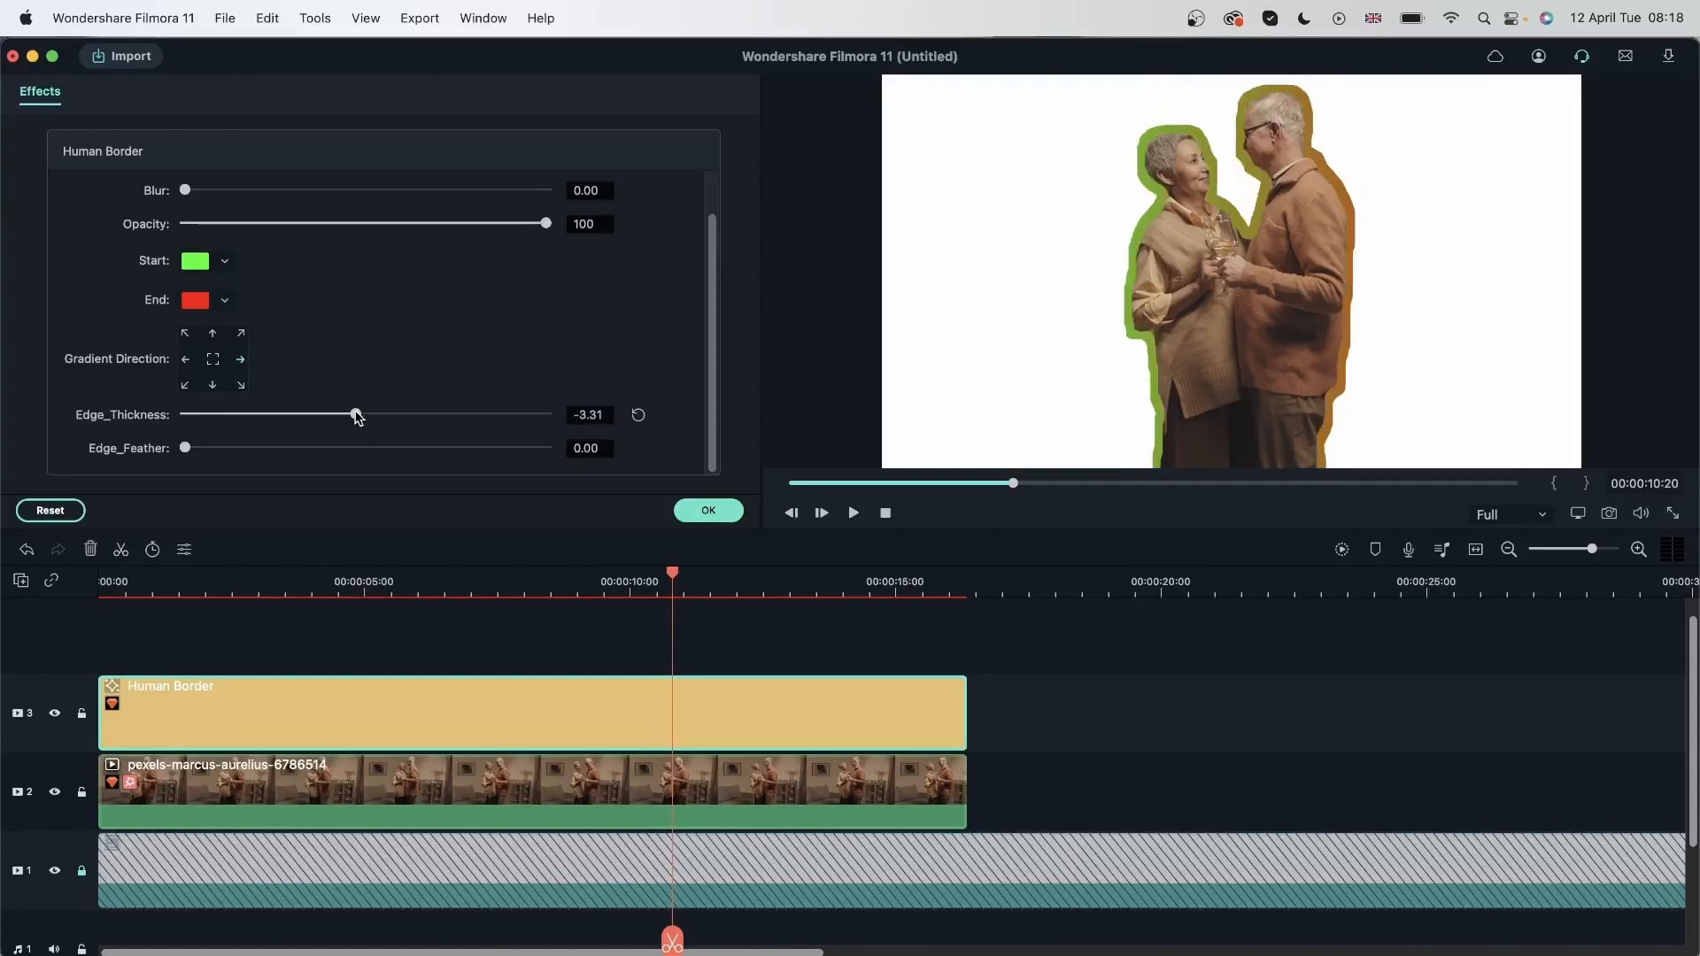
drag(354, 414, 379, 414)
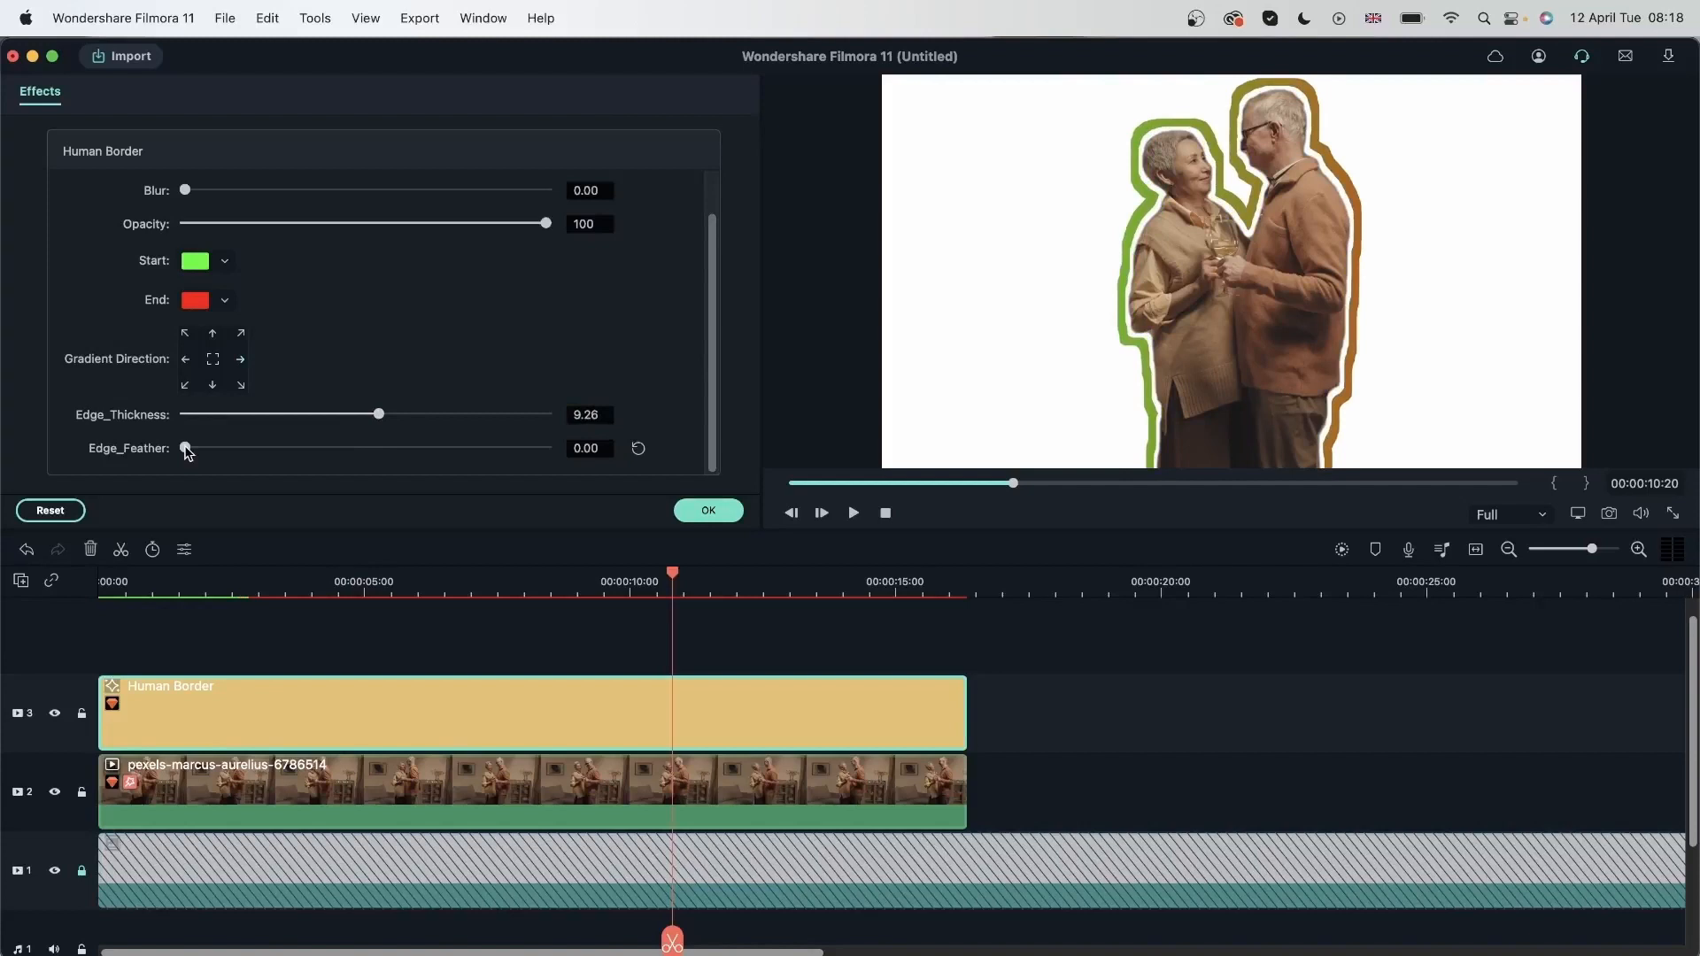
Raise the Human Border blur to about 6.21
drag(184, 446, 489, 447)
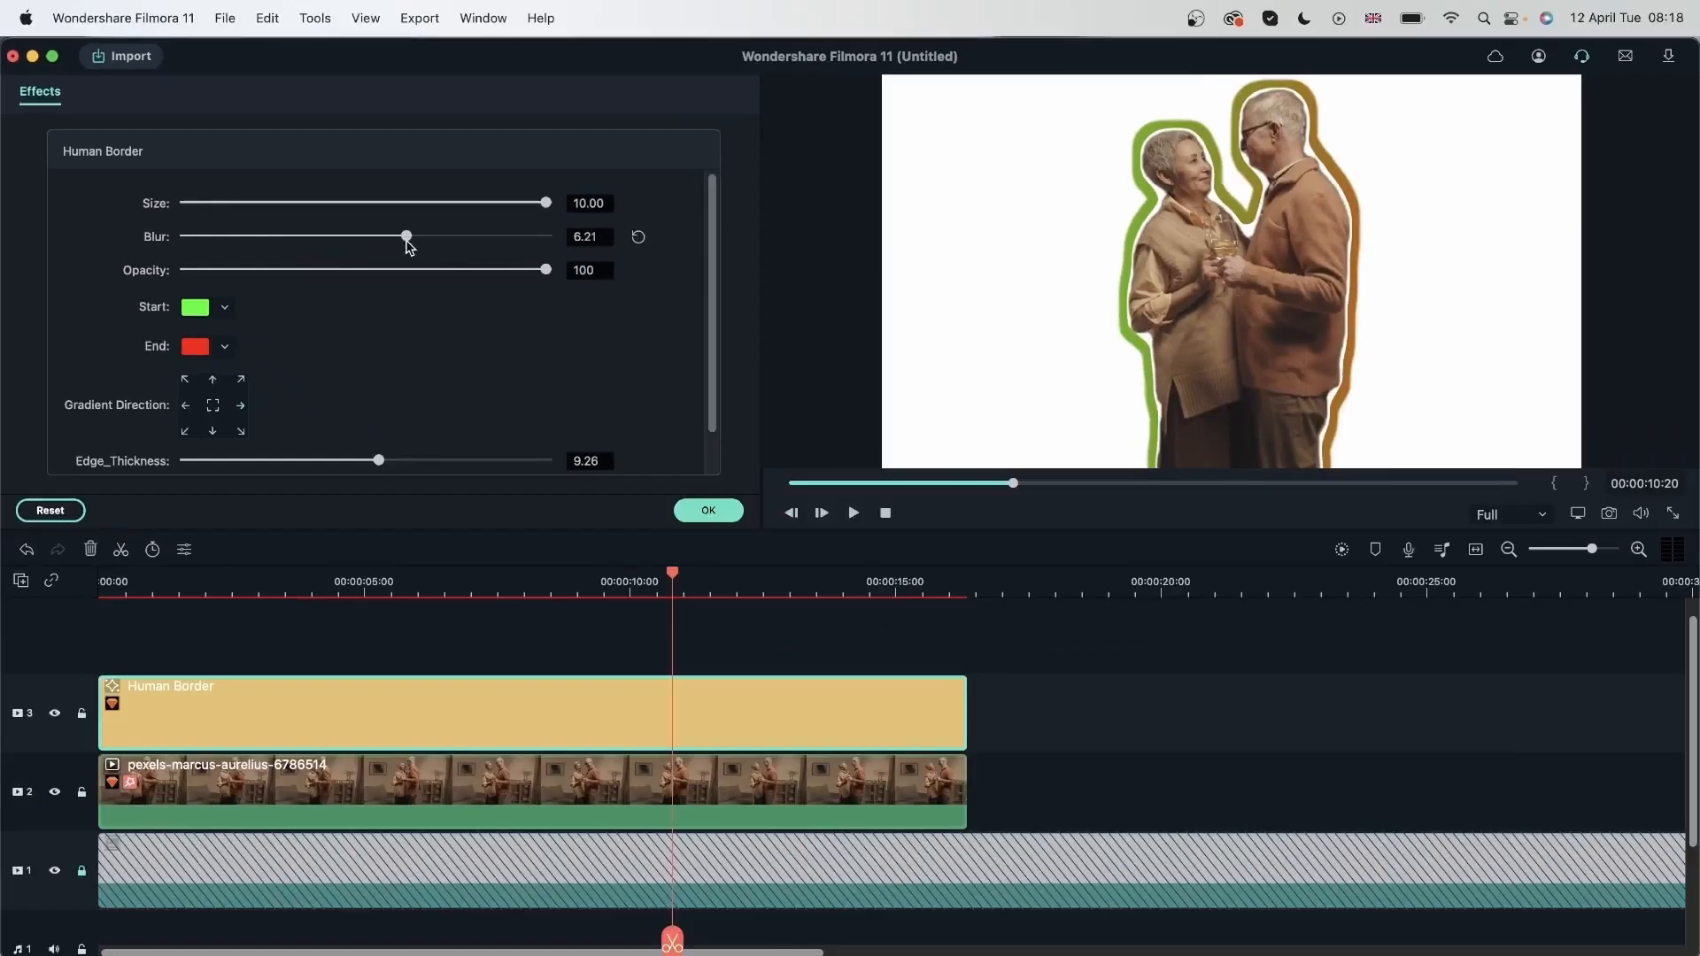
drag(408, 236, 529, 236)
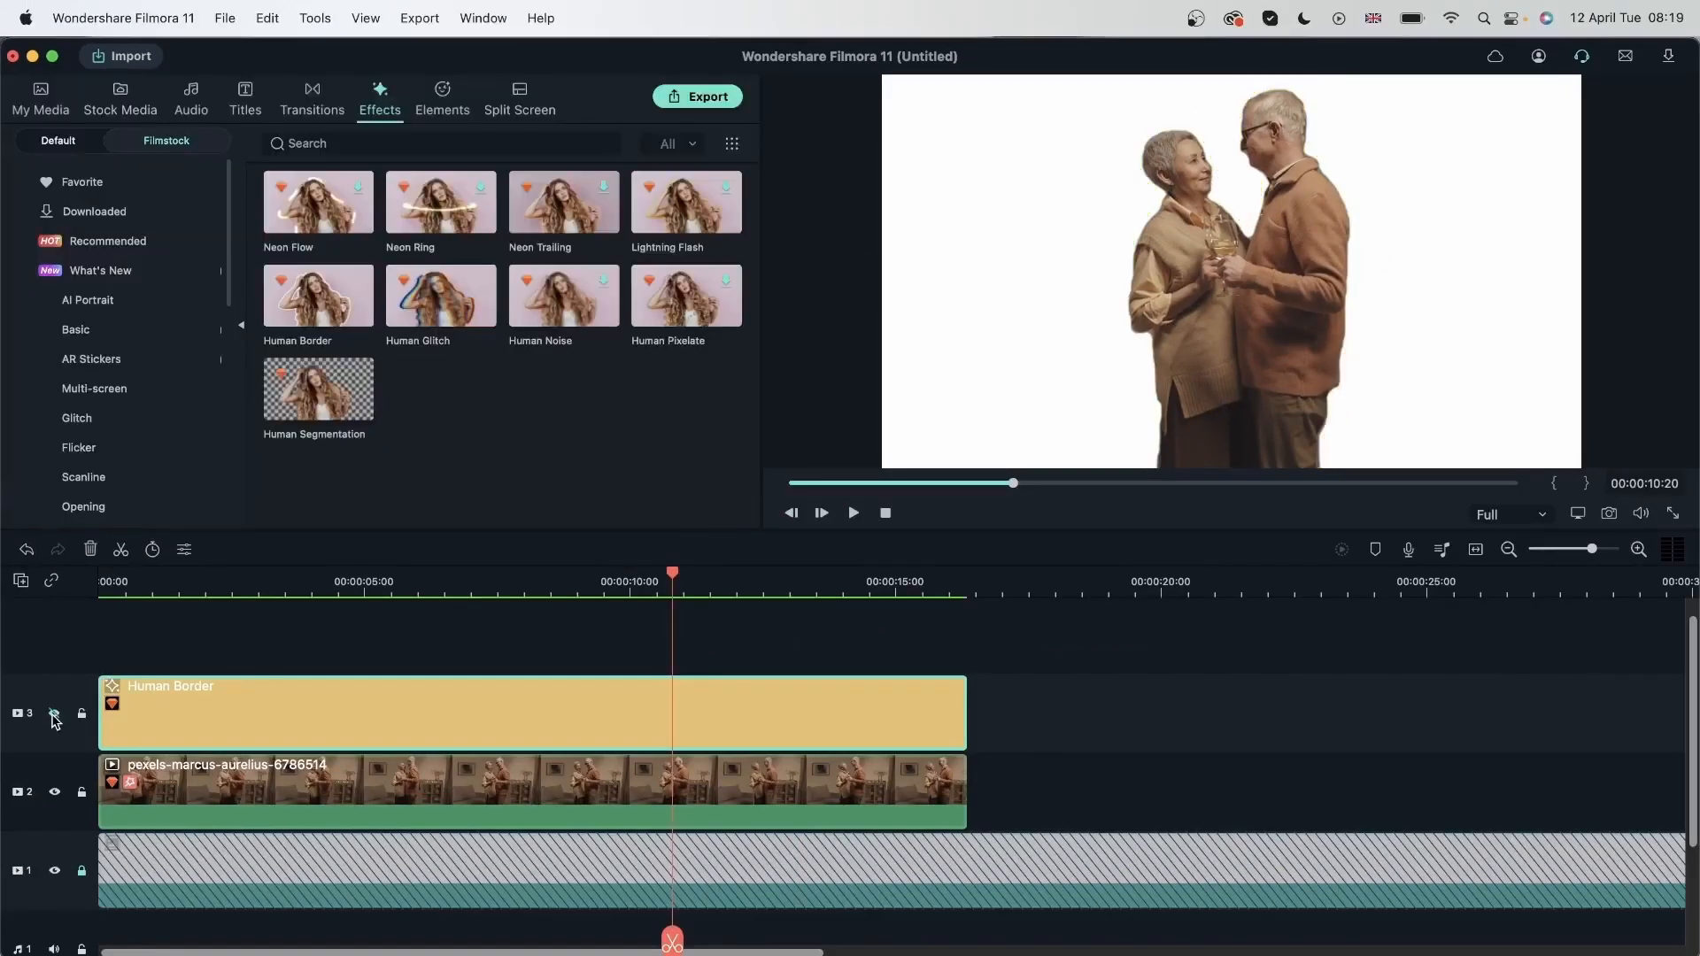
Hide the border track, swap in the headphones clip and open its Beam Edge Flow settings
click(52, 713)
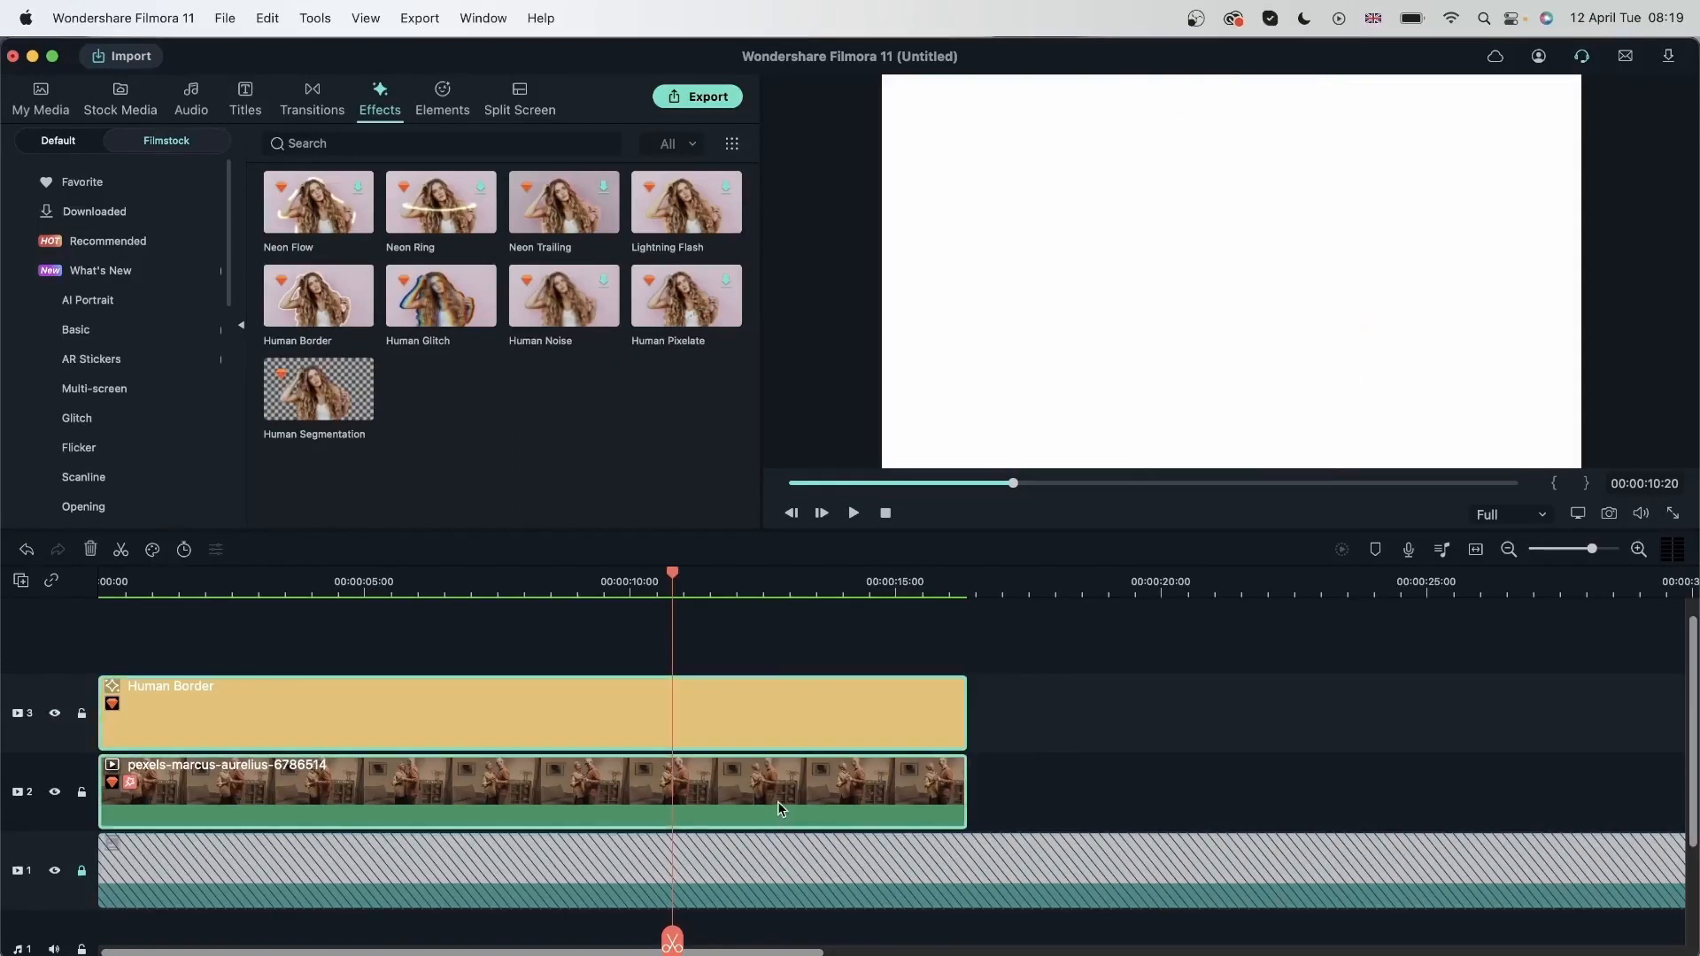
click(40, 98)
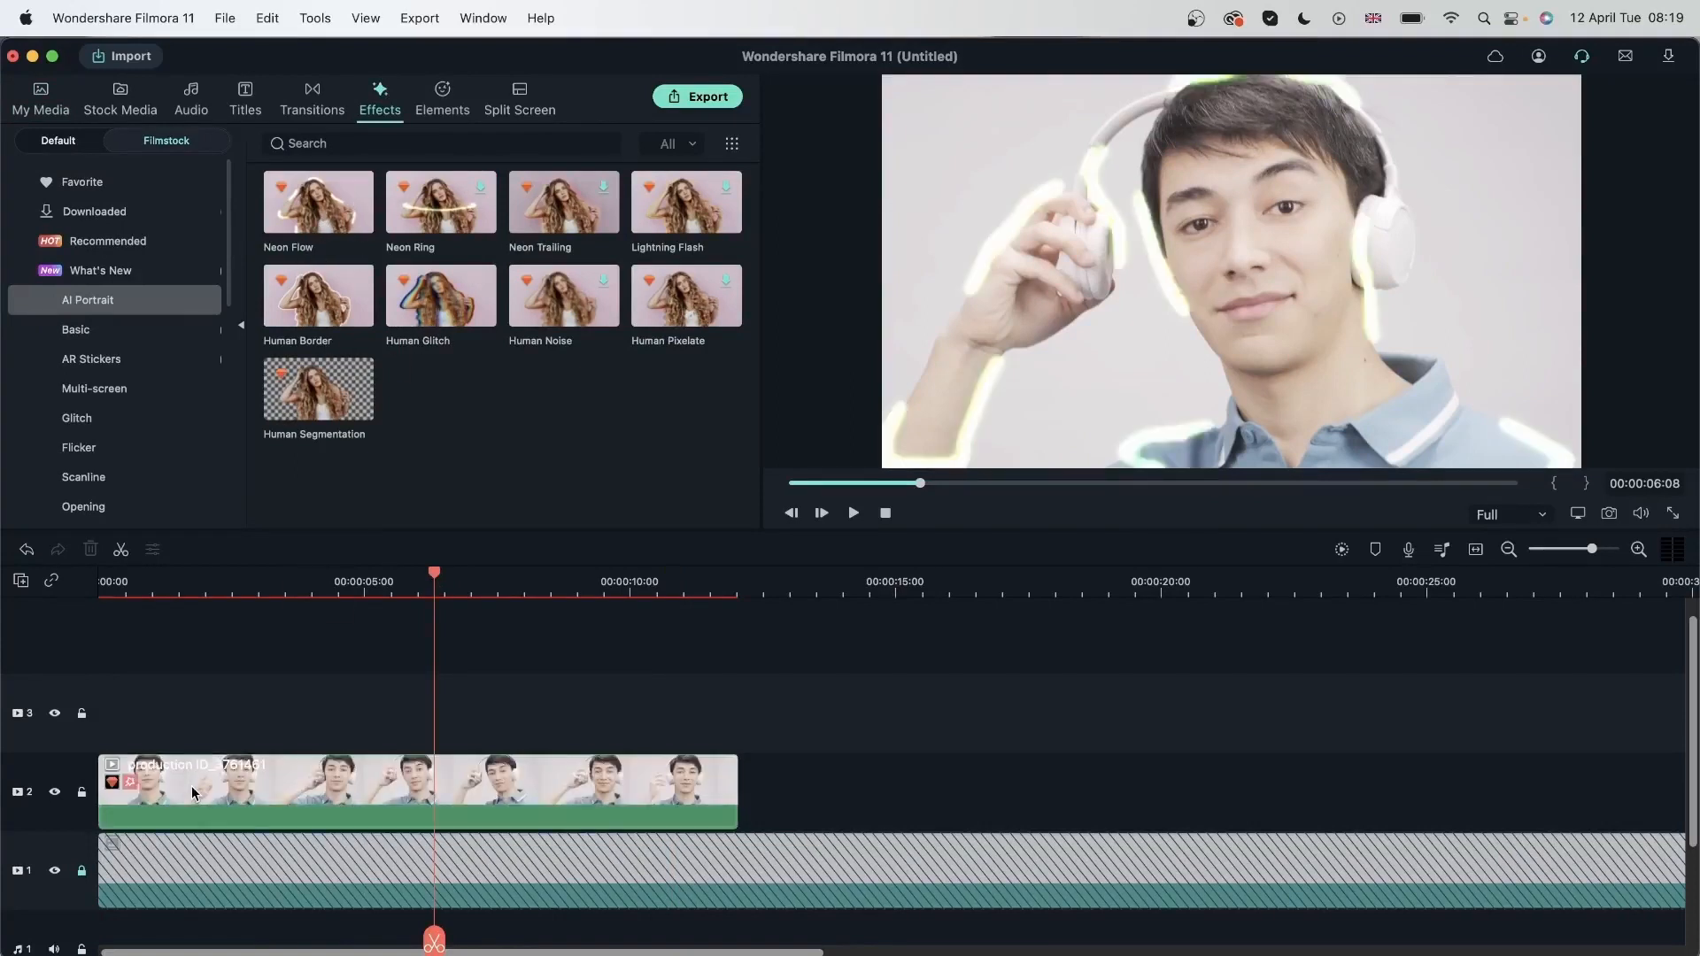
click(326, 581)
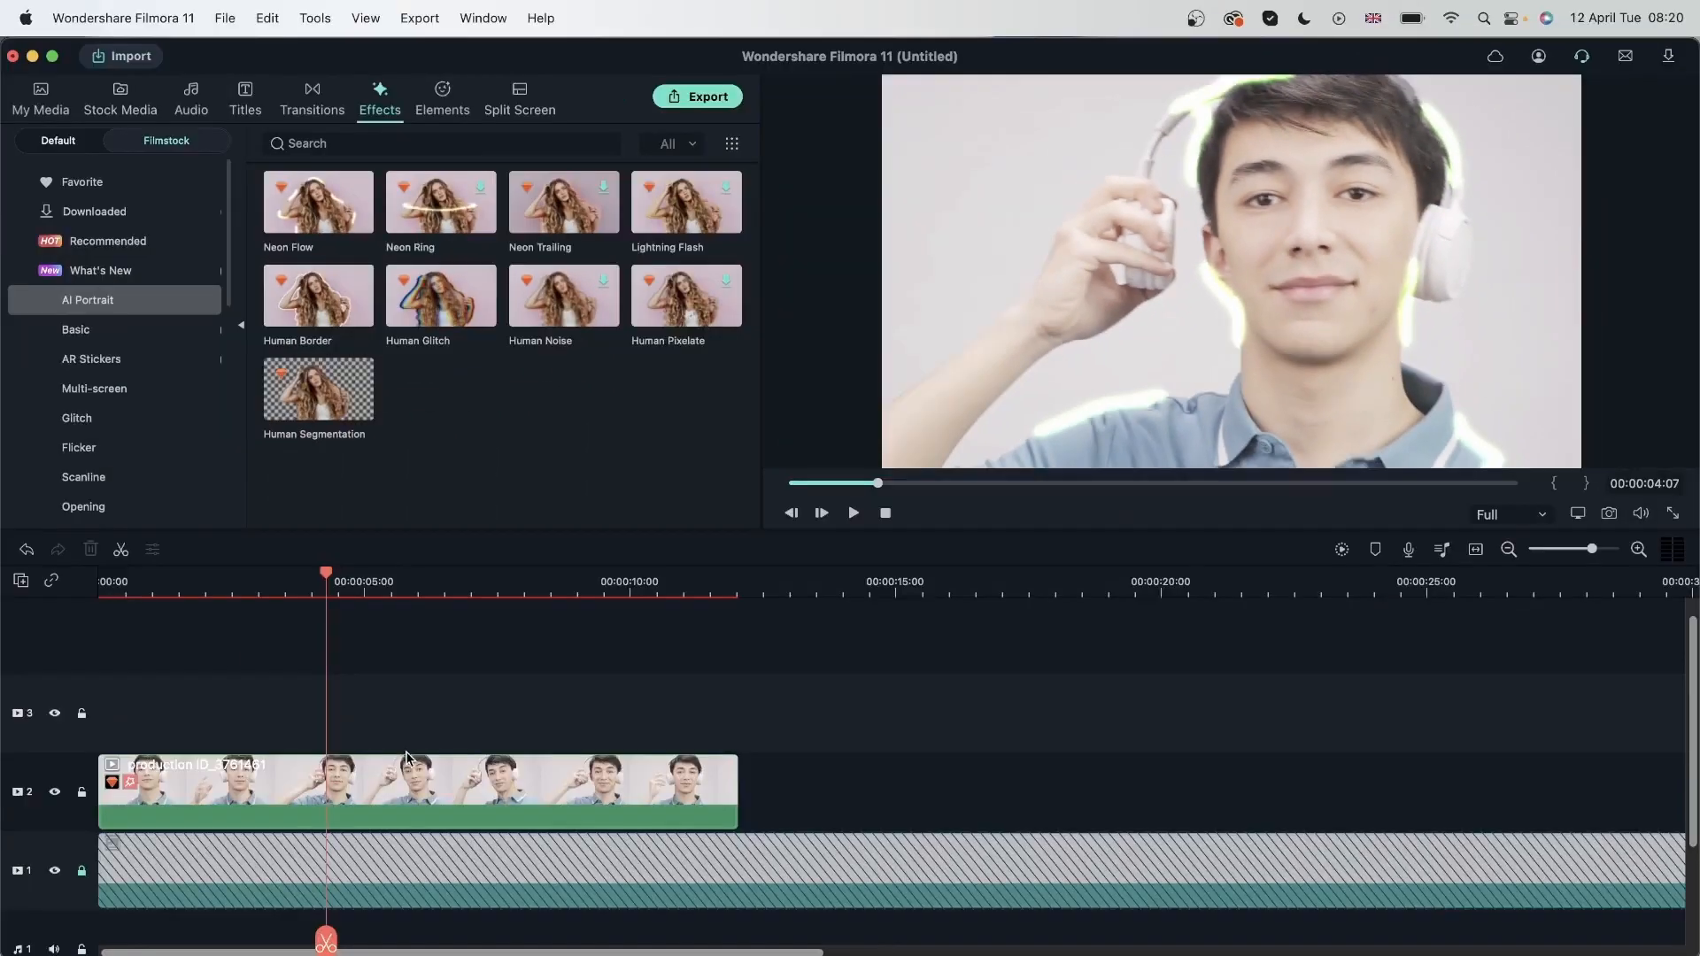
double_click(418, 786)
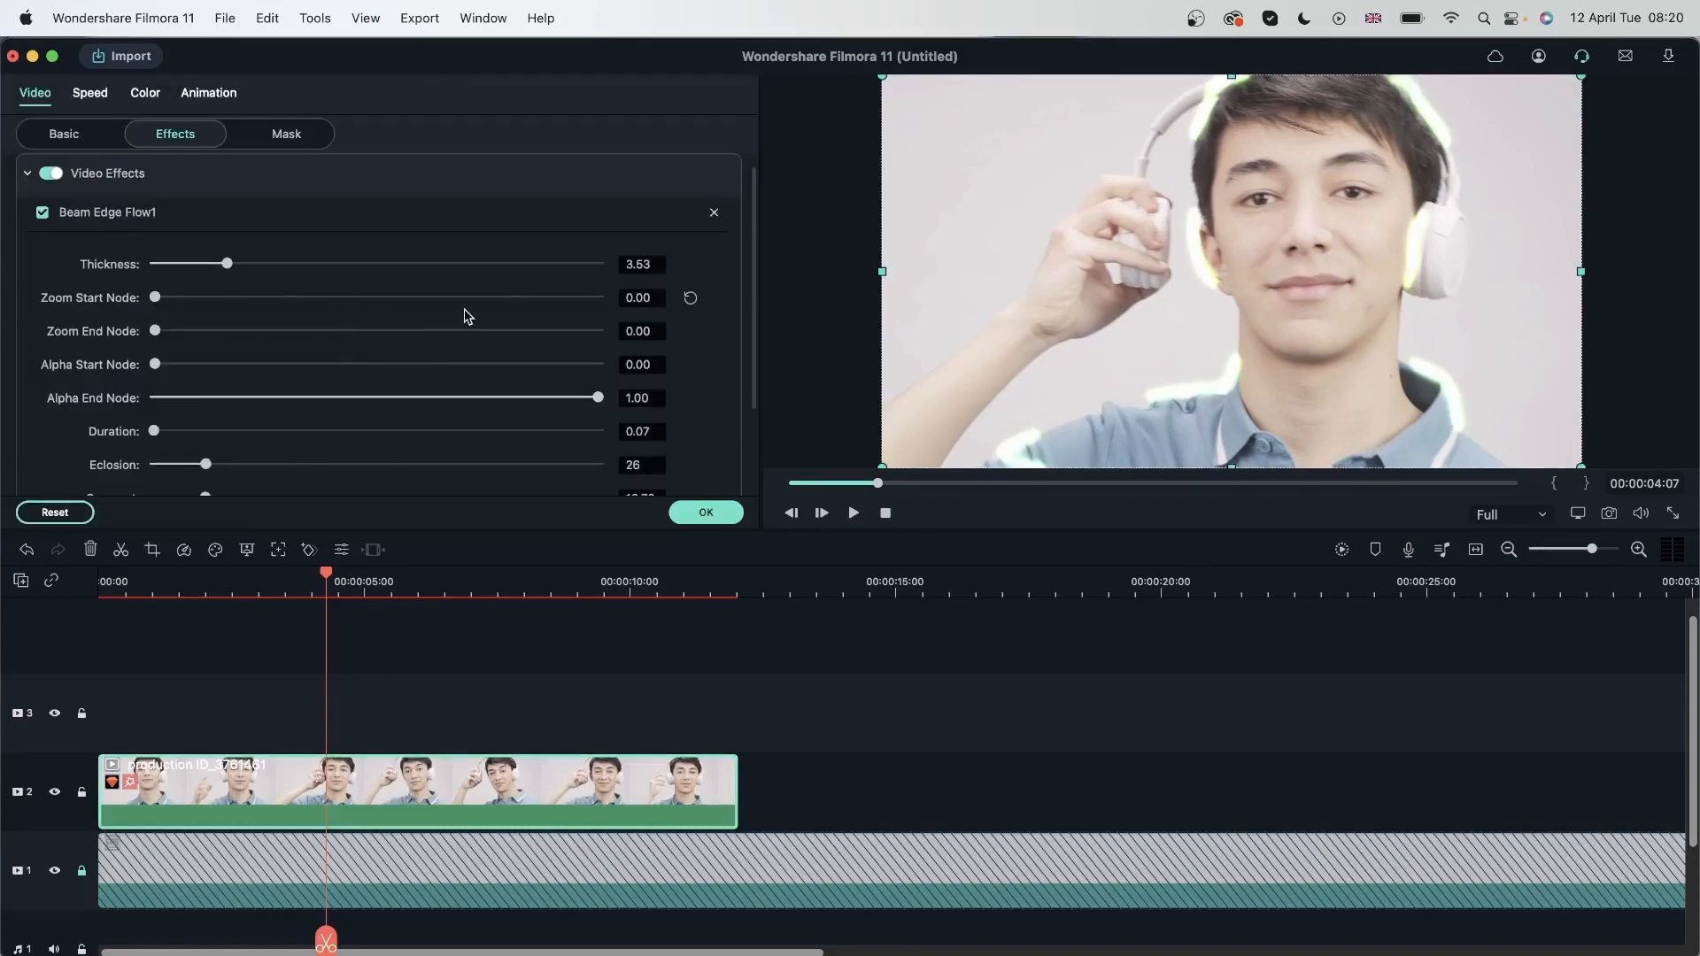
Settle the Beam Edge Flow thickness at 14.32
drag(227, 264, 317, 264)
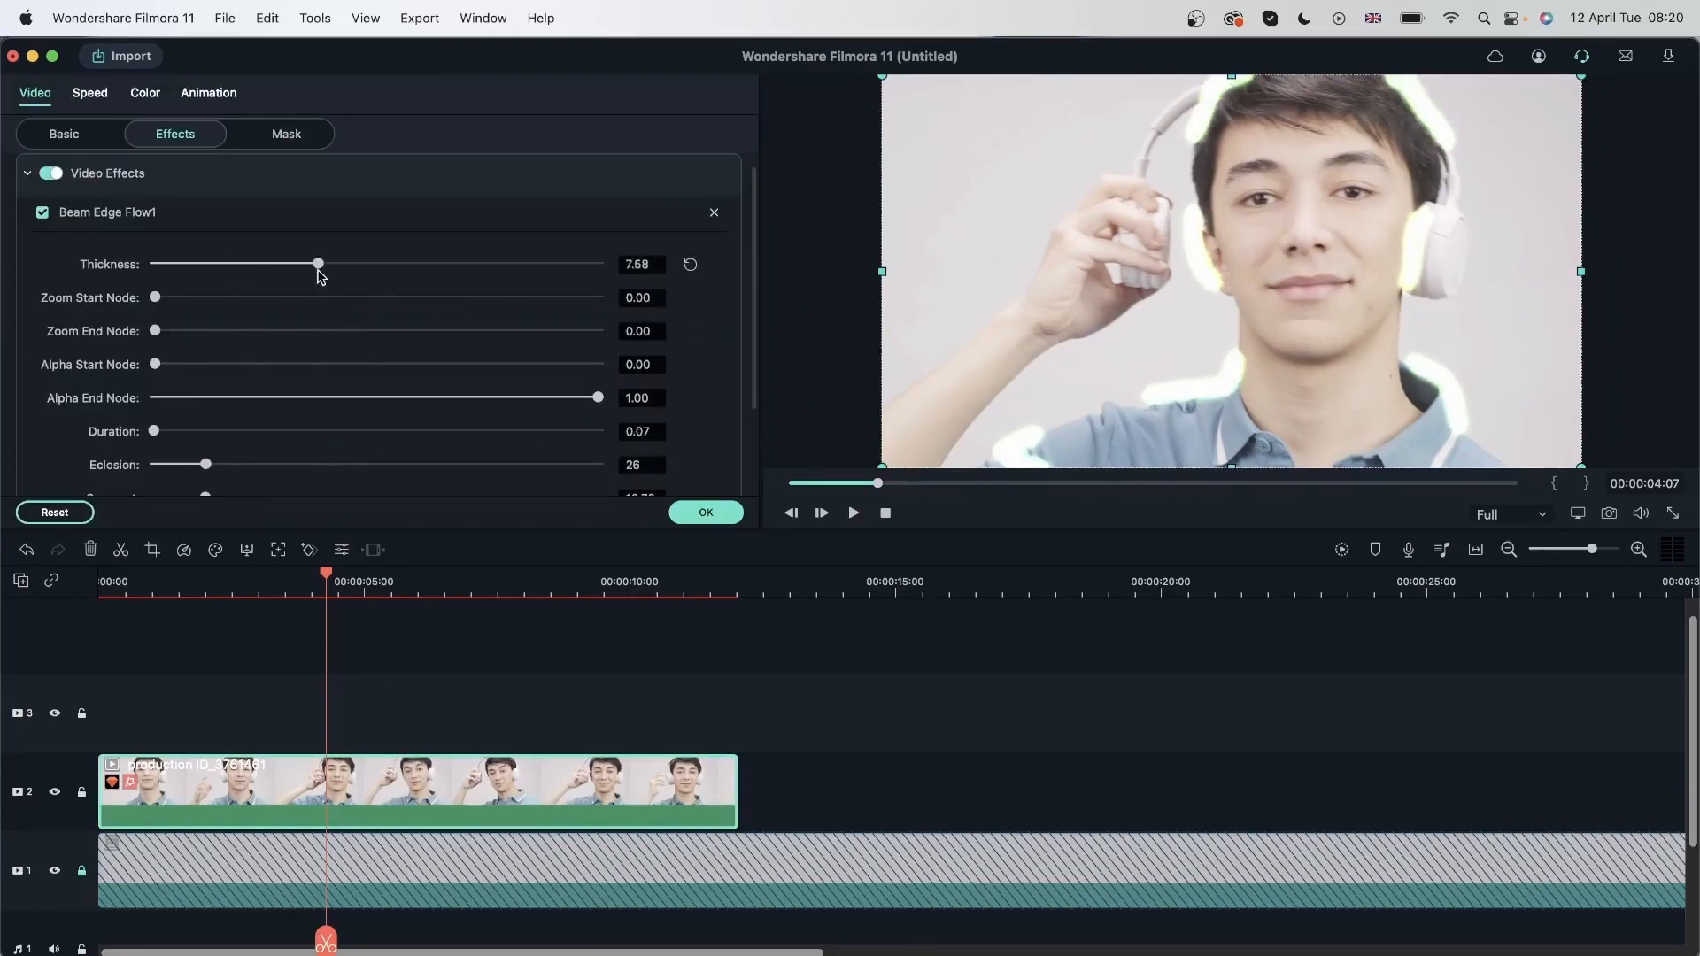
drag(317, 264, 182, 264)
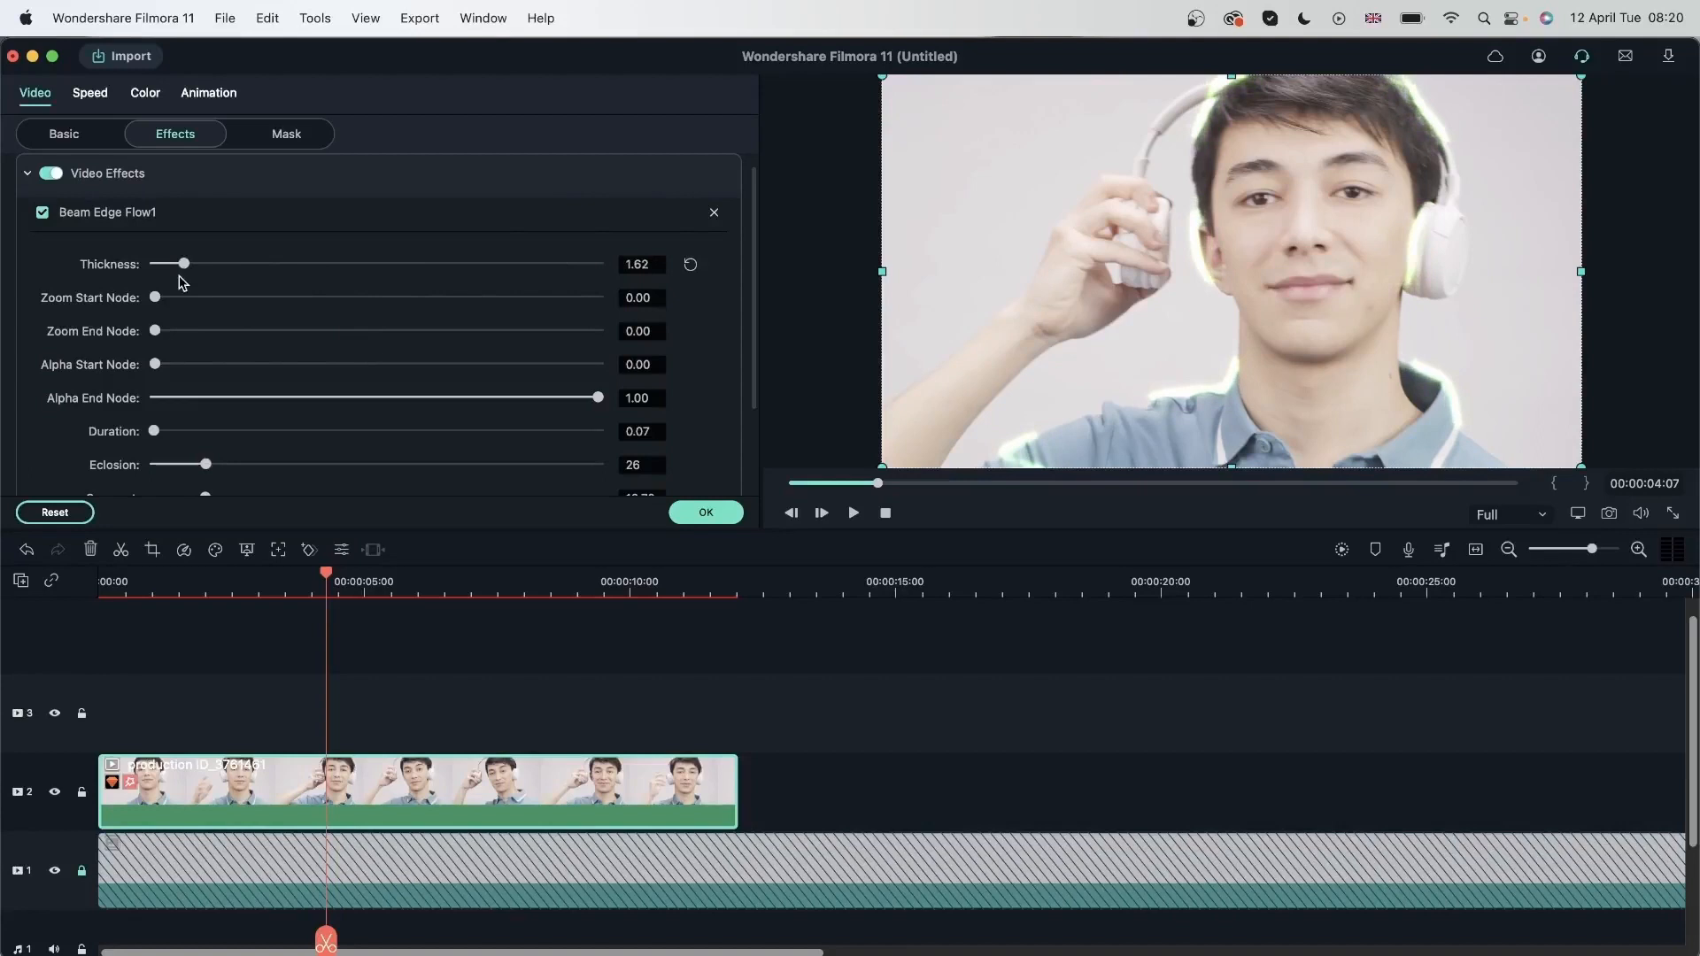
drag(182, 264, 485, 263)
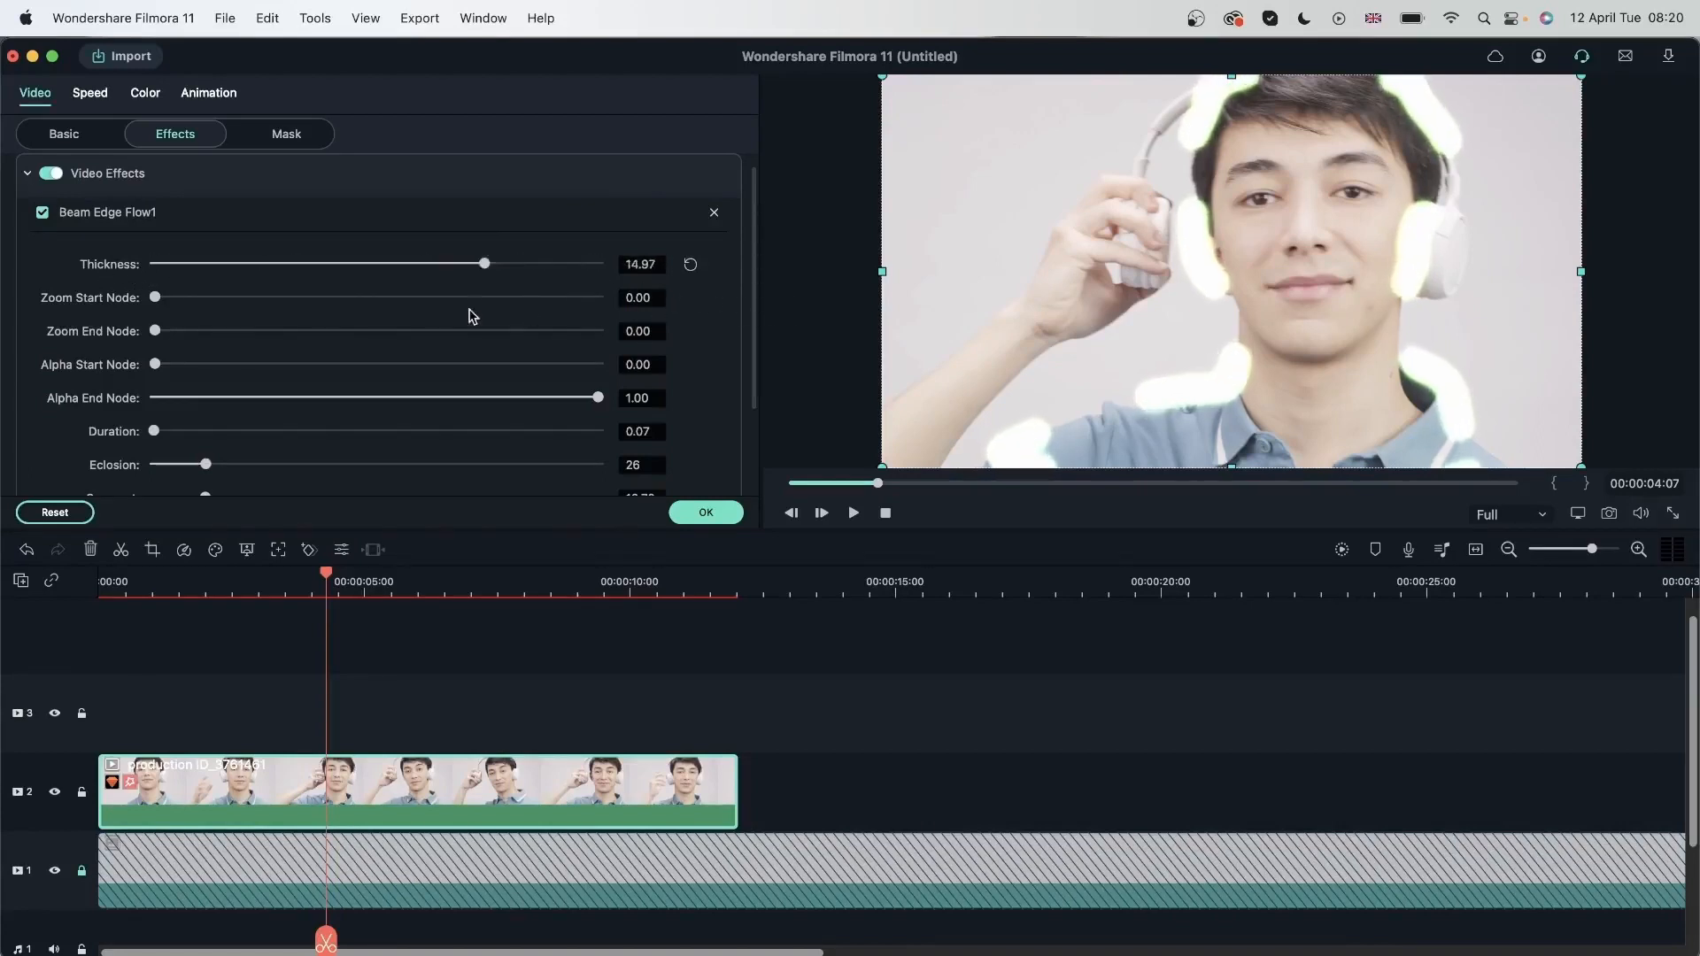
drag(485, 264, 468, 264)
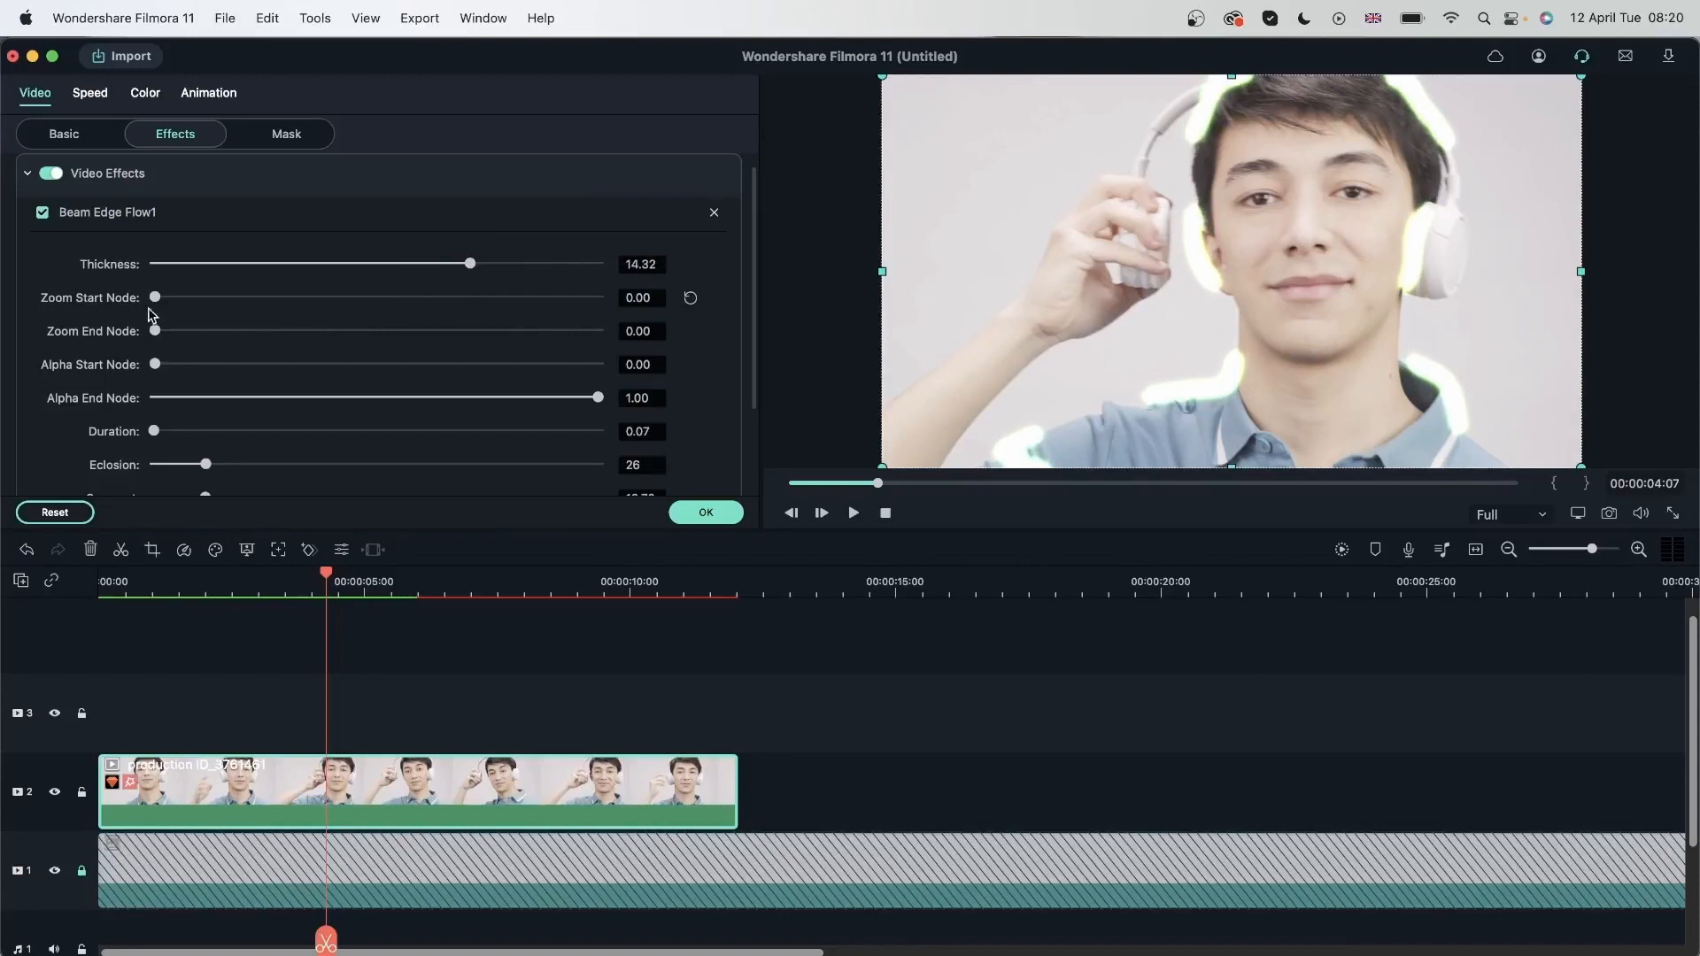
Try the zoom start and end nodes, returning both to 0
drag(154, 297, 597, 297)
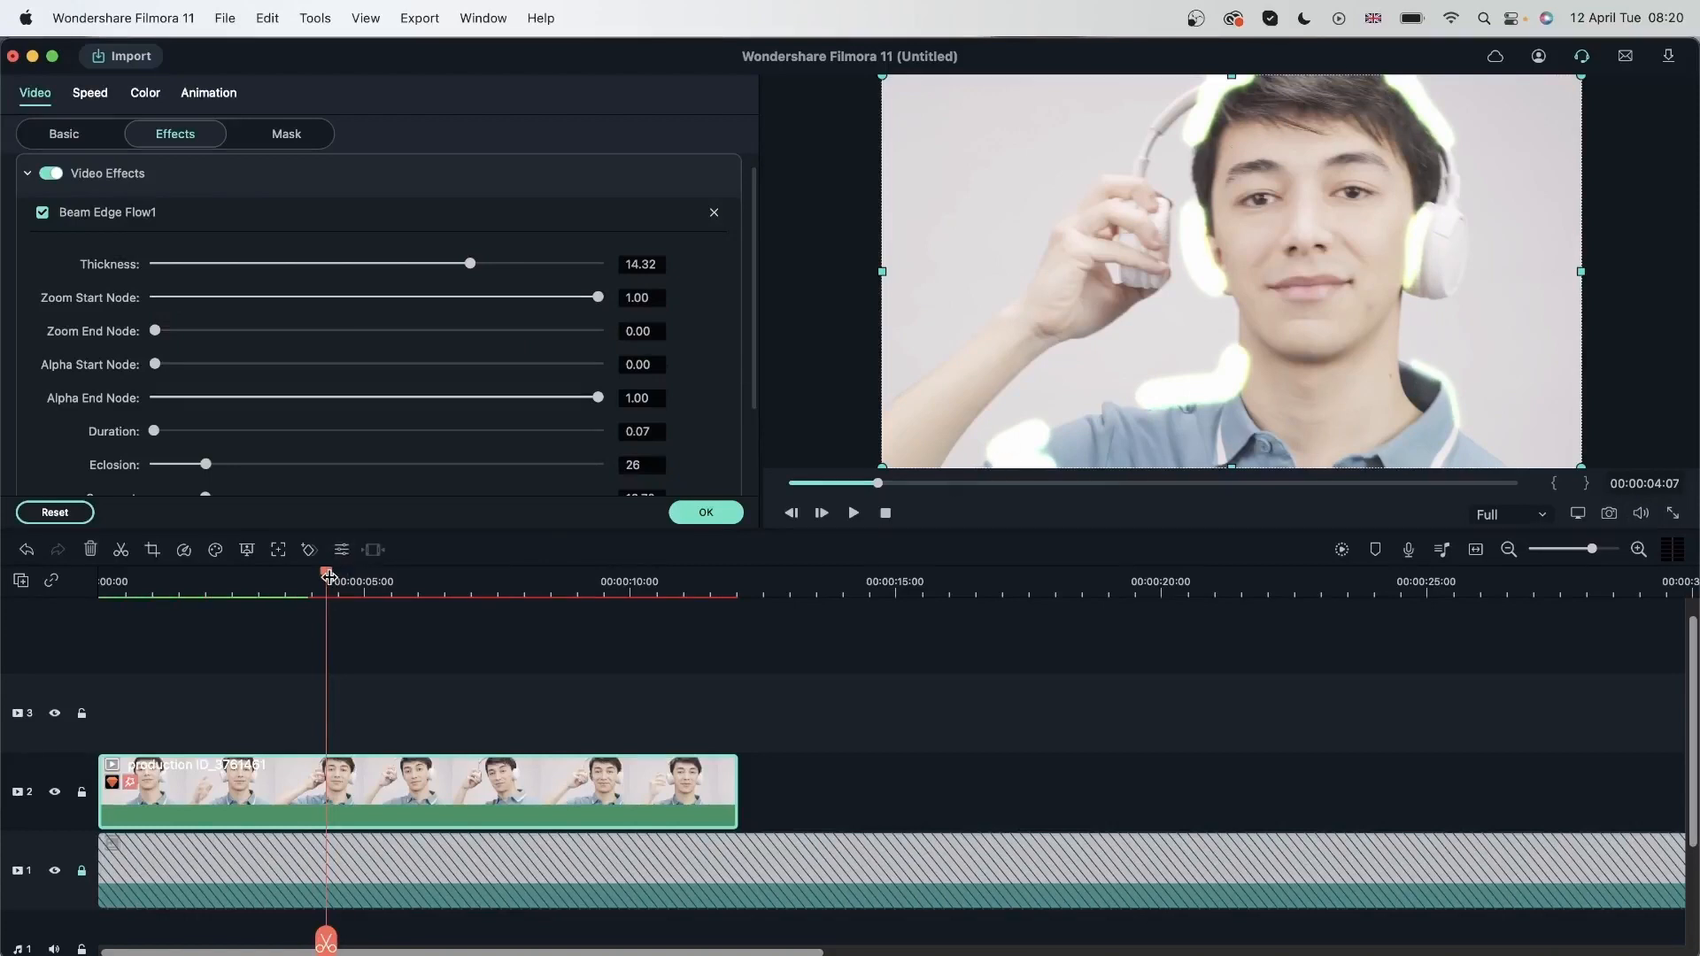
drag(329, 572, 321, 571)
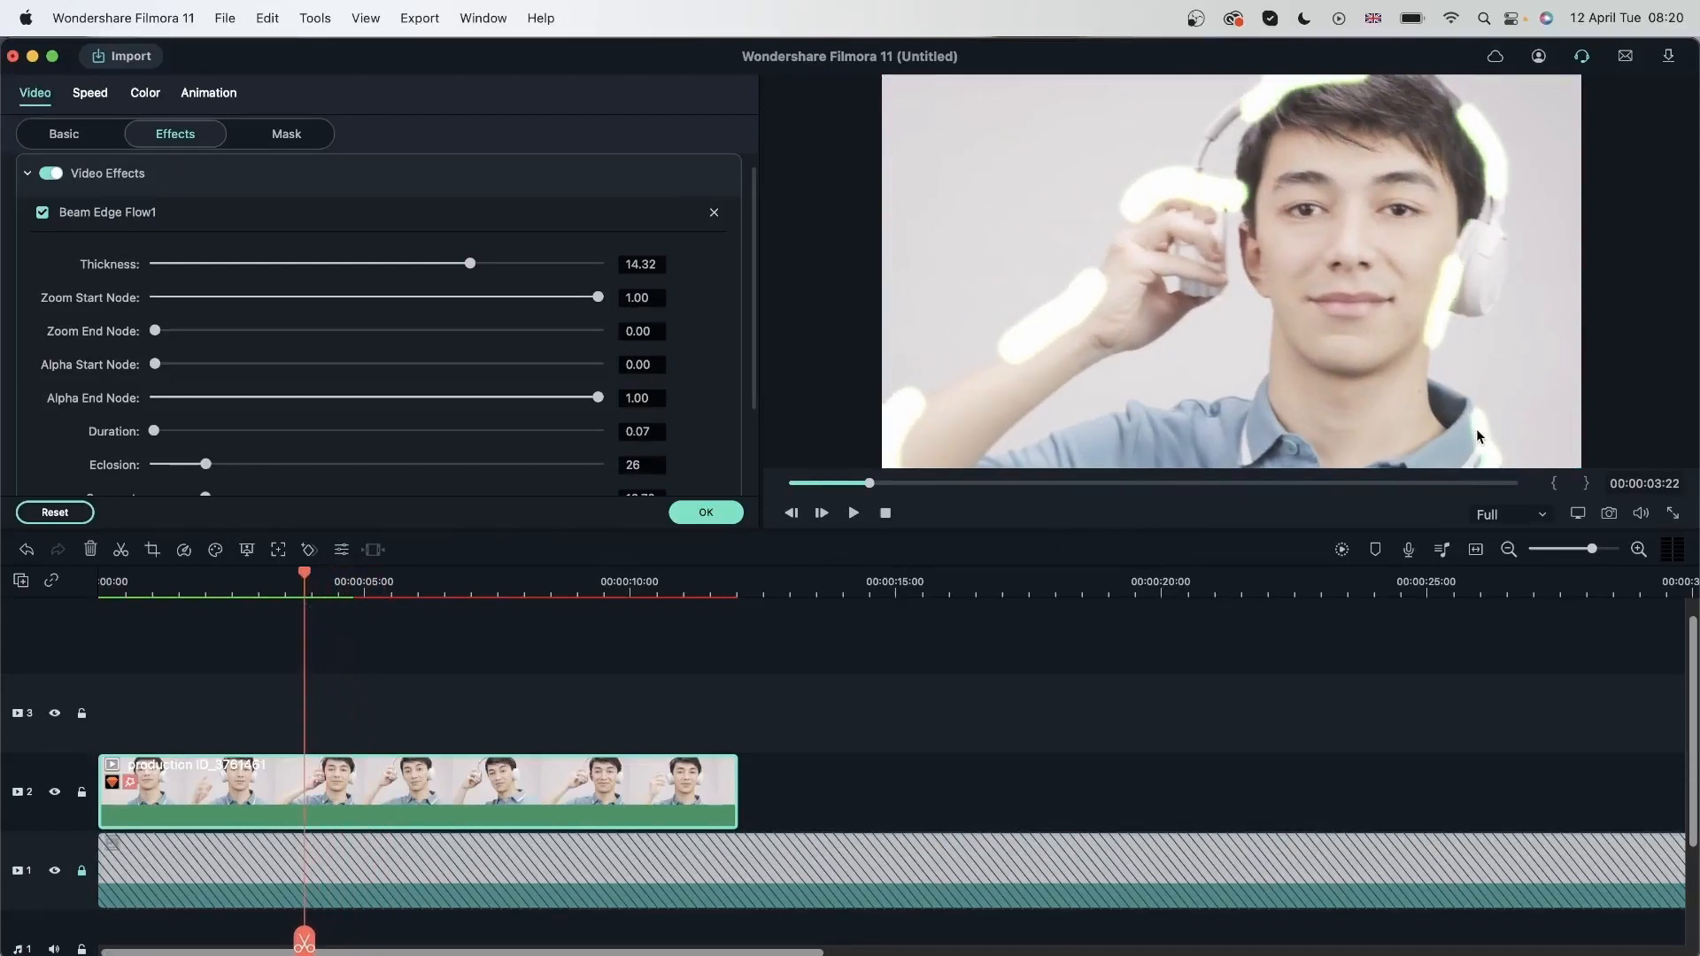
drag(597, 298, 275, 297)
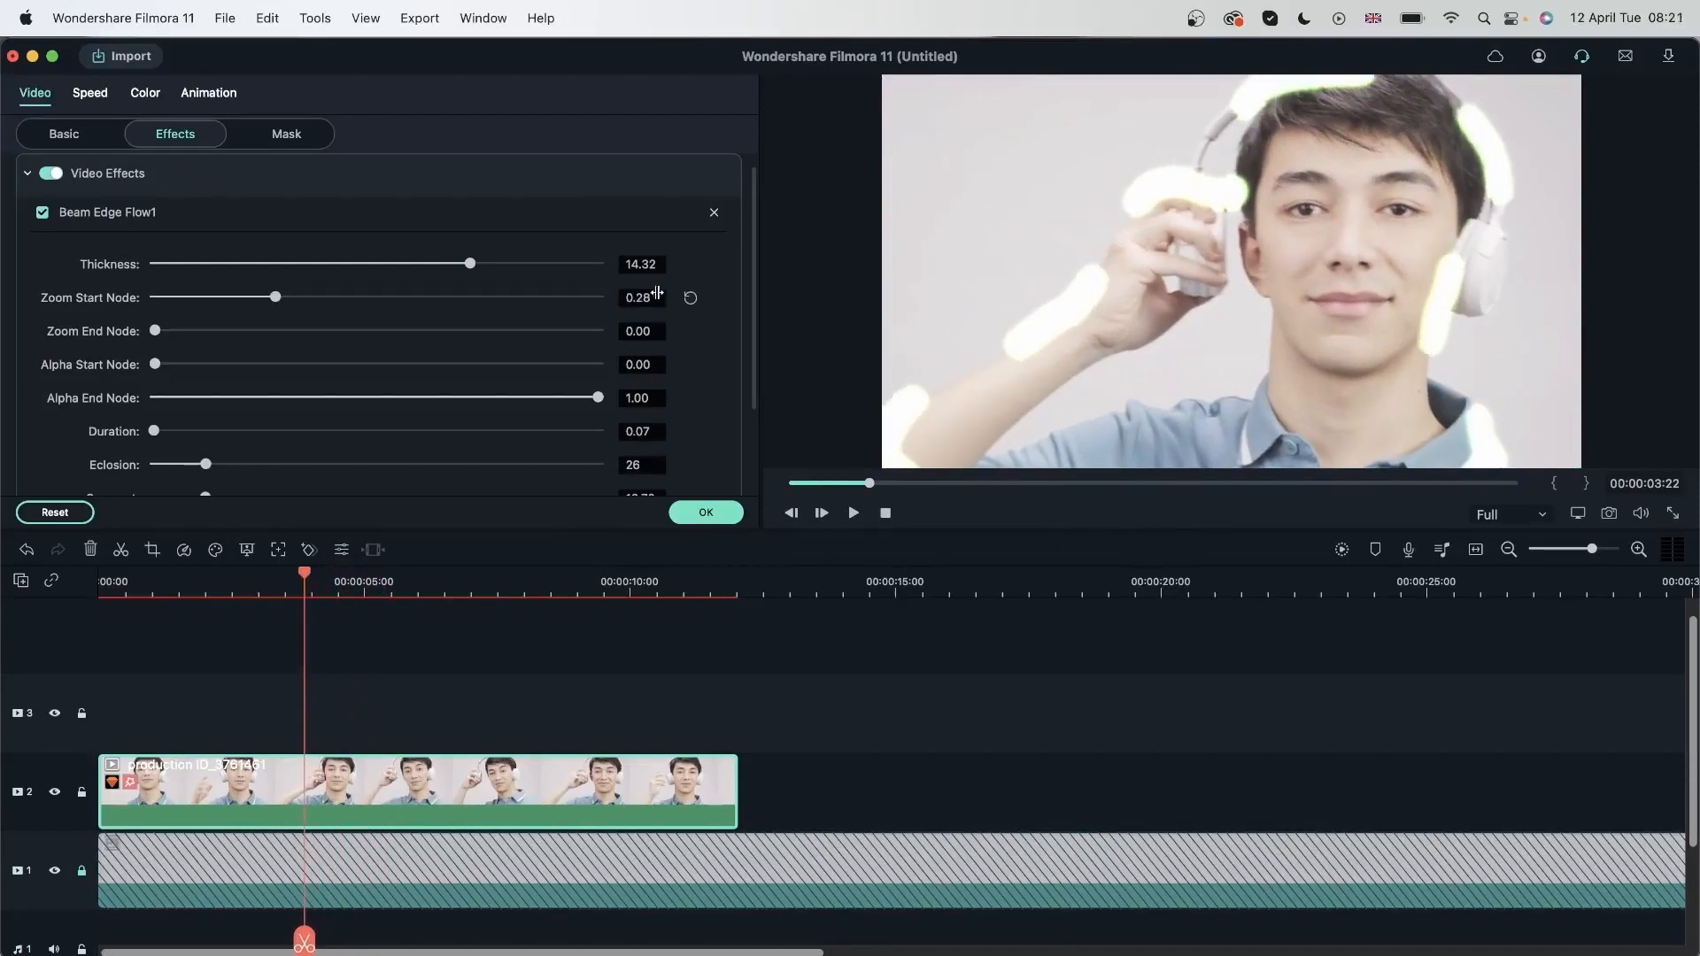
drag(275, 296, 154, 295)
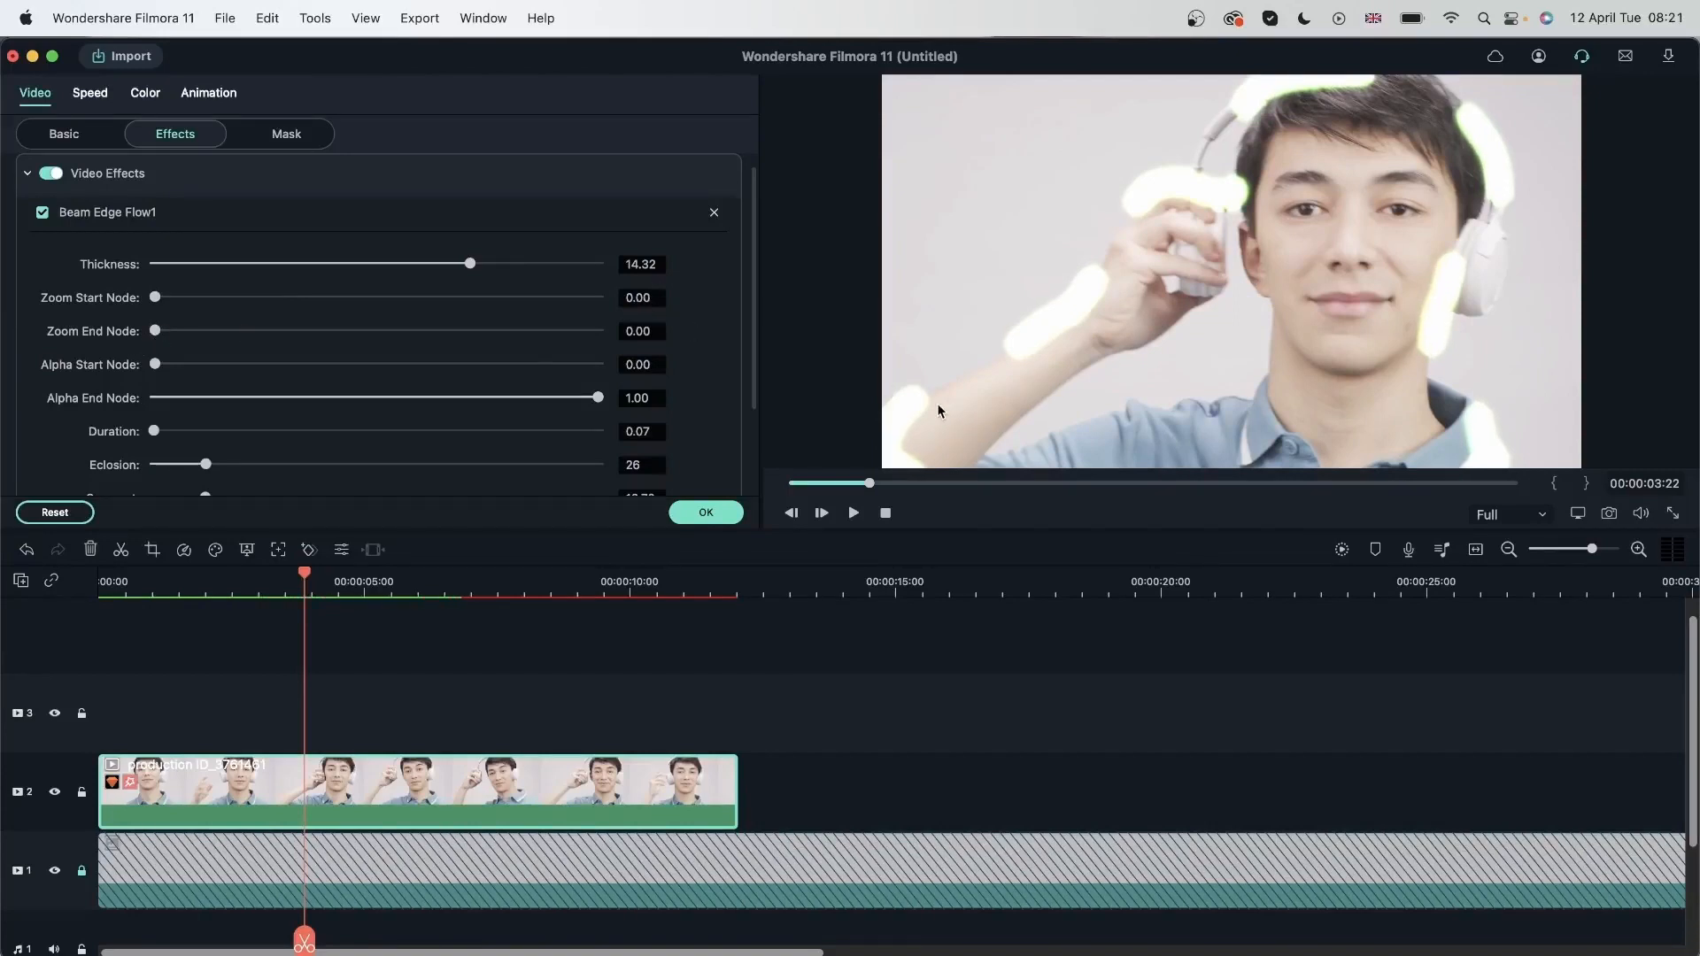
drag(154, 329, 322, 329)
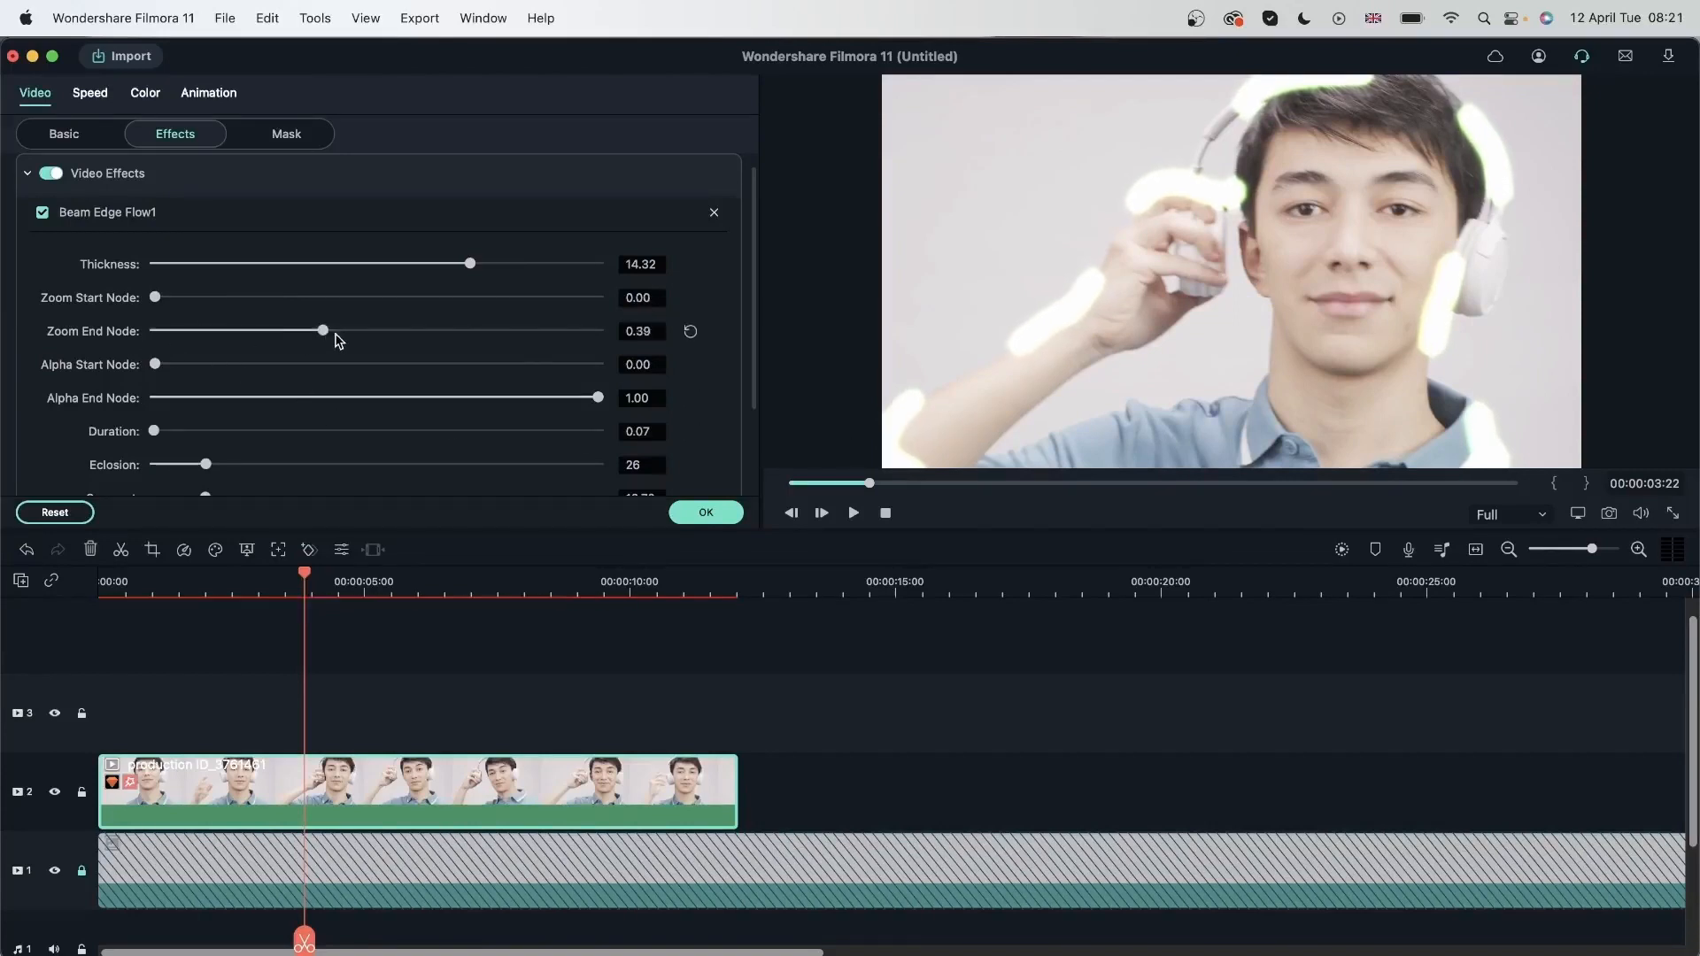
drag(320, 331, 595, 331)
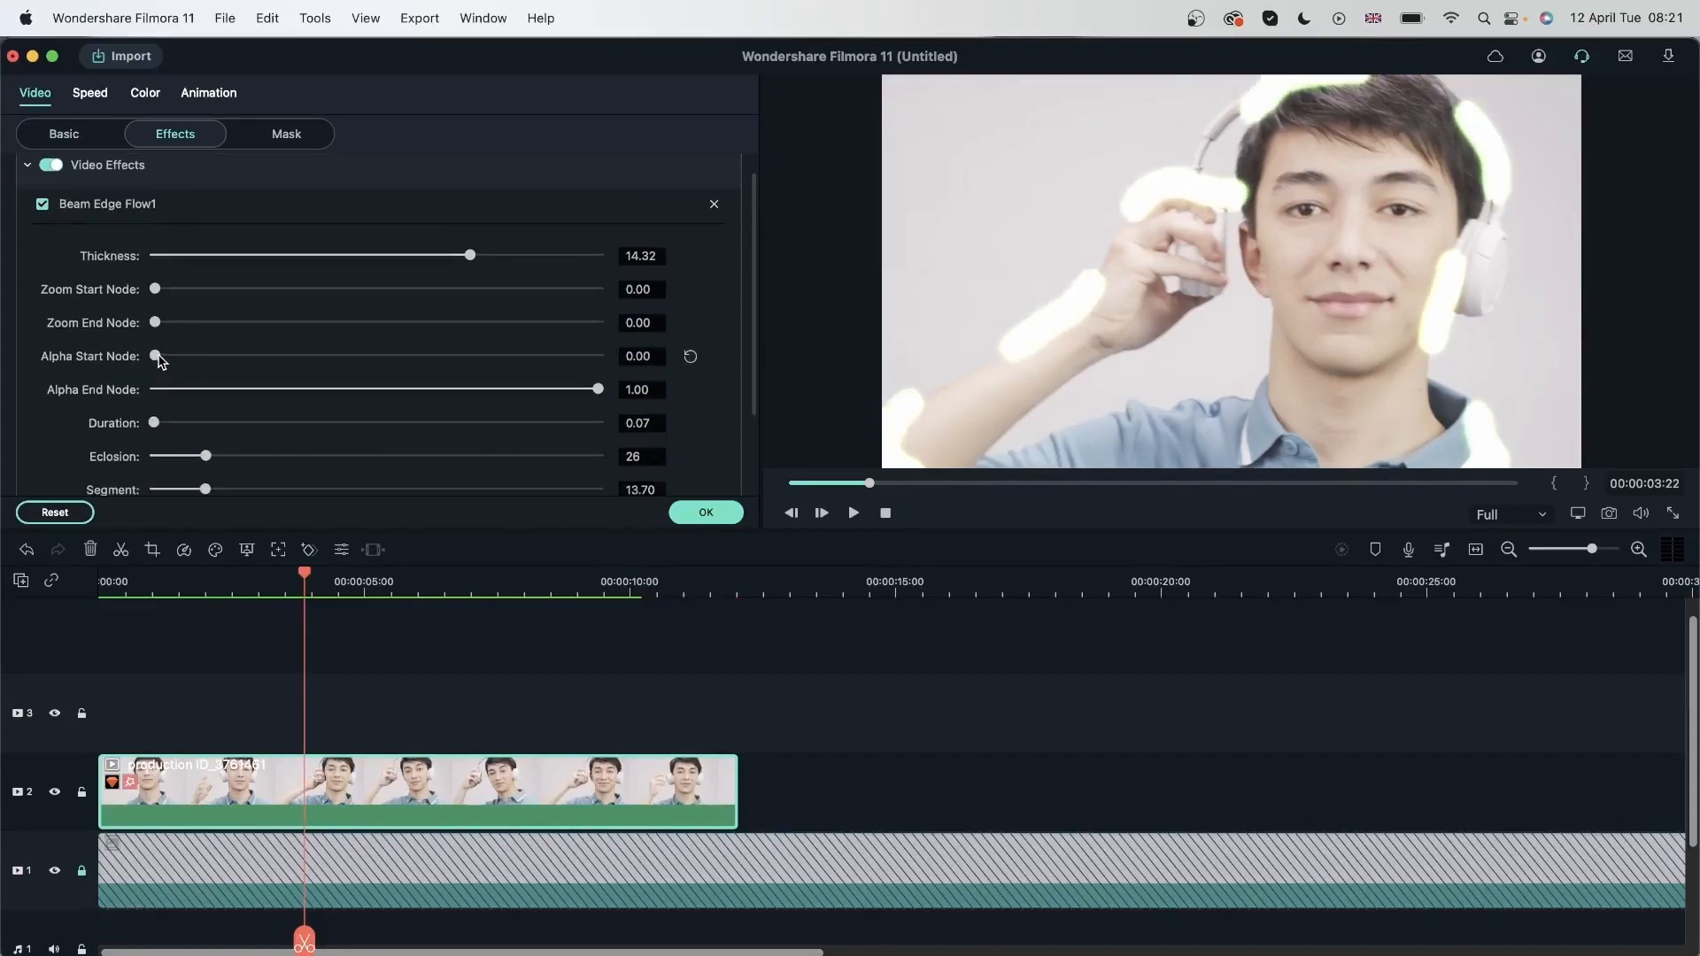
Run alpha start through 0.99, 0.39, 0.53 and 1.00, then drop alpha end to zero
drag(154, 356, 591, 356)
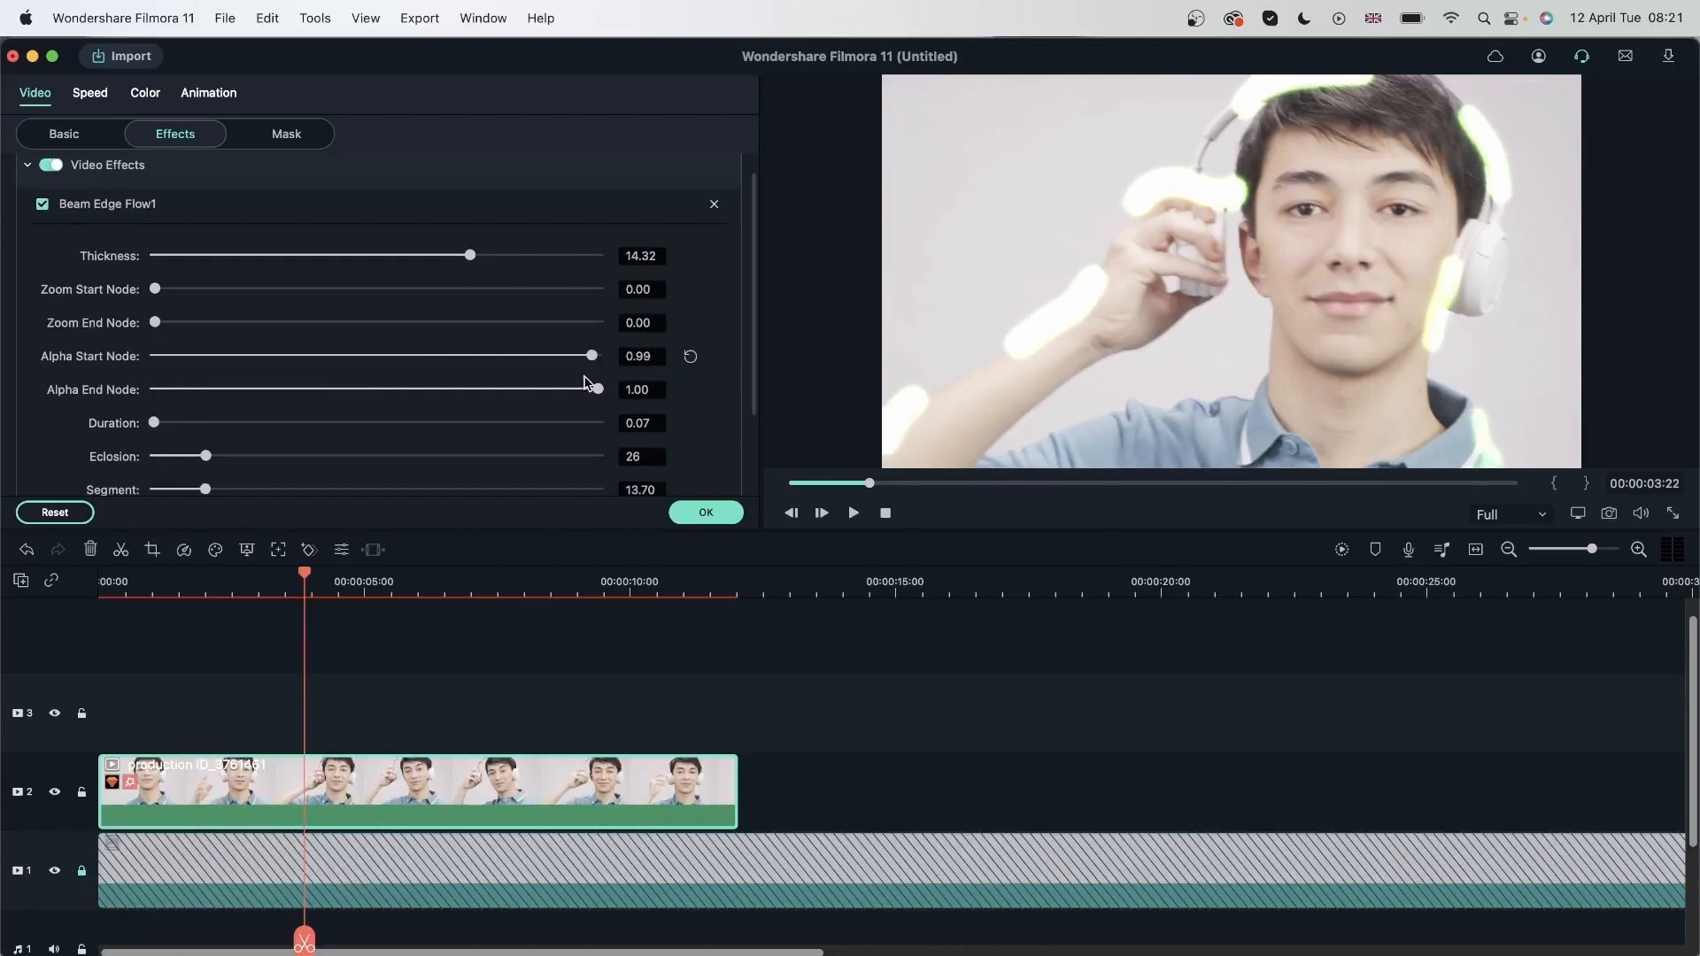
drag(591, 356, 599, 356)
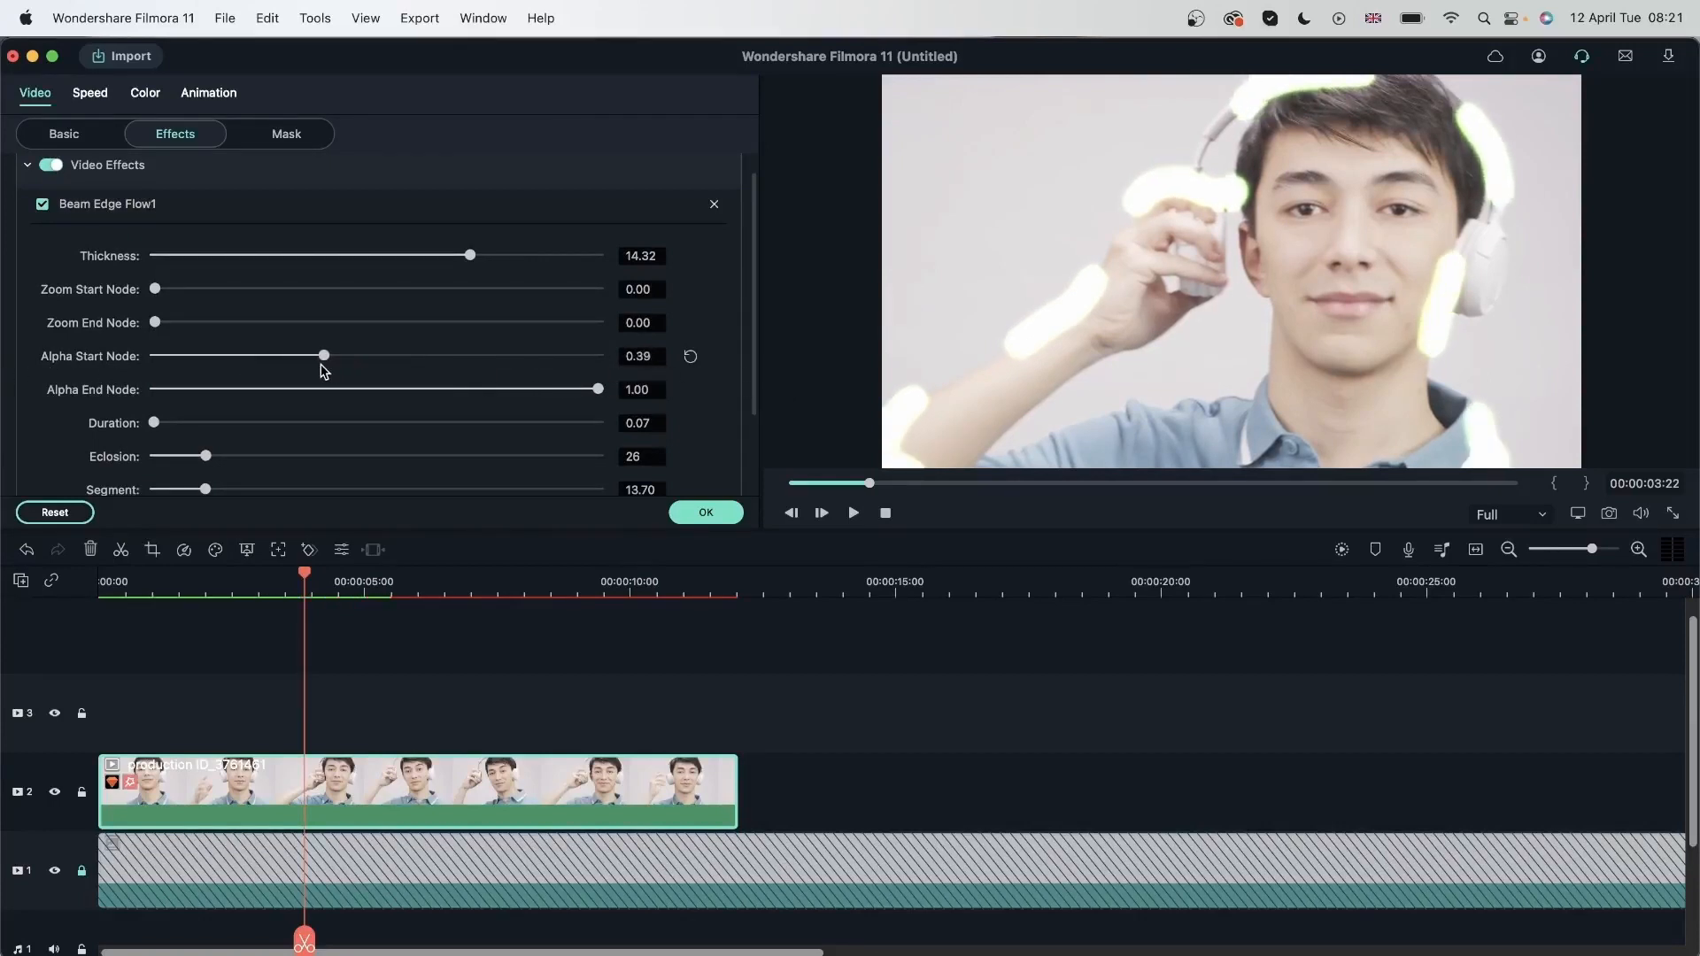
drag(322, 354, 389, 354)
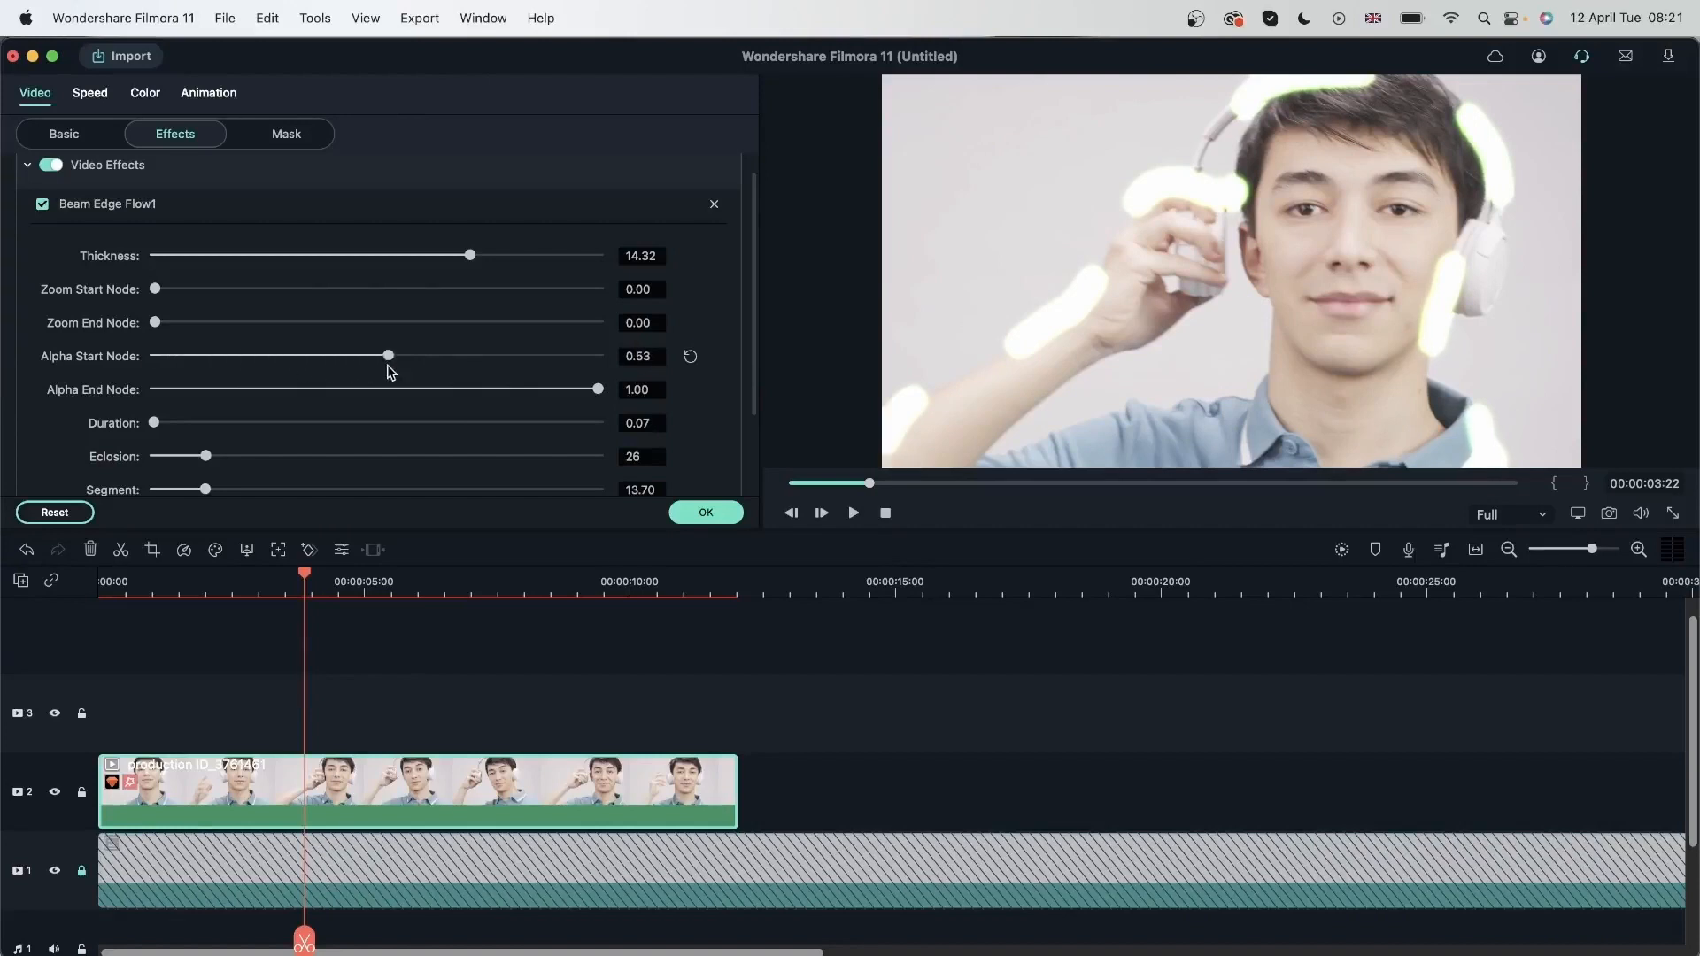
drag(388, 354, 597, 354)
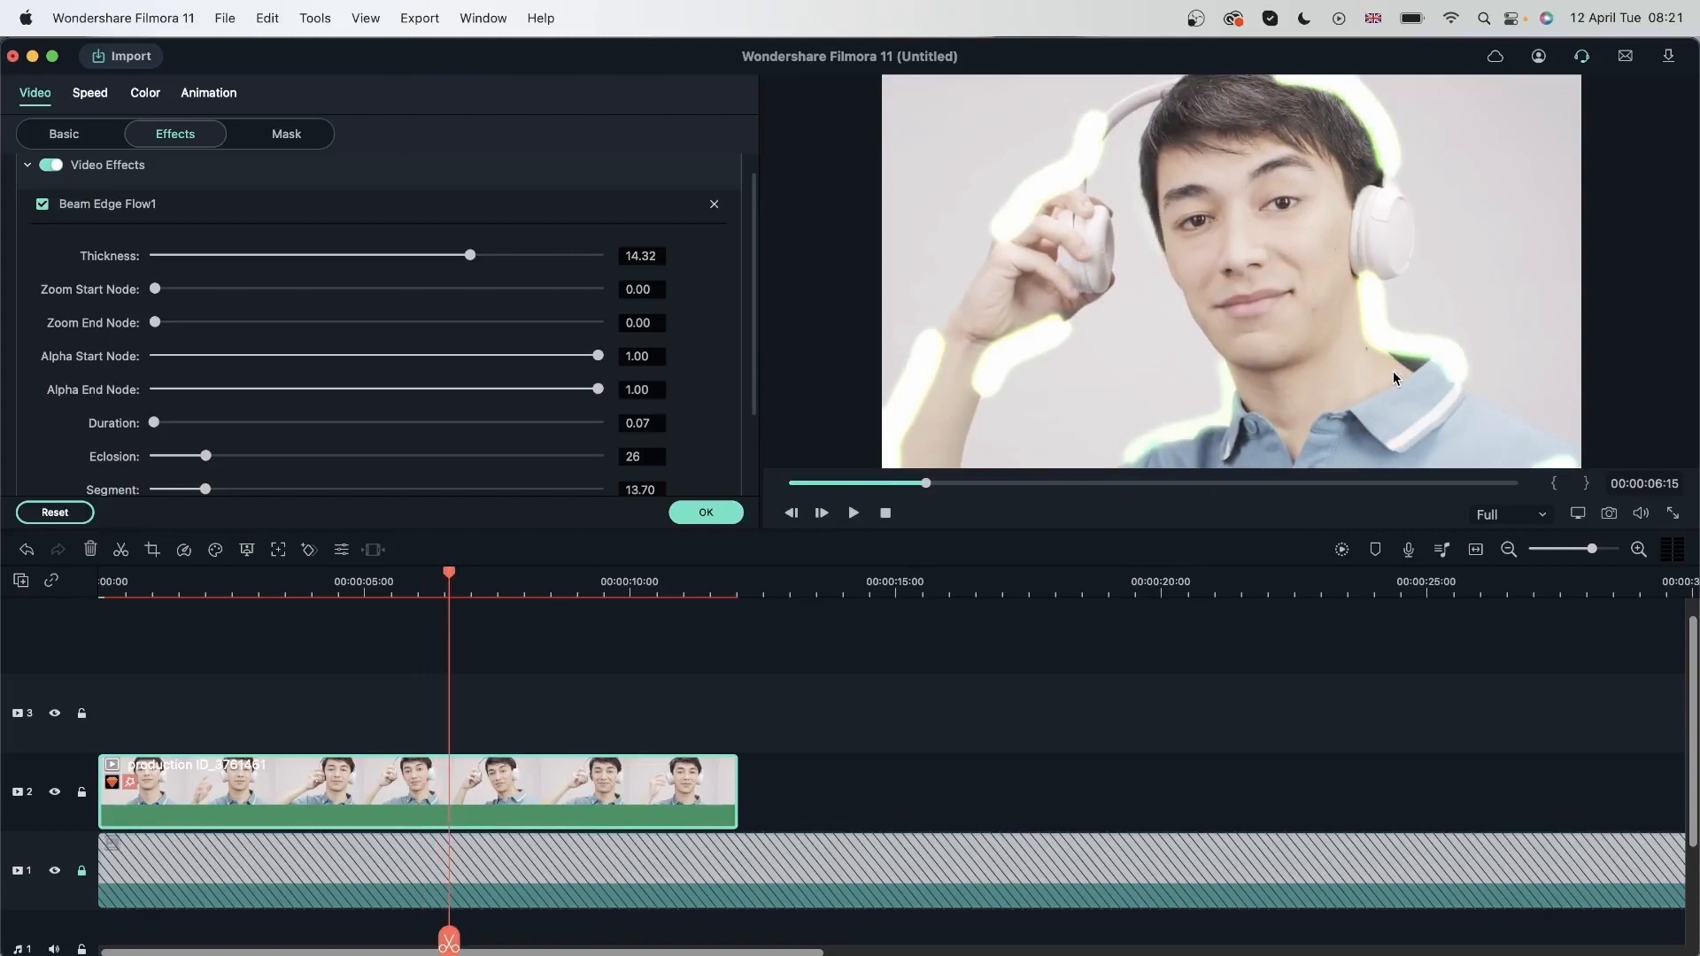
mouse_move(692, 395)
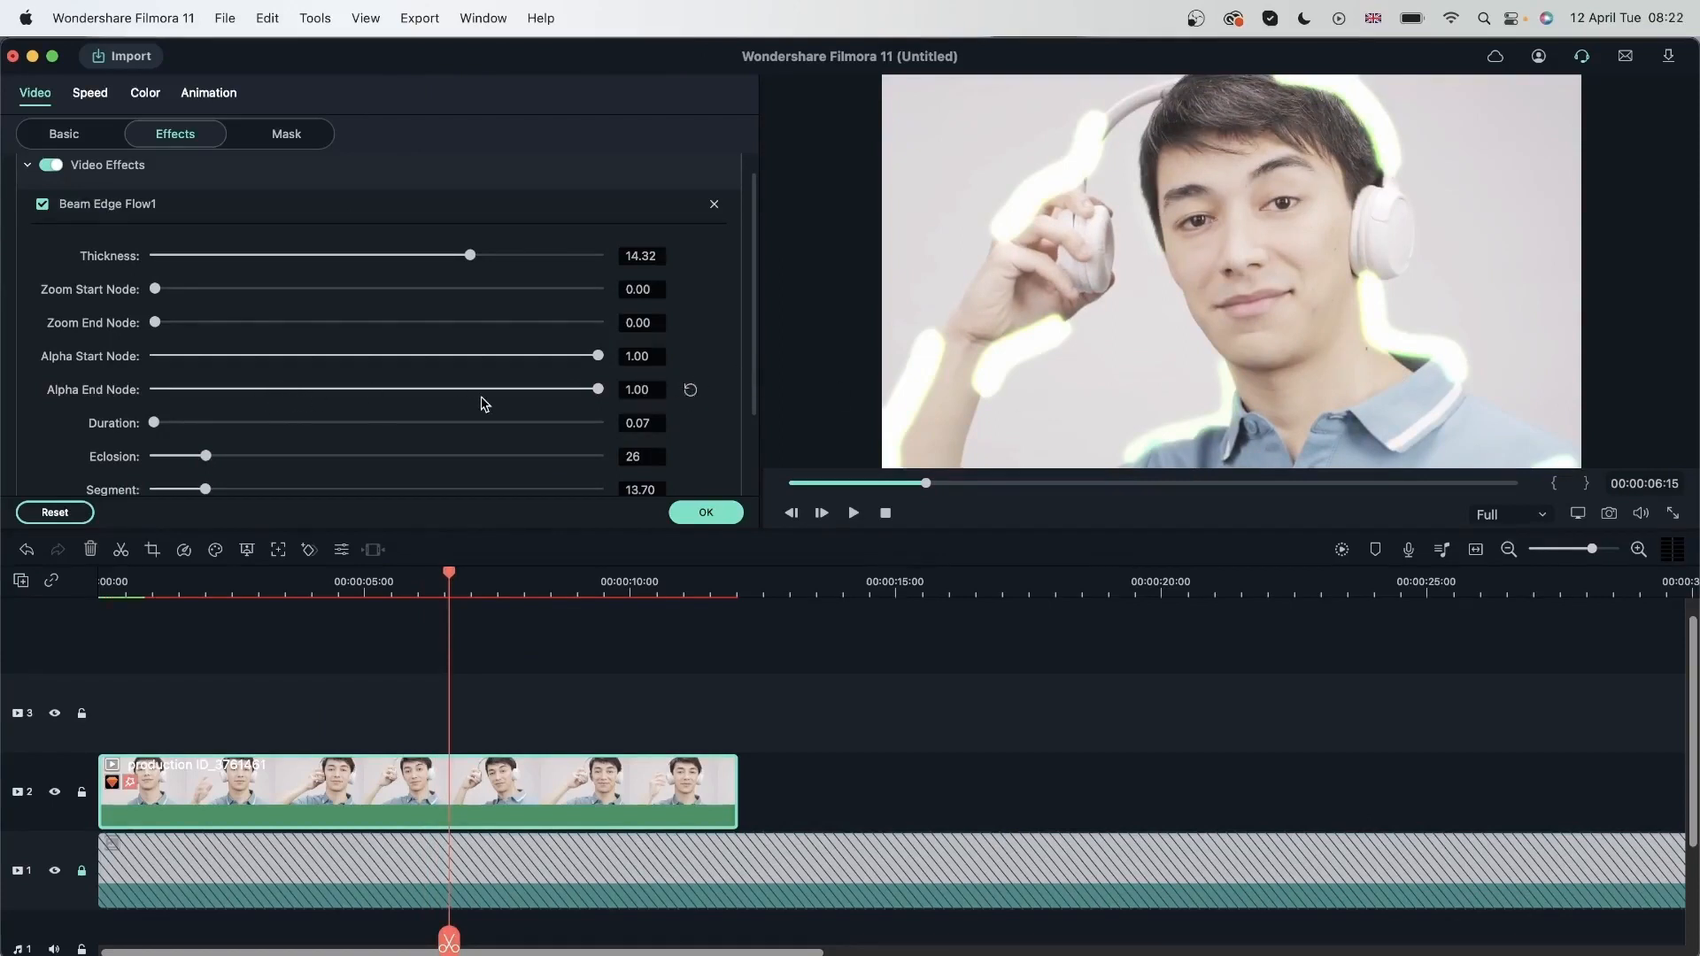
drag(596, 356, 154, 356)
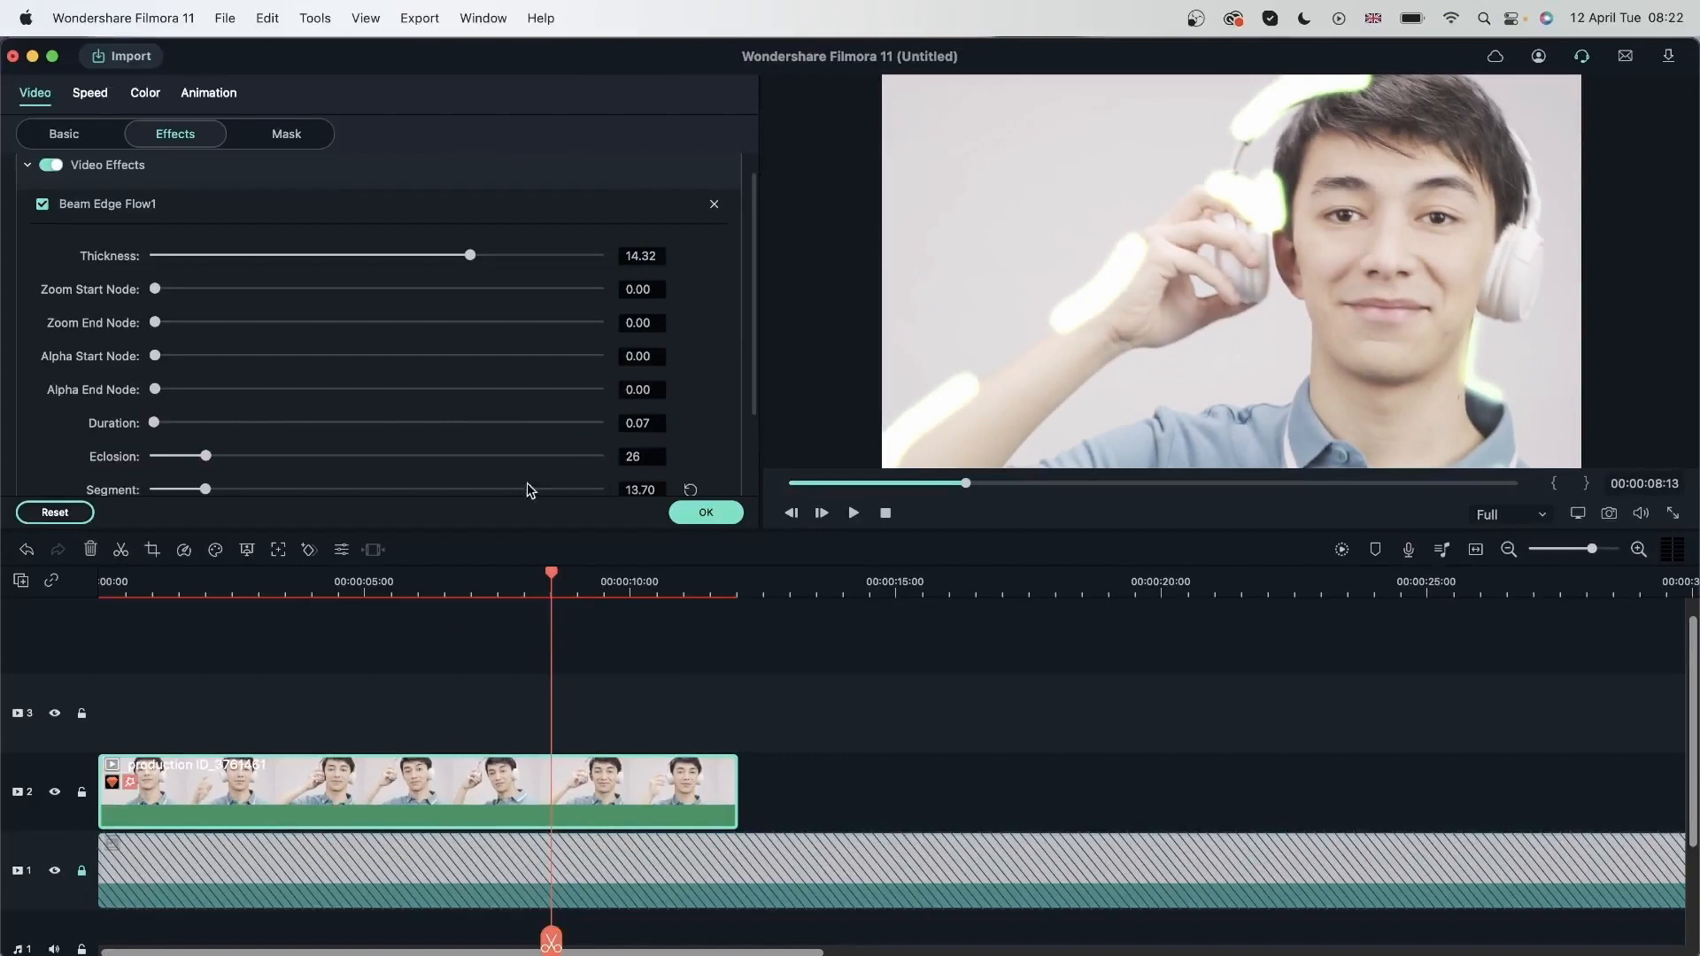
drag(152, 423, 597, 423)
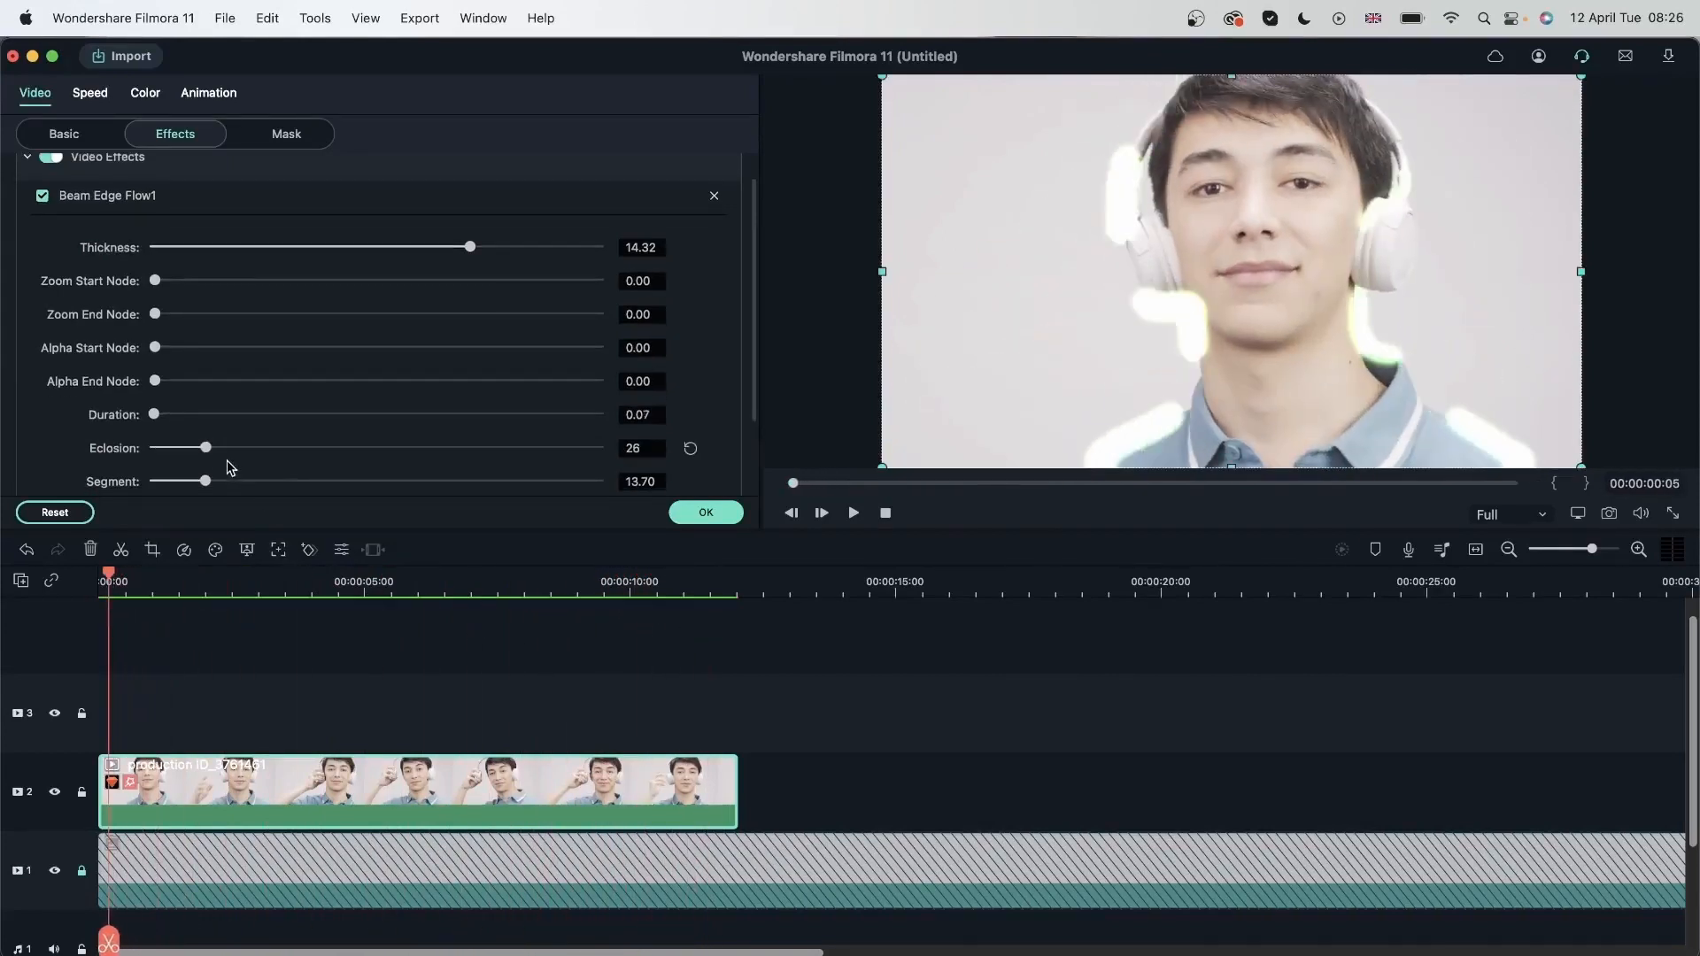
drag(206, 448, 349, 447)
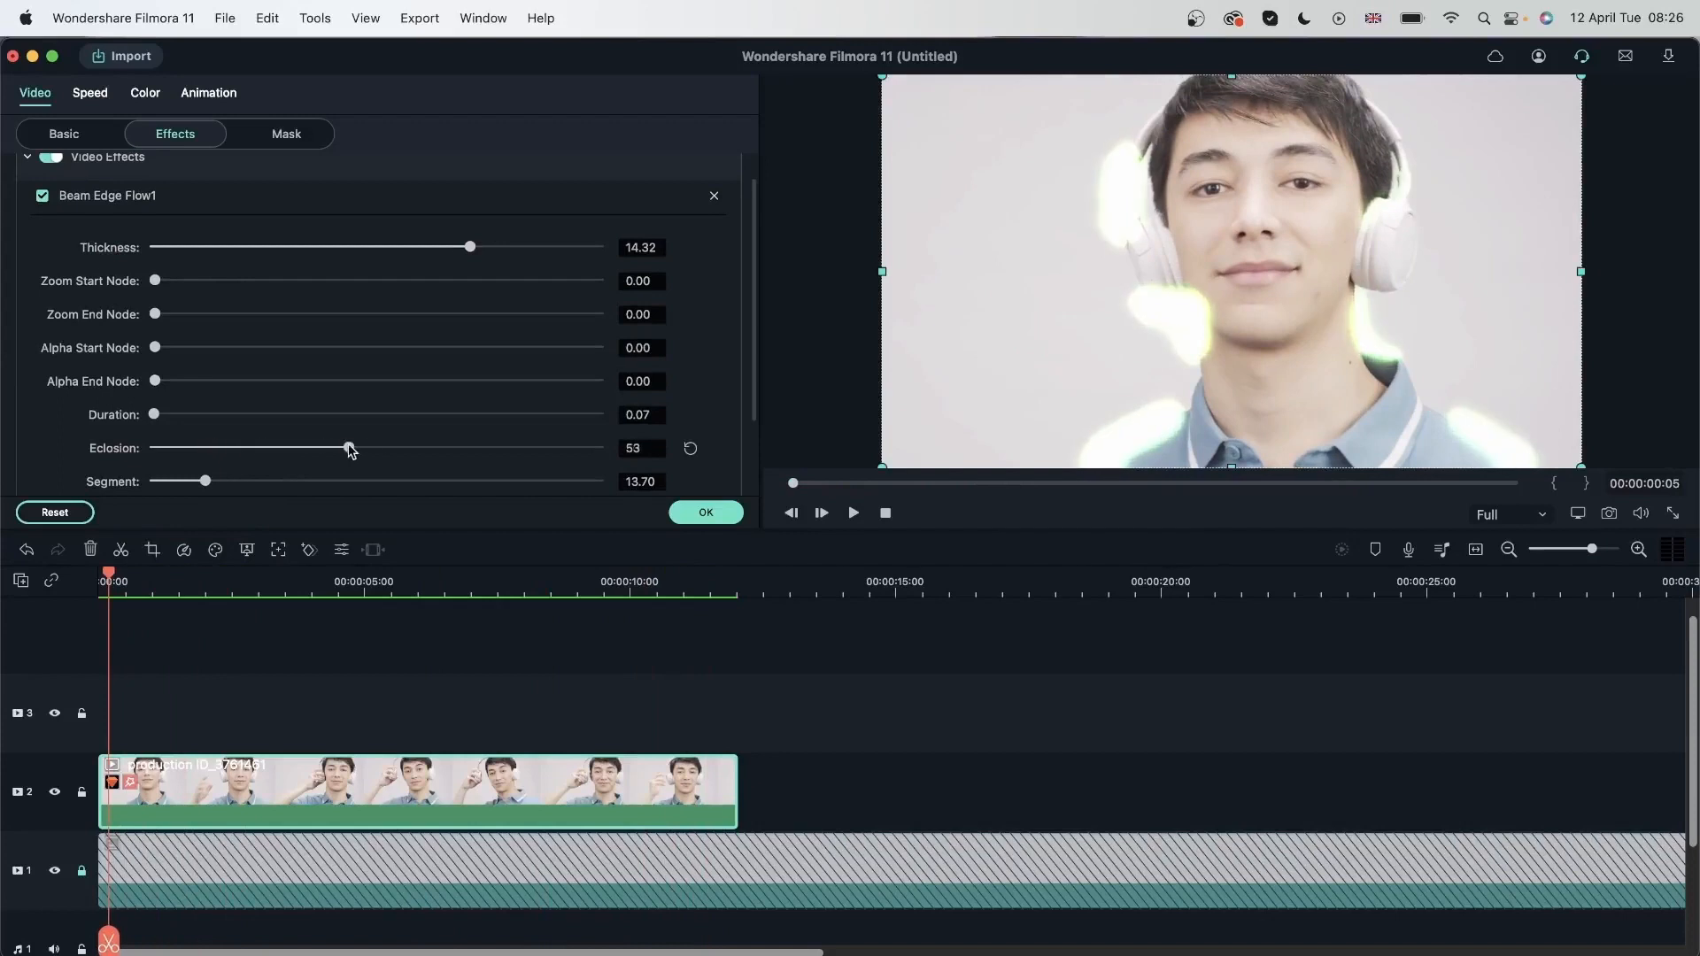
drag(347, 448, 157, 448)
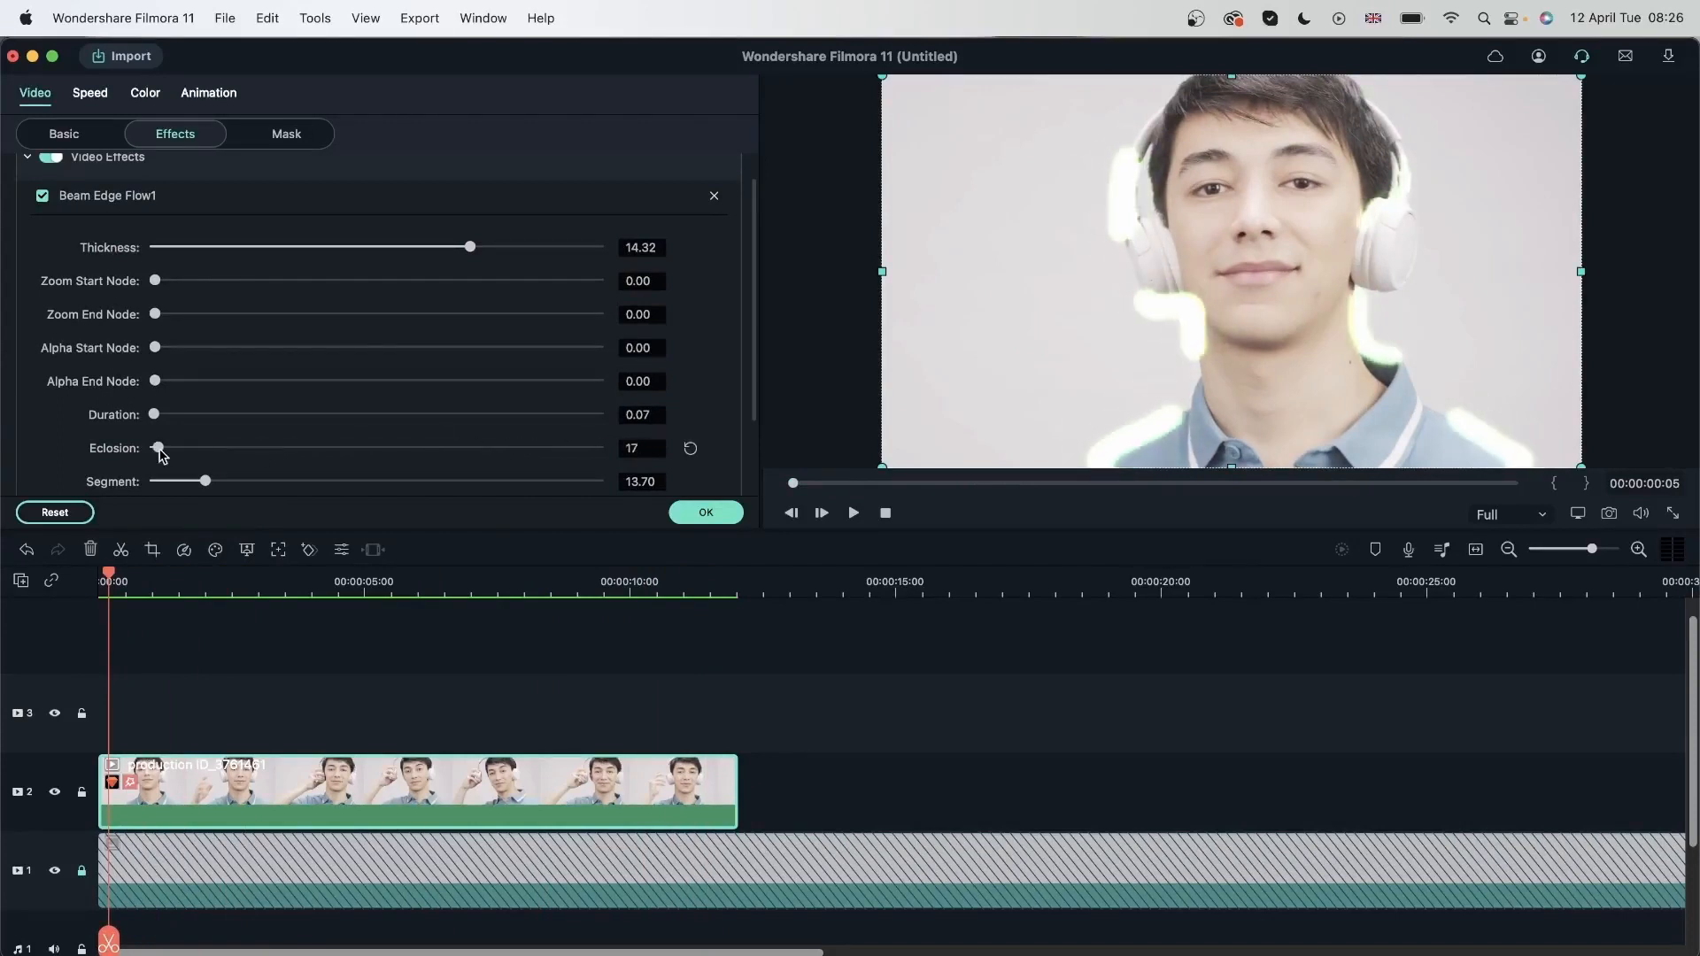
drag(158, 448, 596, 448)
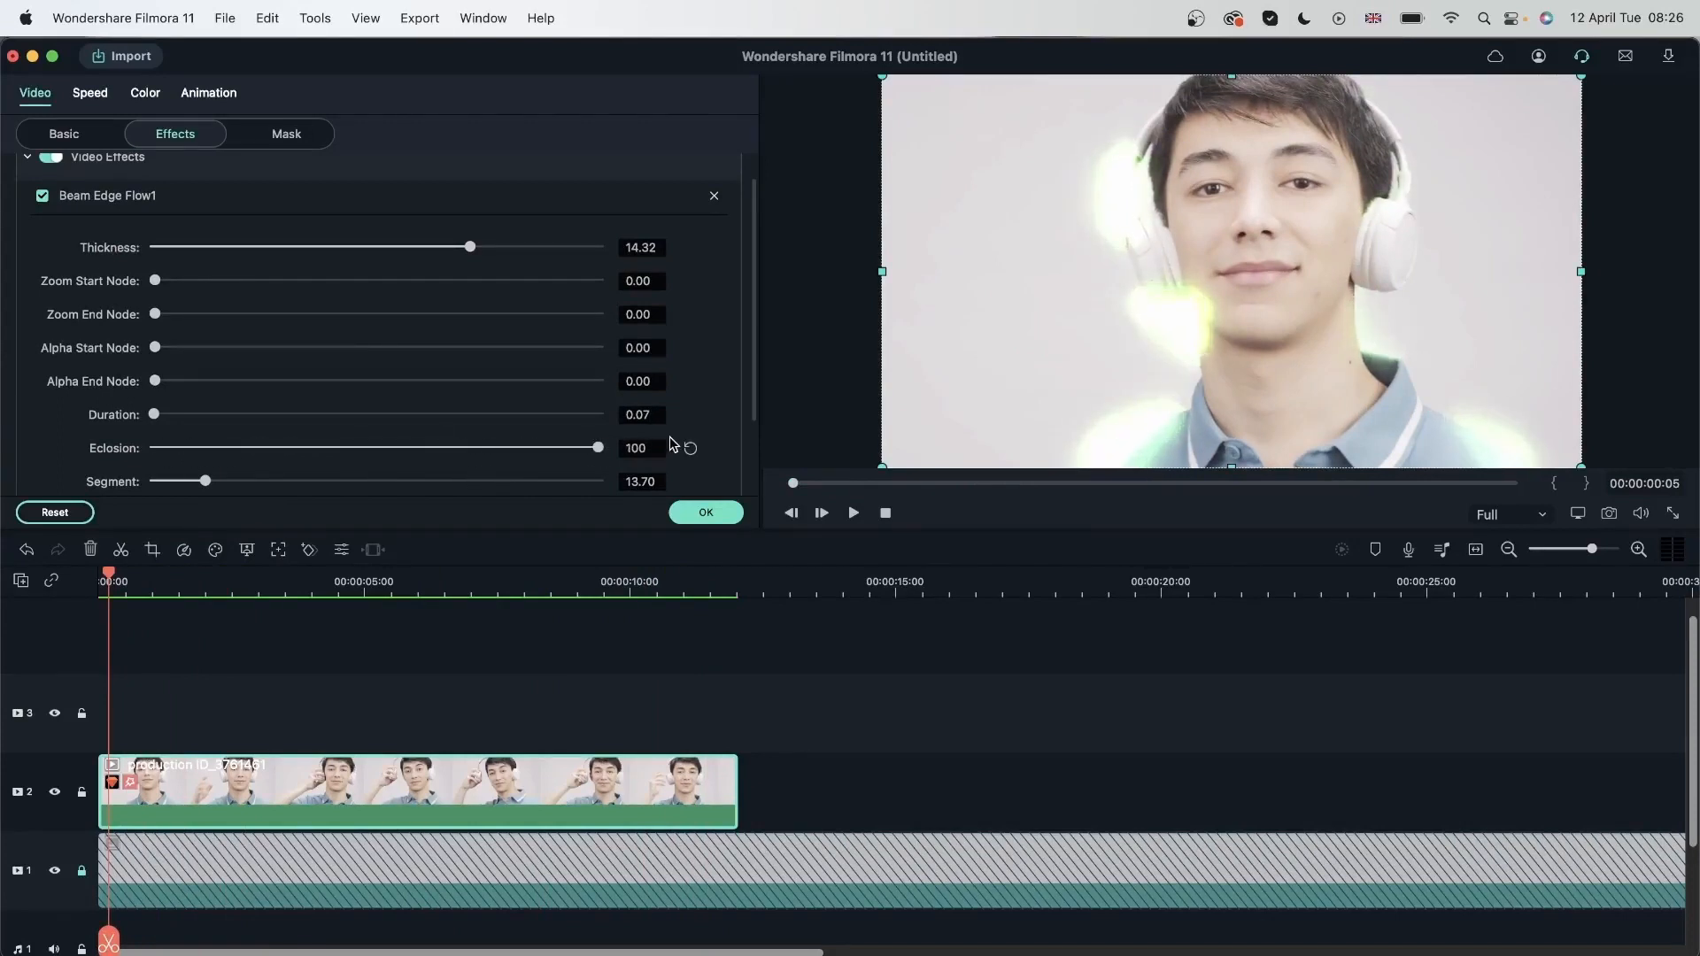
drag(596, 448, 200, 422)
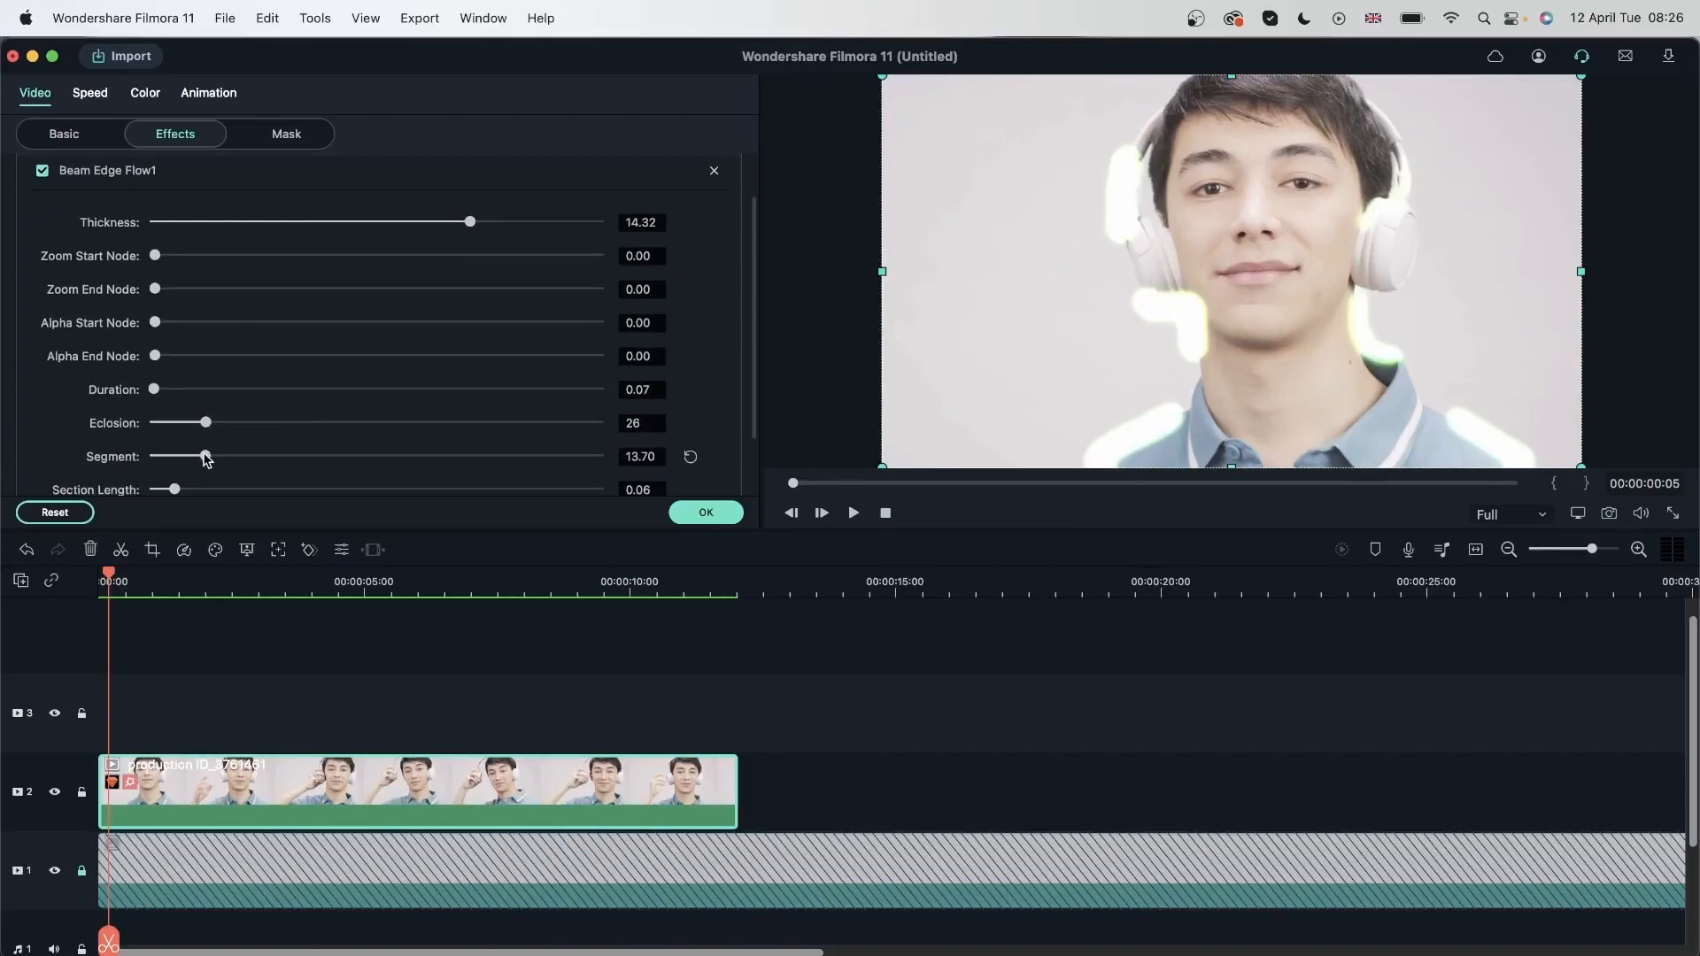
drag(206, 455, 214, 455)
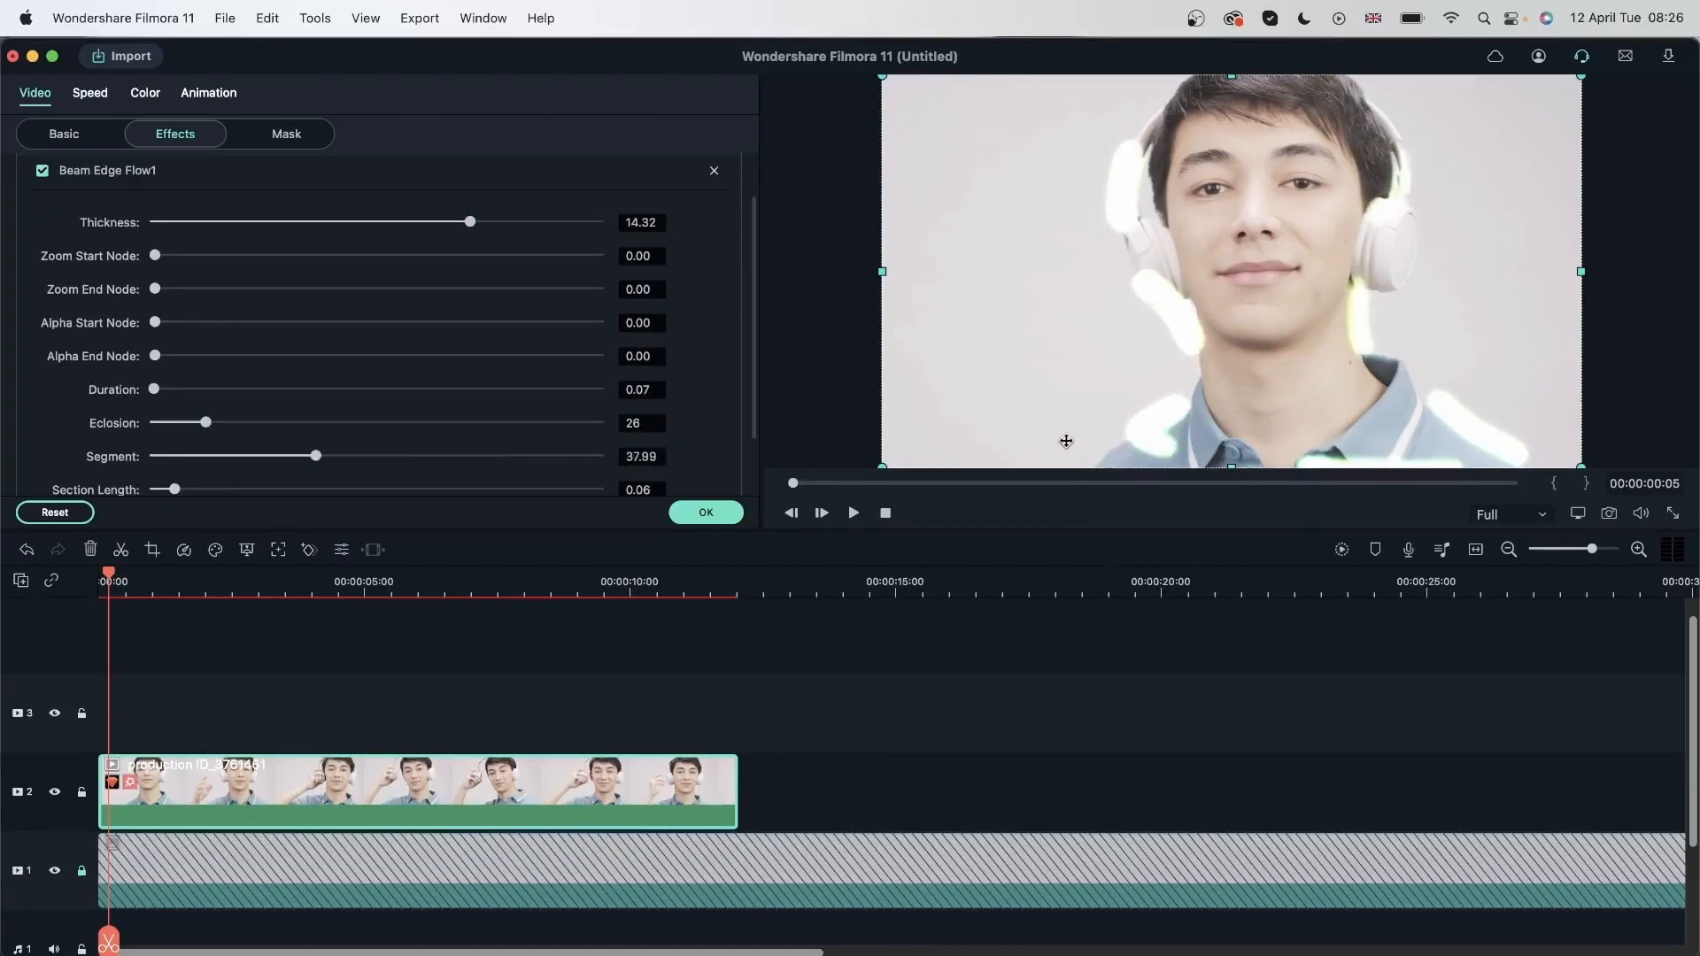
drag(317, 455, 597, 455)
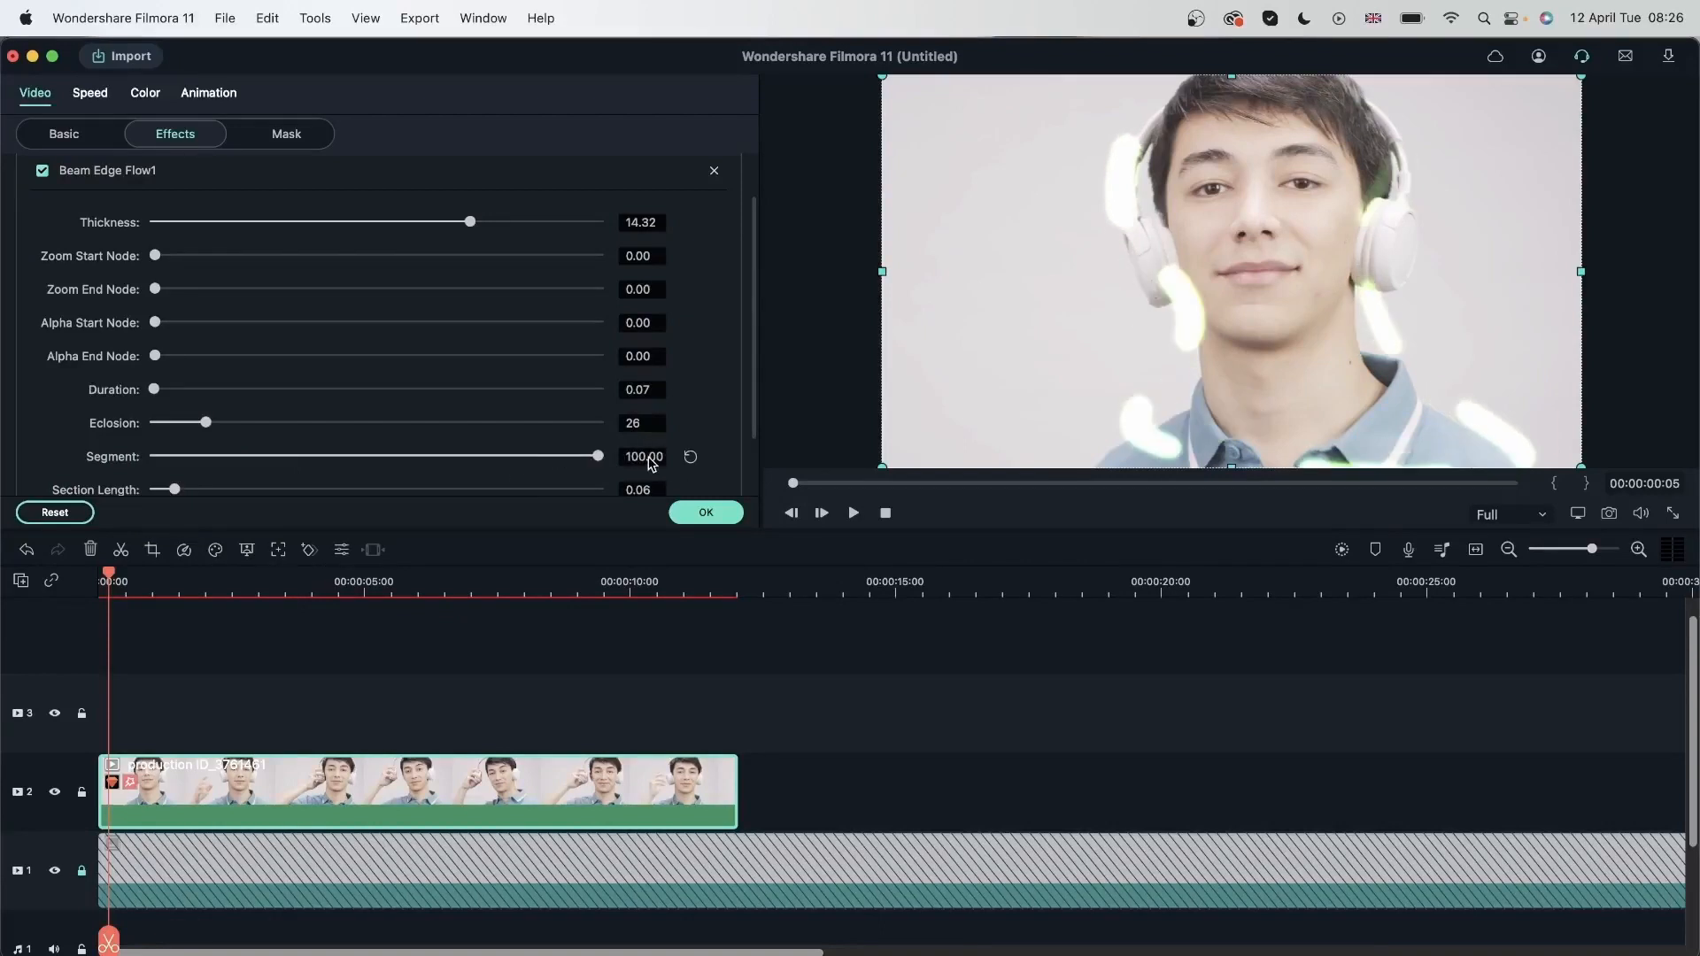
click(852, 513)
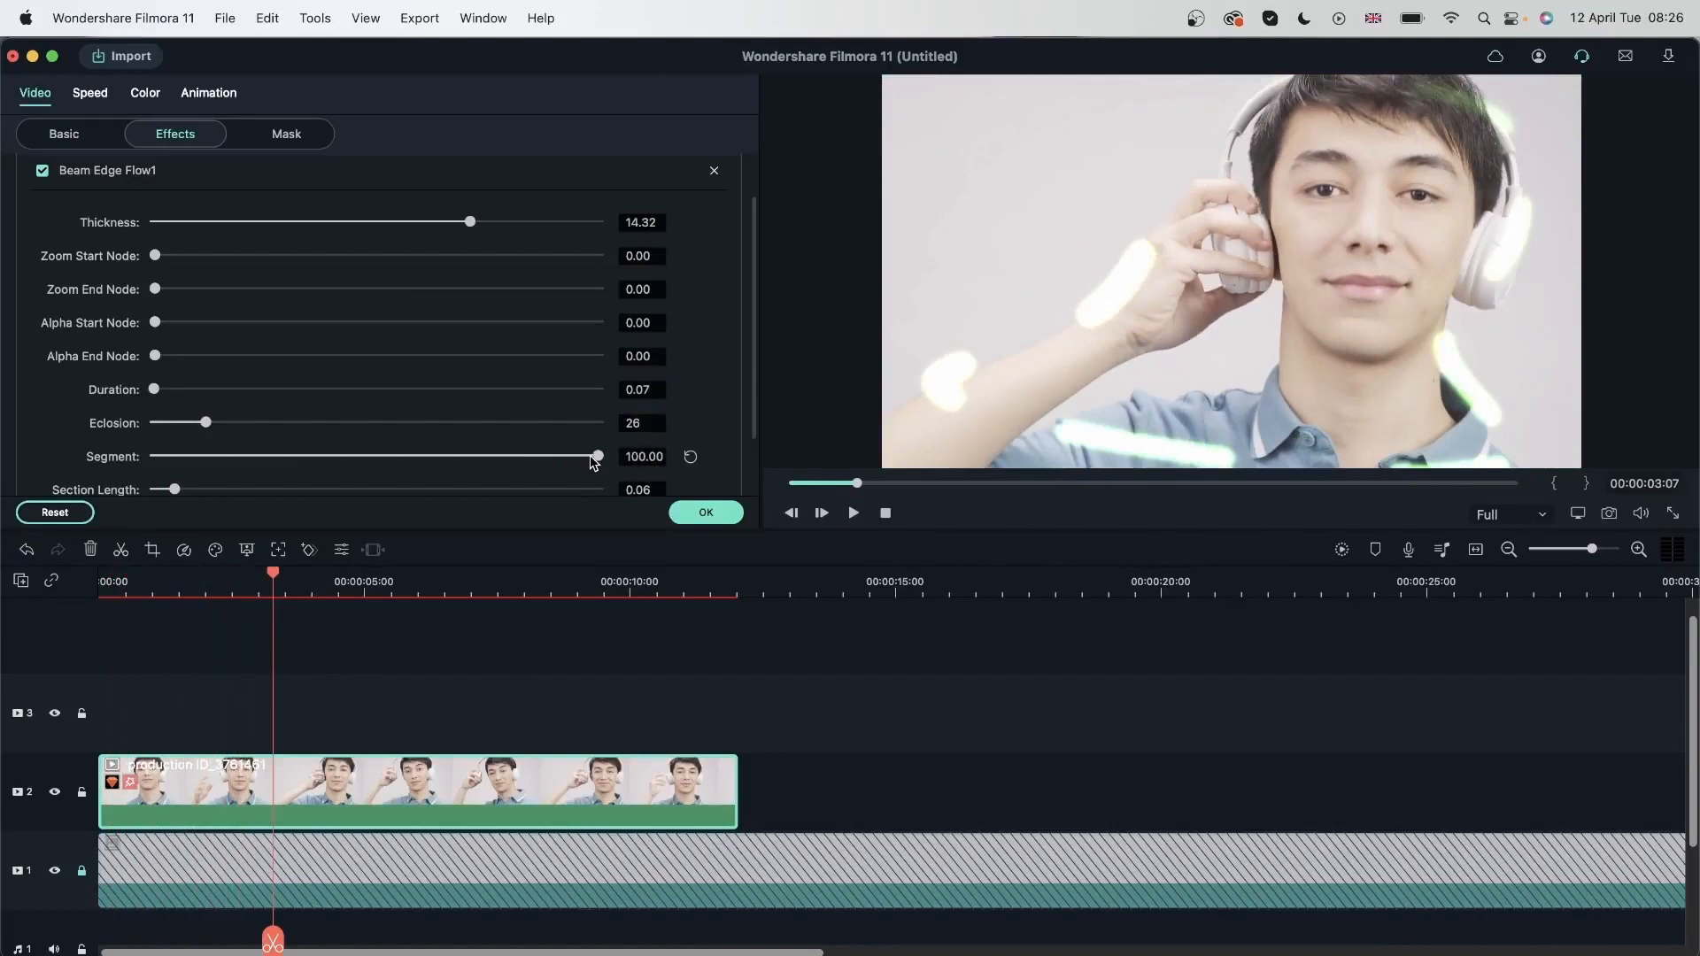
drag(597, 456, 193, 457)
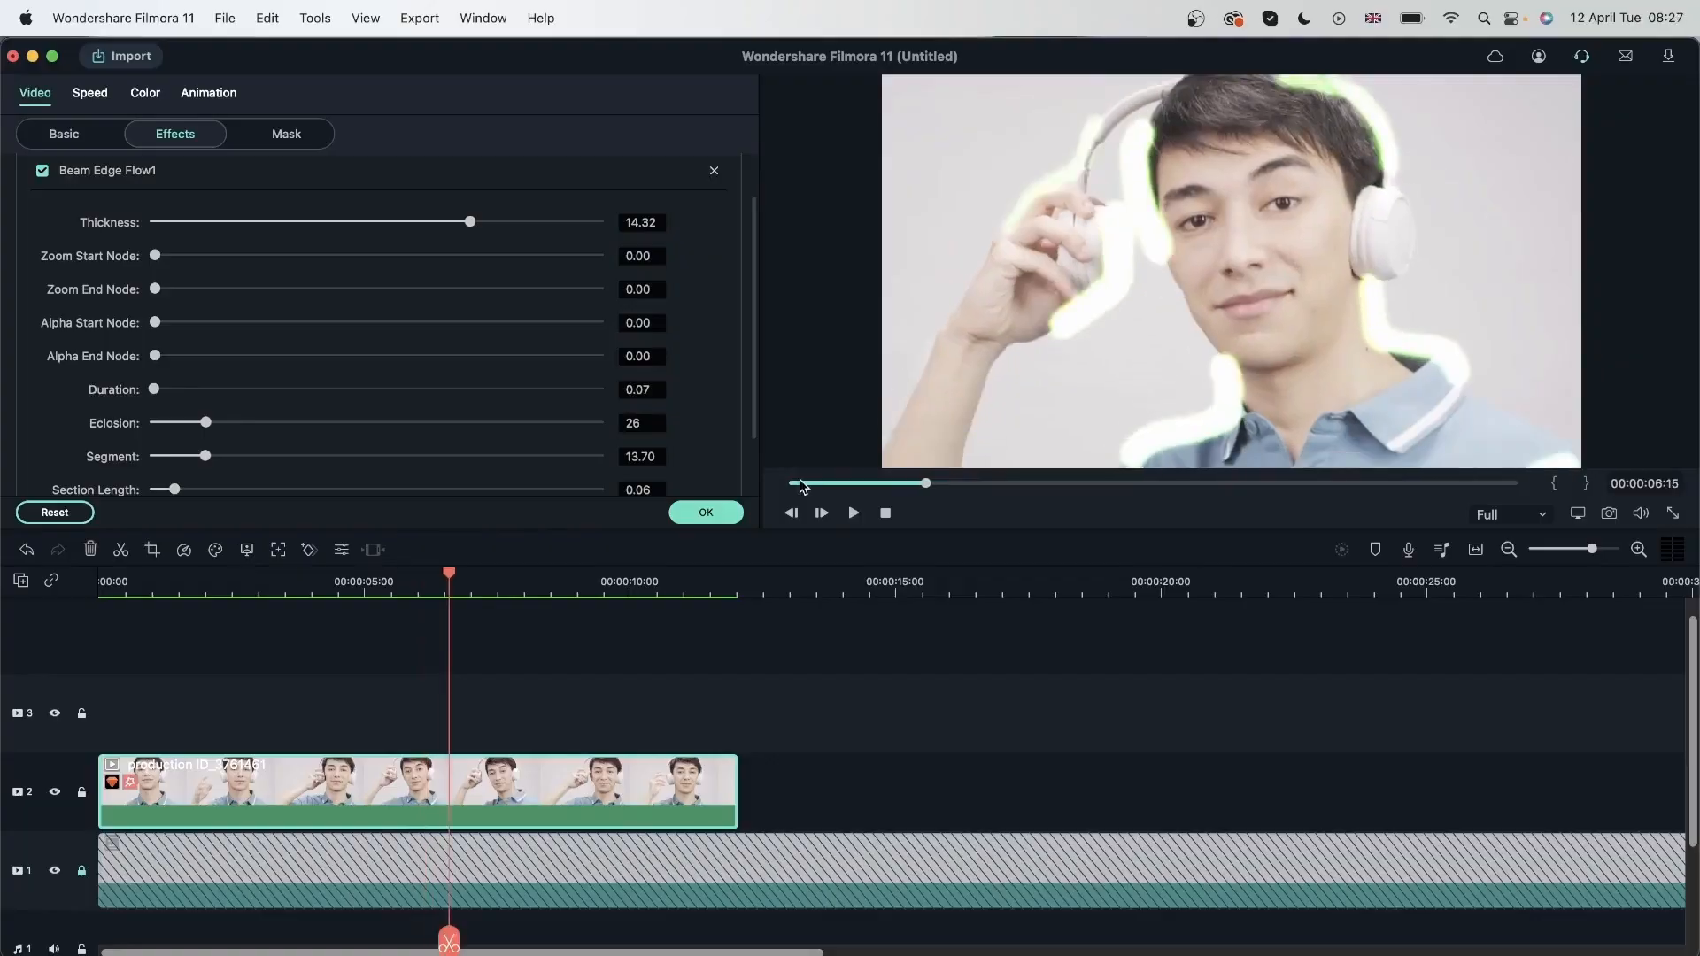
mouse_move(745, 481)
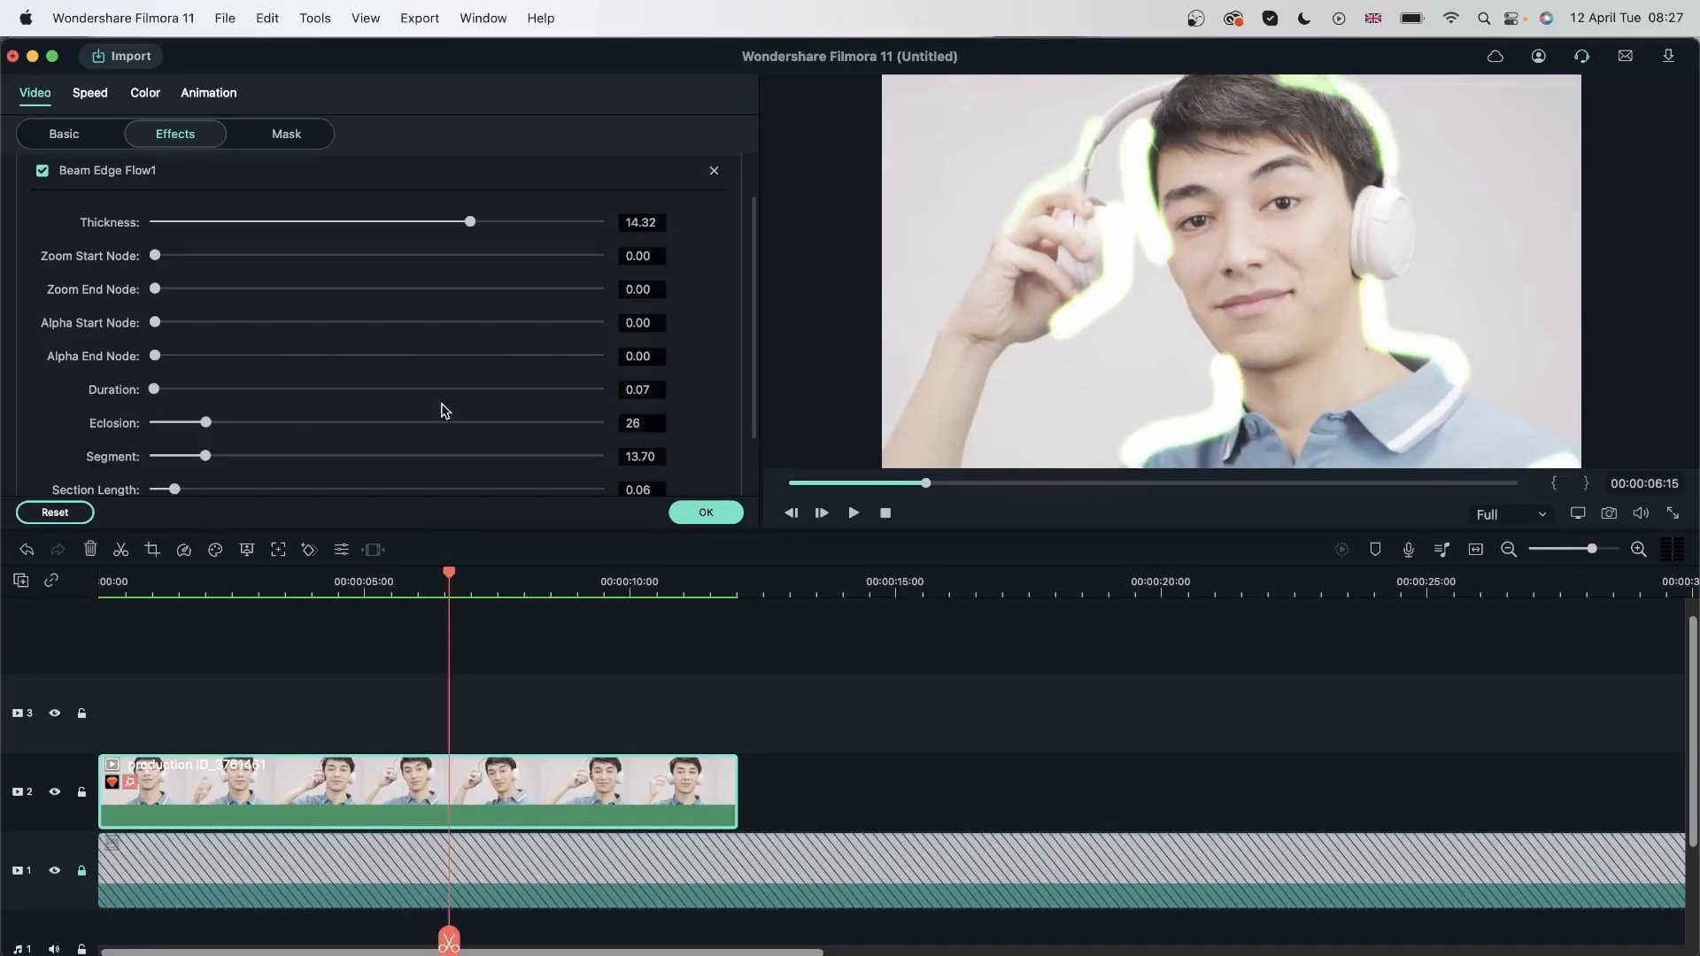
Sweep the section length between extremes and settle it at 0.06
scroll(down, 3)
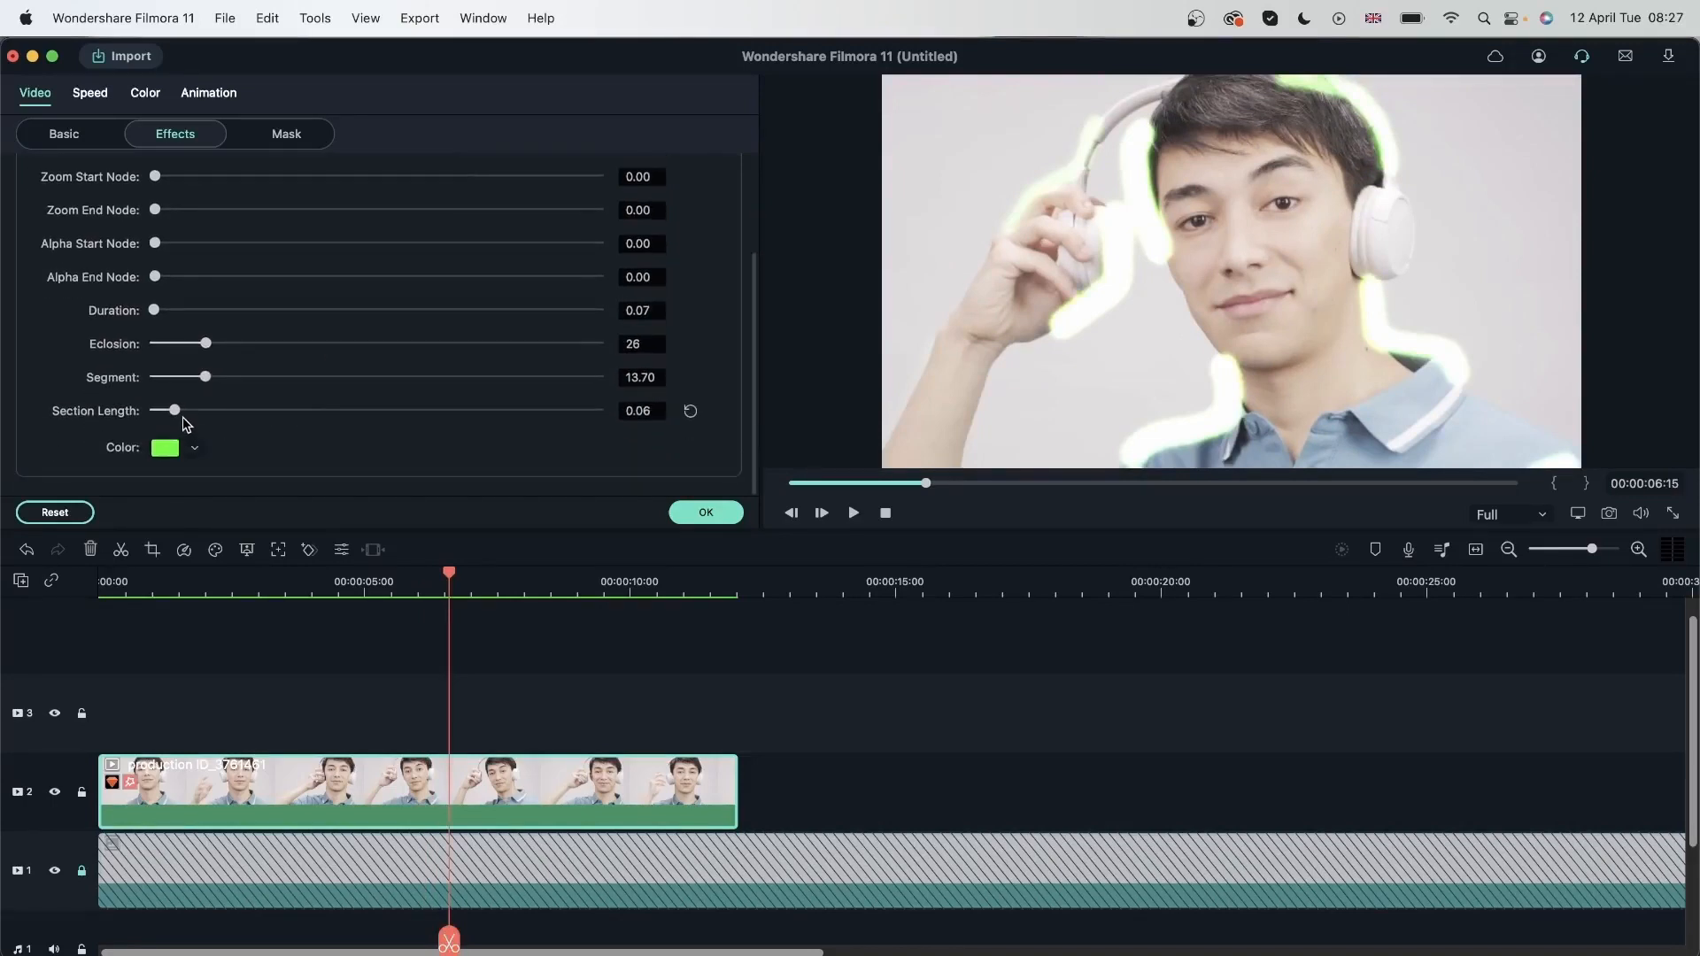
drag(170, 409, 413, 409)
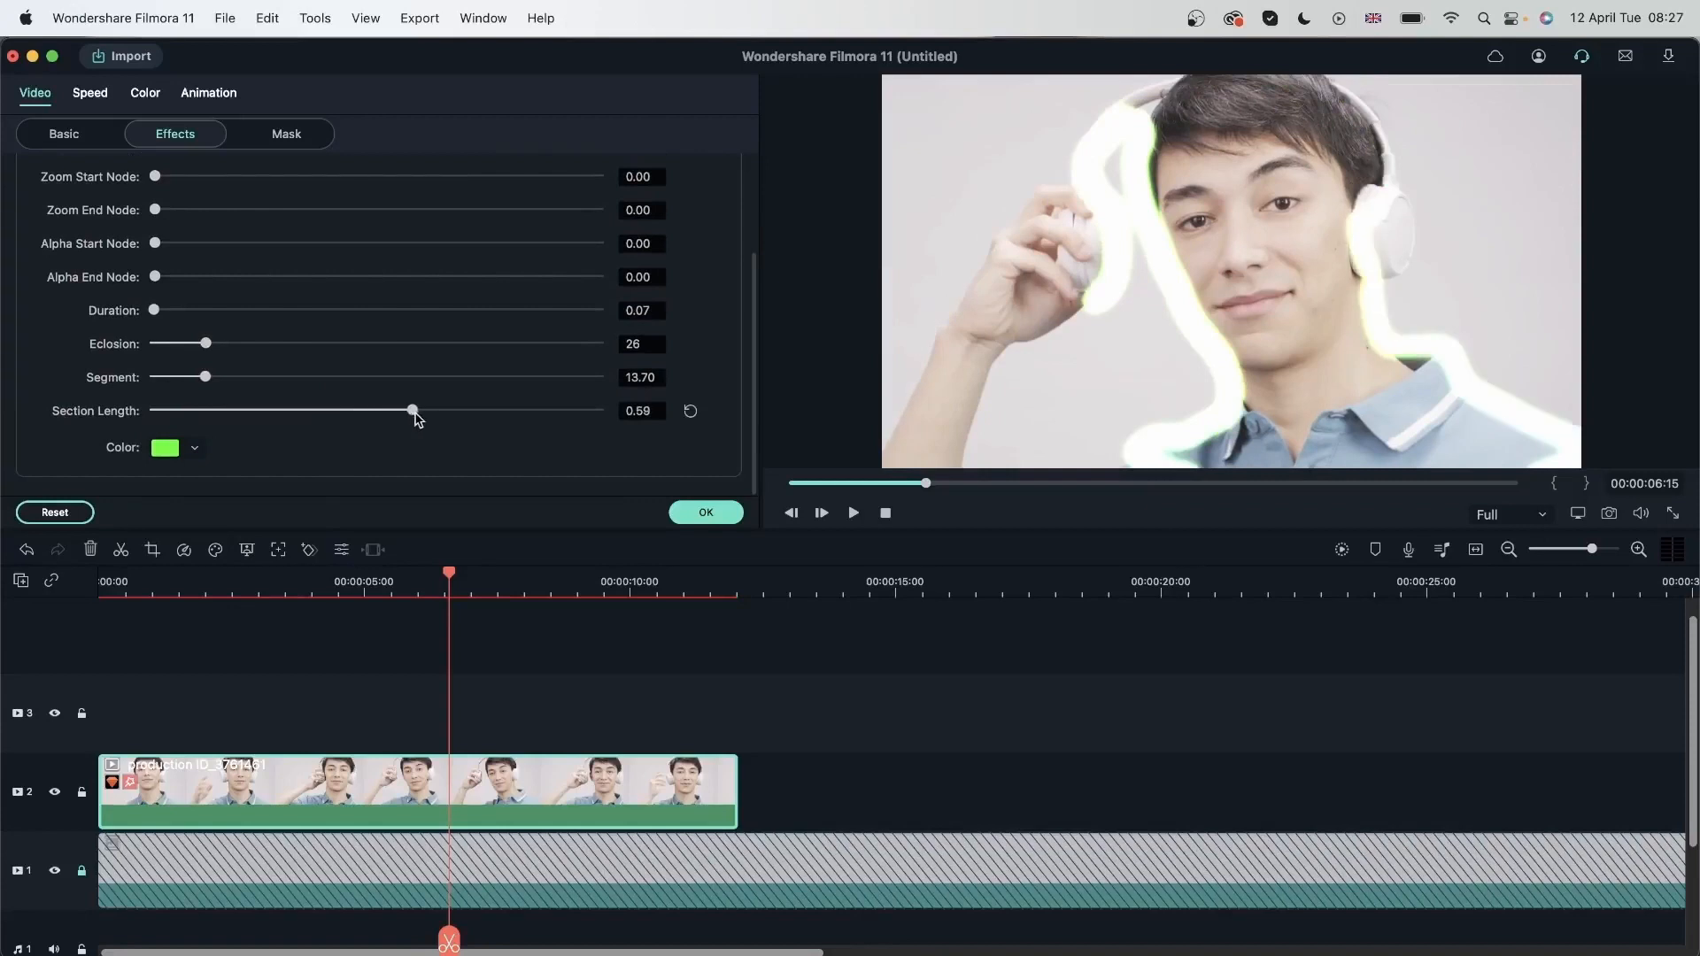
drag(413, 409, 597, 409)
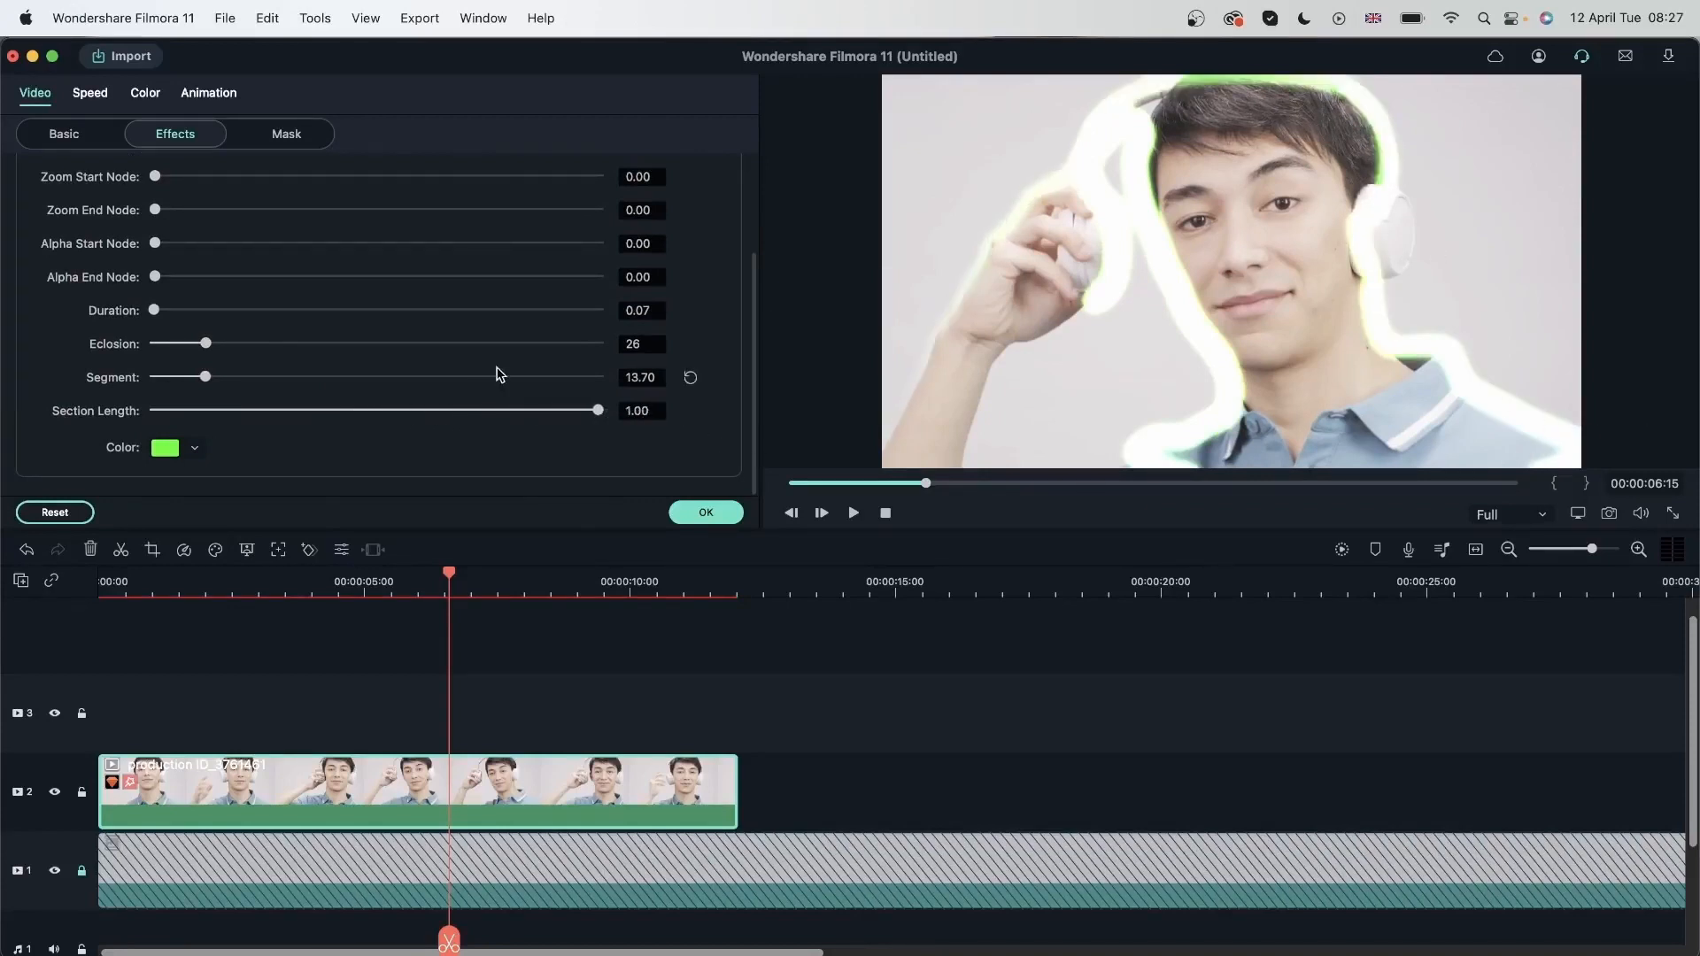
drag(597, 409, 152, 409)
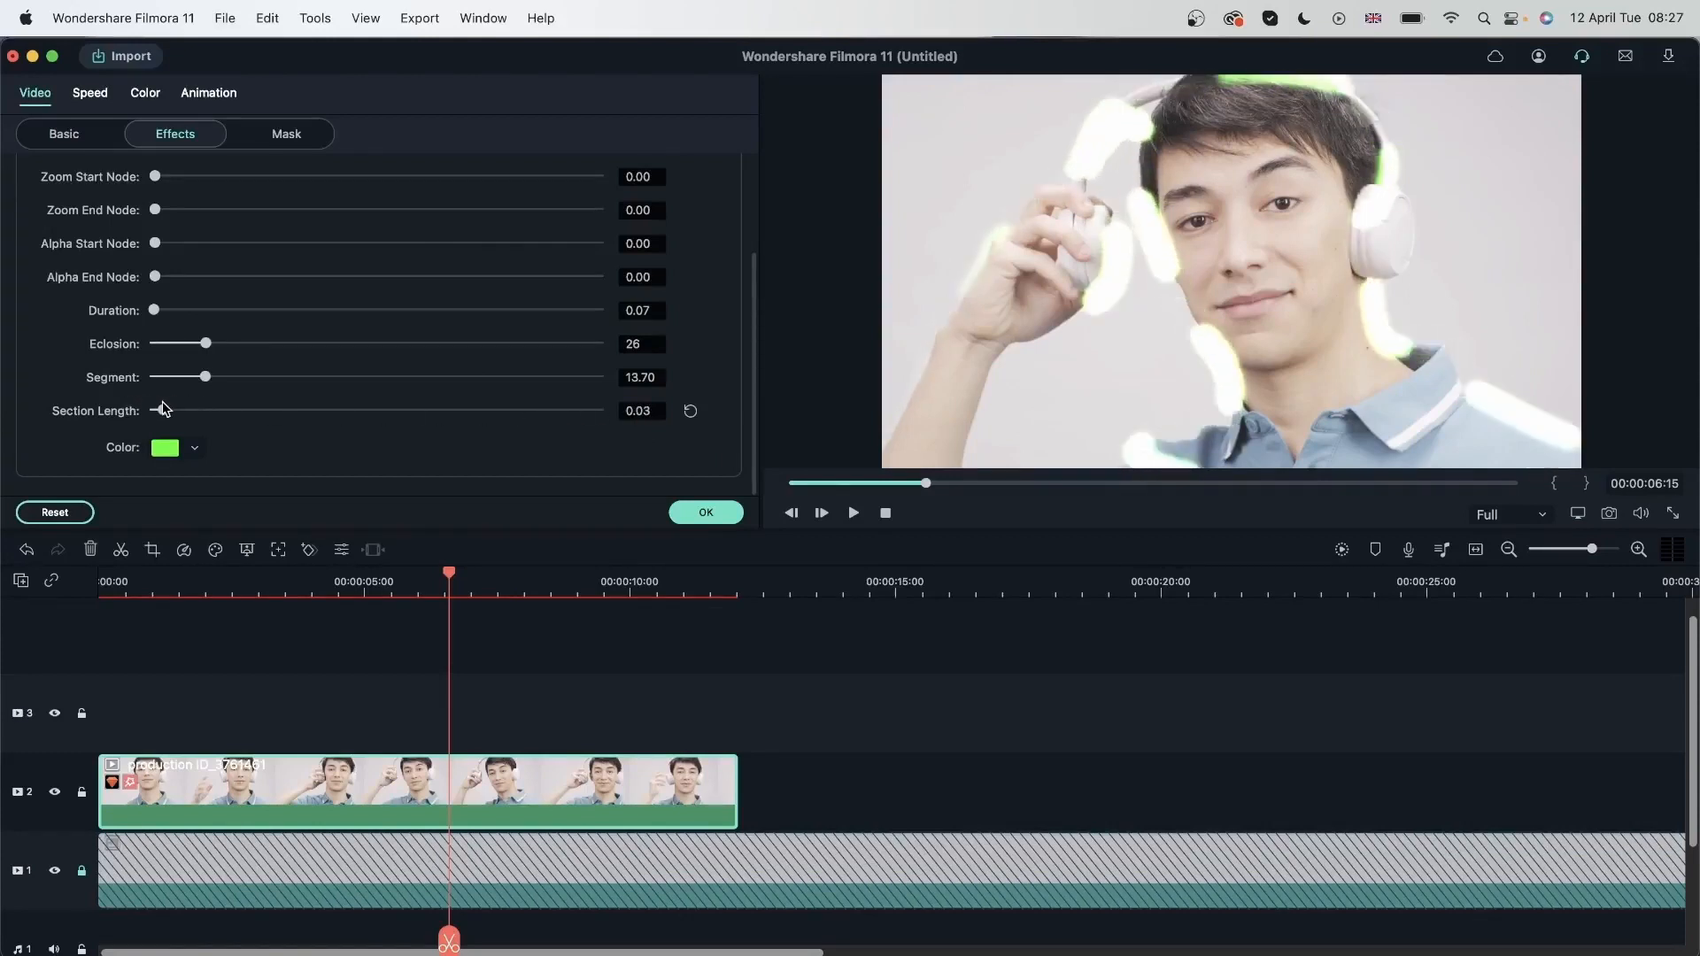
drag(153, 409, 170, 409)
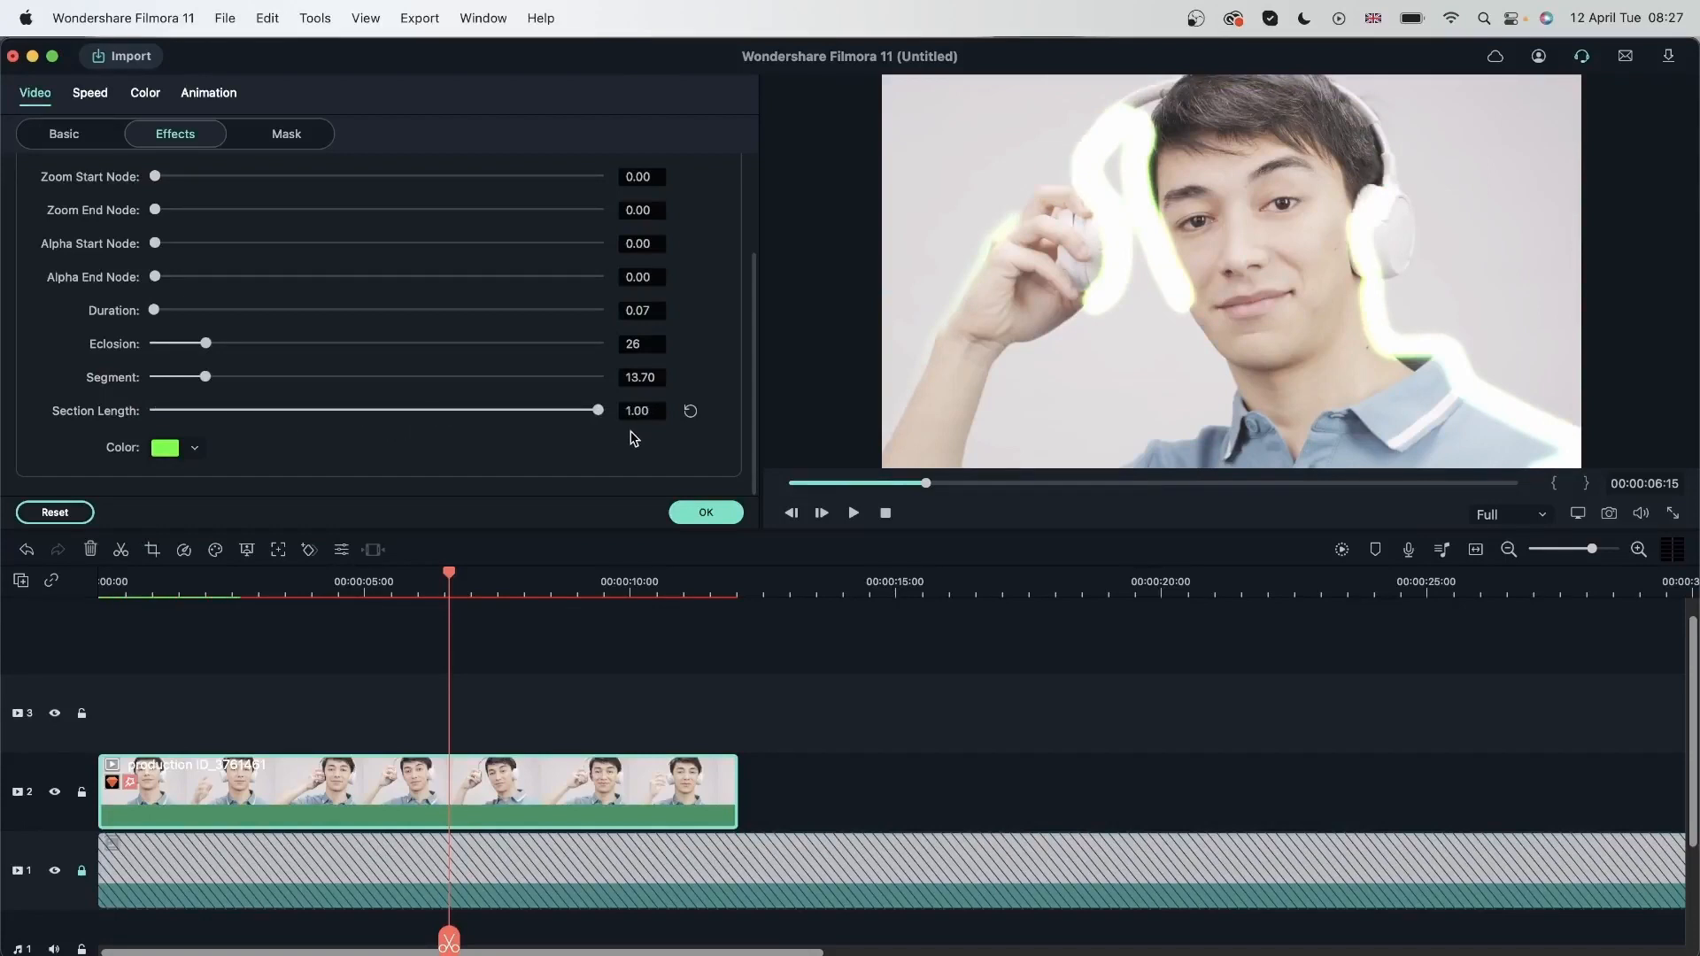
drag(596, 409, 498, 409)
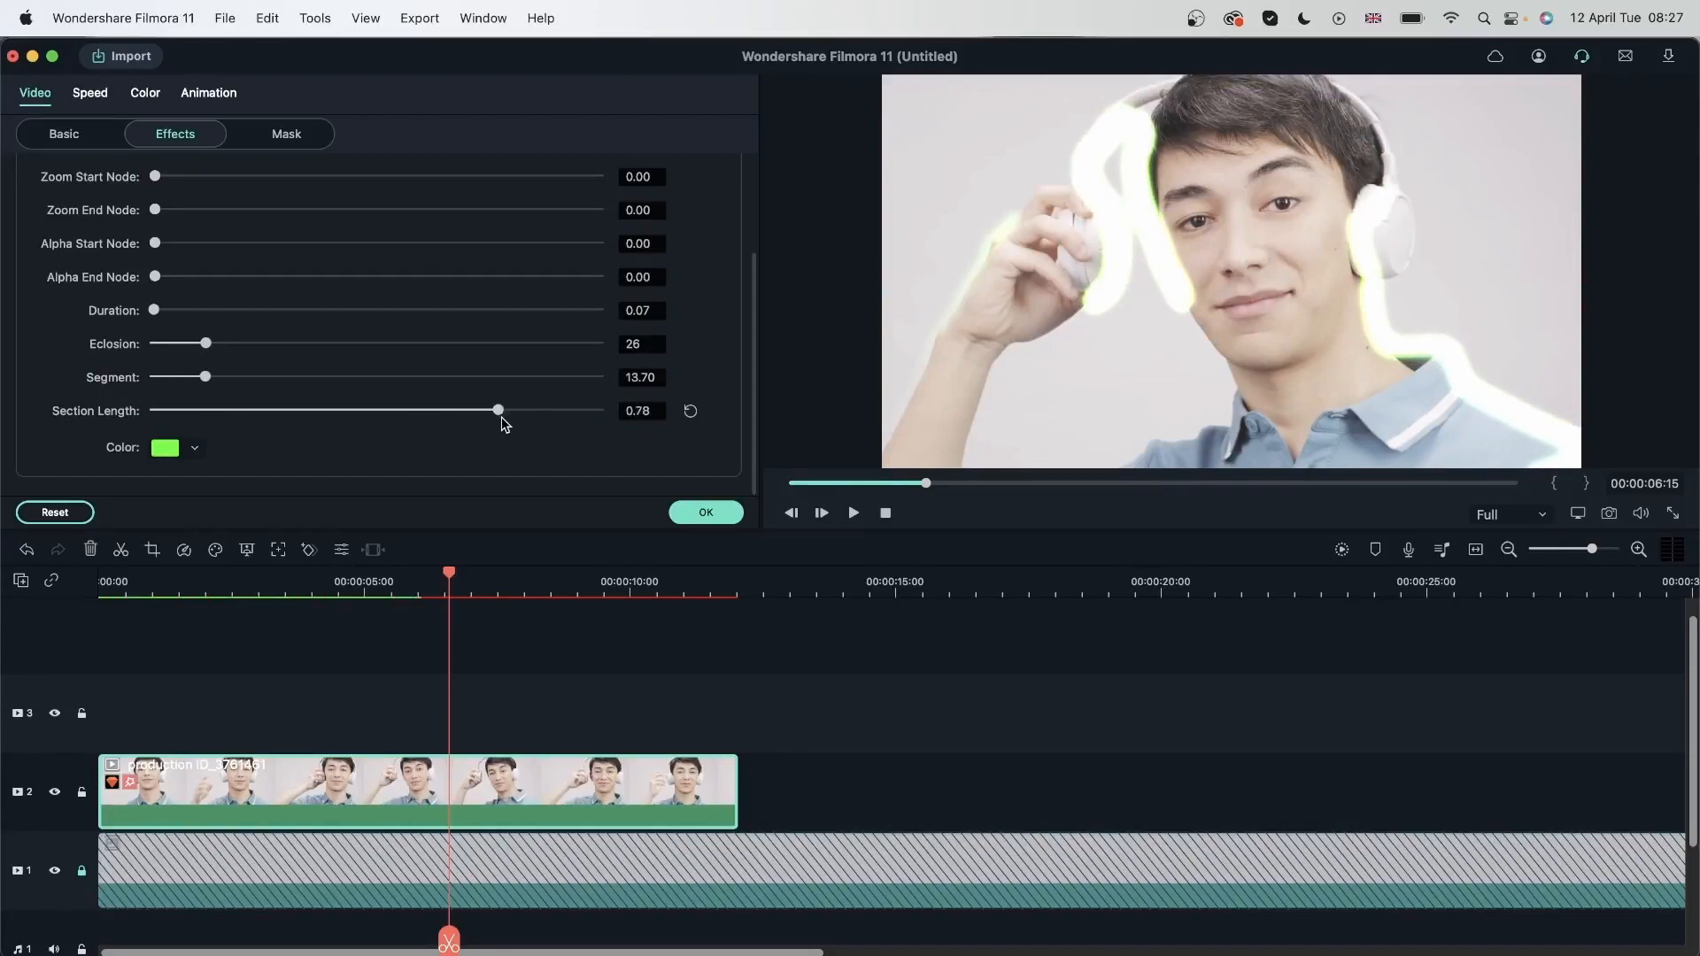
drag(497, 408, 165, 409)
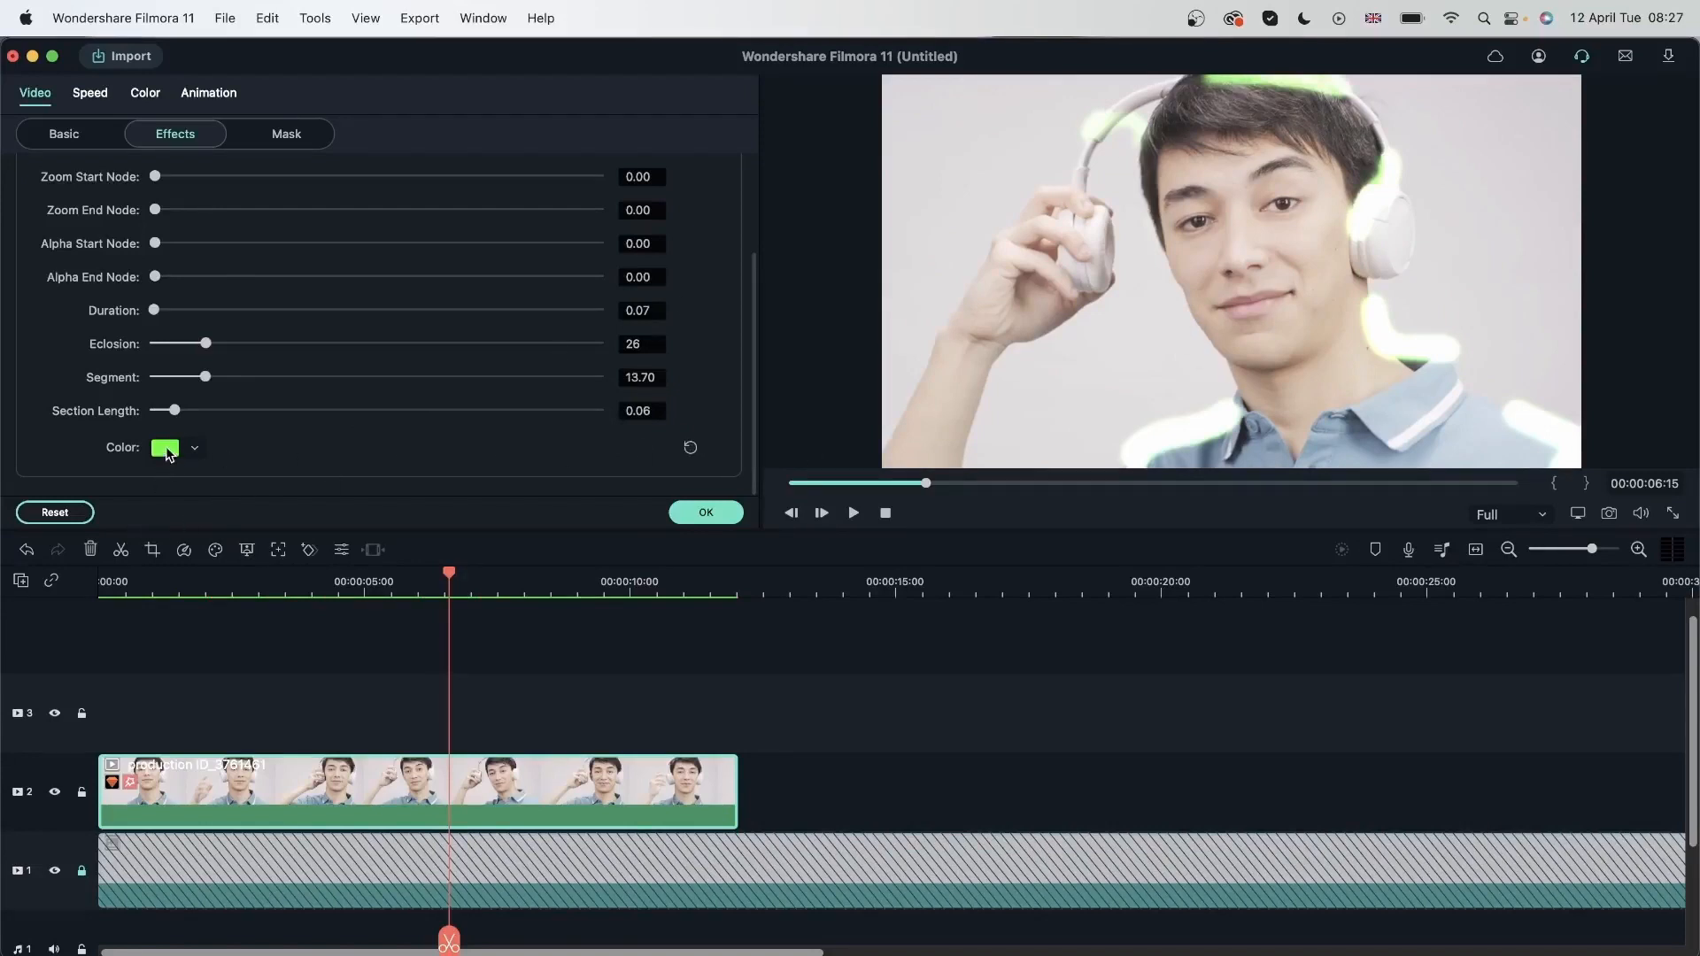
click(167, 448)
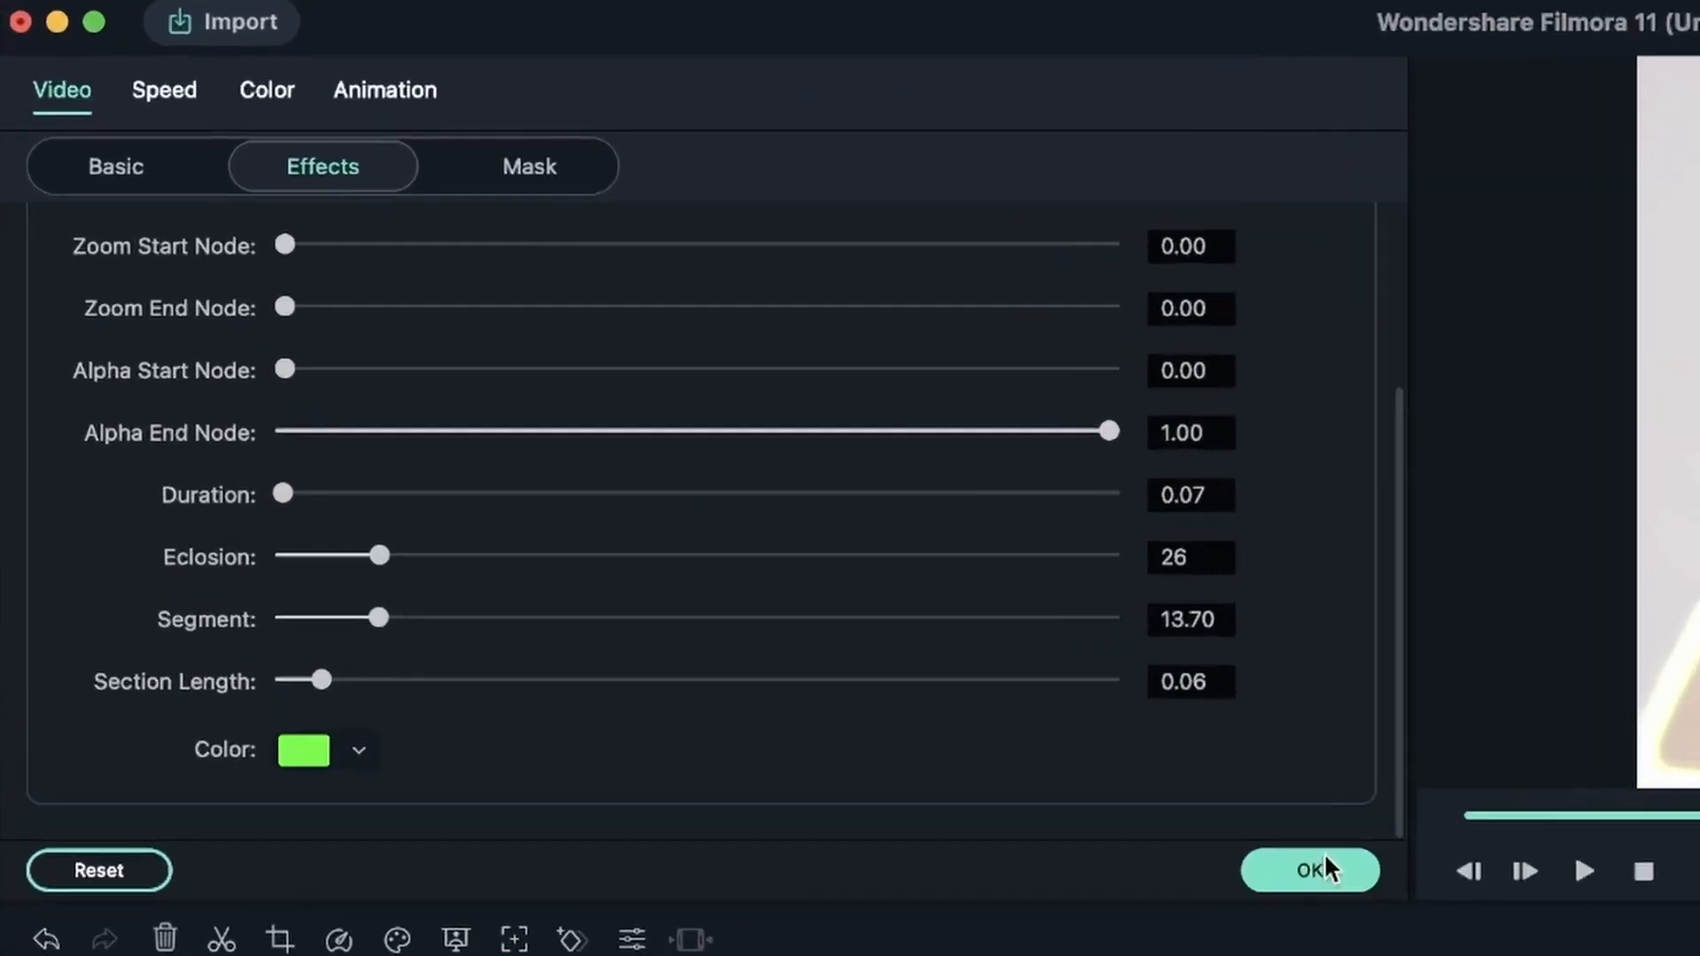
Confirm the effect settings and show the Multi-screen effects
click(1309, 871)
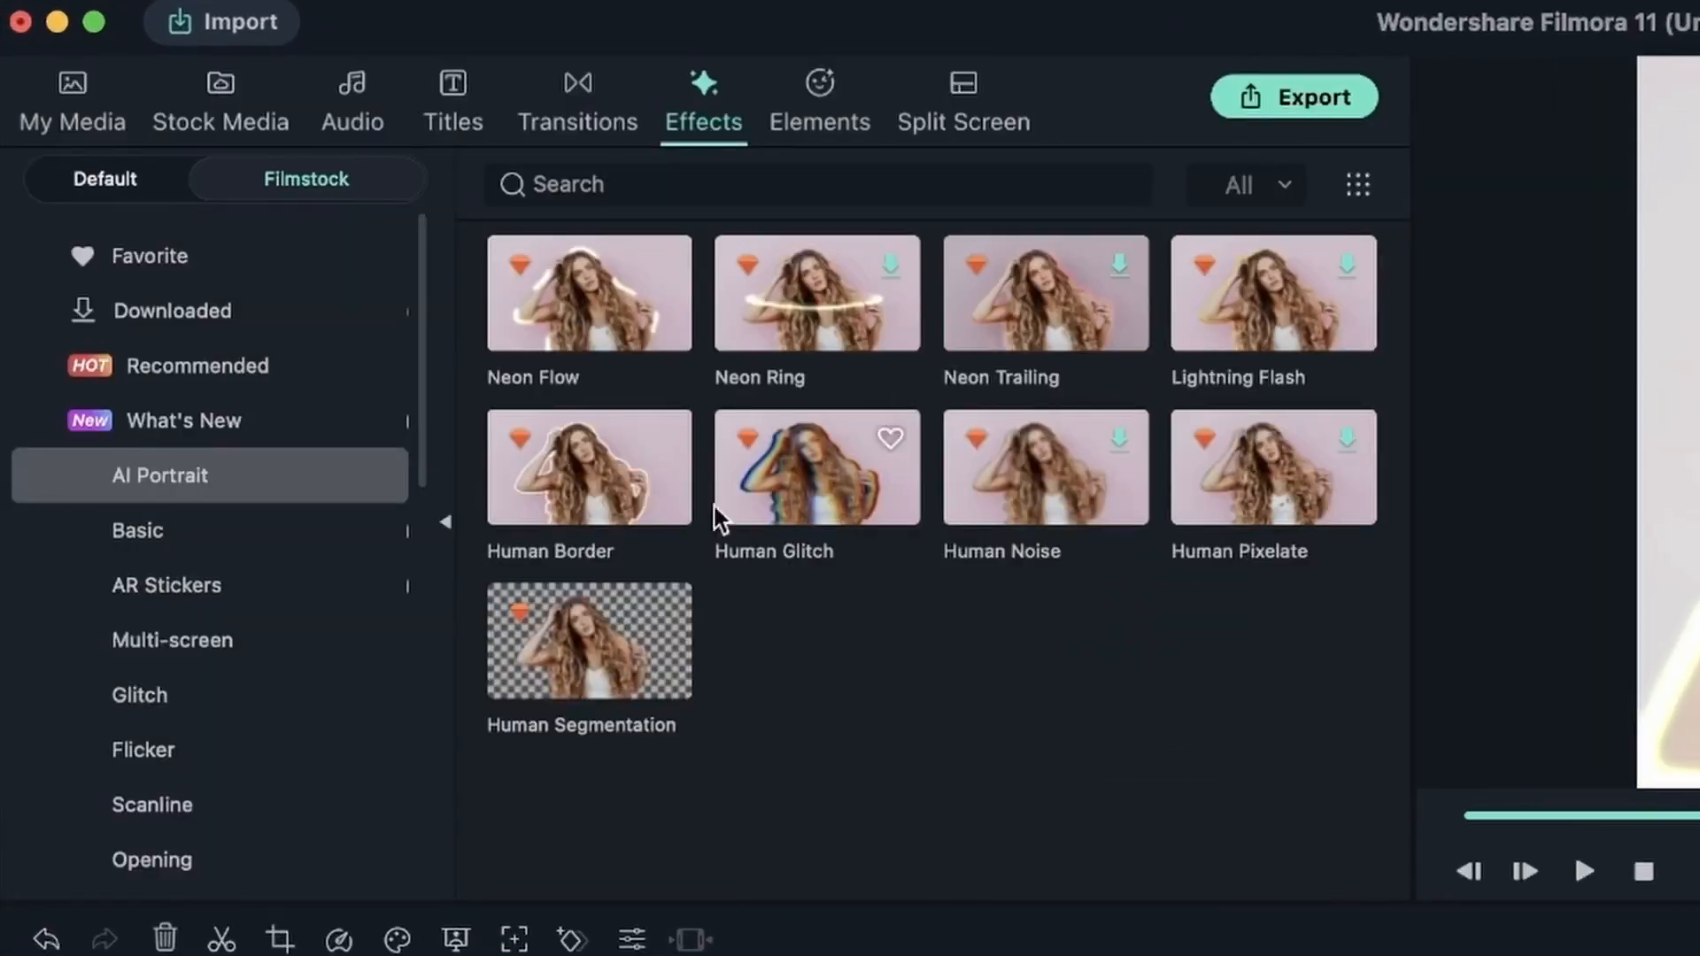
click(172, 639)
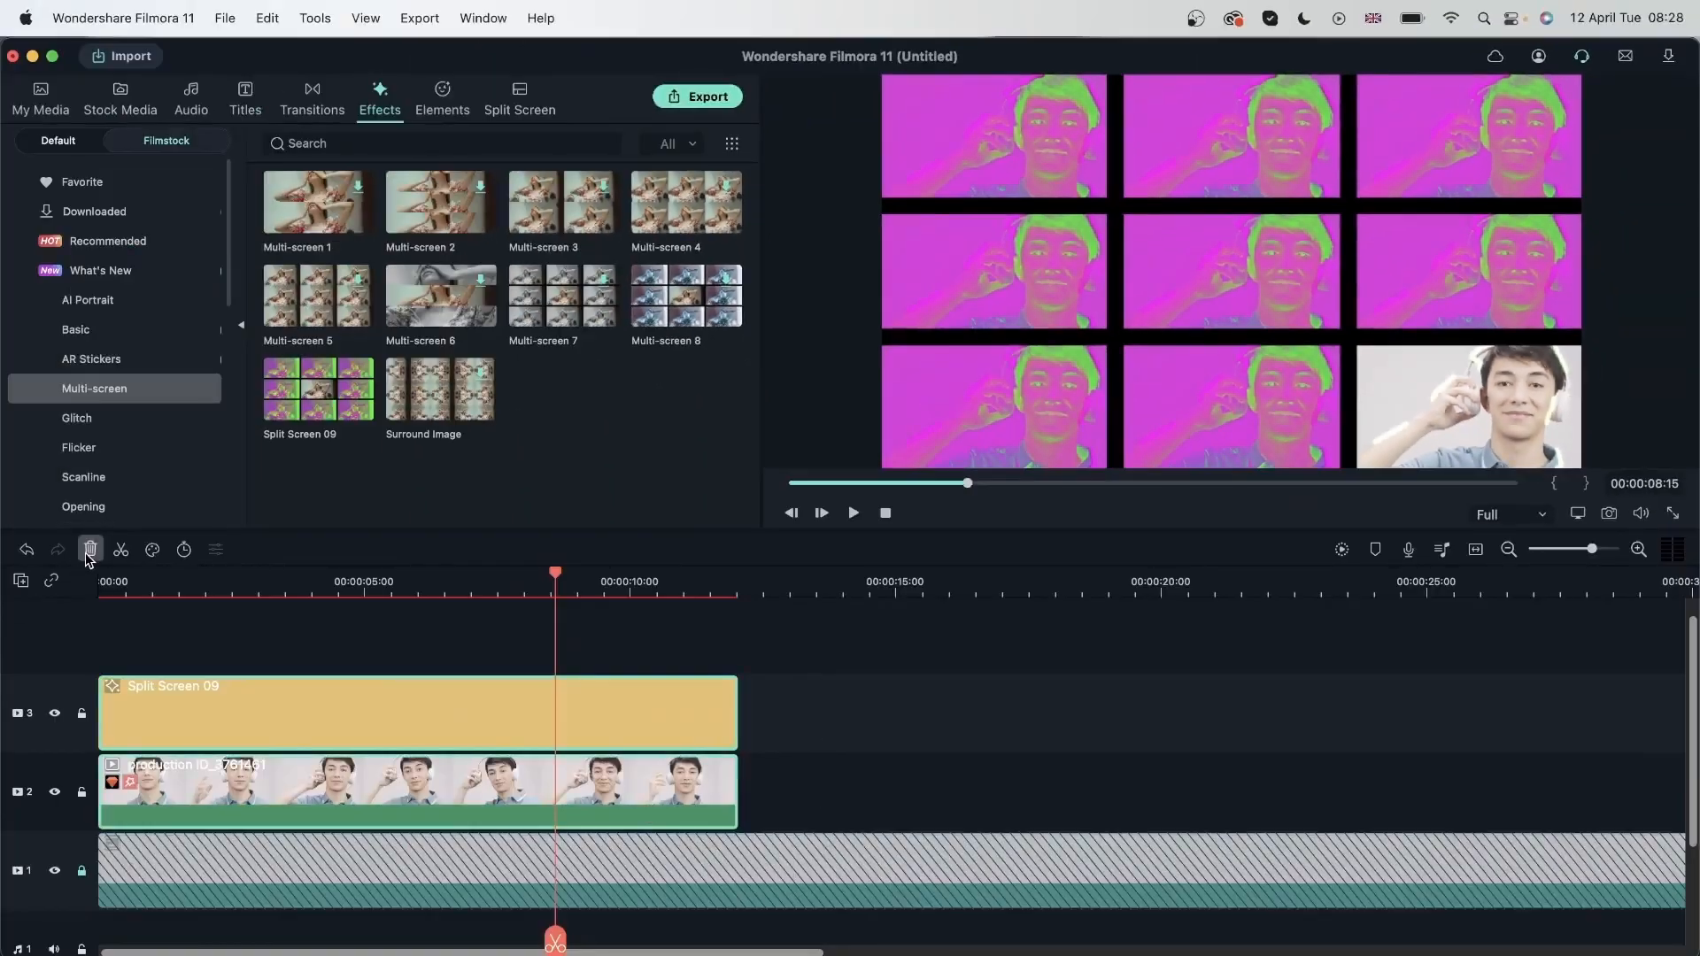
Remove the man's clips and apply an AI Portrait effect to the red-haired woman's clip
click(40, 98)
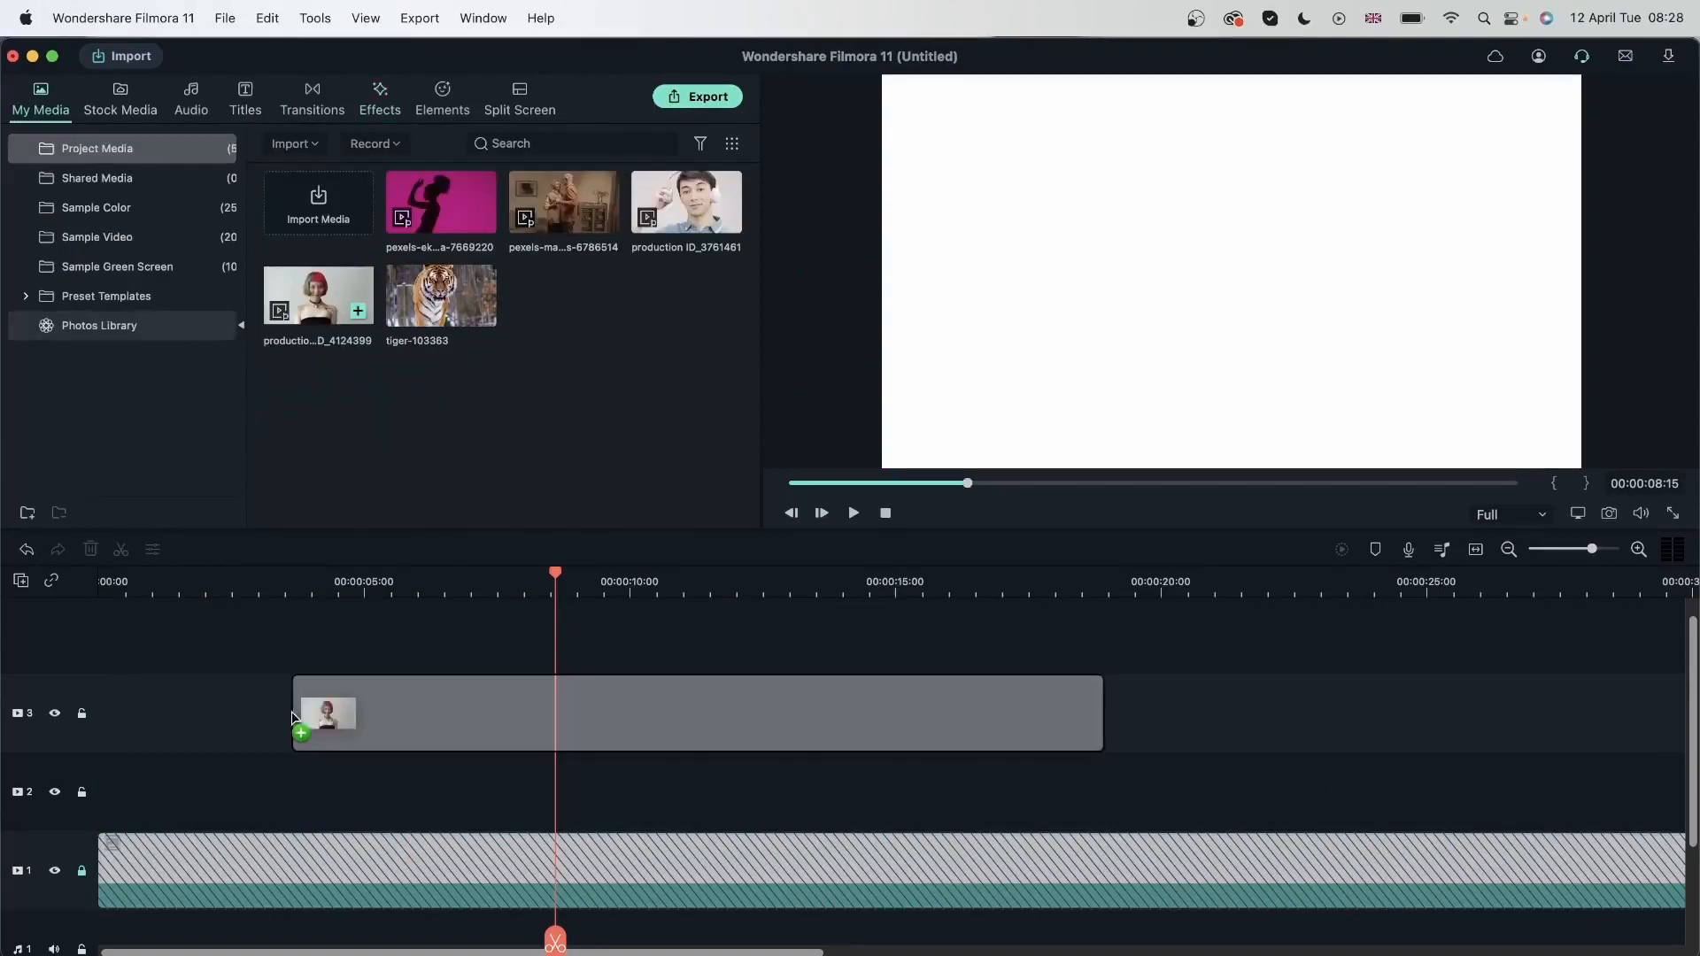
click(379, 97)
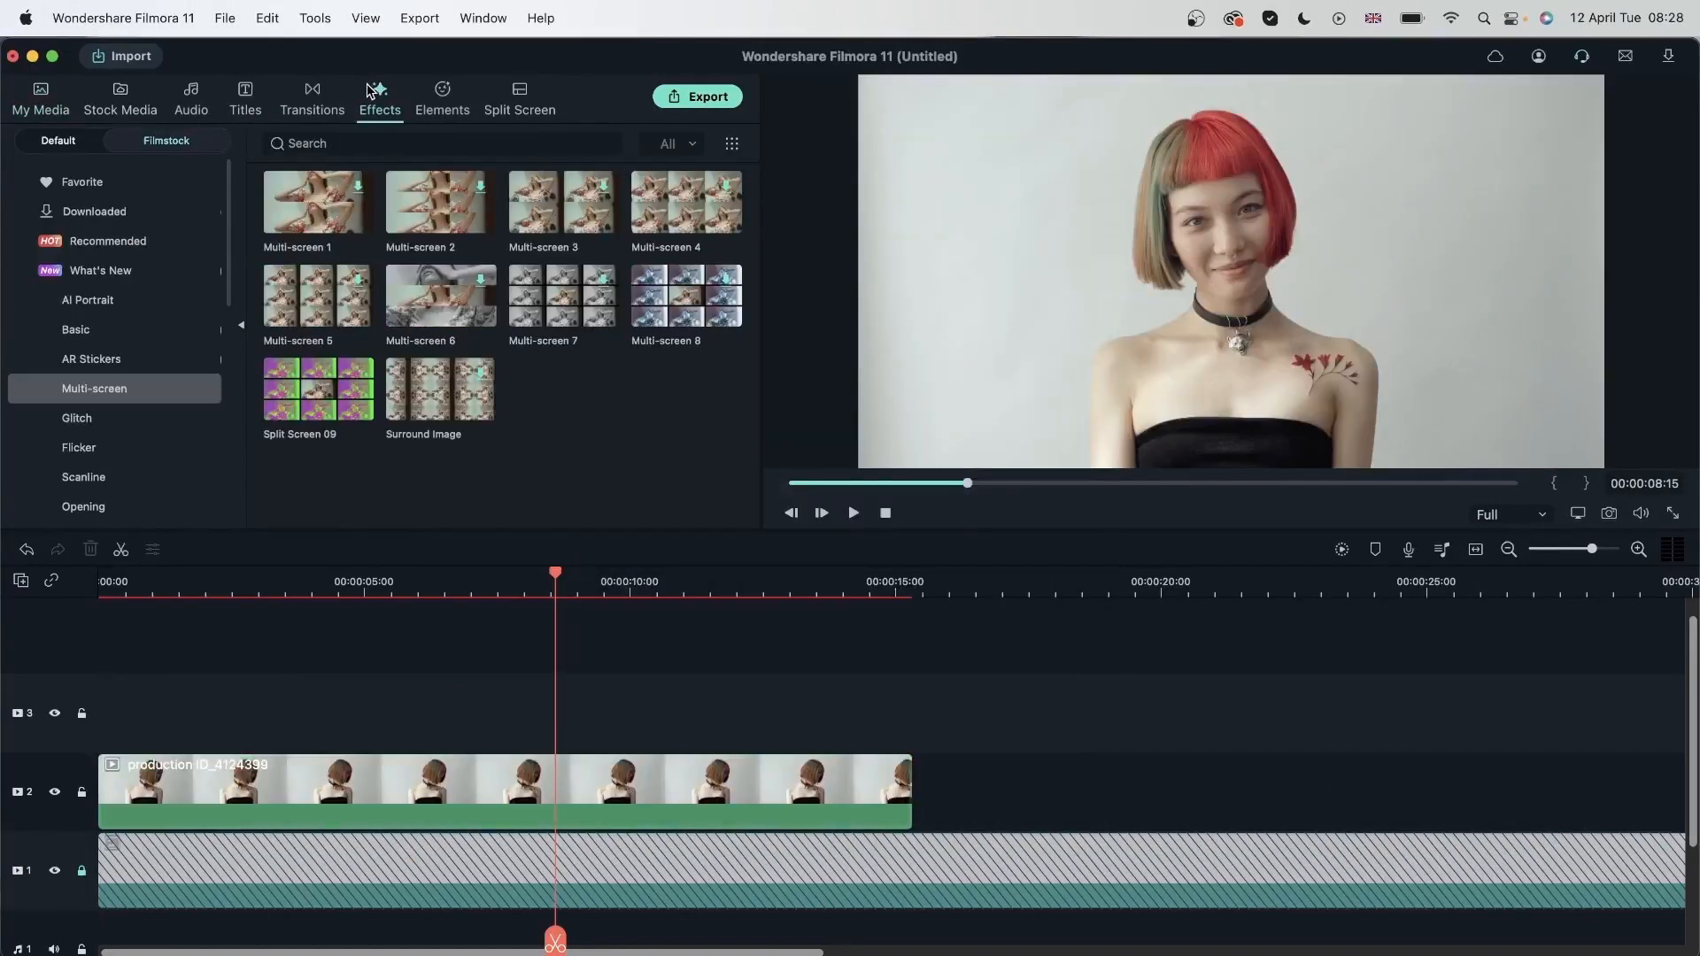
click(86, 301)
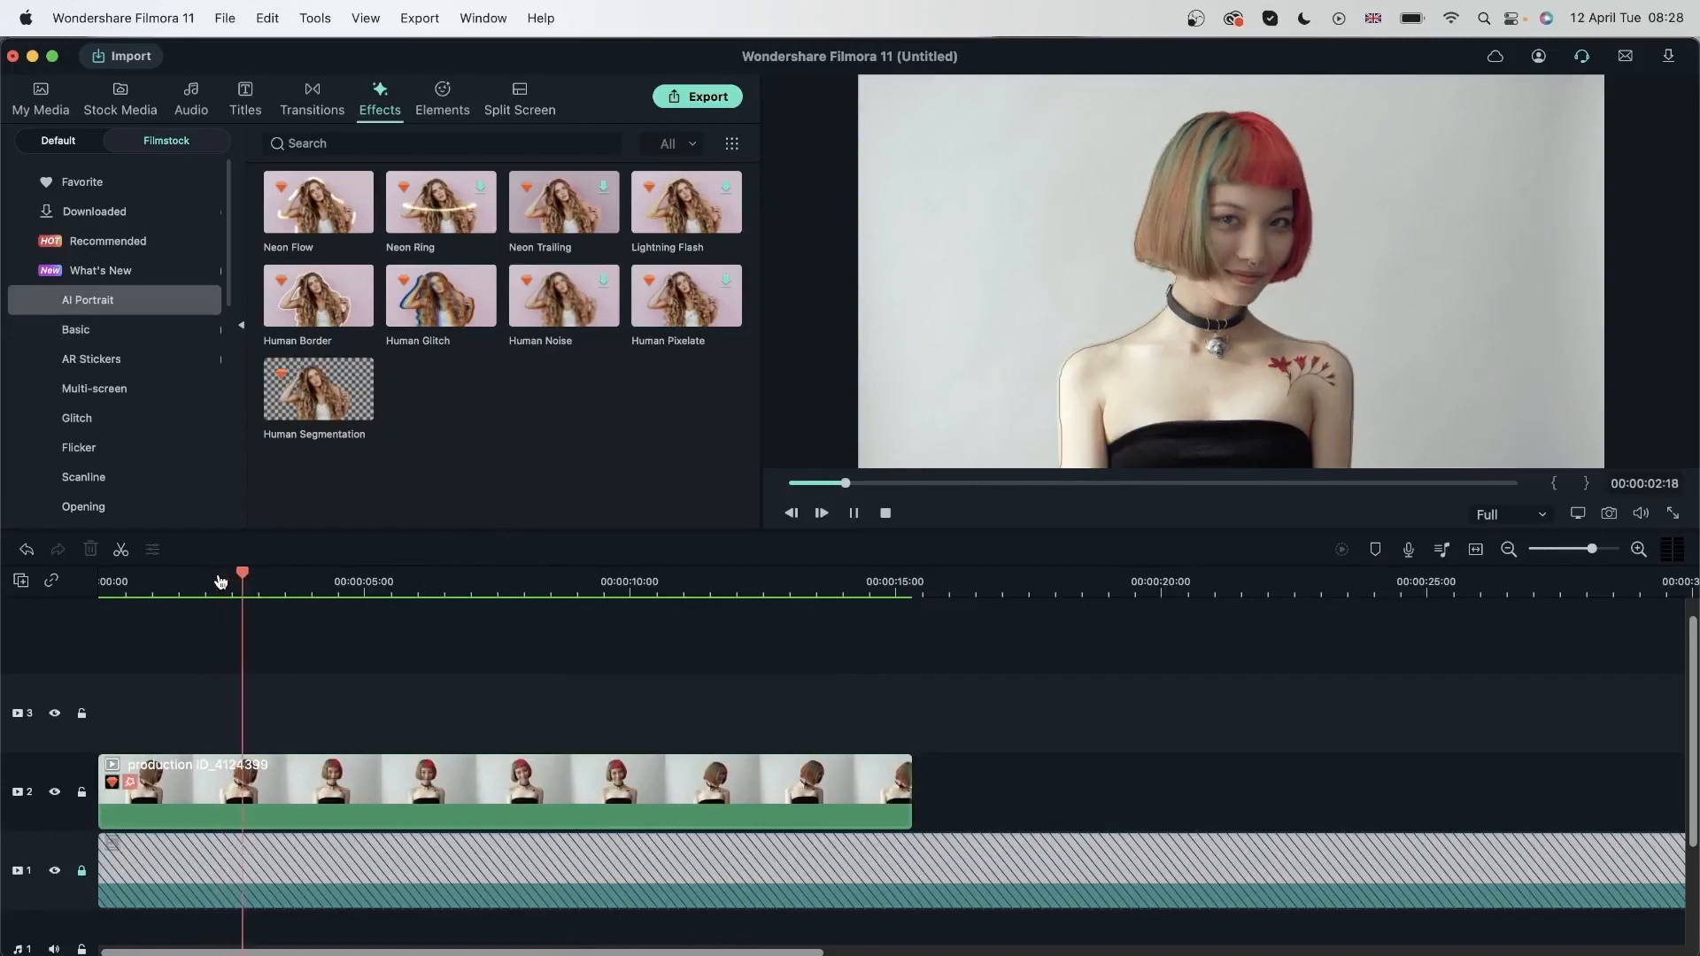
click(552, 572)
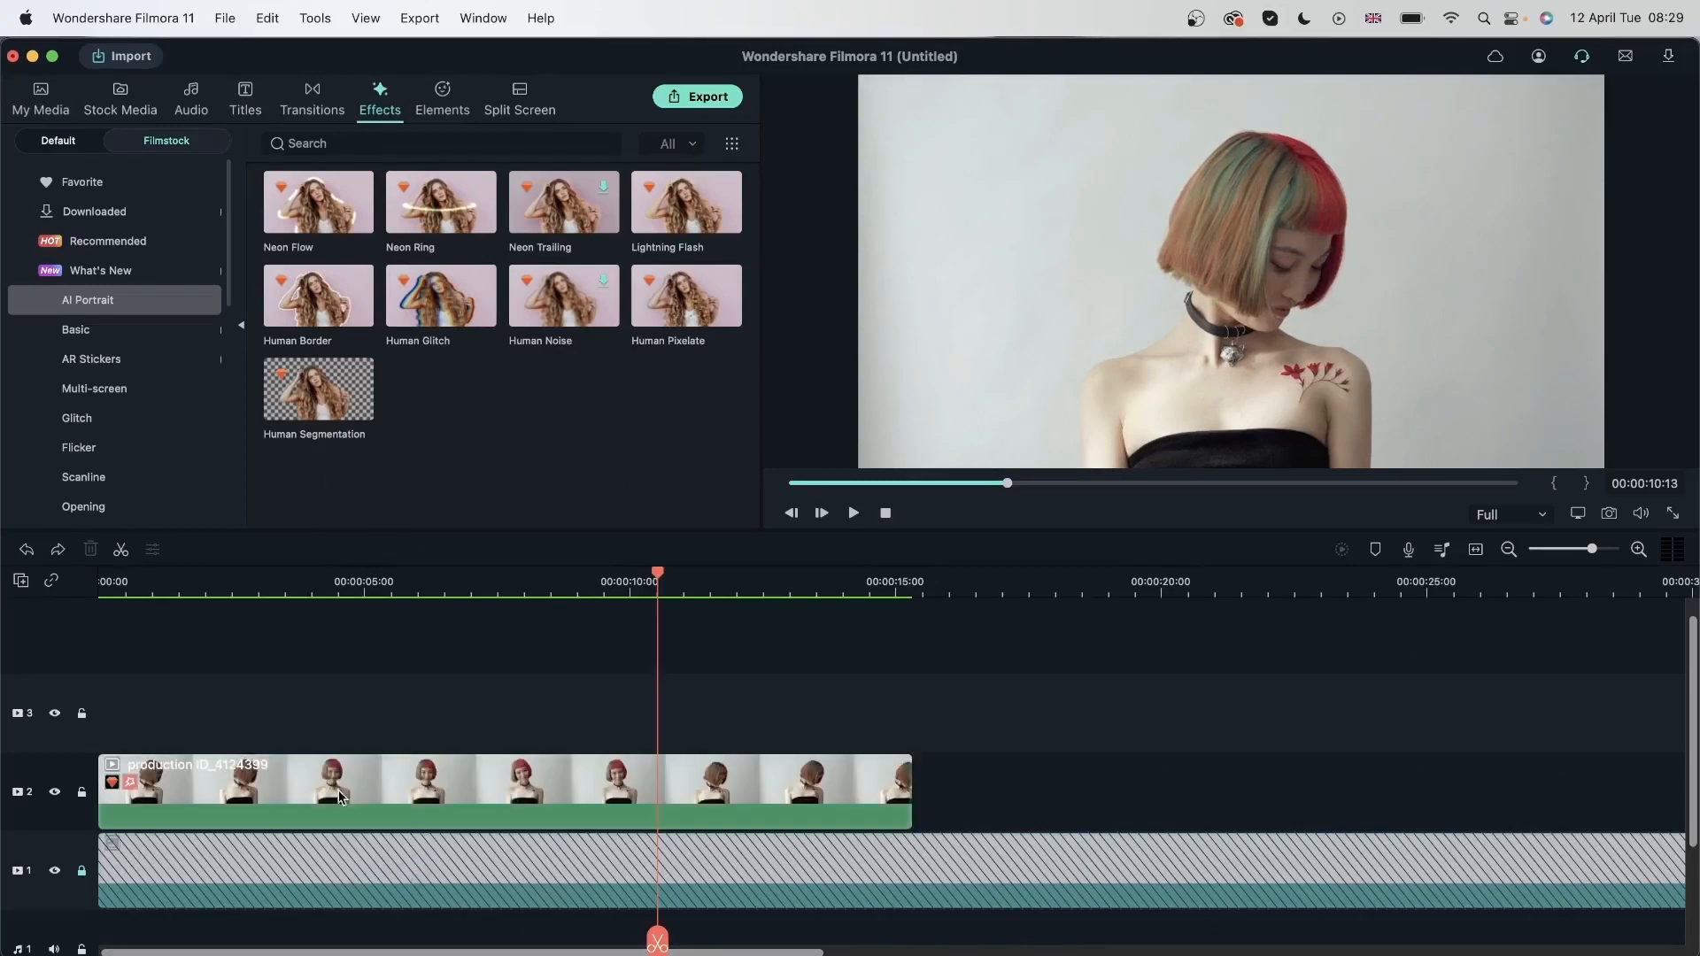
Scrub the woman's clip to about three seconds to check her segmented cut-out on white
click(302, 580)
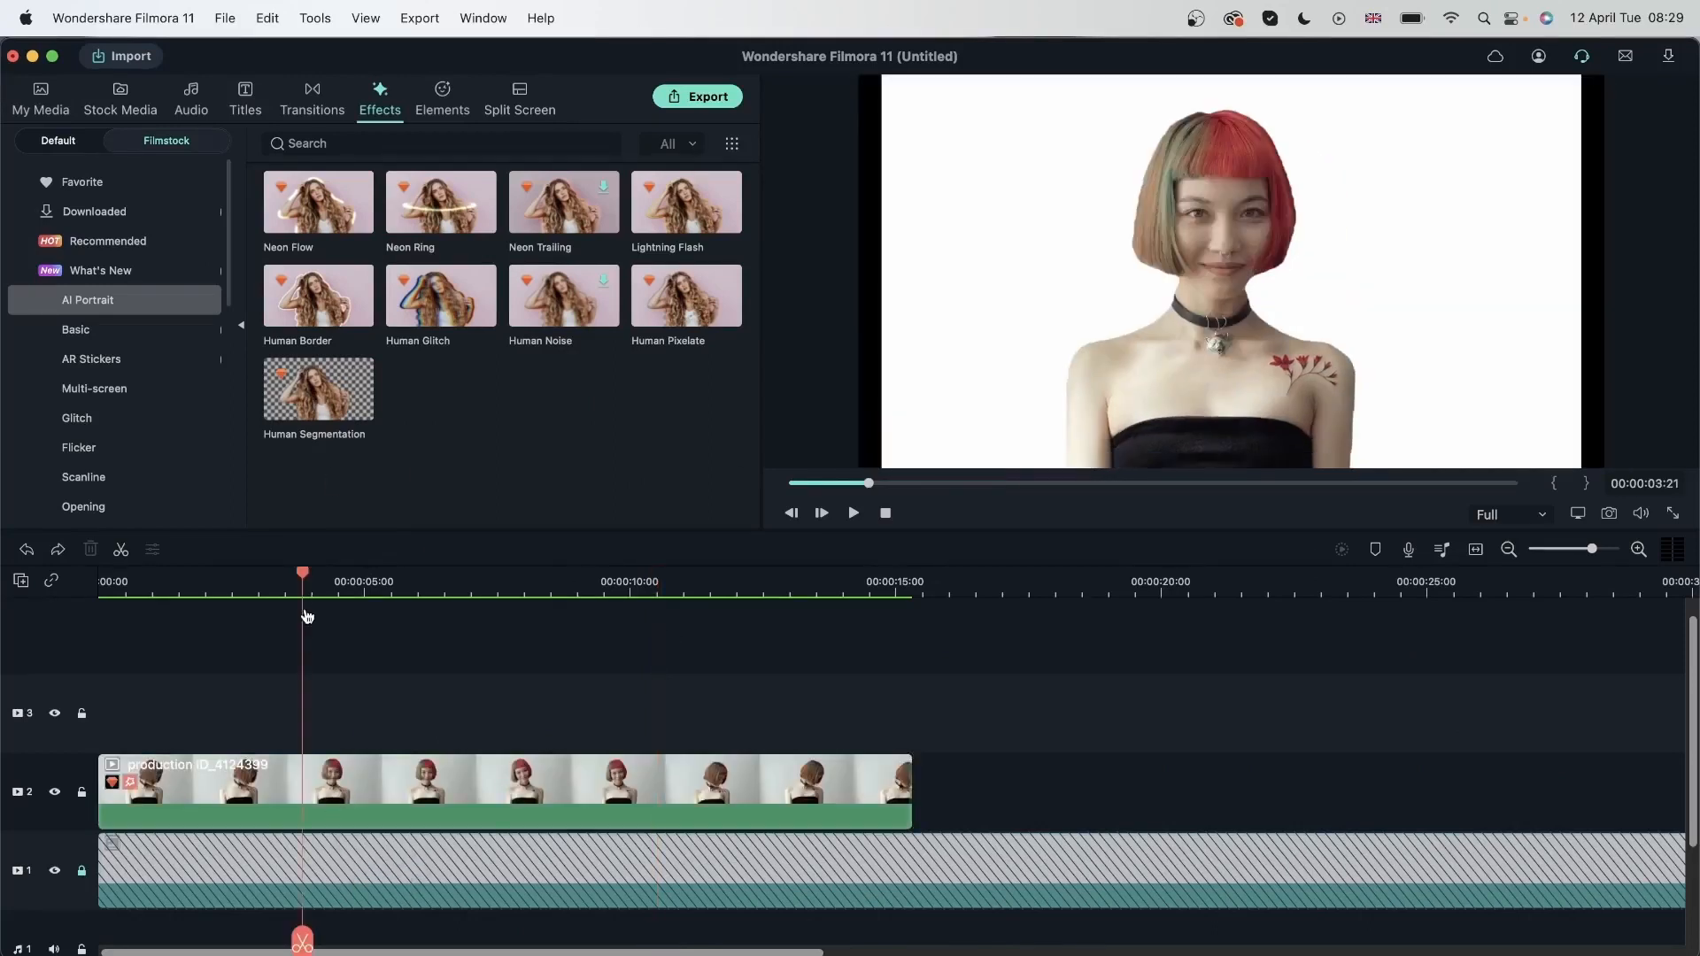
click(809, 792)
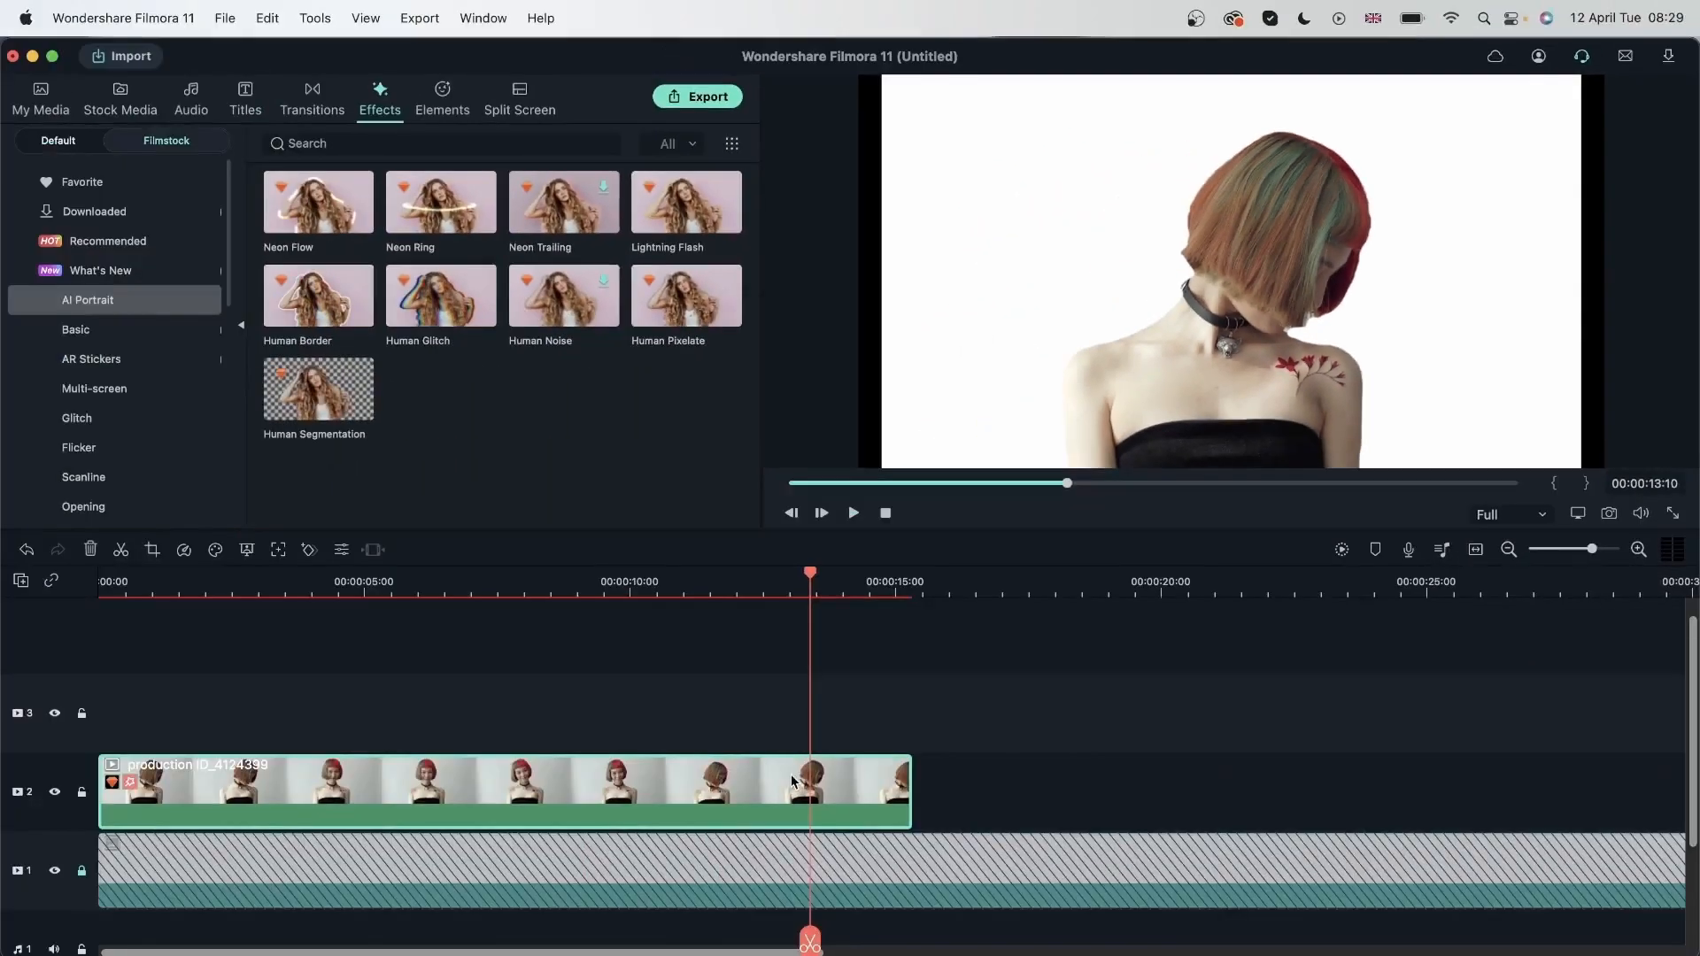
click(41, 97)
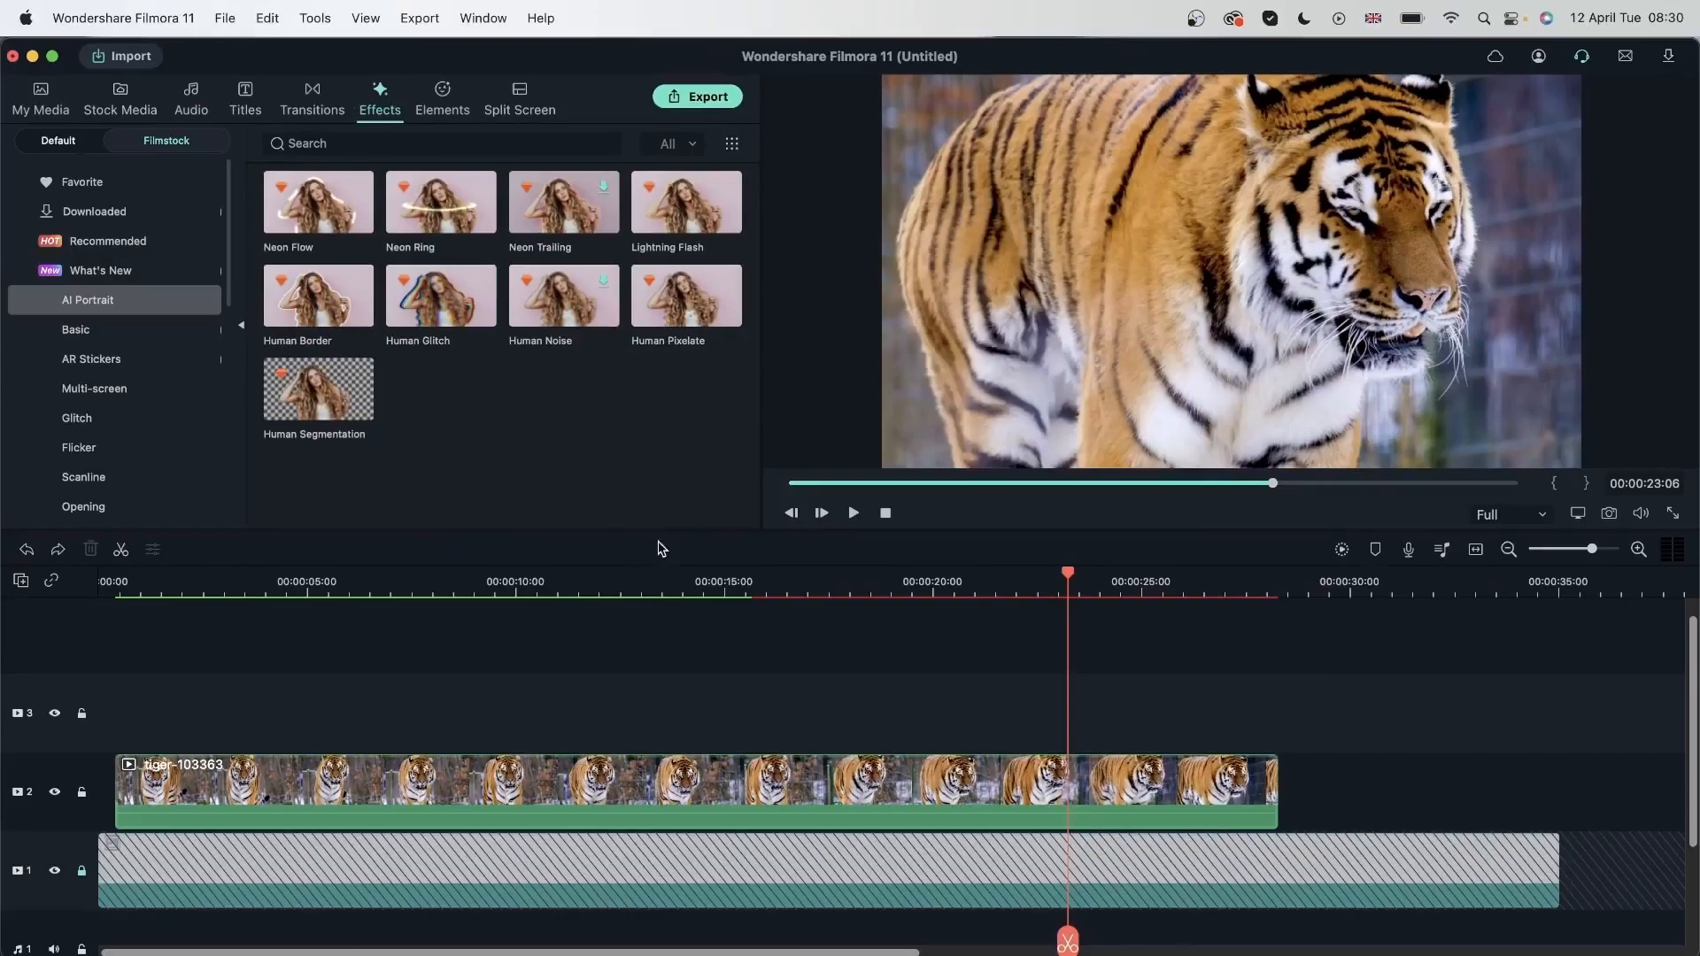
mouse_move(338, 225)
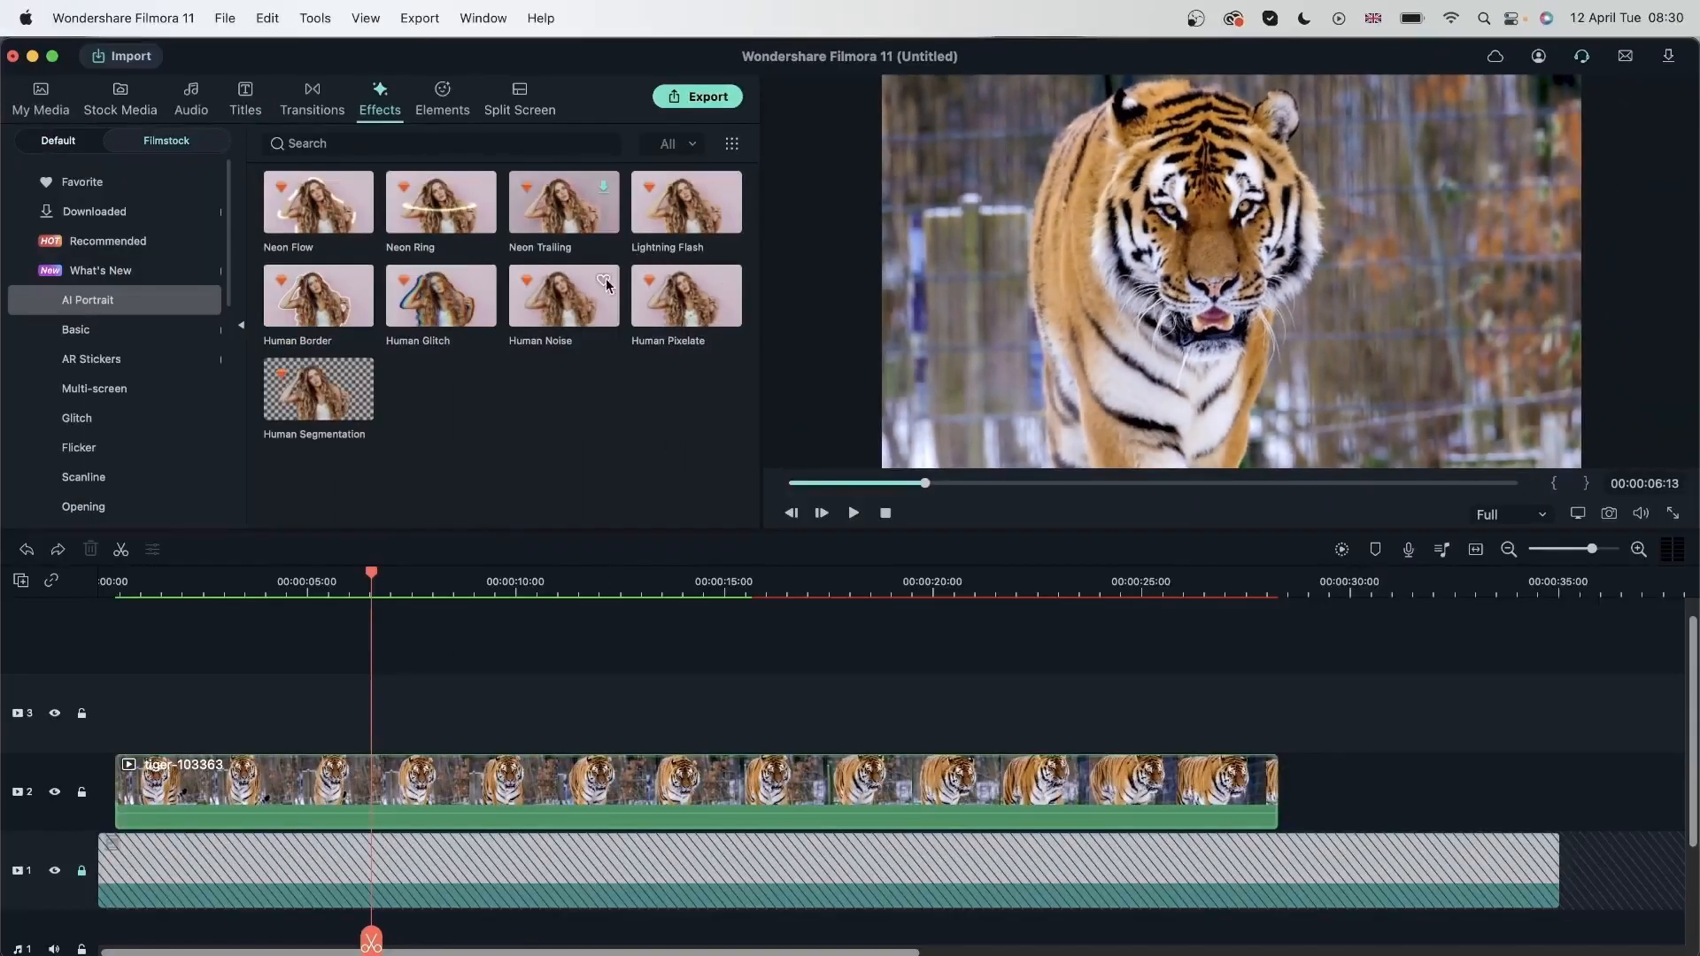
Play and scrub the tiger clip around four seconds, then remove it from the timeline
click(393, 792)
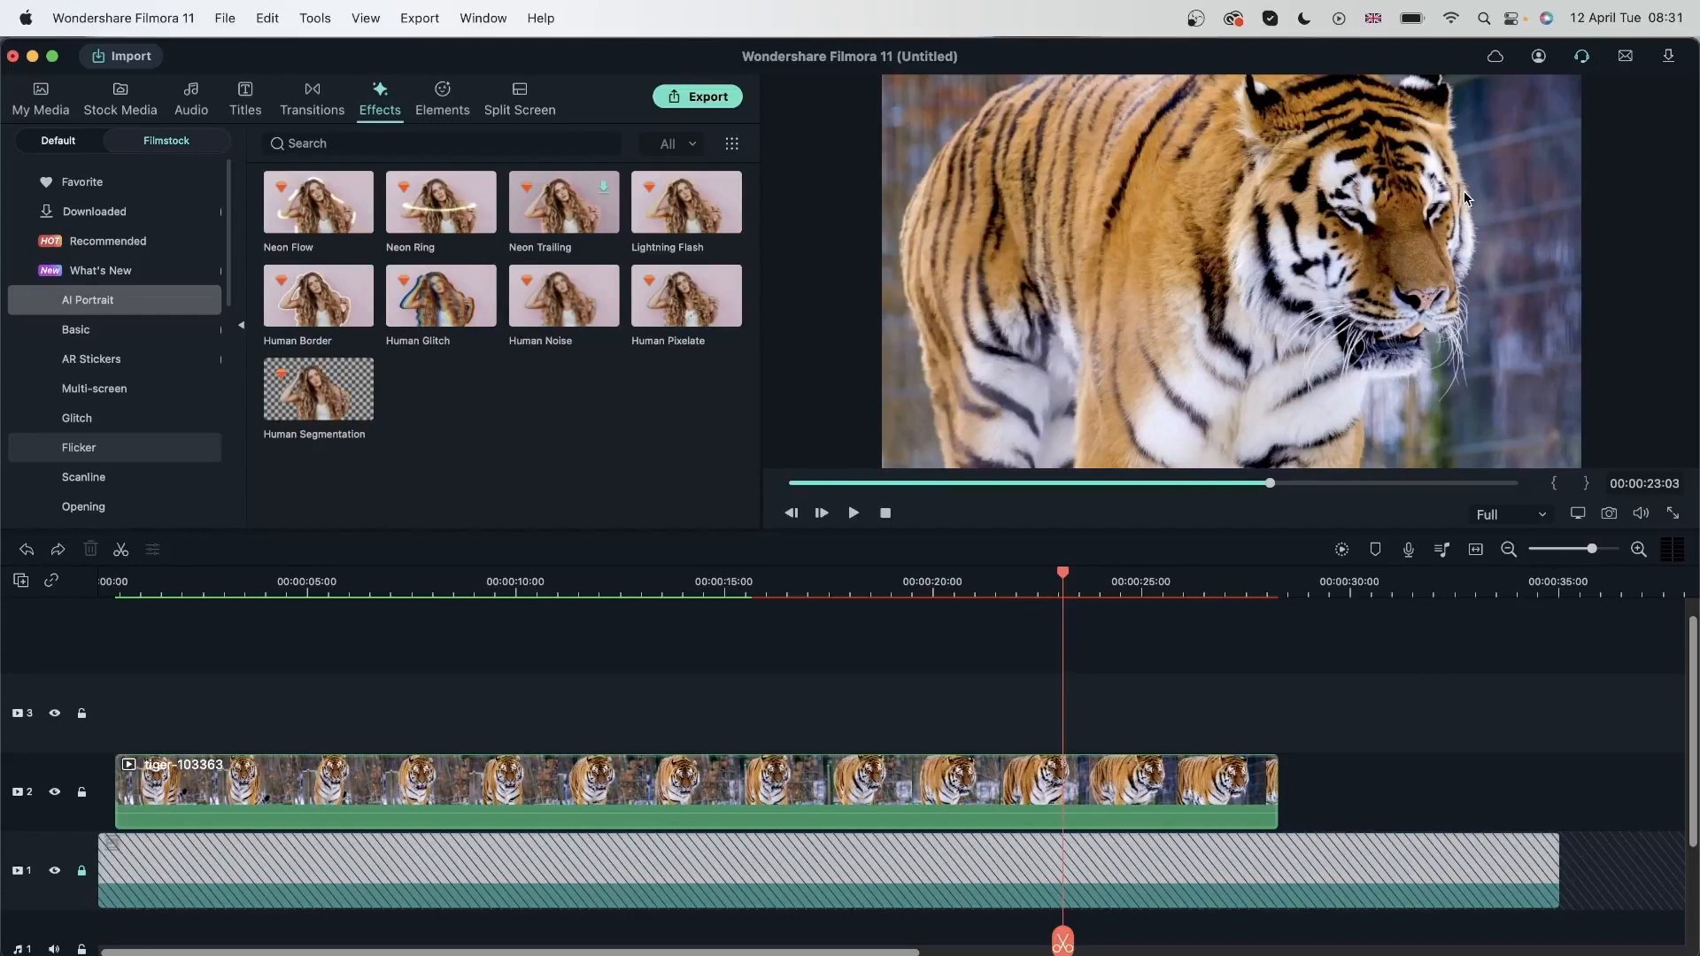
click(164, 581)
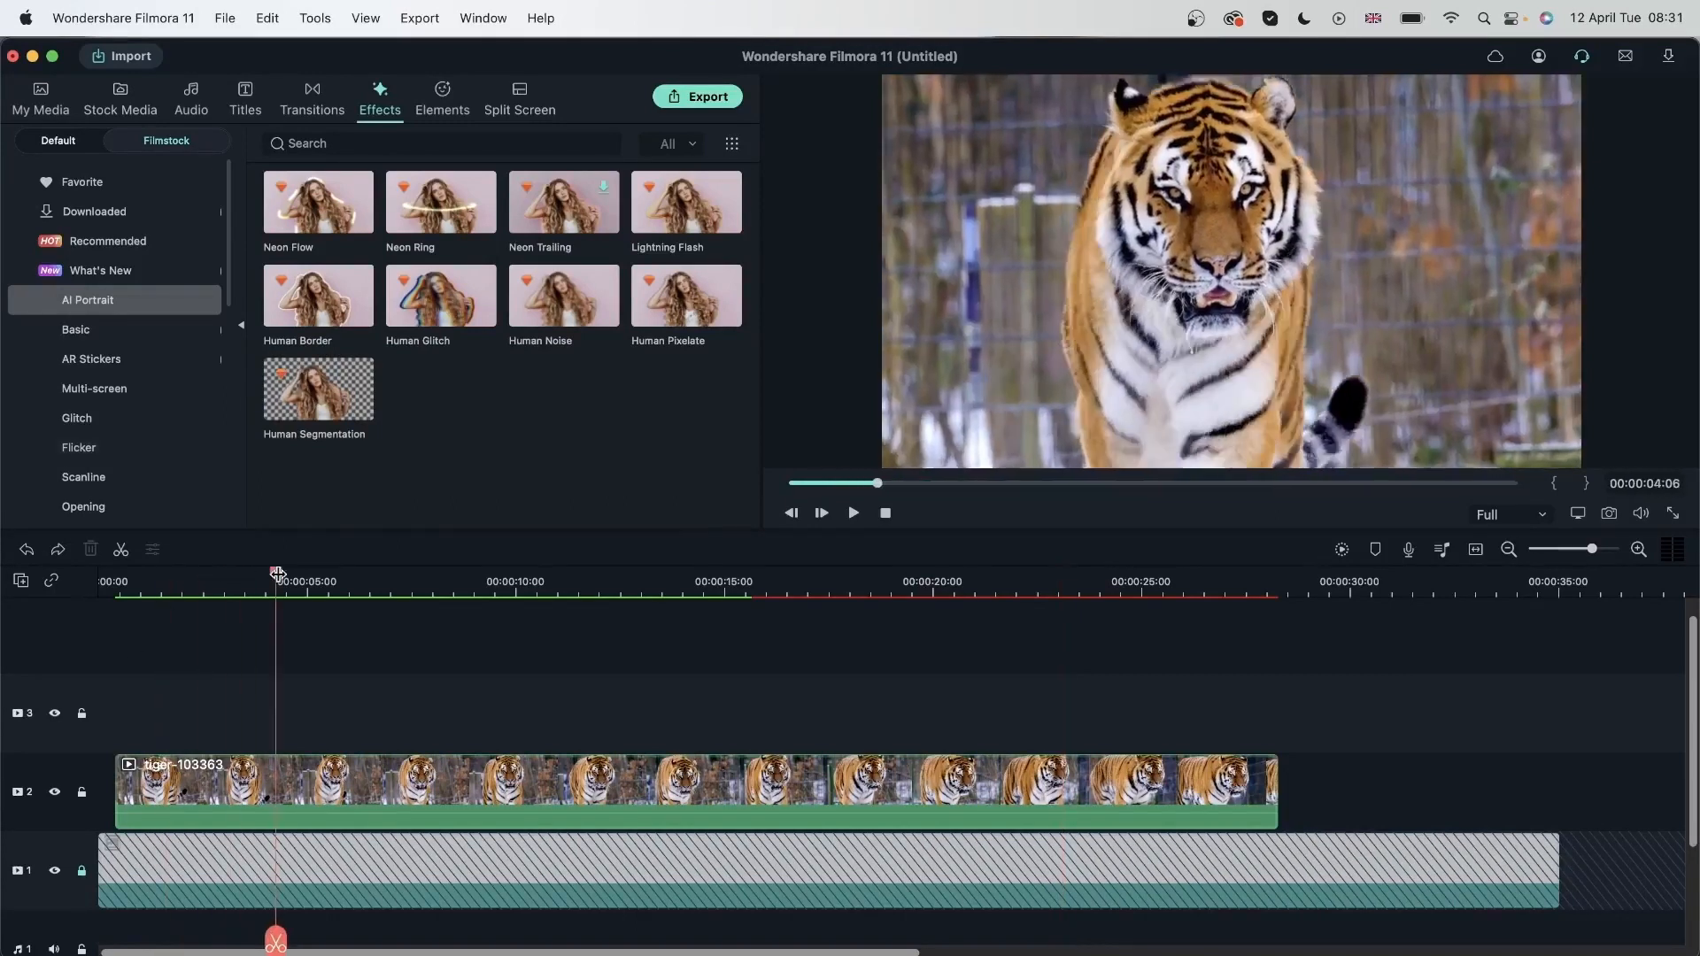
click(489, 786)
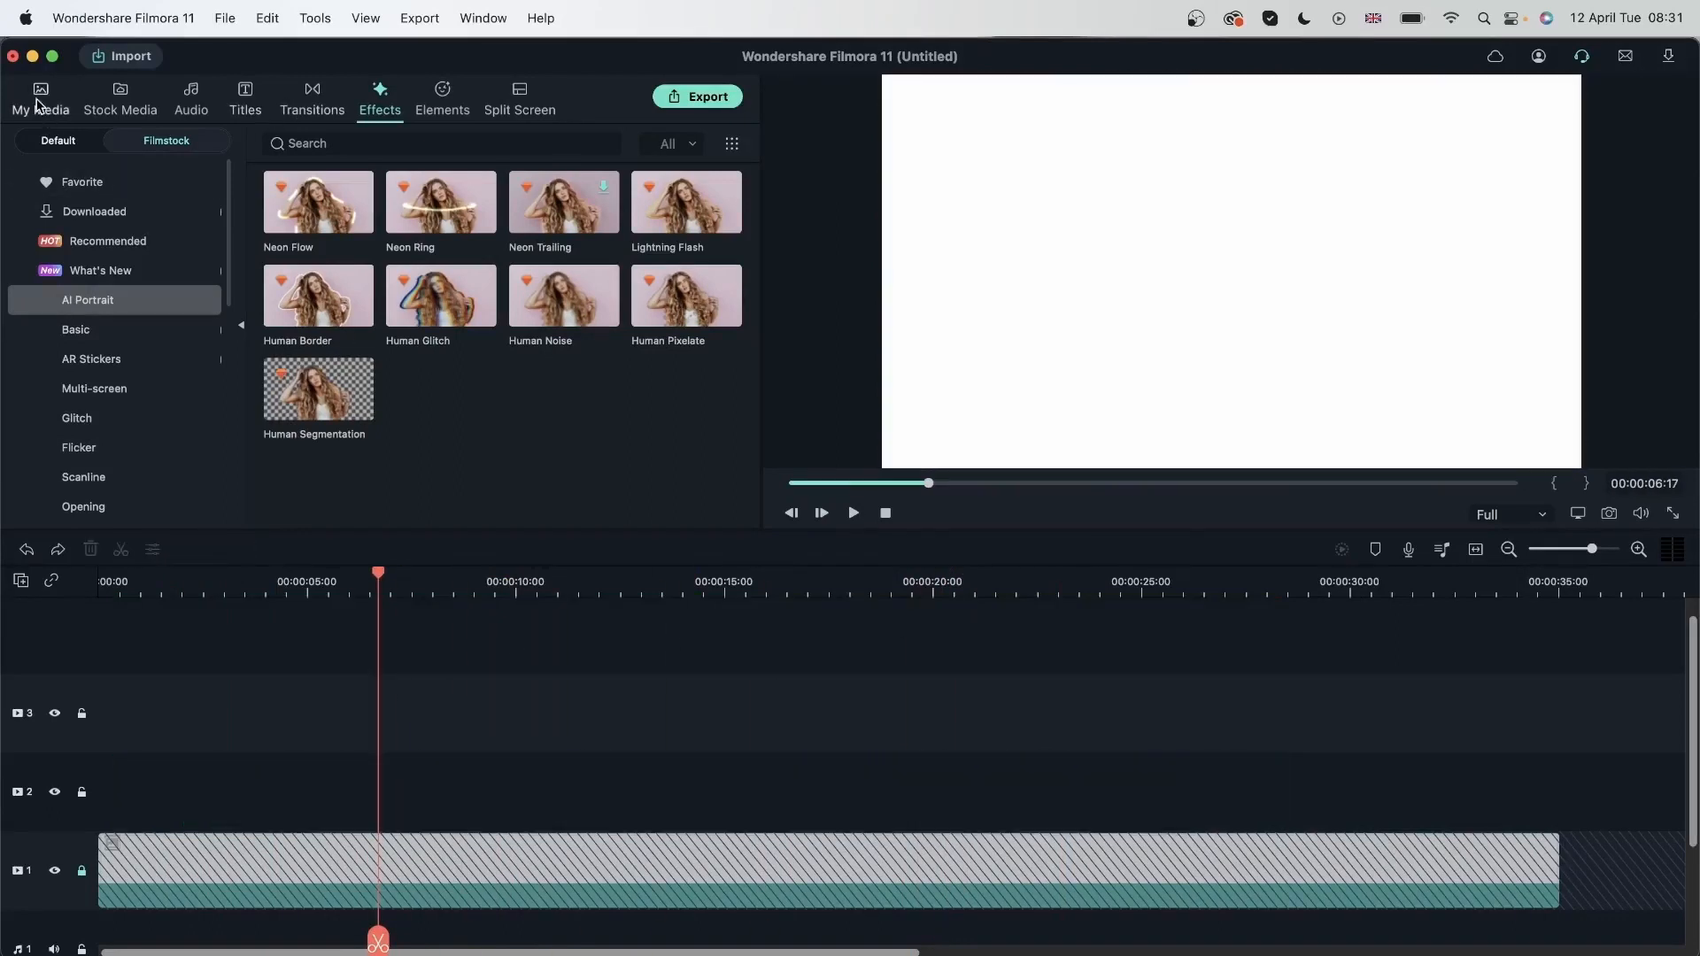
Place the downloaded Egypt pyramid stock footage on track 2
click(120, 97)
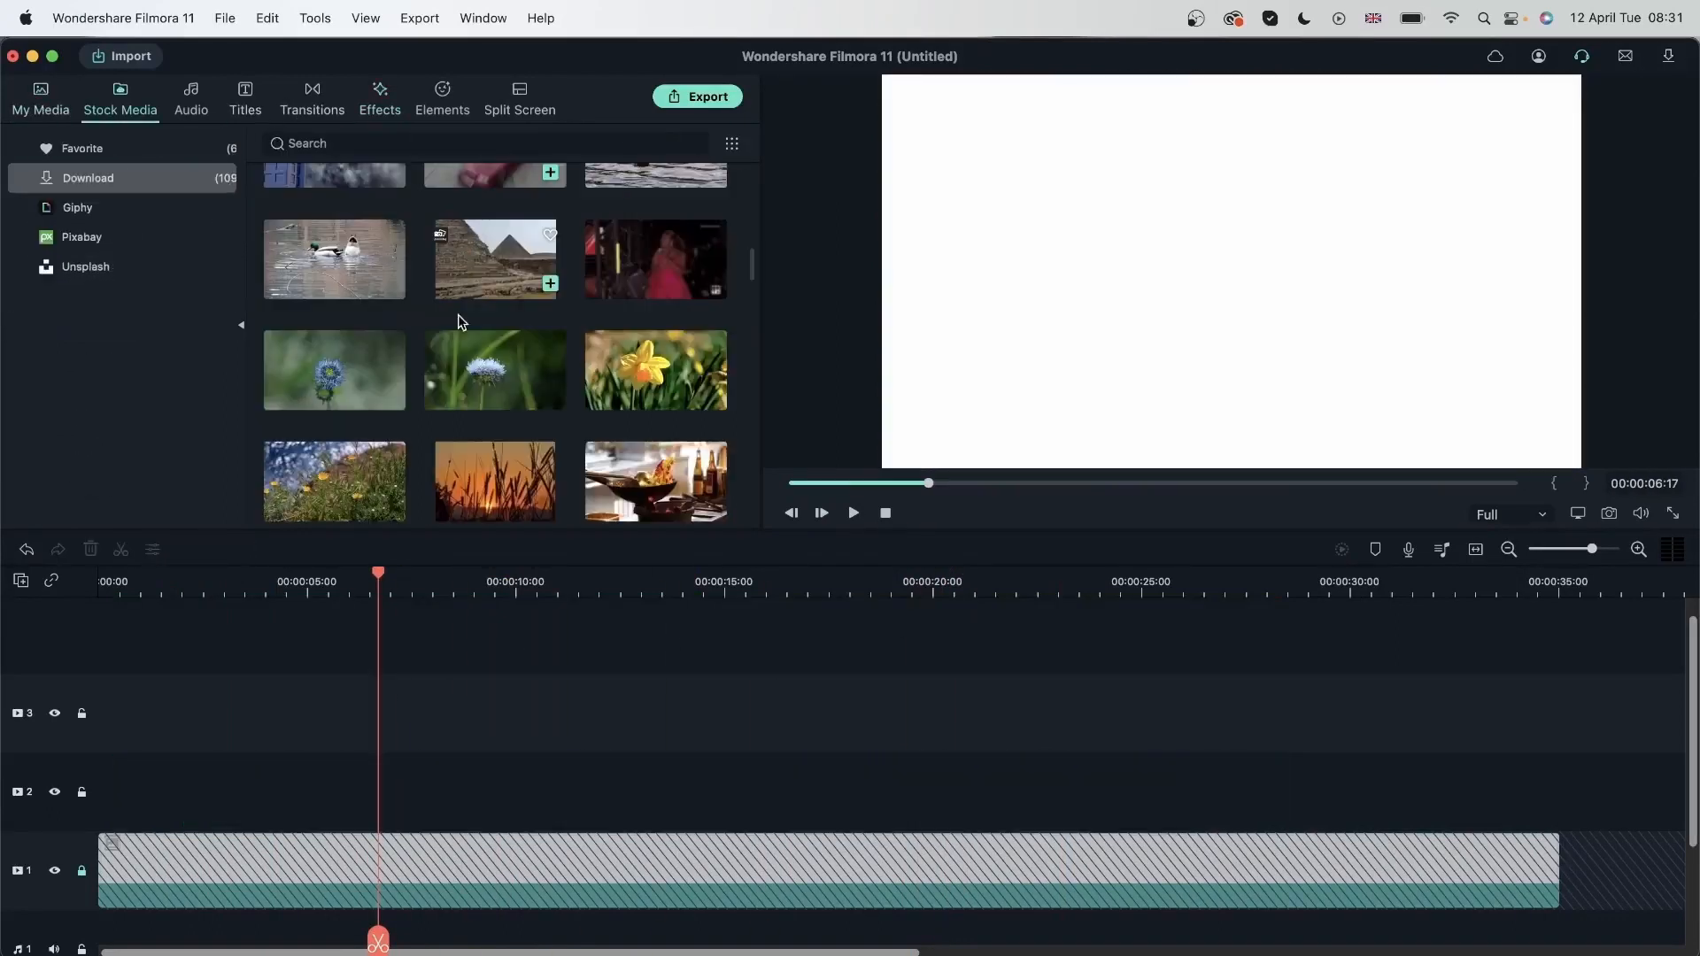
drag(494, 258, 446, 791)
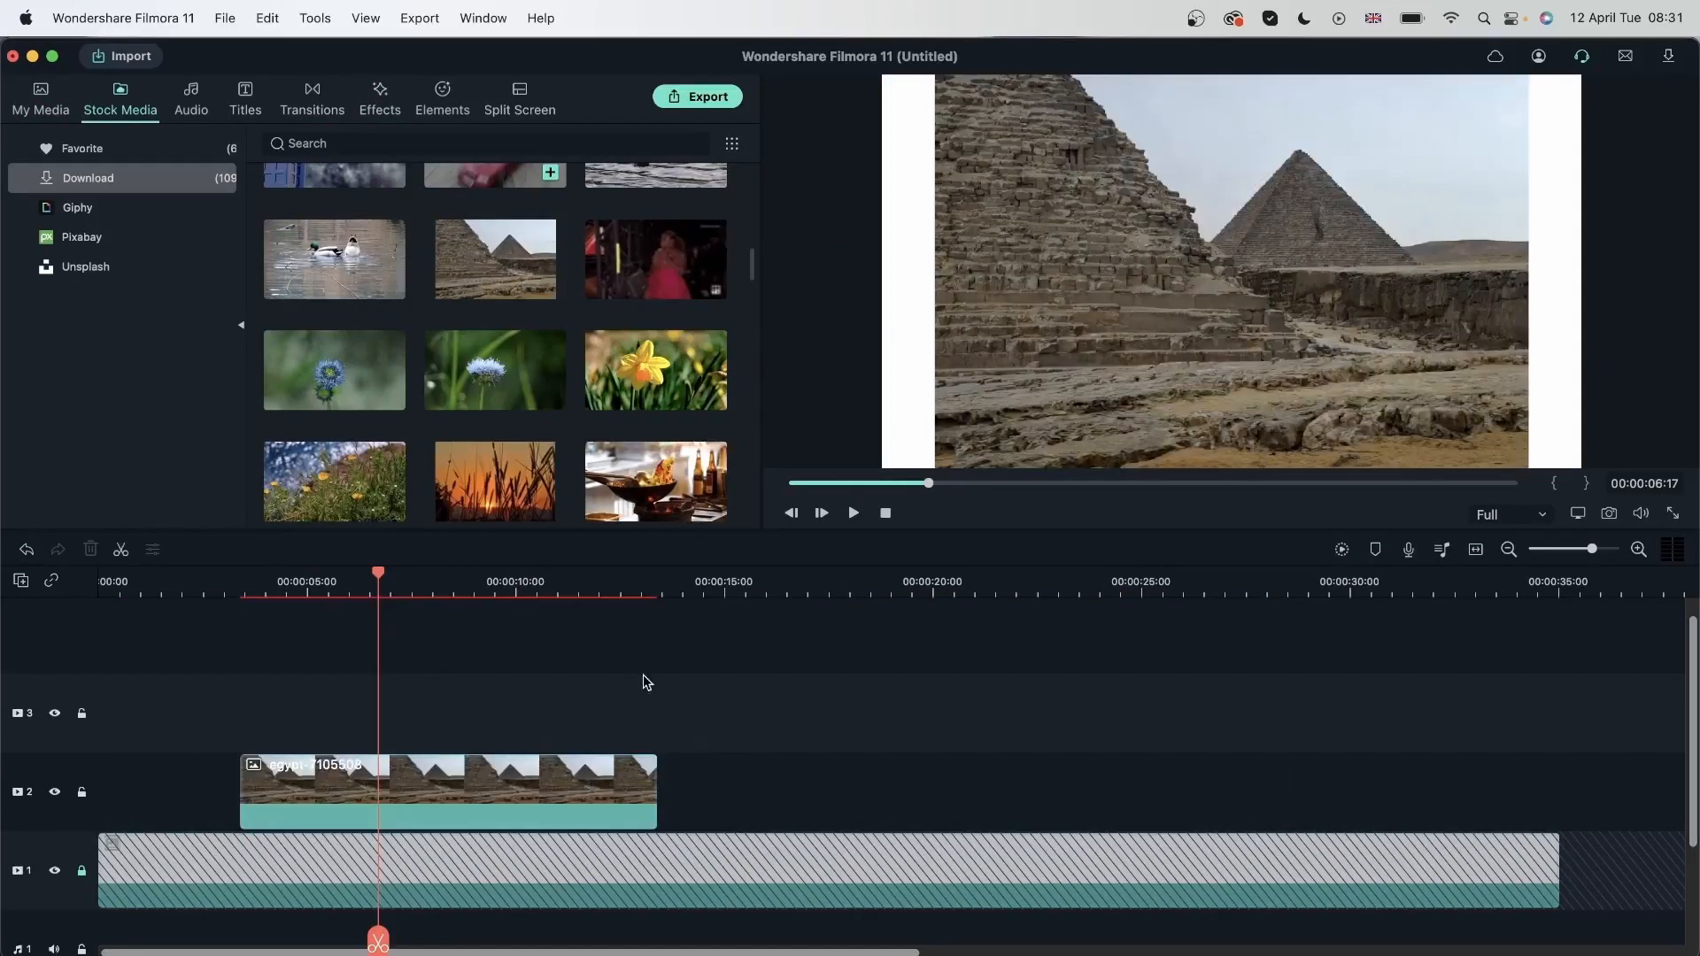
double_click(445, 790)
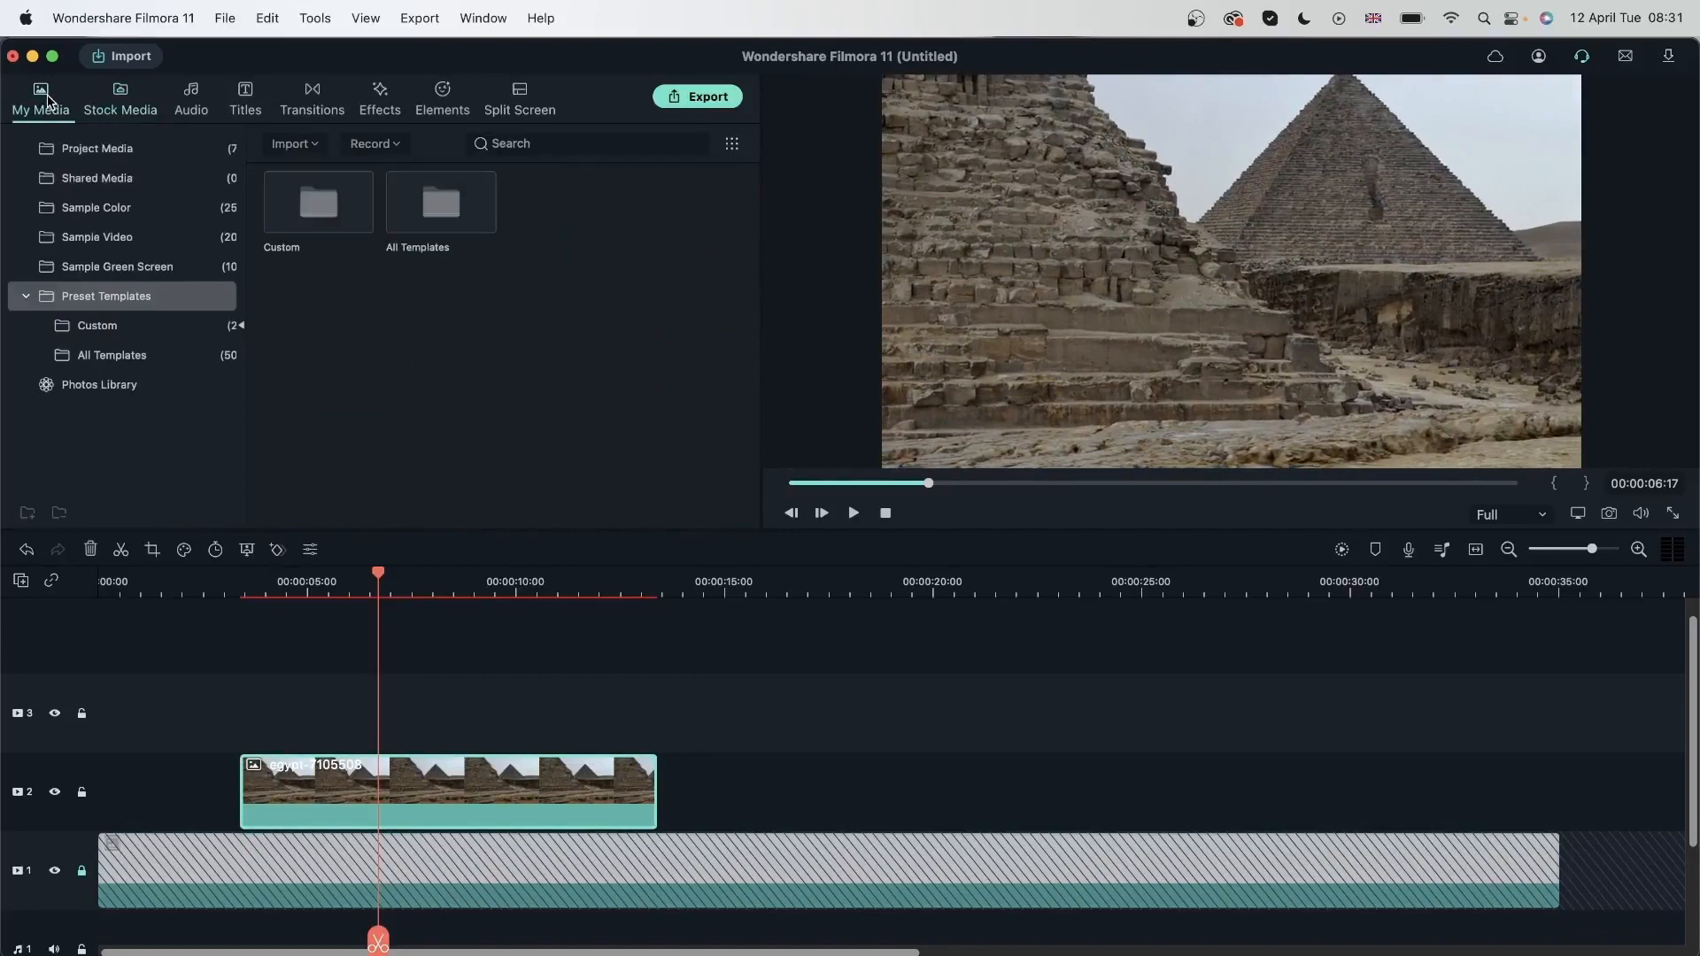
Layer the red-haired woman's clip from My Media on track 3 above the pyramid footage
click(96, 149)
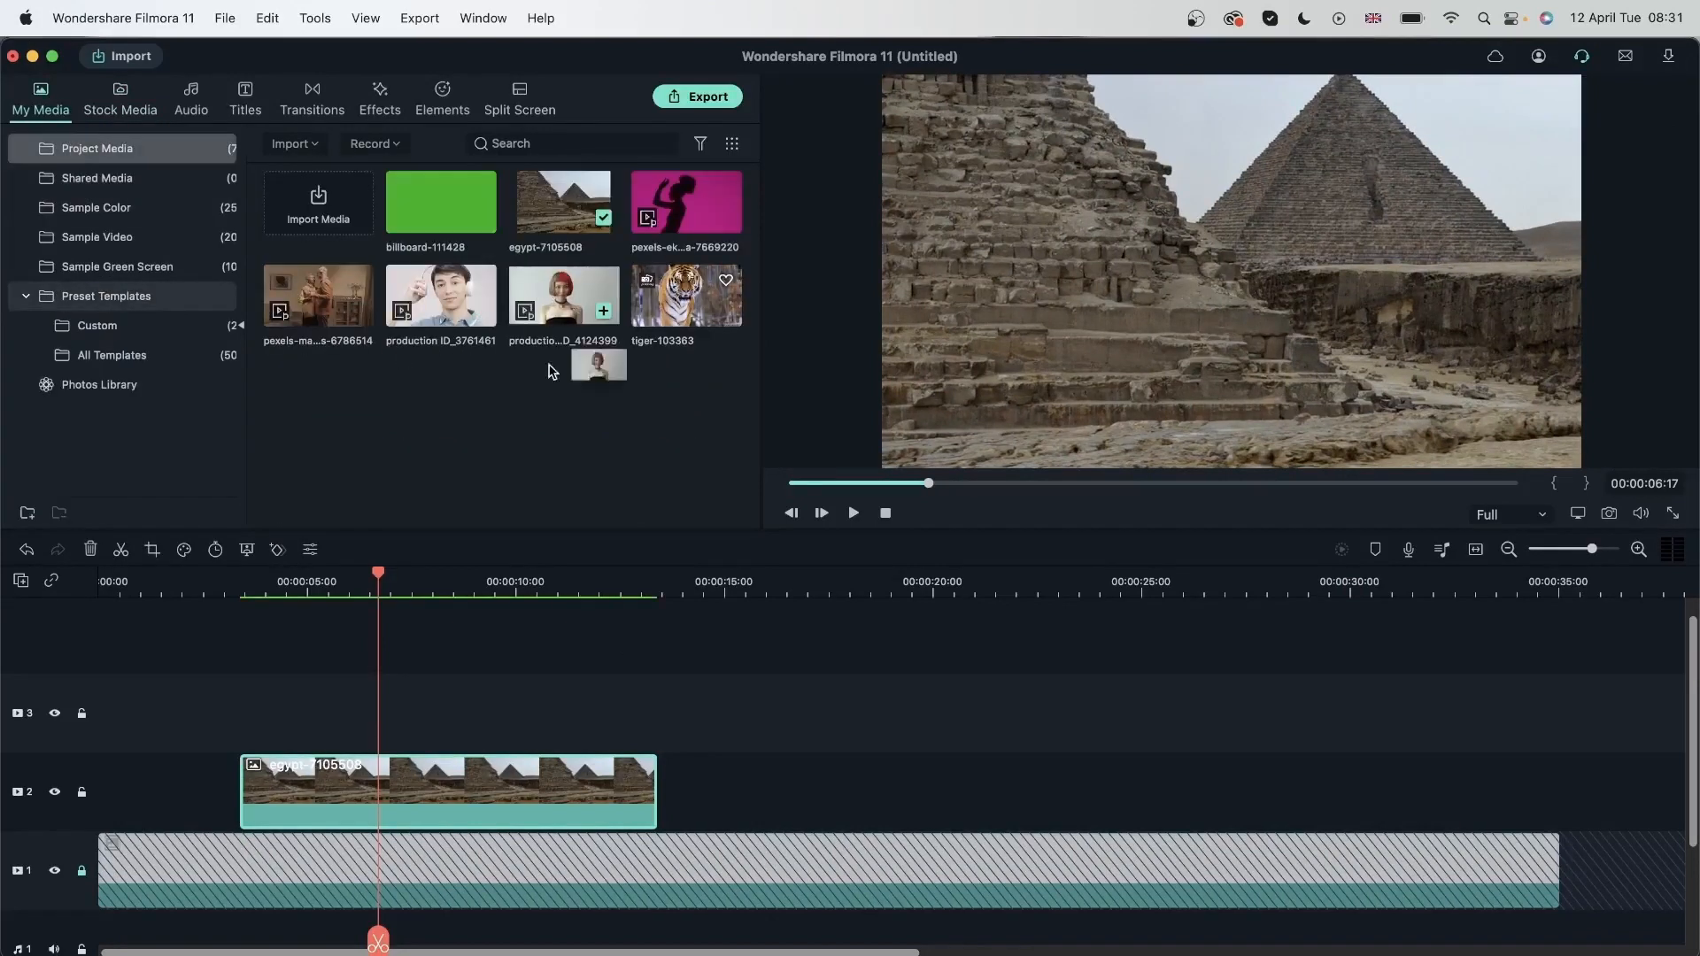
drag(563, 295, 563, 711)
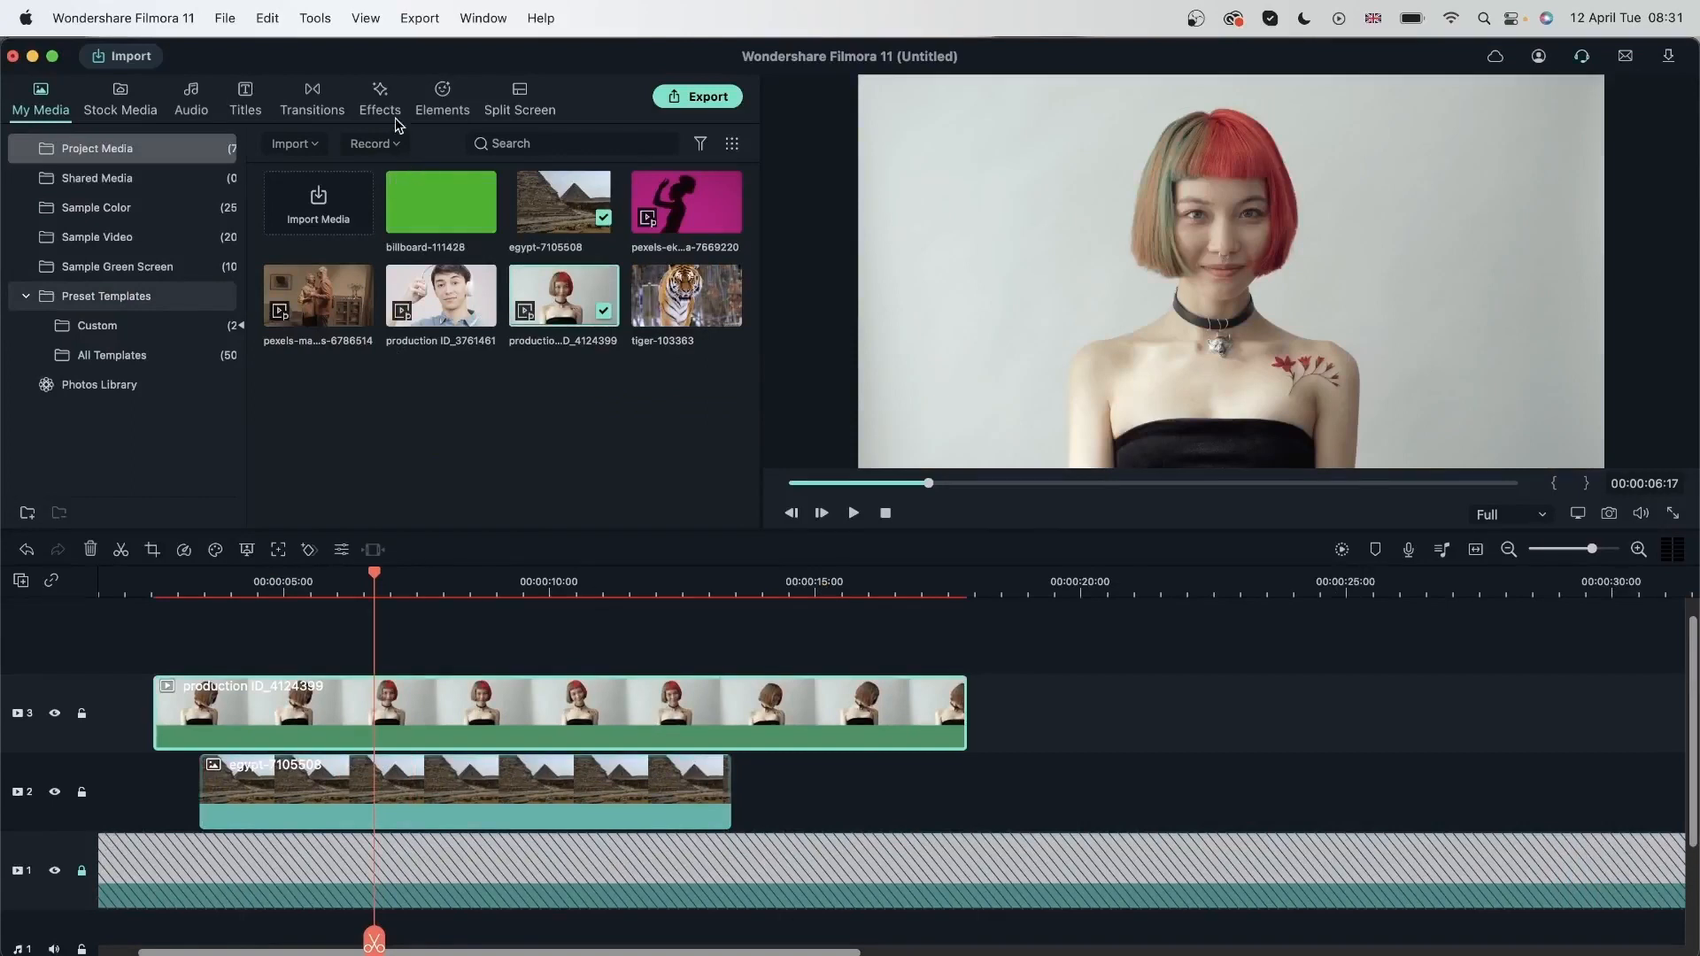
click(379, 97)
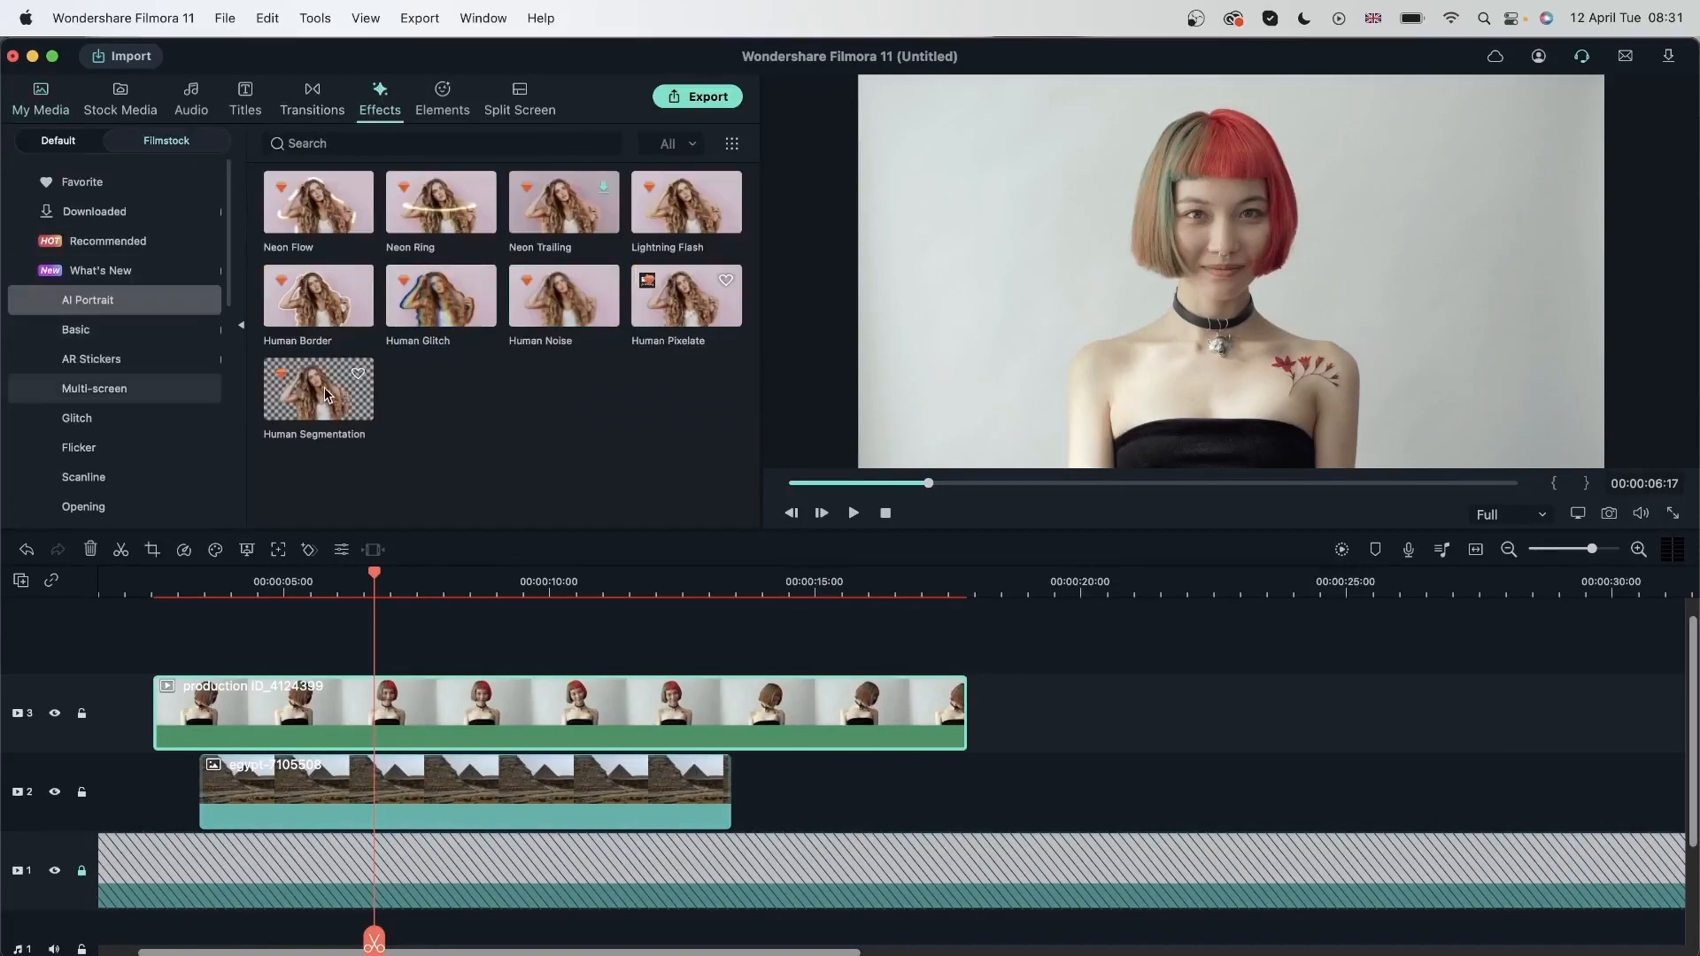